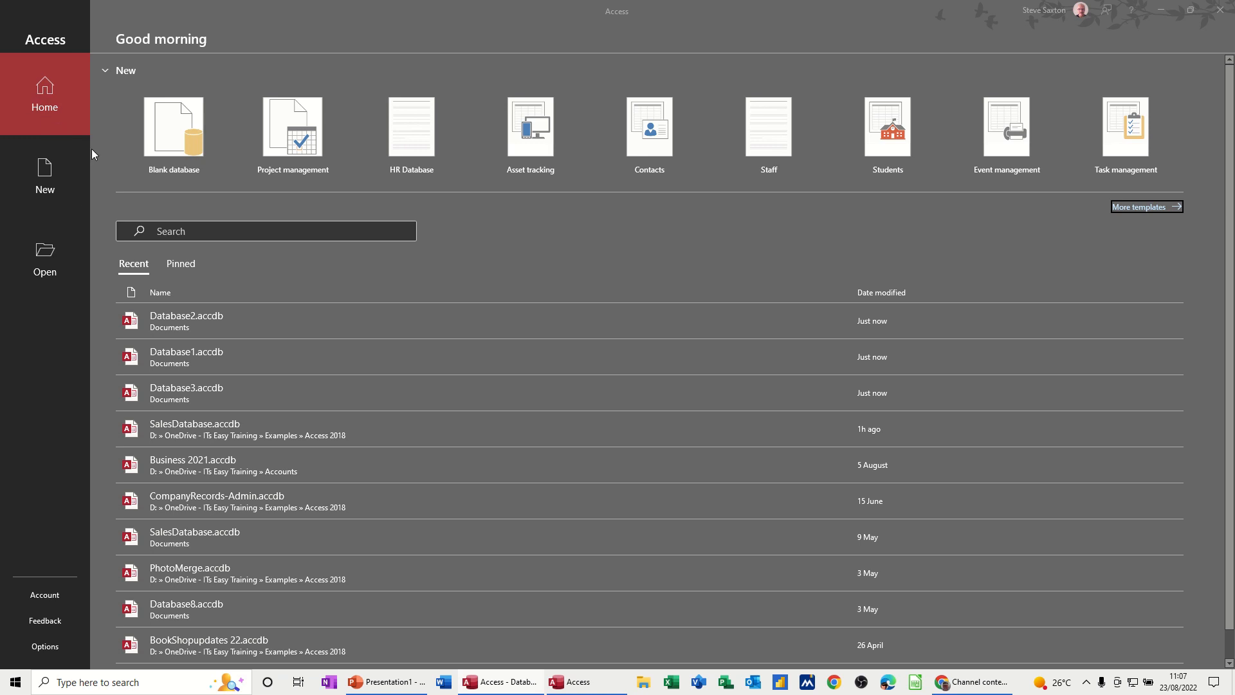
pyautogui.moveTo(166, 138)
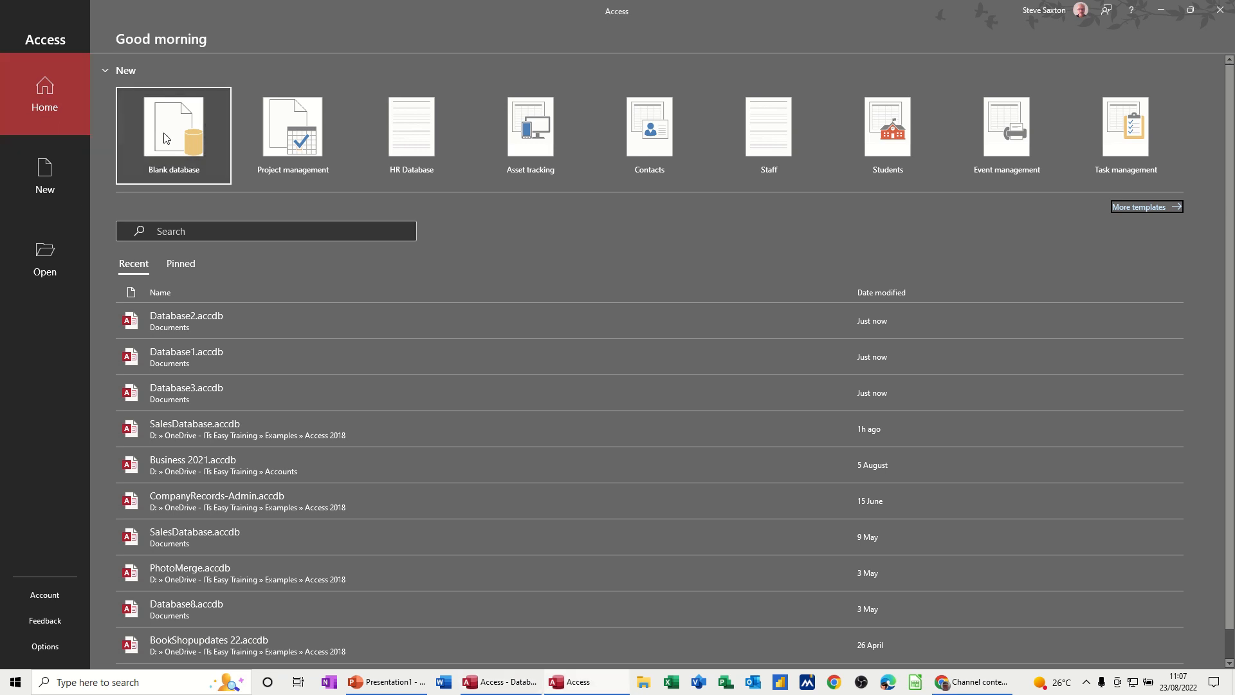
# Create a new blank database named Projects.
pyautogui.click(174, 130)
pyautogui.write('Projects')
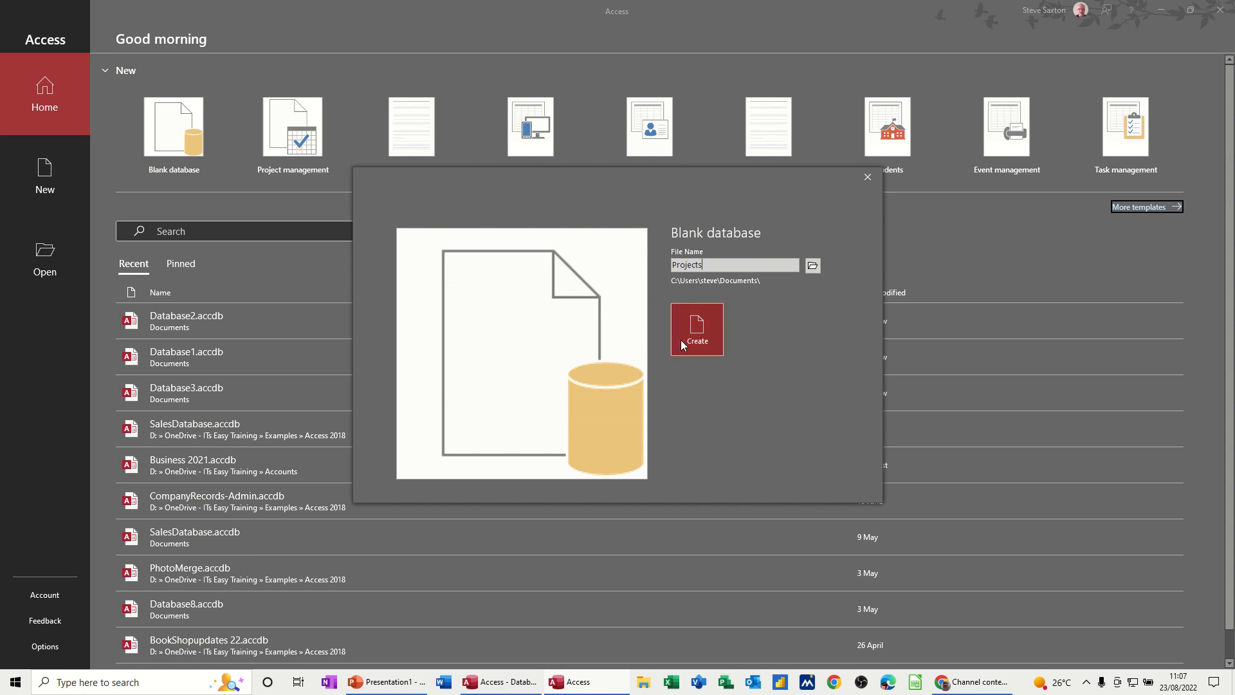
pyautogui.click(696, 328)
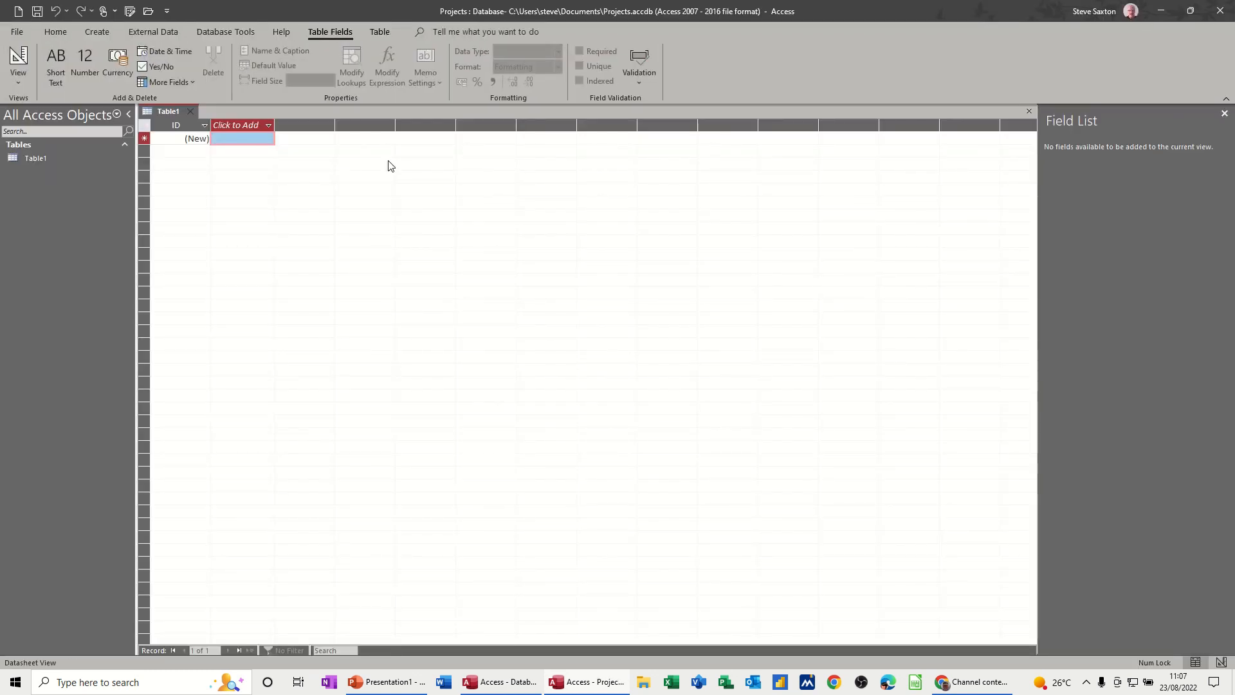
pyautogui.moveTo(239, 207)
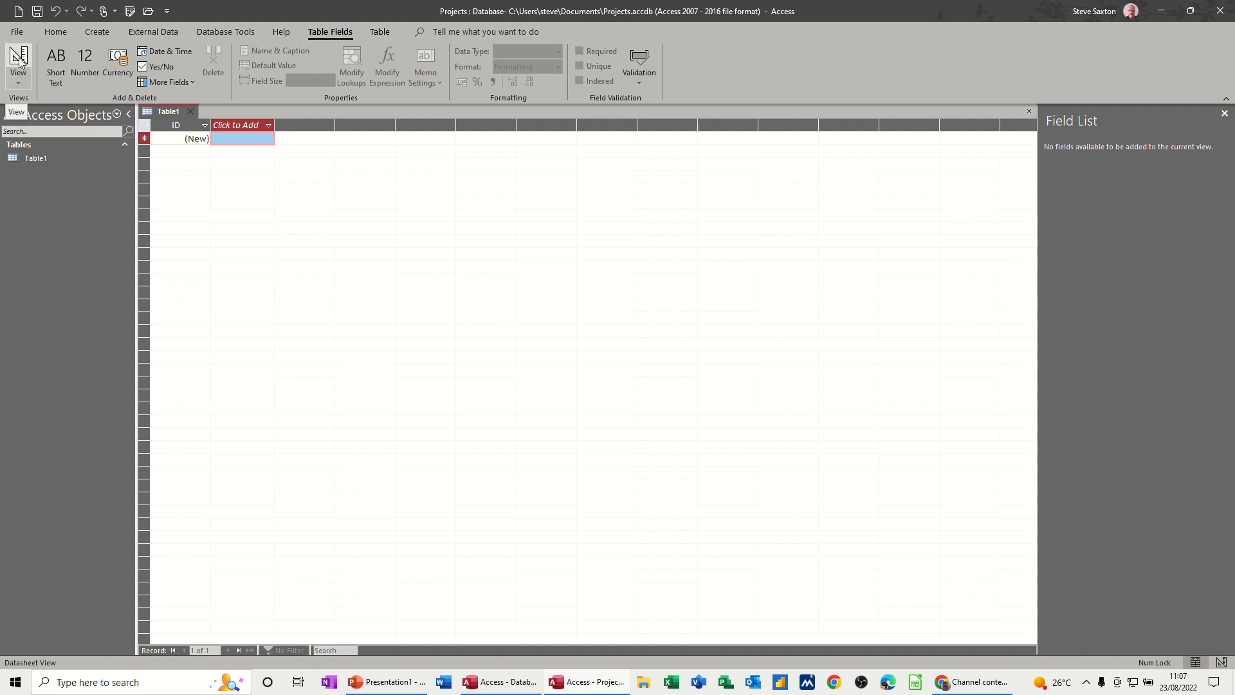
# Switch Table1 to Design View and enter TblResources as its name in the save prompt.
pyautogui.click(36, 158)
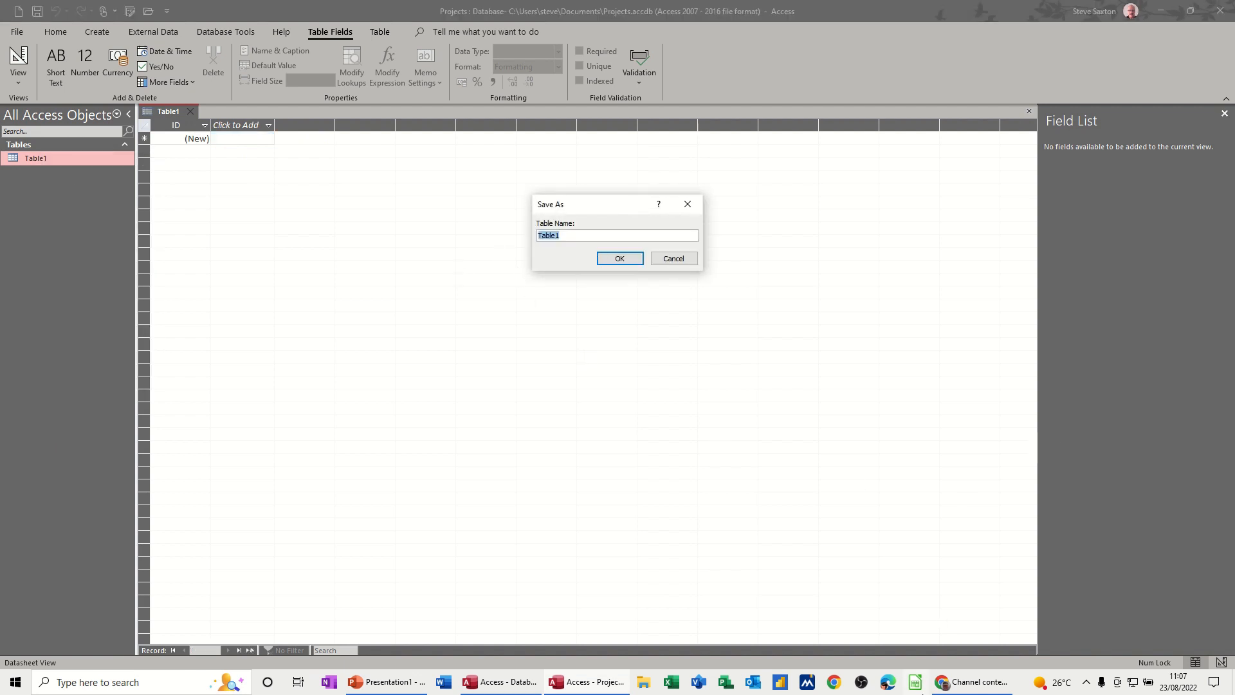
pyautogui.write('Tb')
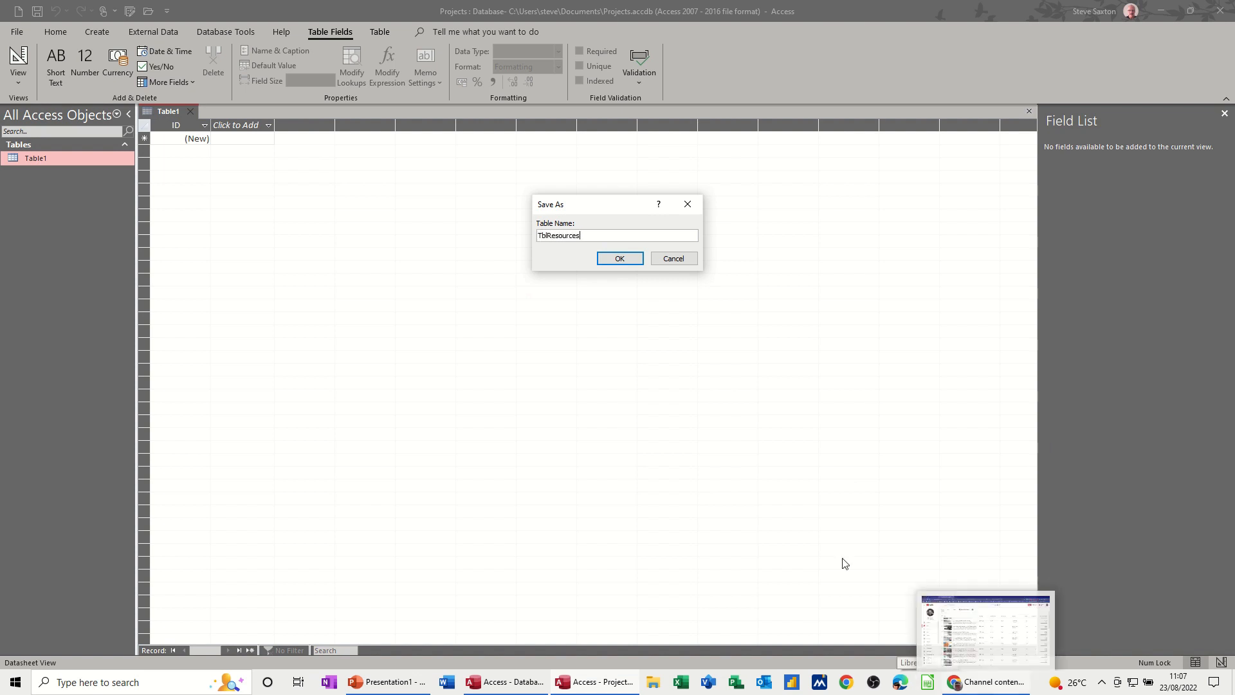
# Save the table as TblResources and add a FullName field of type Short Text.
pyautogui.click(619, 259)
pyautogui.write('ResourceID')
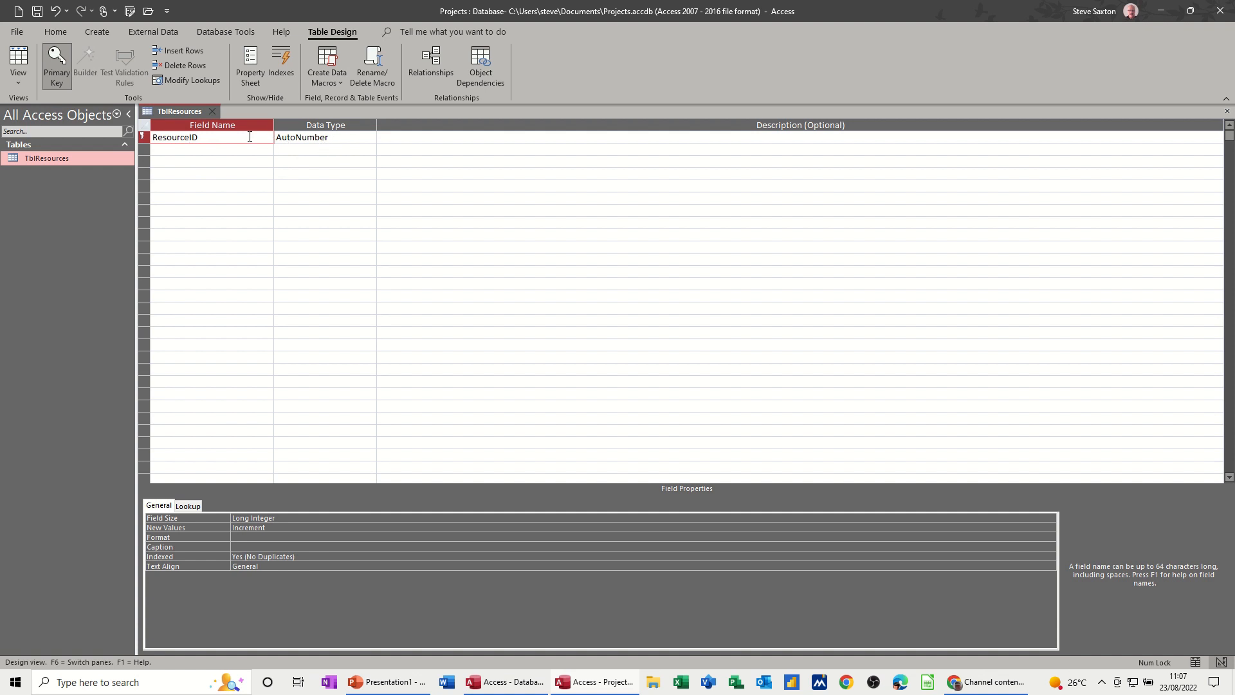
pyautogui.click(204, 150)
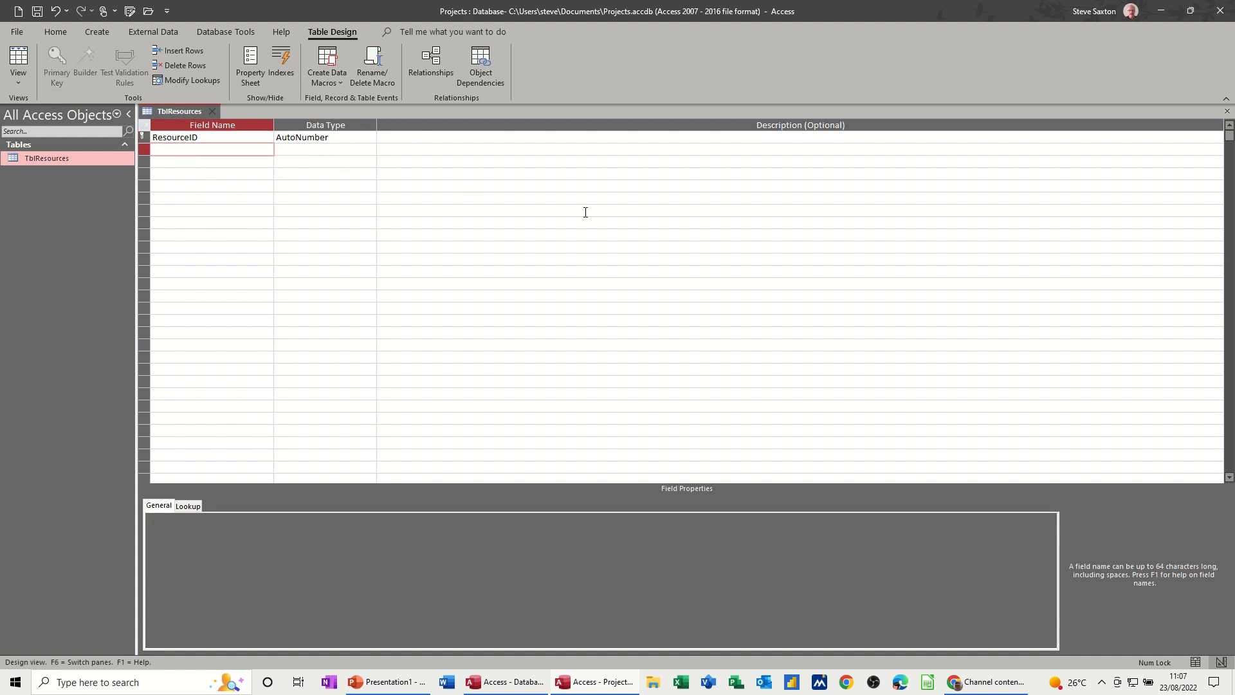
pyautogui.moveTo(1005, 56)
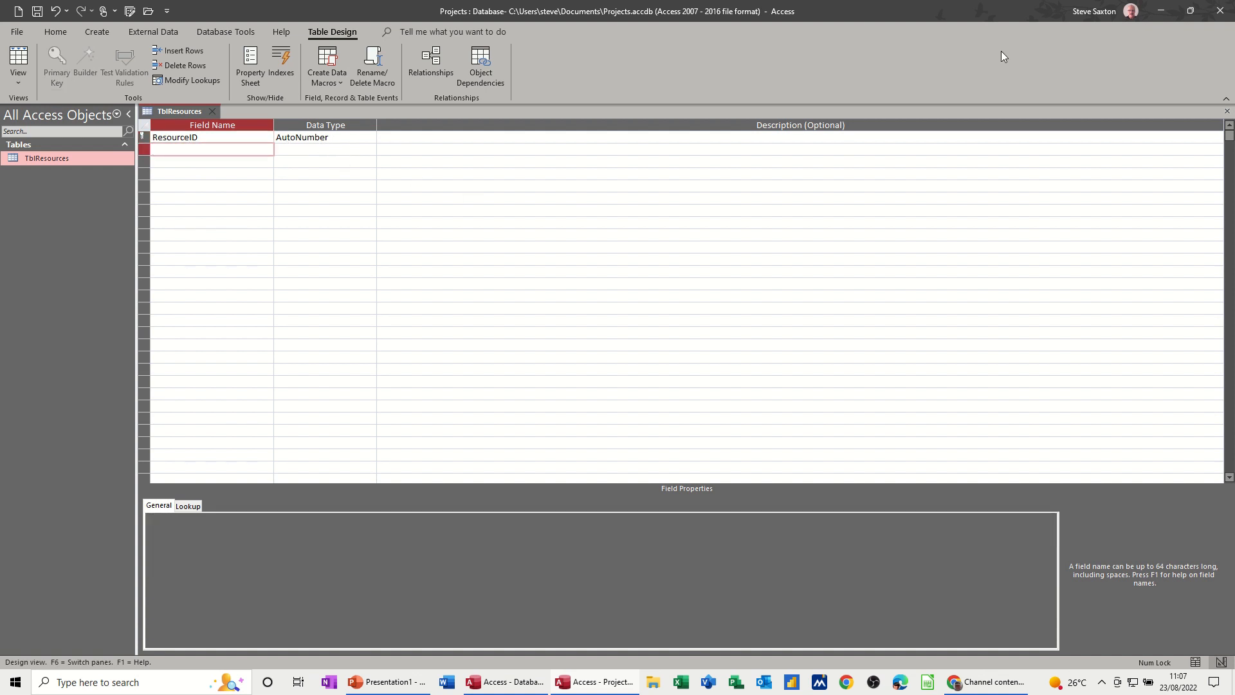
pyautogui.write('Su')
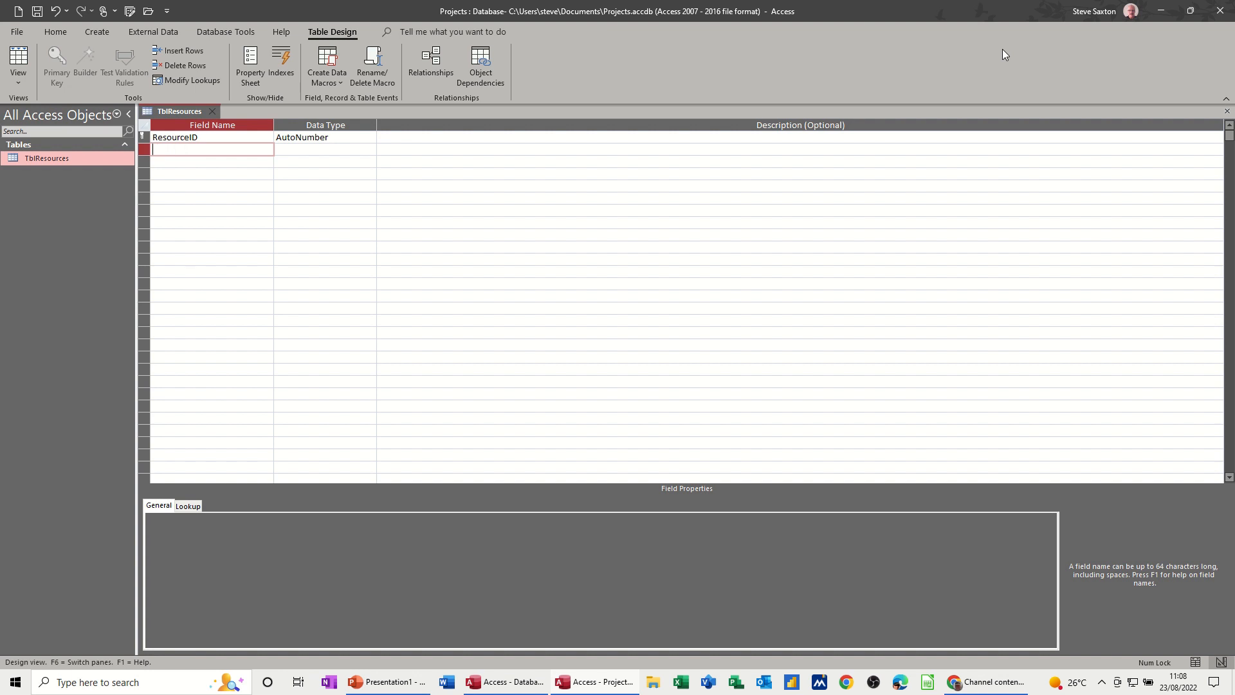
pyautogui.write('Full')
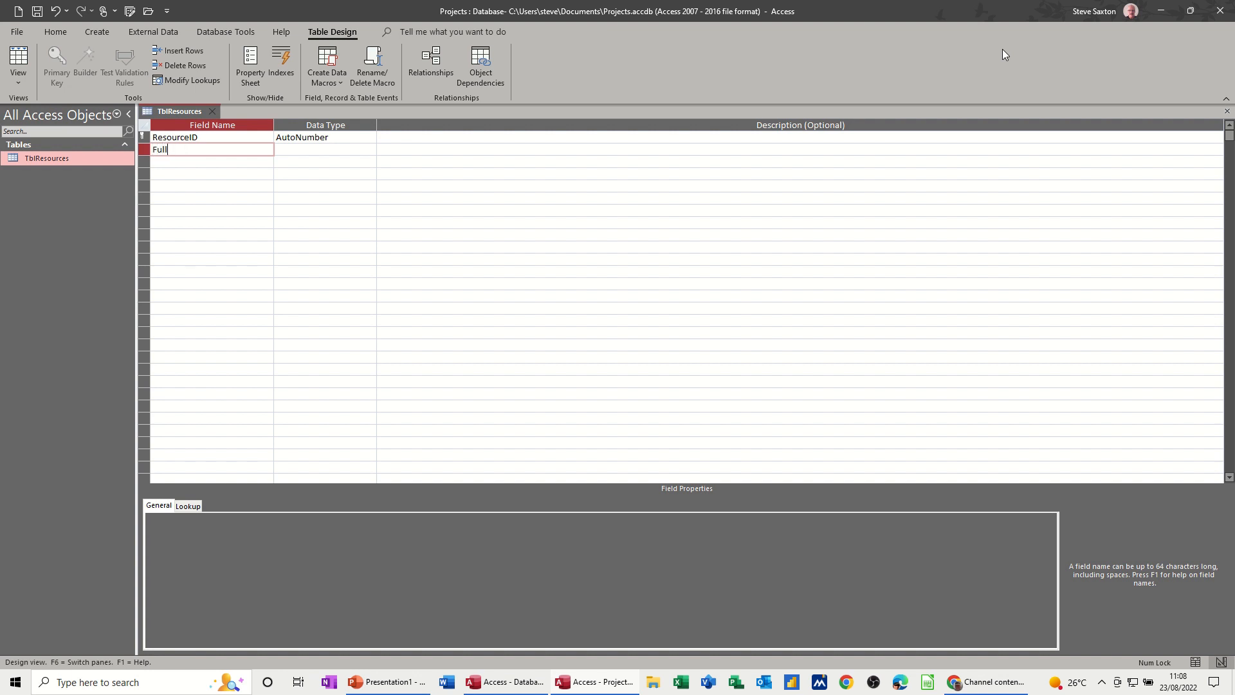
pyautogui.write('Name')
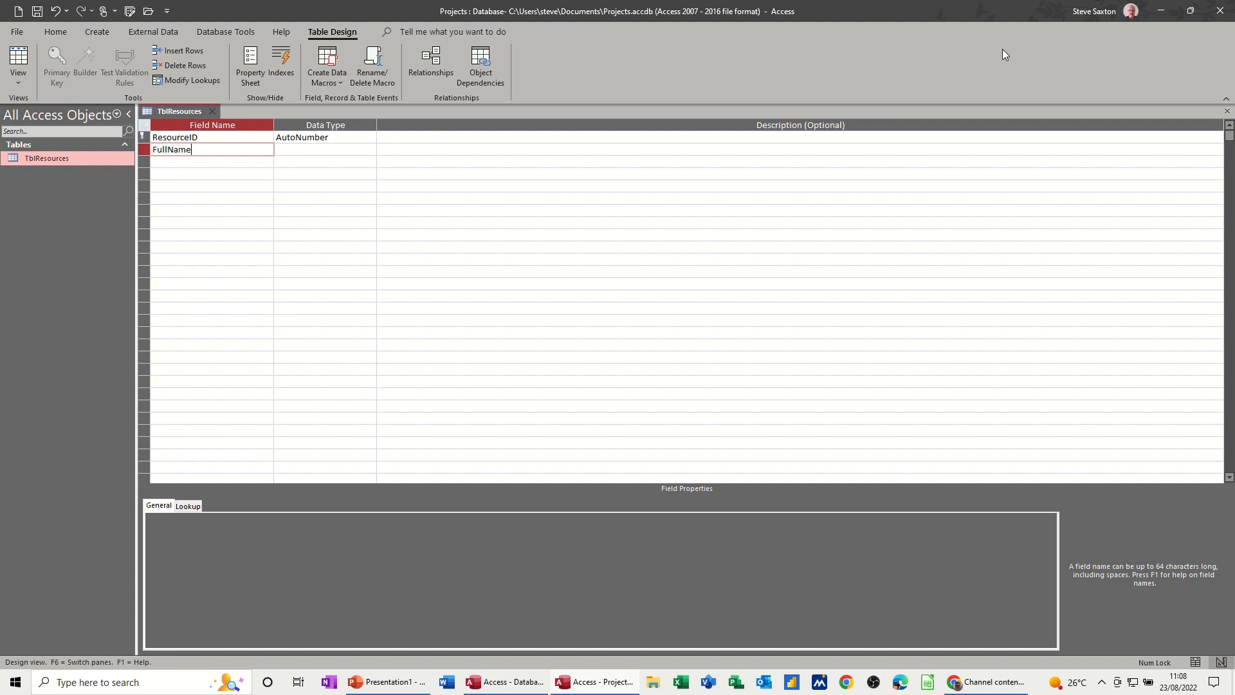
pyautogui.click(319, 149)
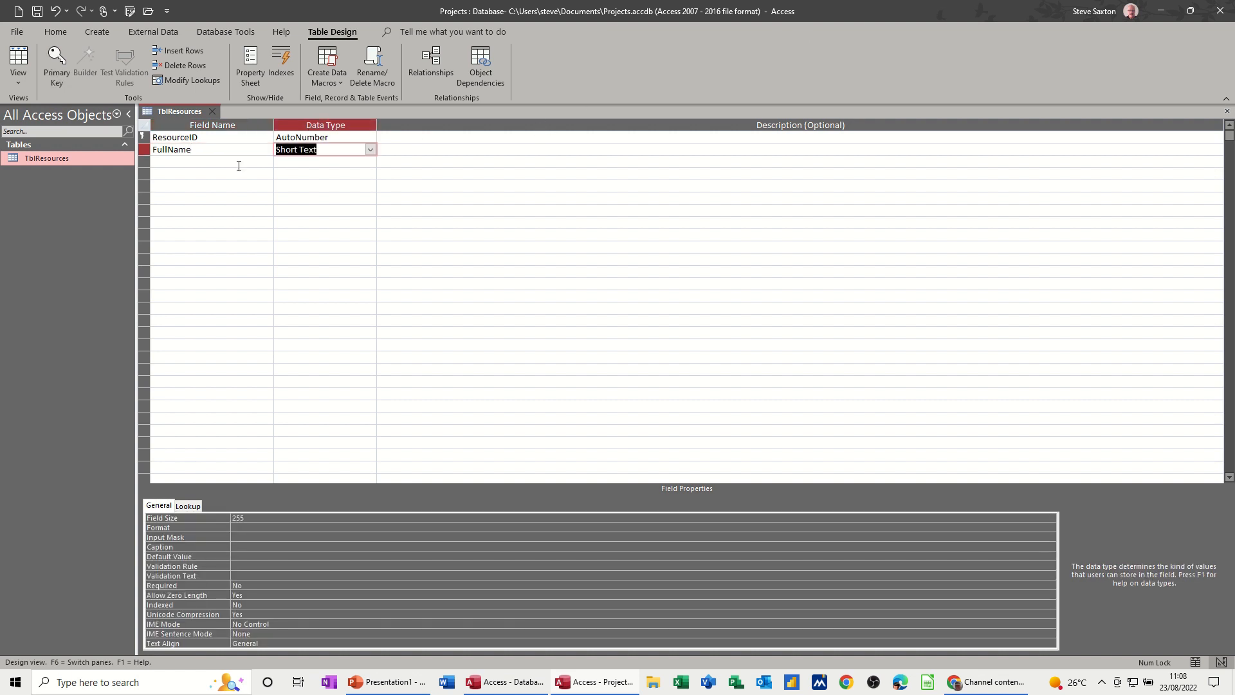
# Add a WorkAvailability field of type Number and save the design.
pyautogui.write('W')
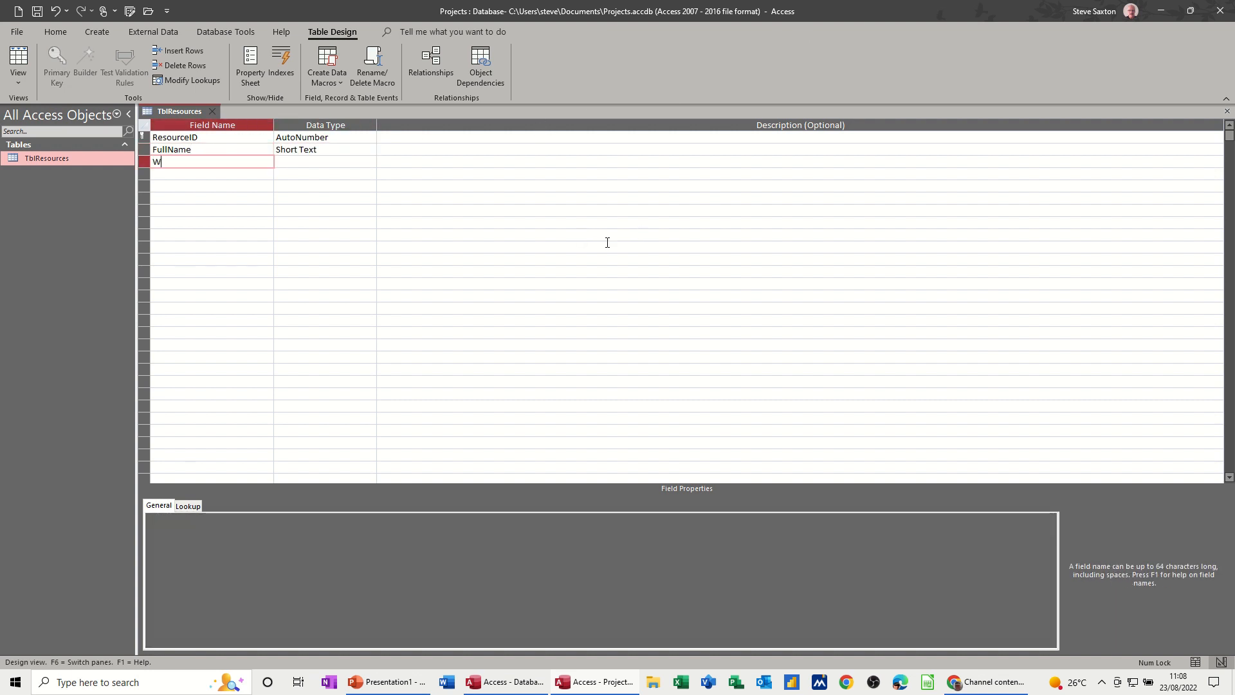
pyautogui.write('orkAvail')
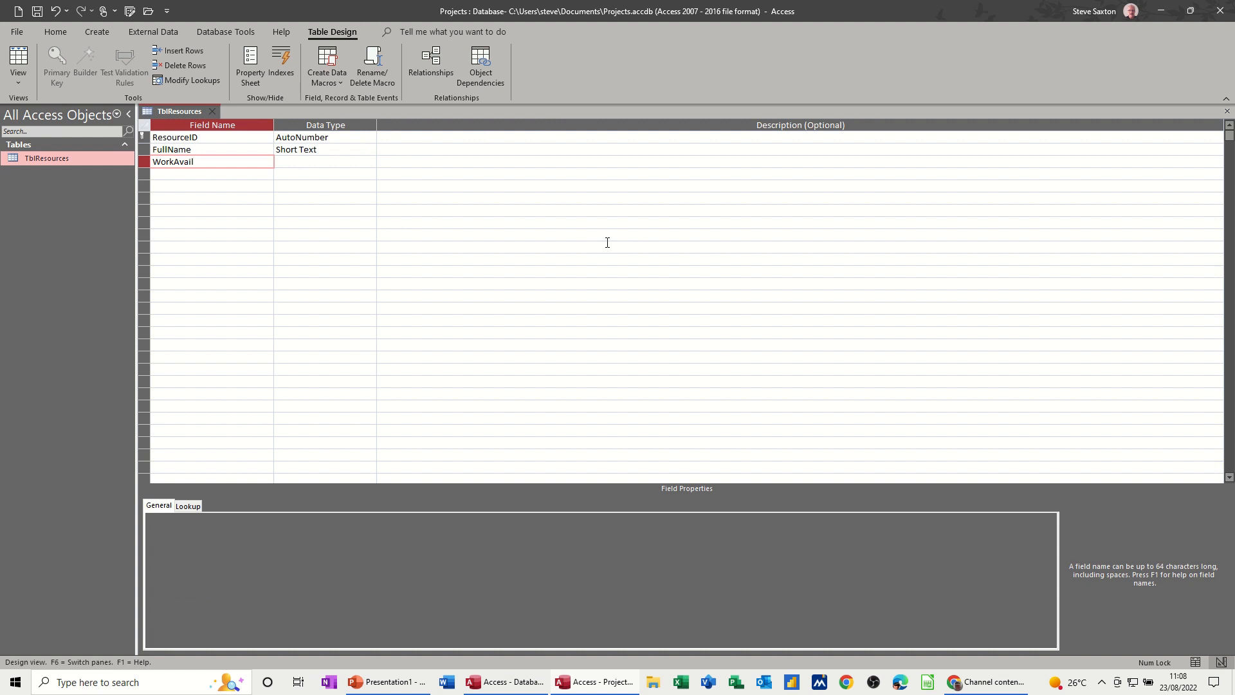
pyautogui.write('abl')
pyautogui.click(324, 161)
pyautogui.write('Number')
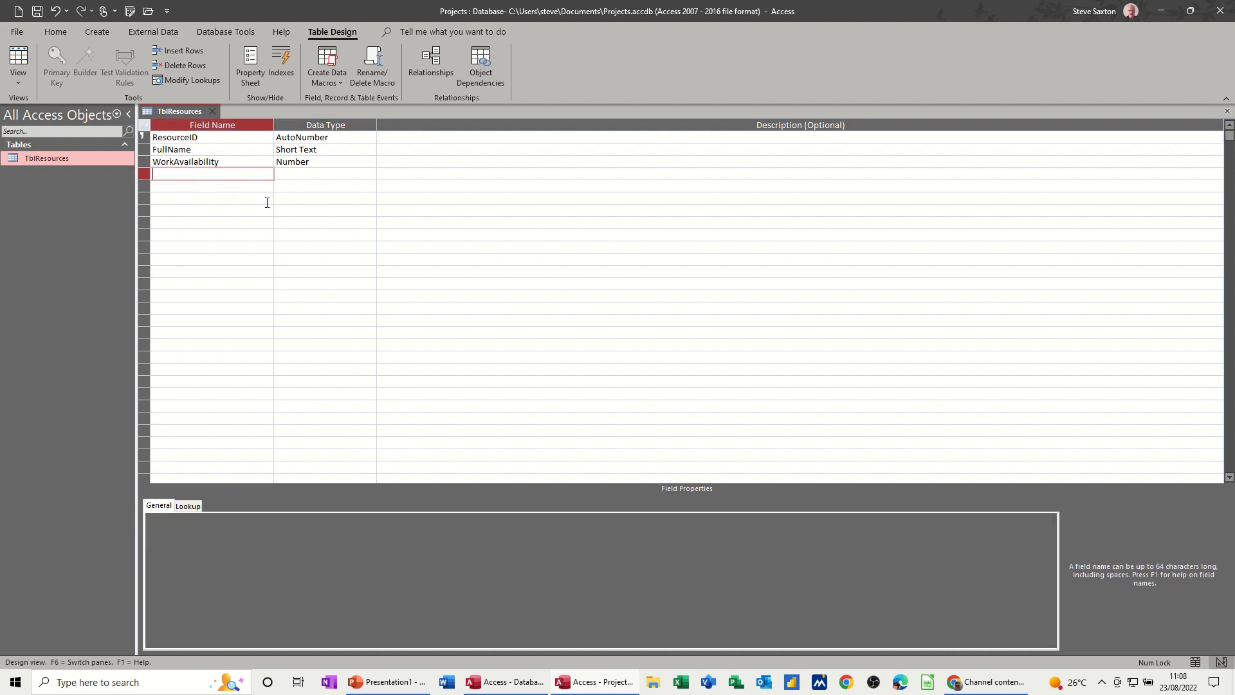
pyautogui.click(38, 10)
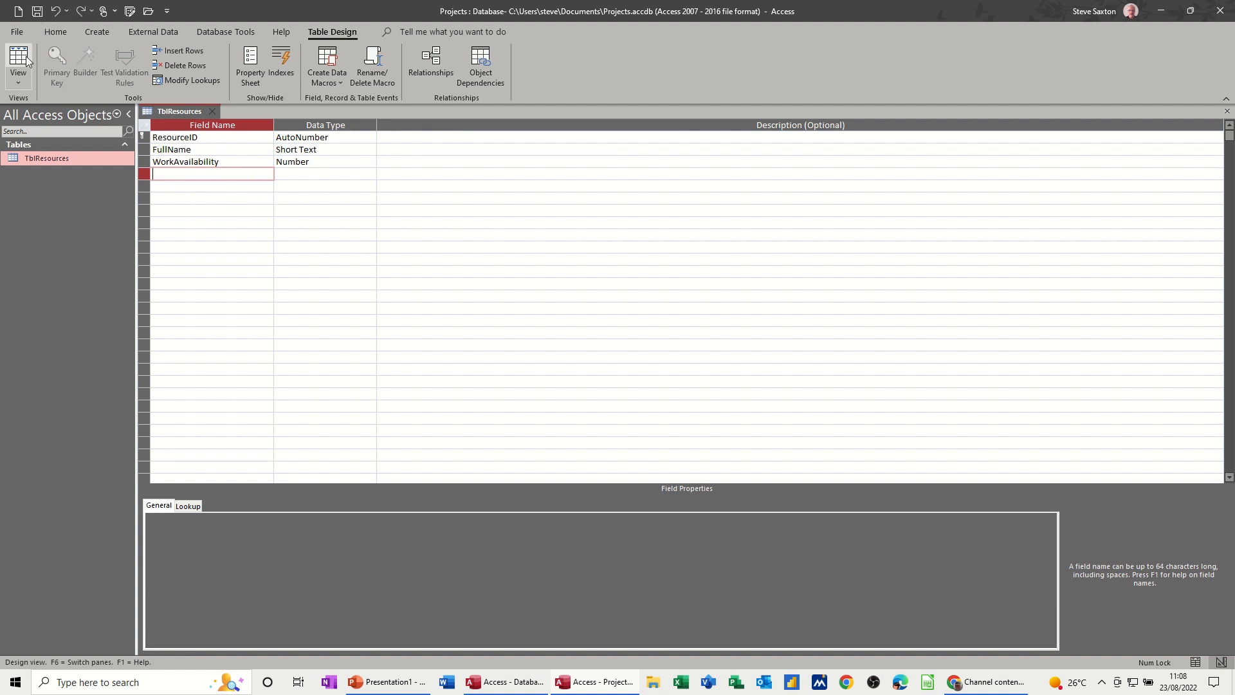
pyautogui.click(17, 63)
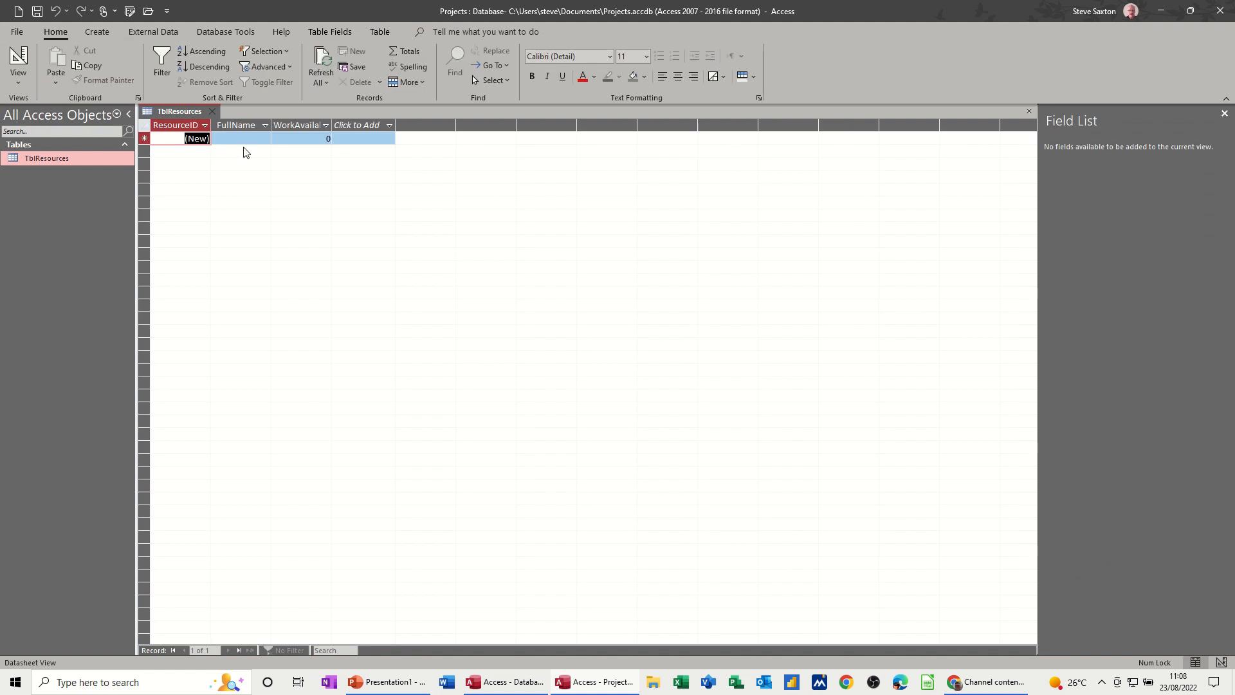
pyautogui.click(241, 137)
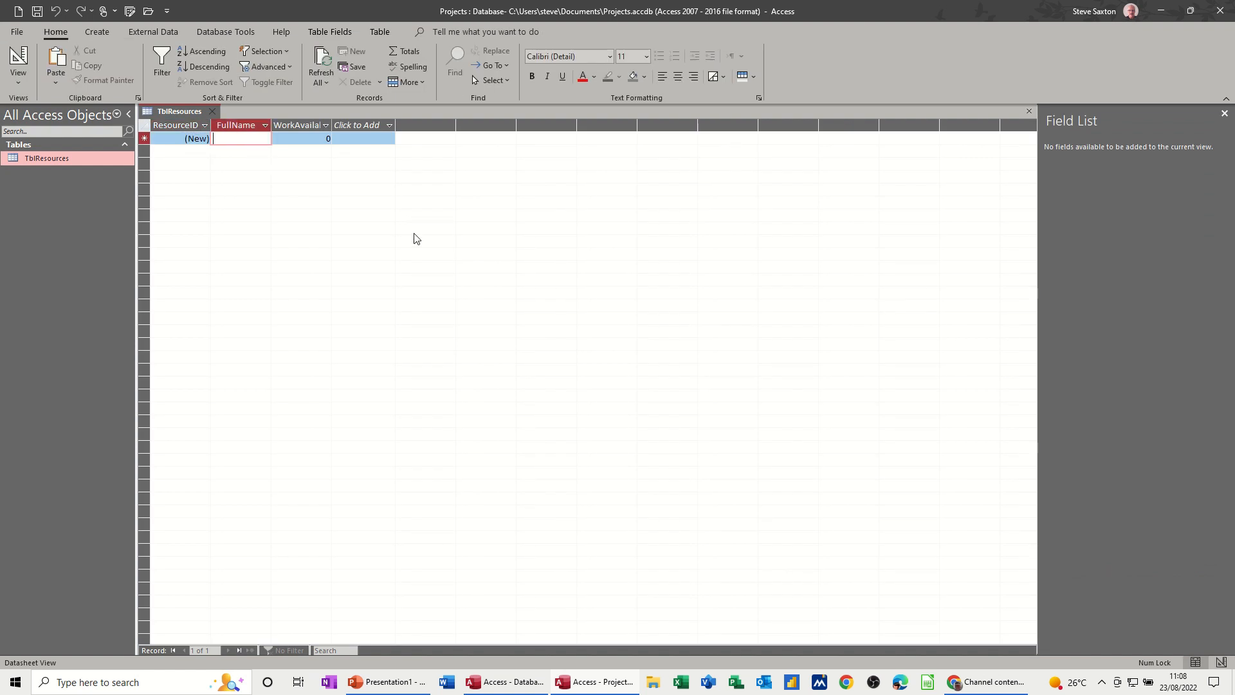
pyautogui.write('Steve Saxton')
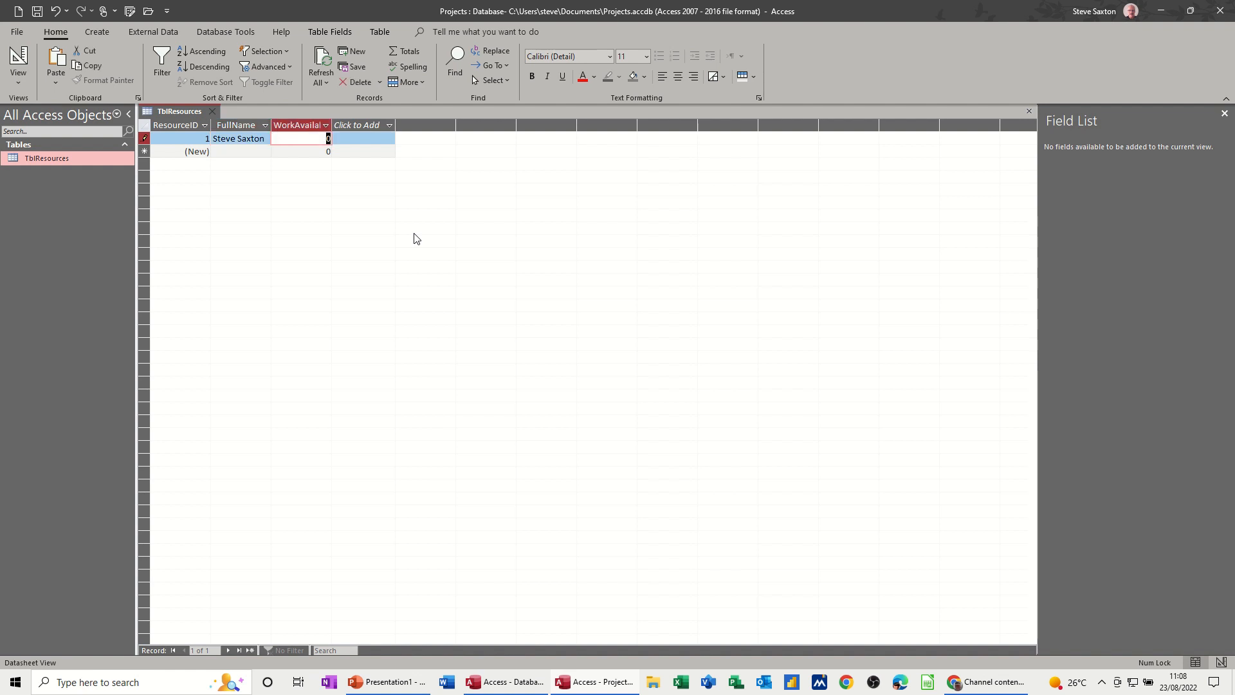
pyautogui.write('8')
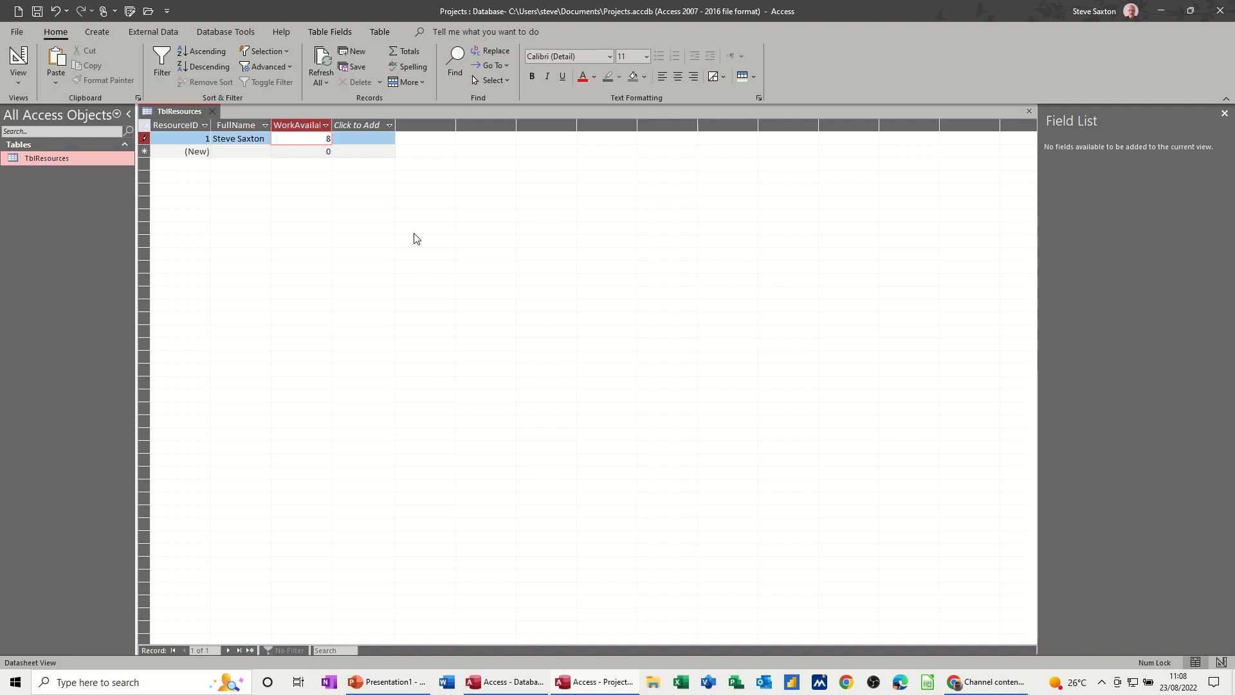
pyautogui.click(240, 152)
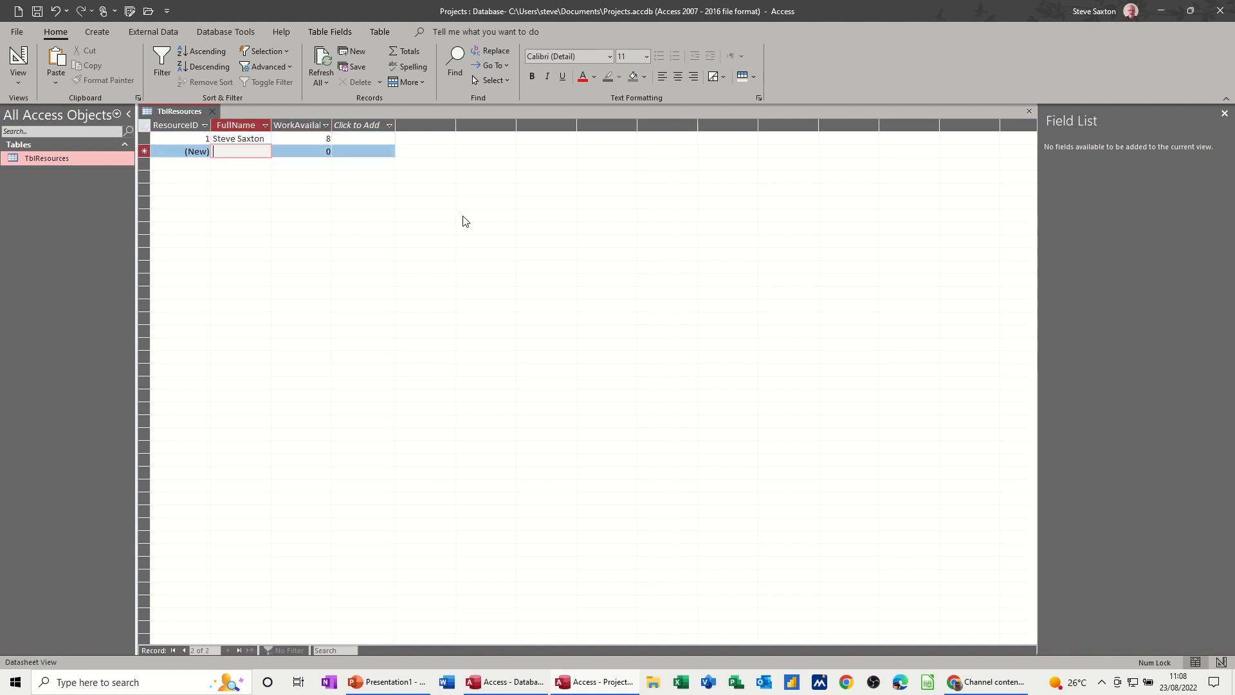
pyautogui.write('Anne')
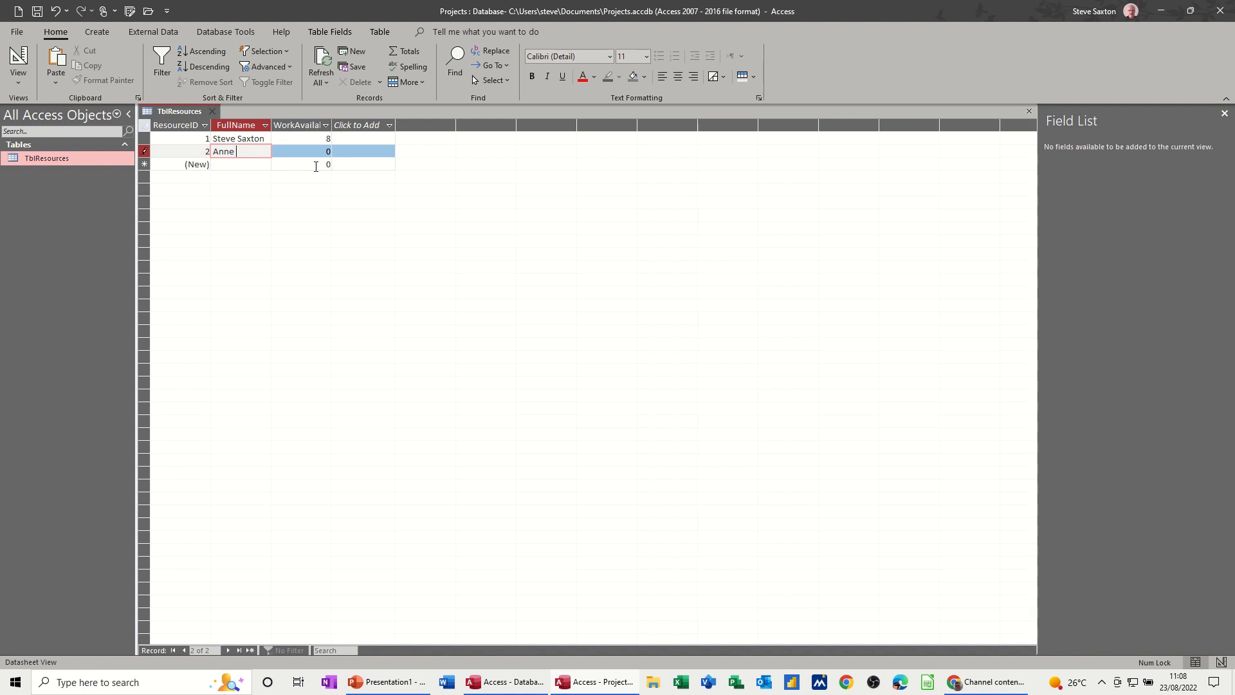
pyautogui.write('Jones')
pyautogui.click(301, 151)
pyautogui.write('4')
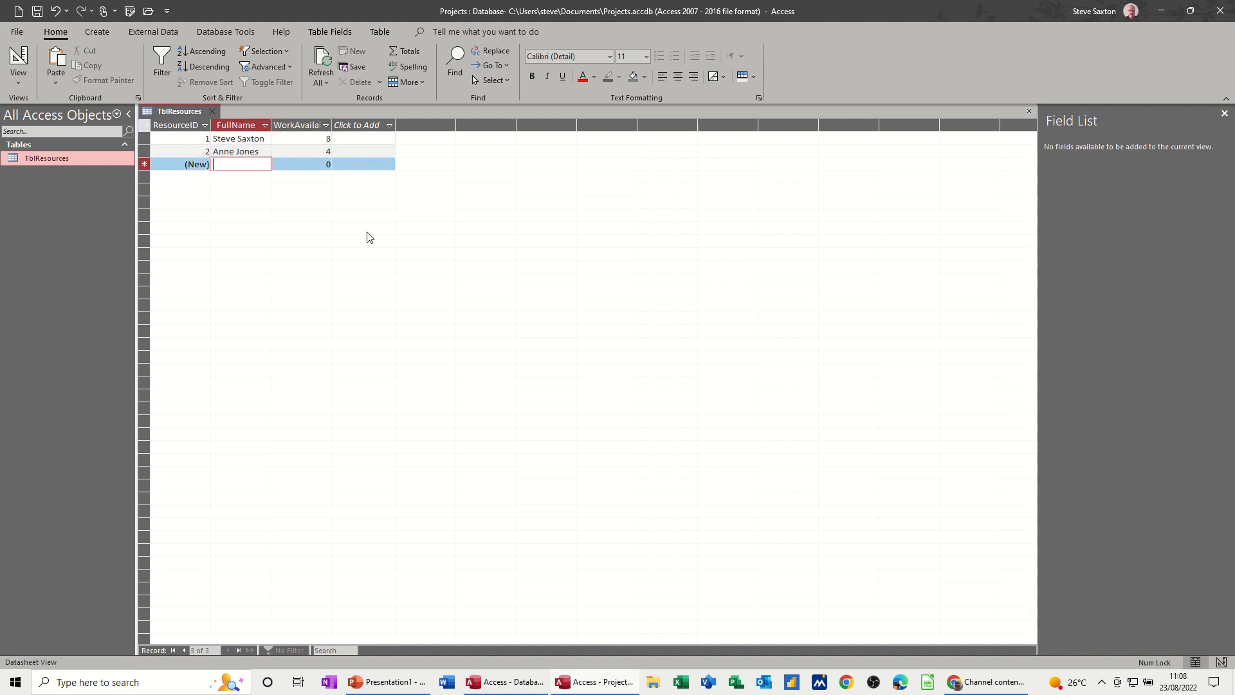
# Enter resources Mark Green (availability 2) and Carol White (availability 8).
pyautogui.write('Mark')
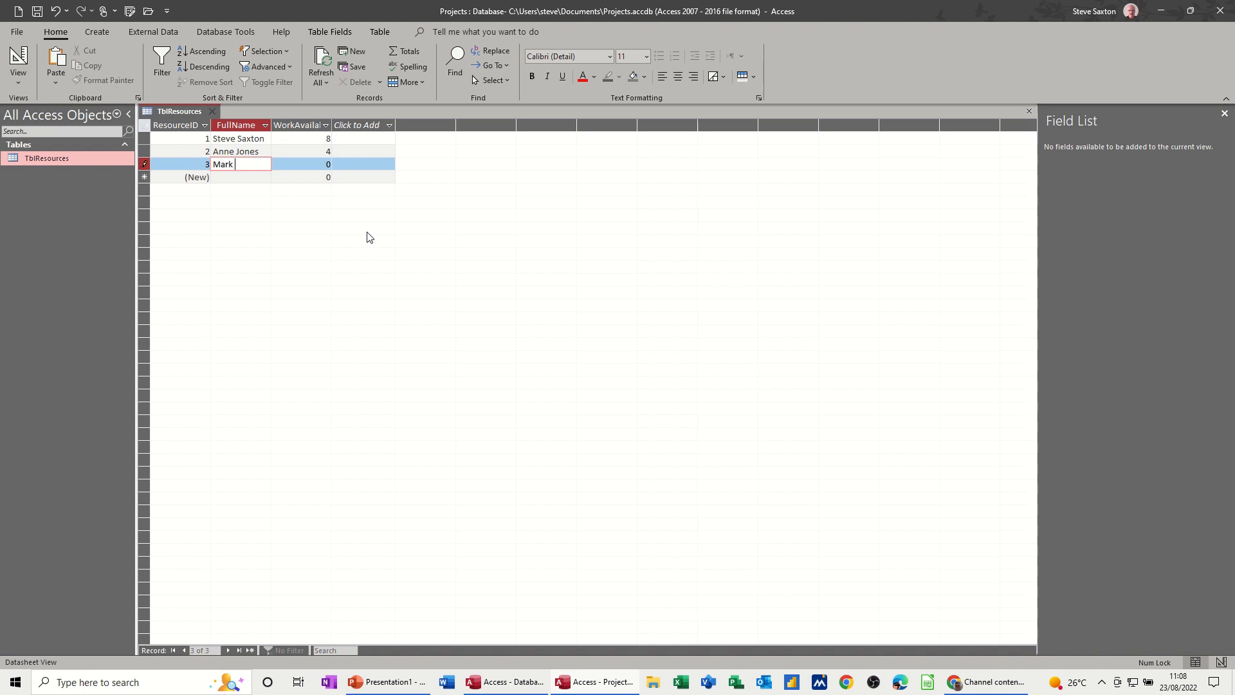
pyautogui.write('Green')
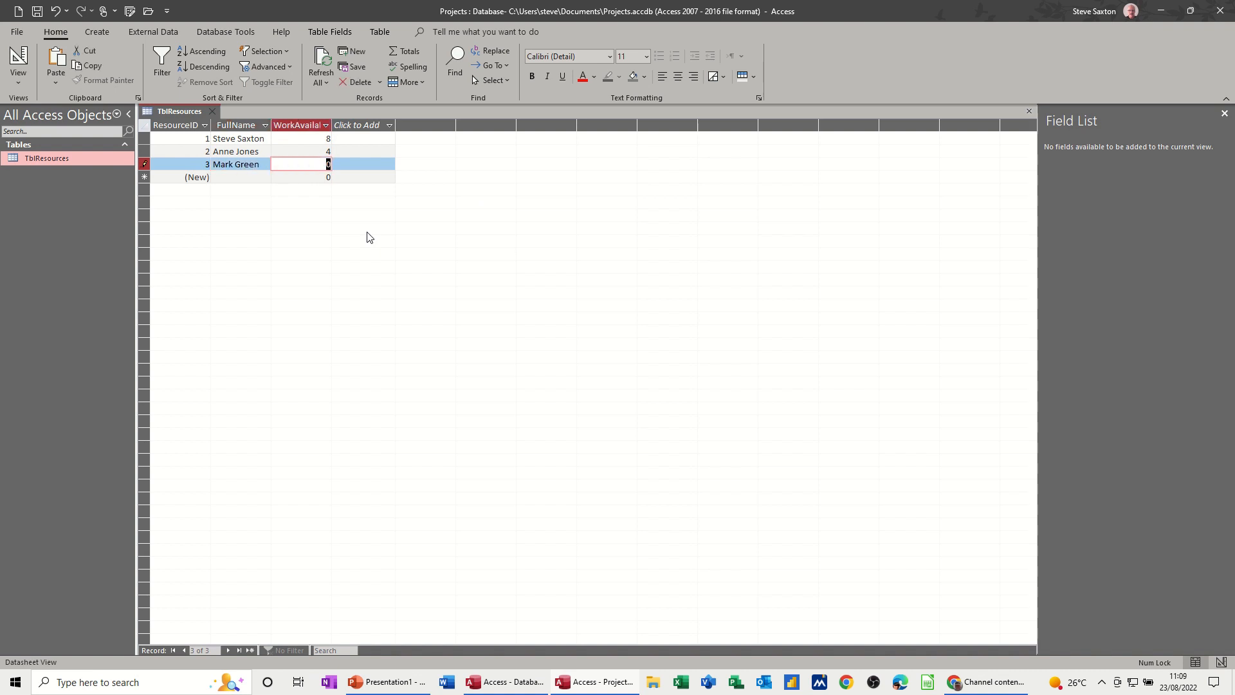
pyautogui.write('2')
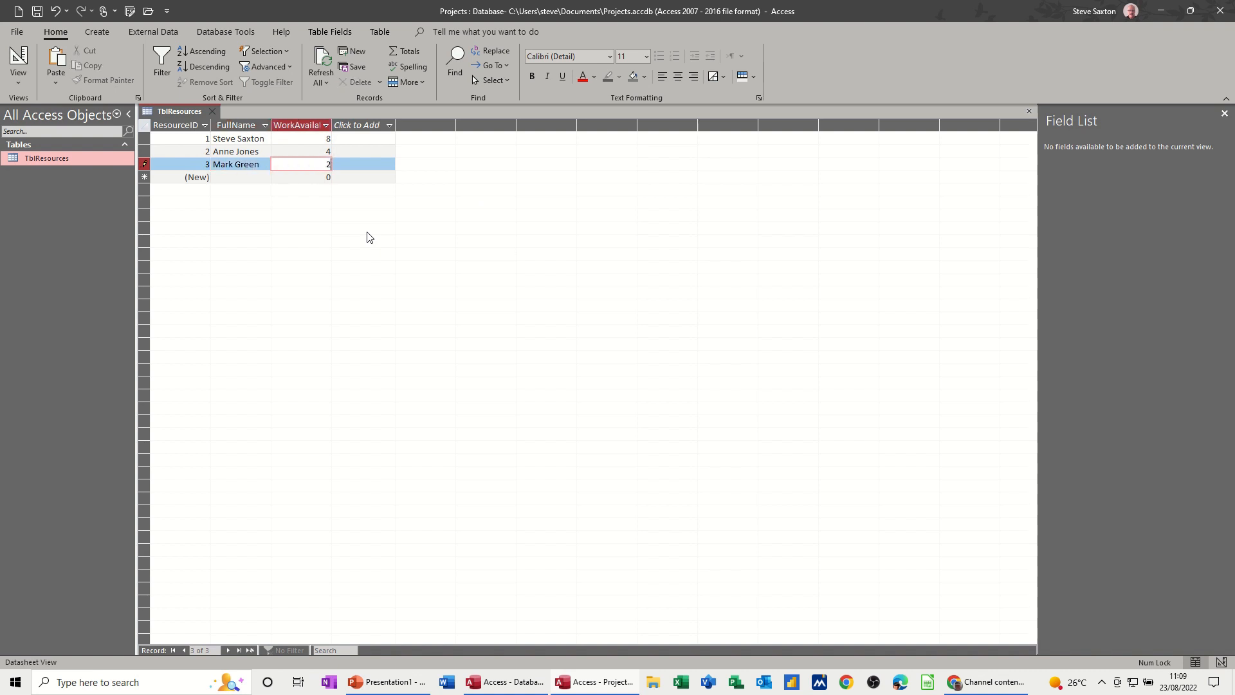
pyautogui.write('C')
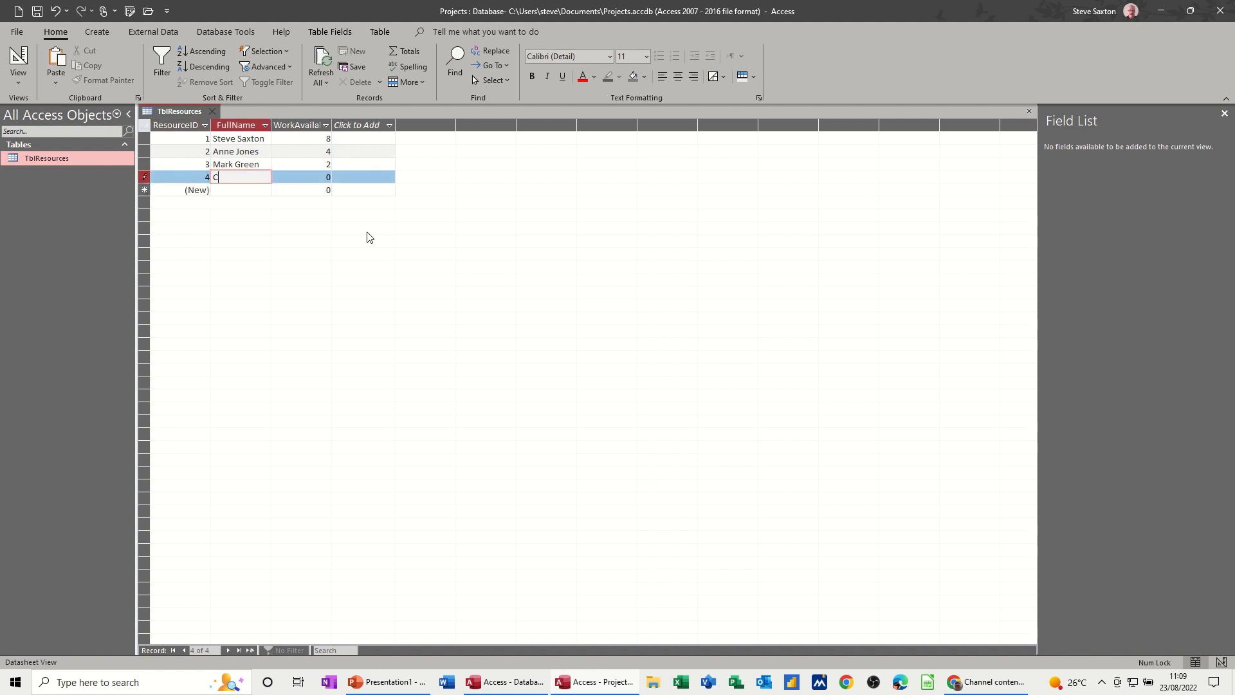
pyautogui.write('arol White')
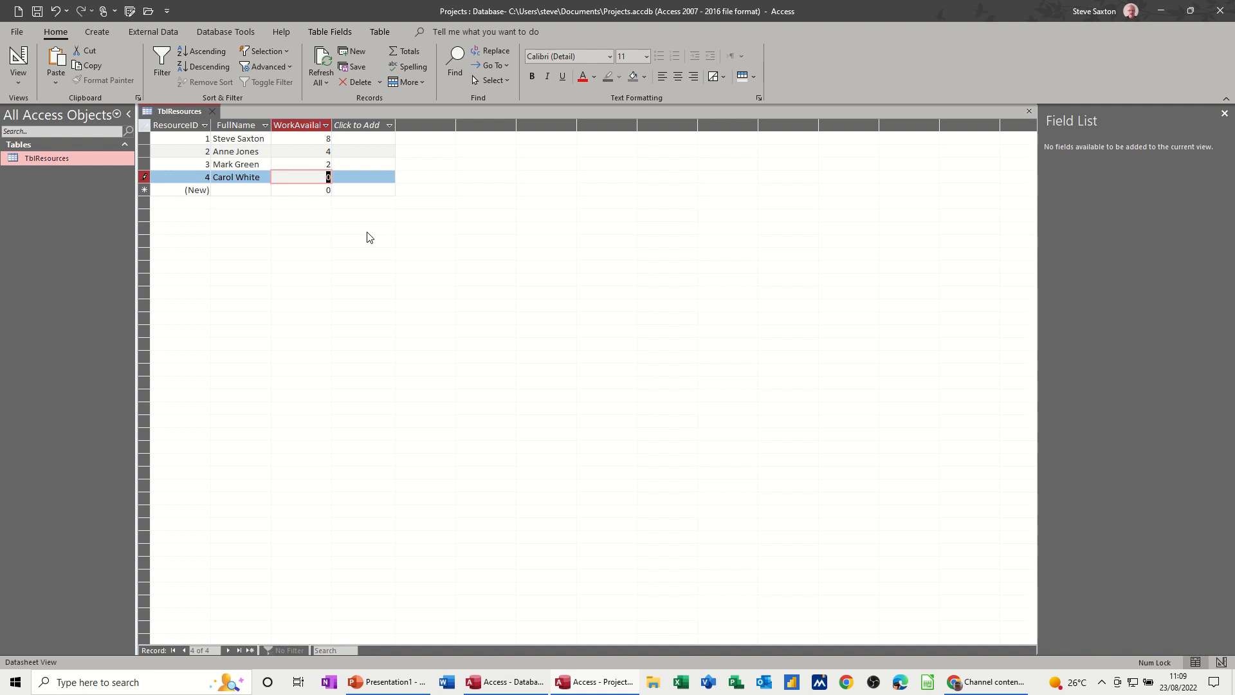
pyautogui.write('8')
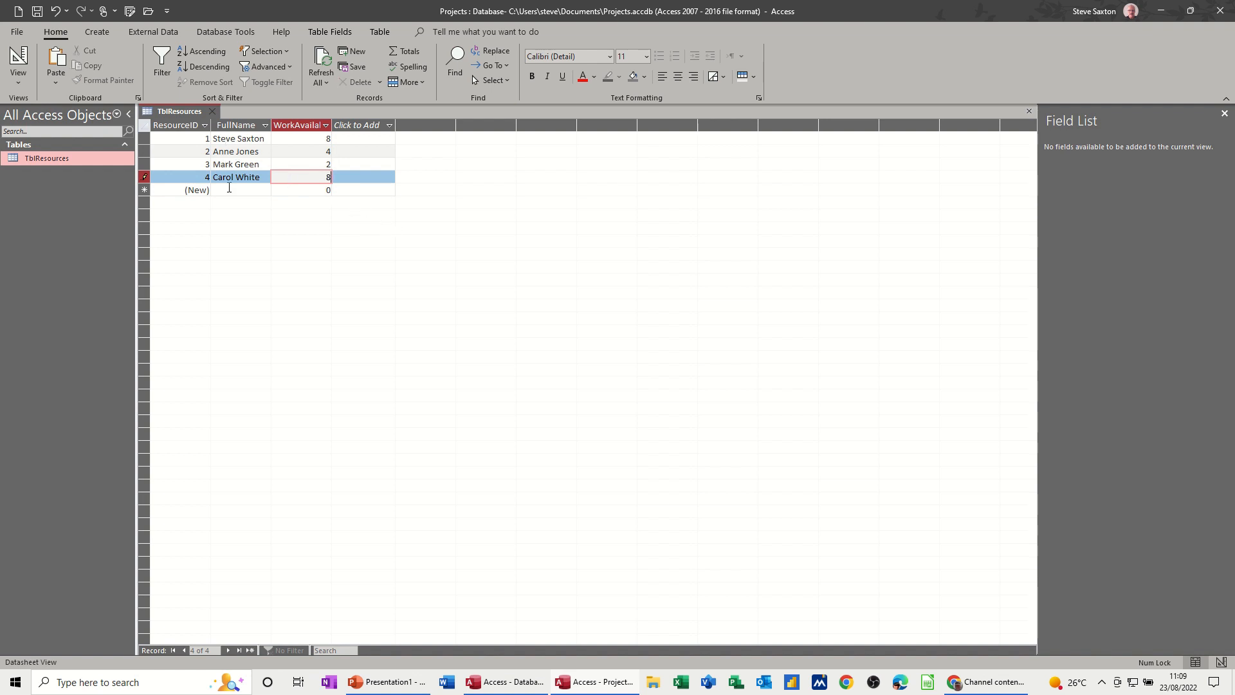
# Close TblResources and start a new table design with TaskID as the primary key.
pyautogui.click(225, 31)
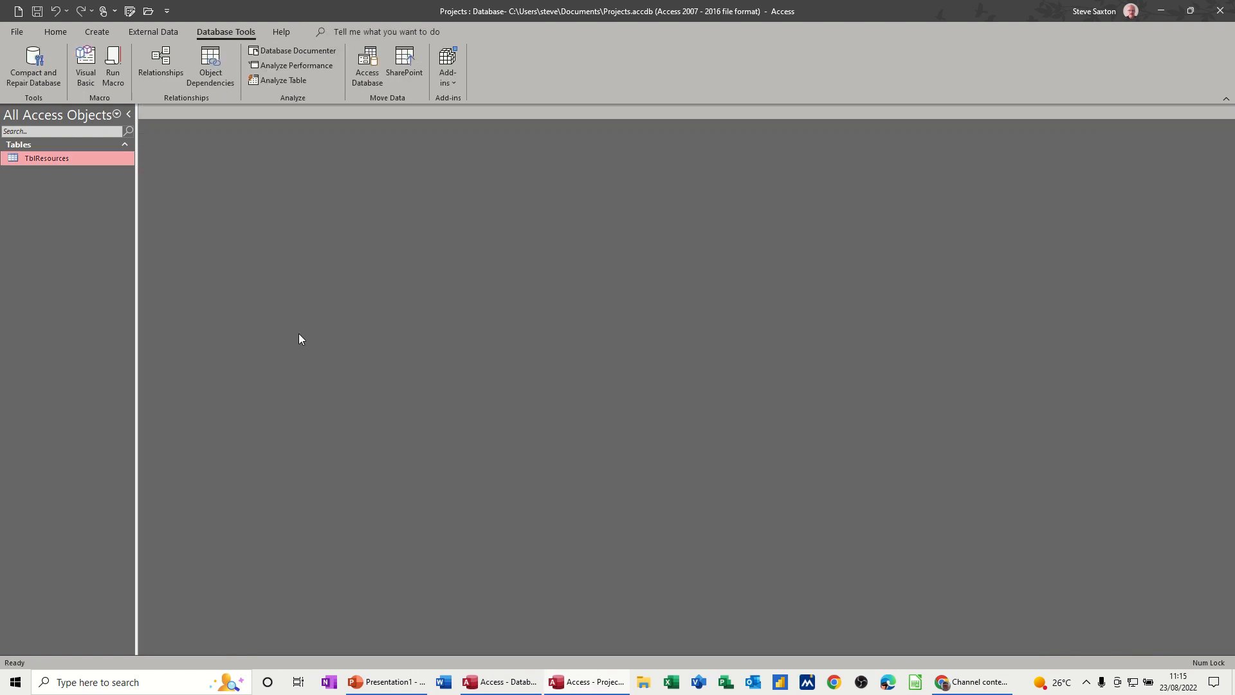
pyautogui.moveTo(85, 65)
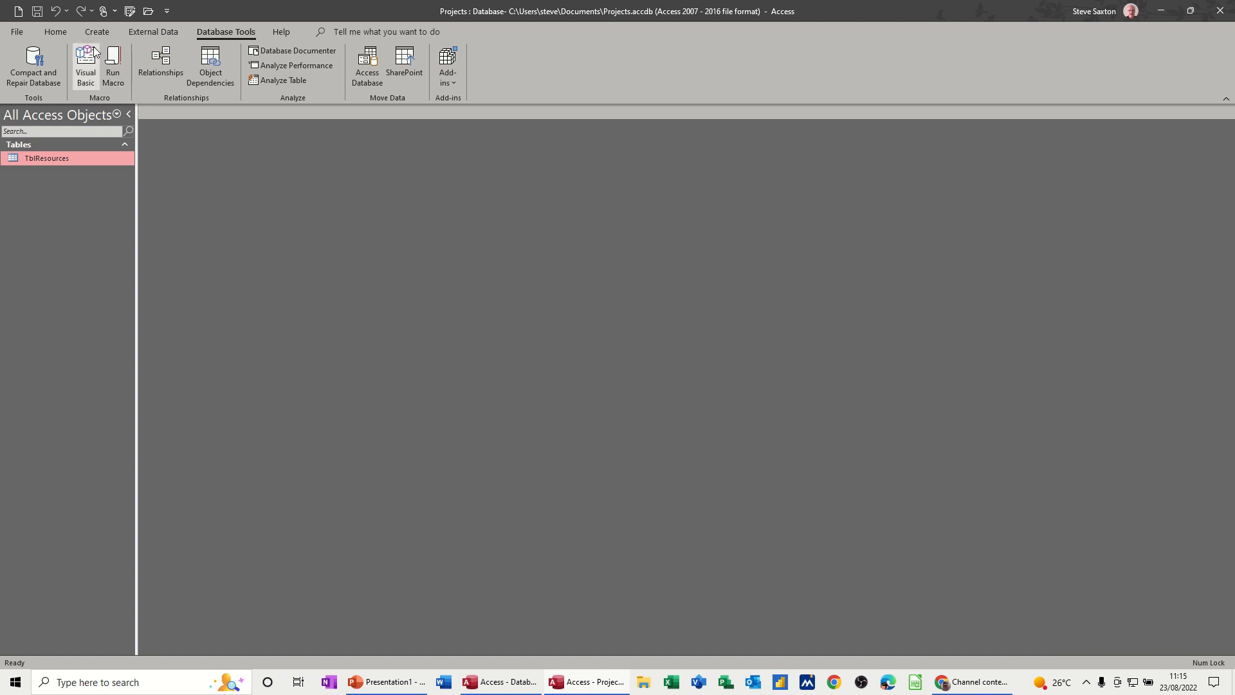
pyautogui.click(97, 31)
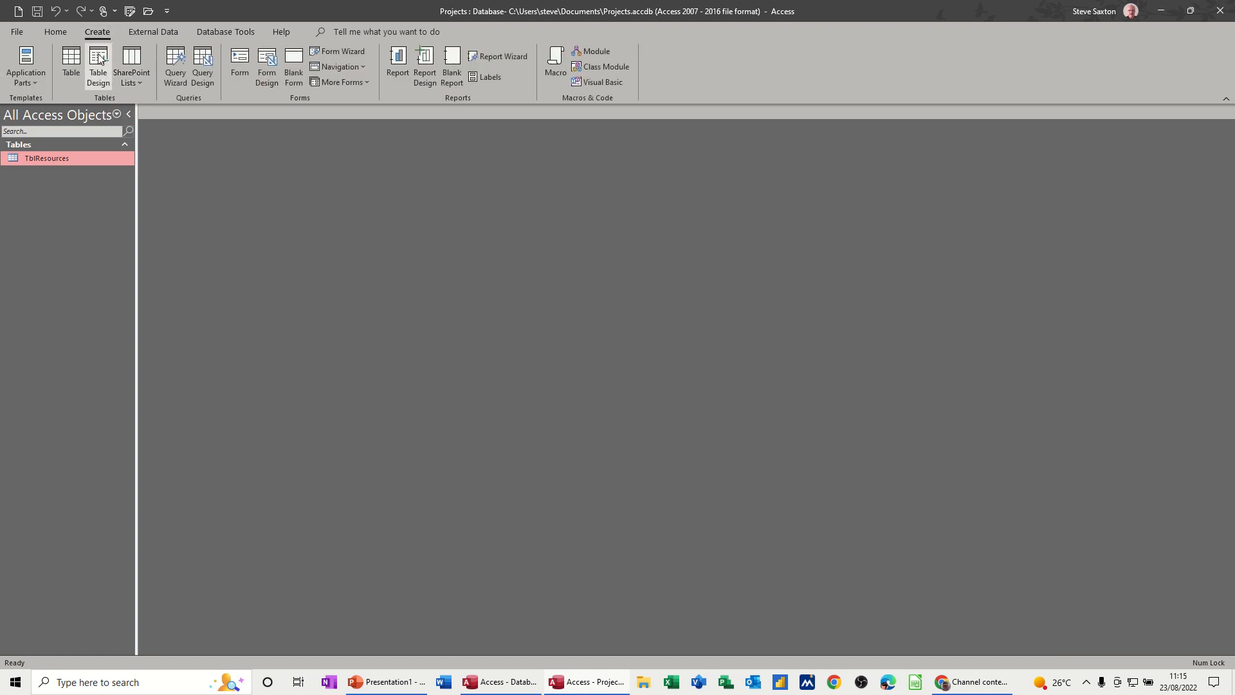
pyautogui.click(98, 65)
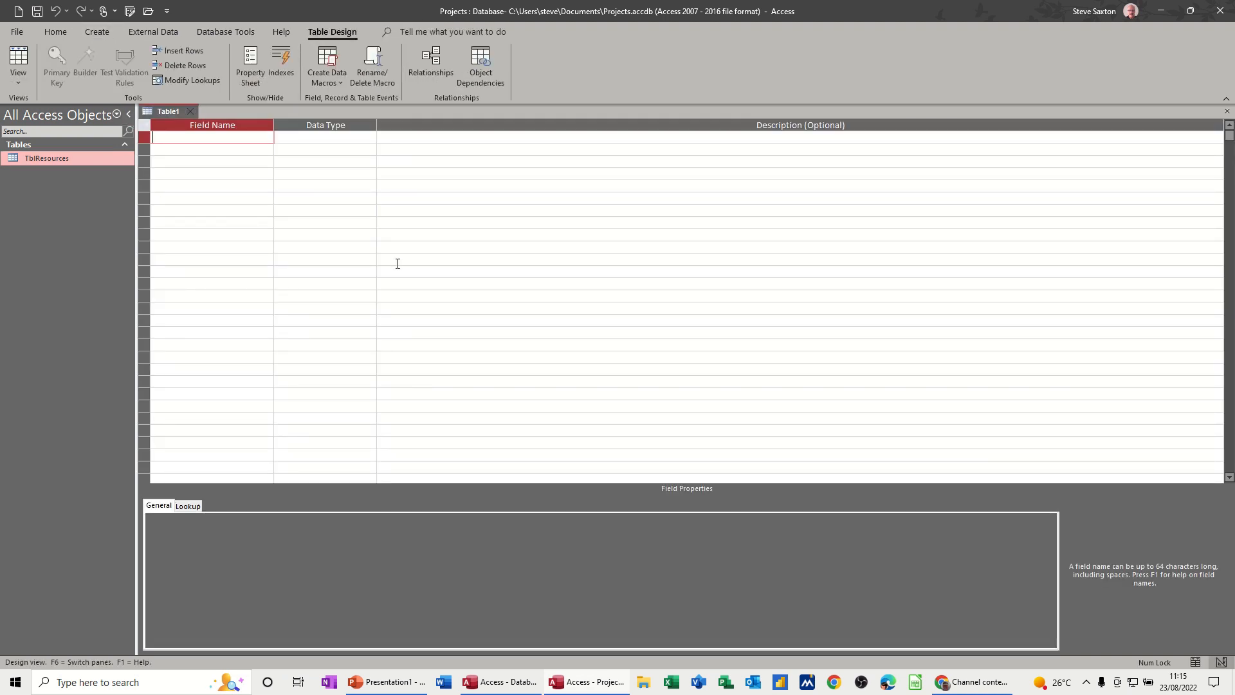
pyautogui.write('TaskID')
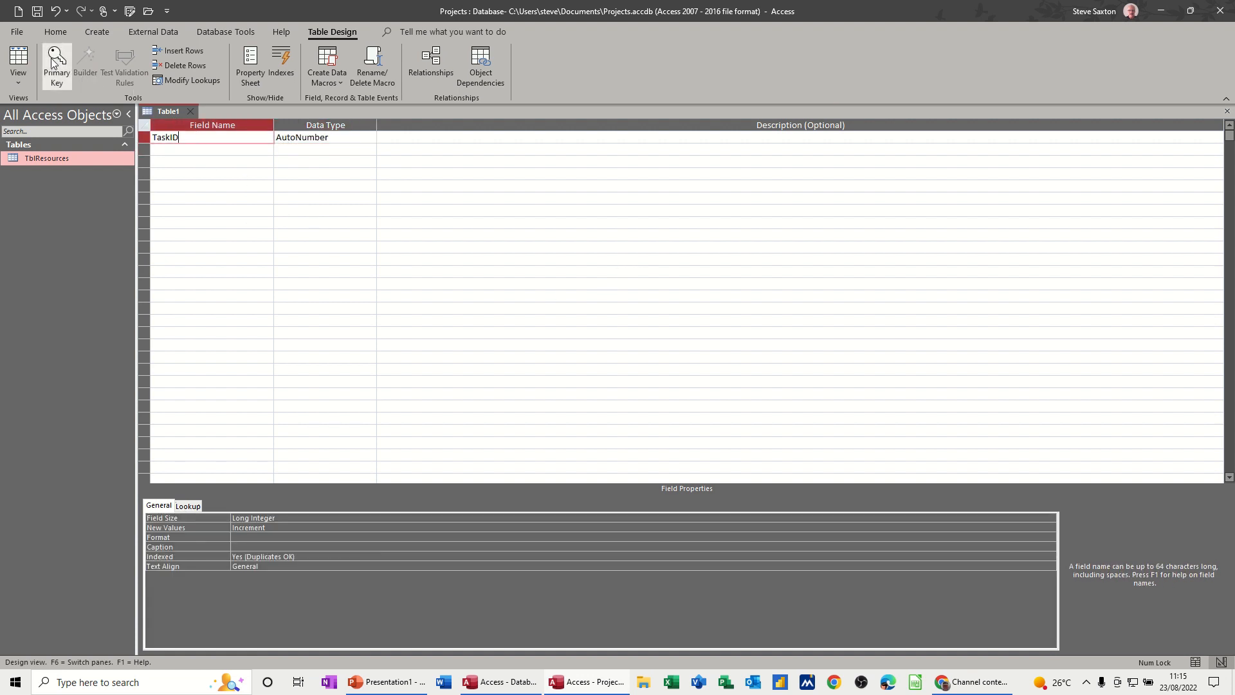
pyautogui.click(55, 67)
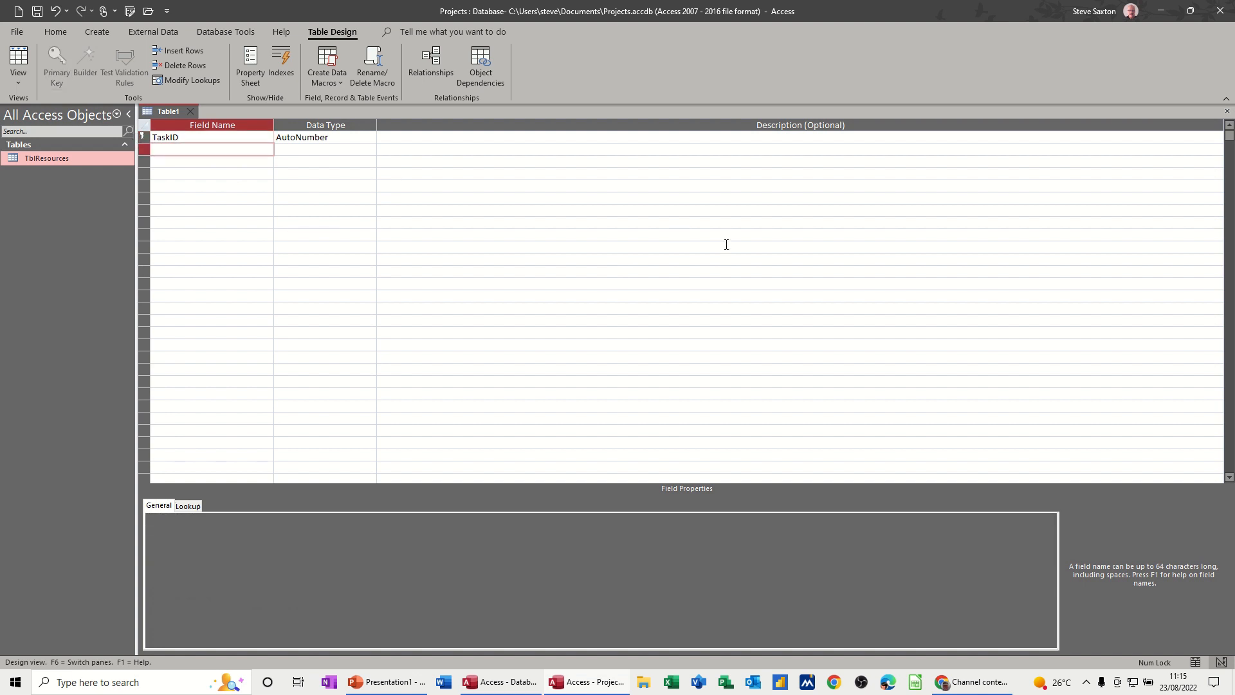
# Add the TaskName, StartDate and EndDate fields.
pyautogui.write('TaskName')
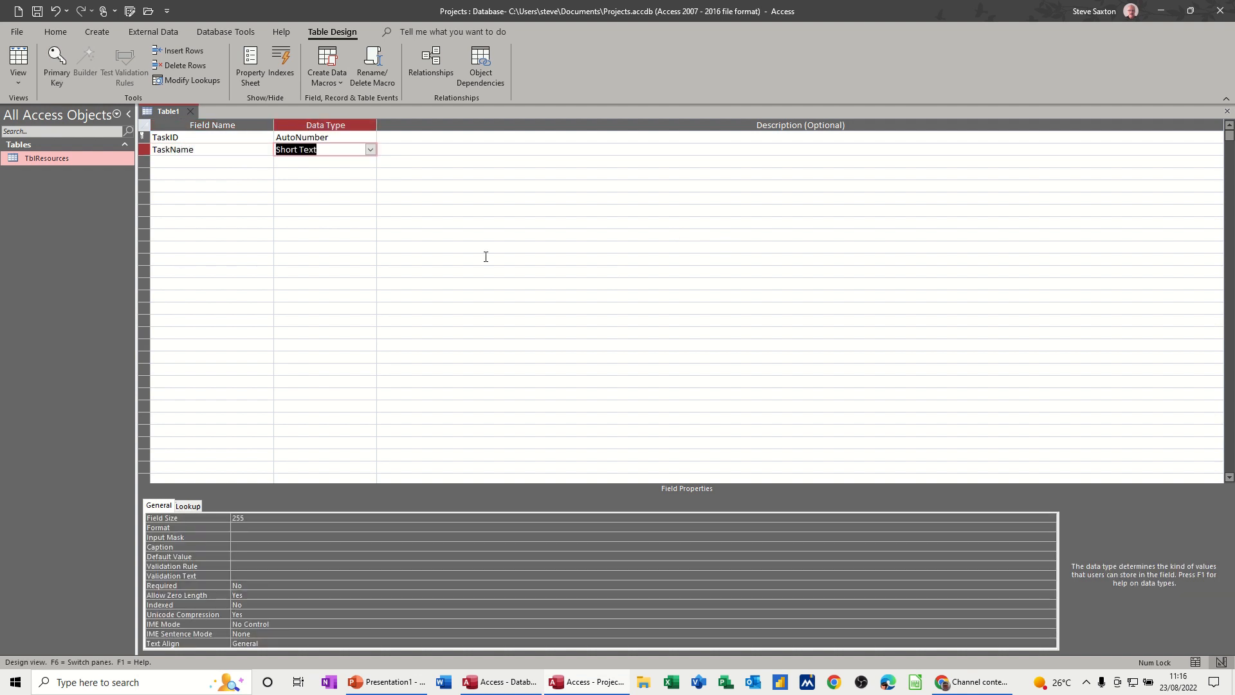
pyautogui.click(208, 162)
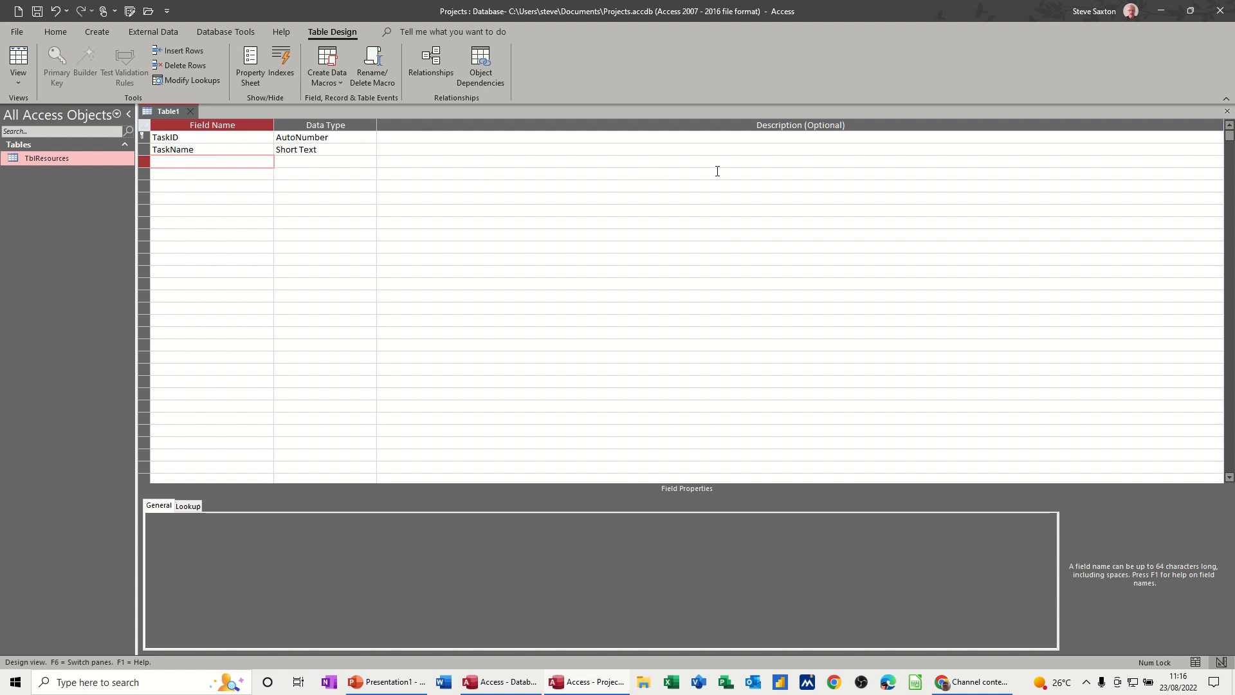
pyautogui.write('StartDate')
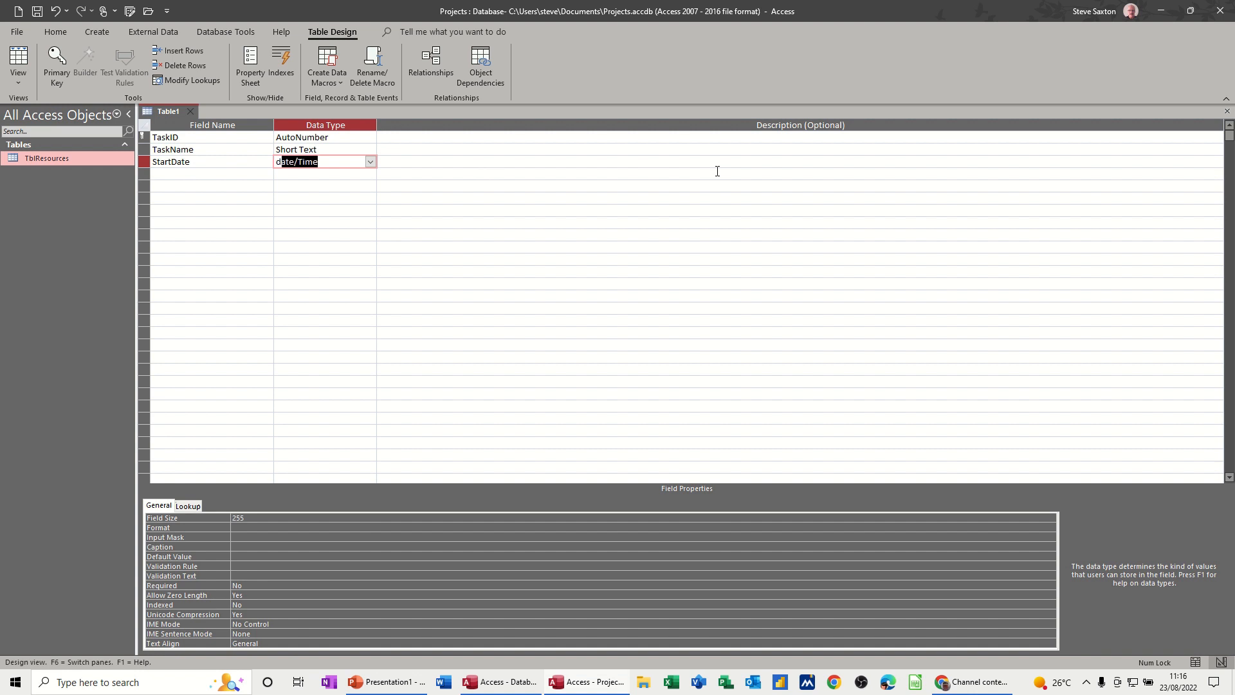
pyautogui.moveTo(204, 176)
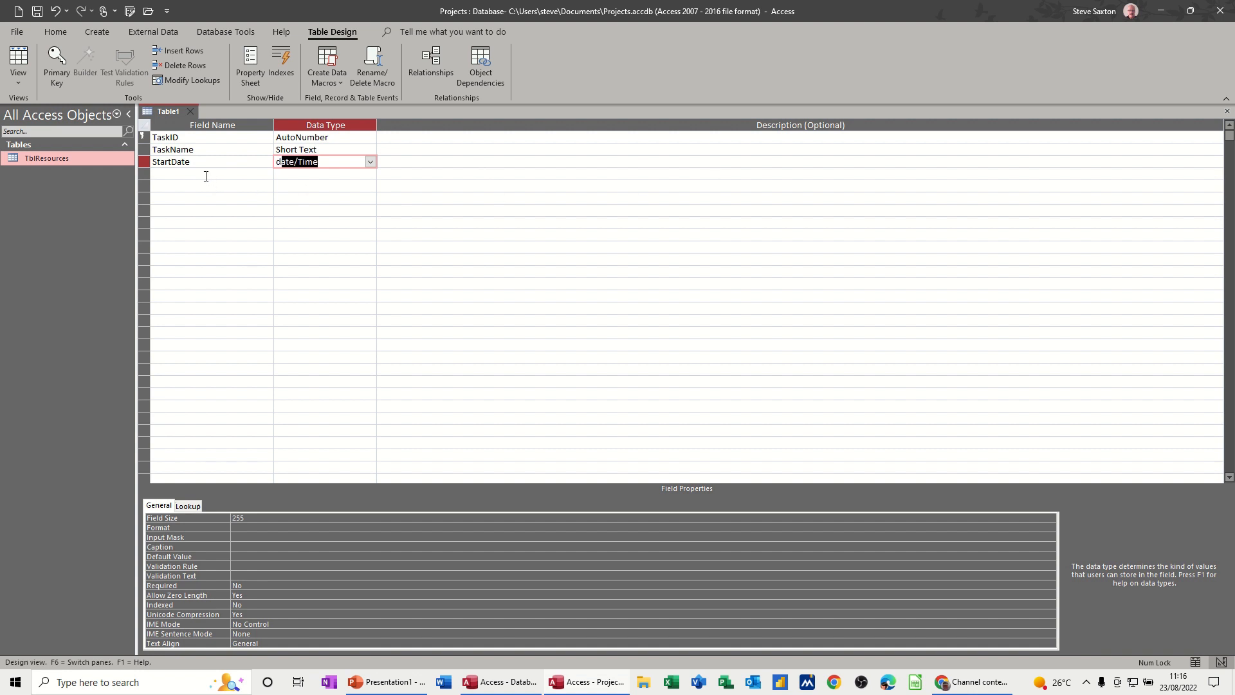
pyautogui.write('EndDate')
pyautogui.click(324, 174)
pyautogui.write('Date/Time')
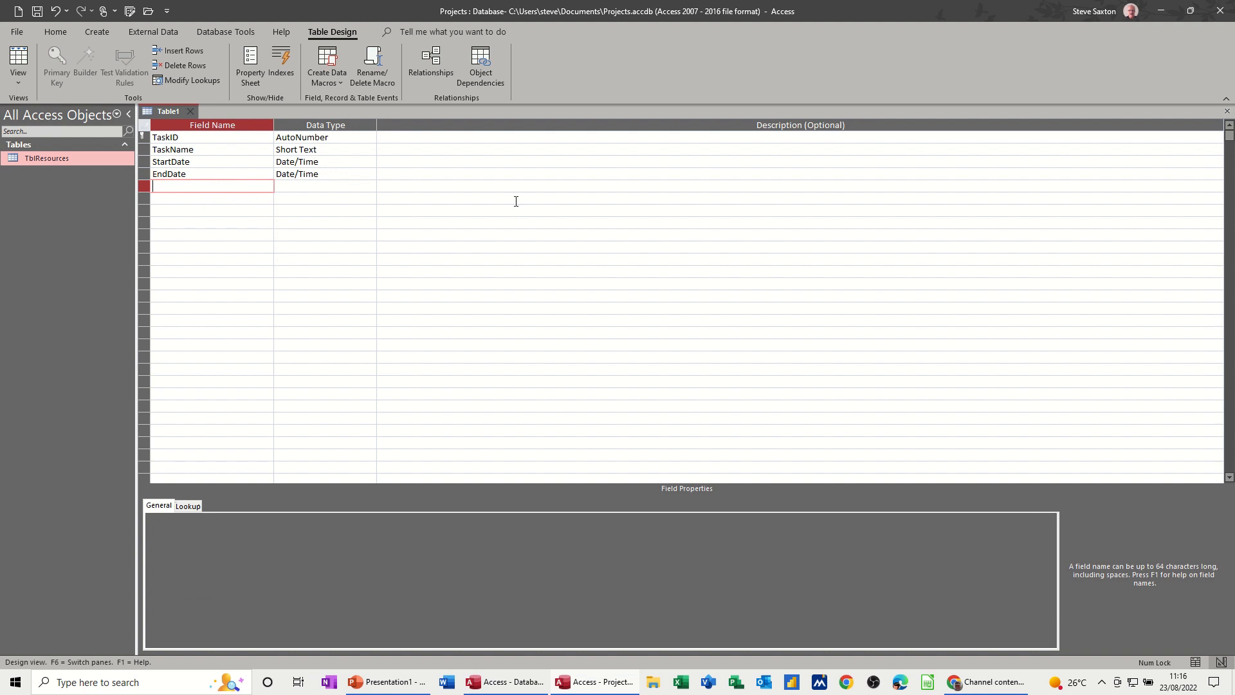
# Add a ResourceID field and choose Lookup Wizard as its data type.
pyautogui.write('Re')
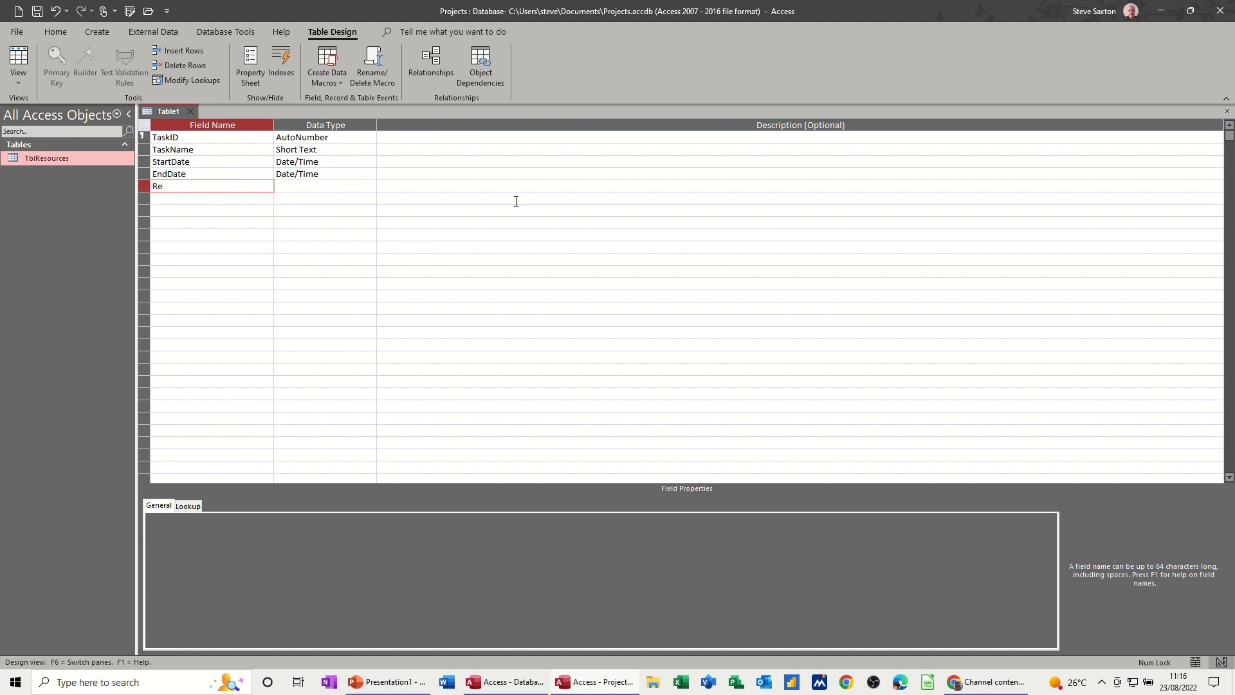
pyautogui.write('source')
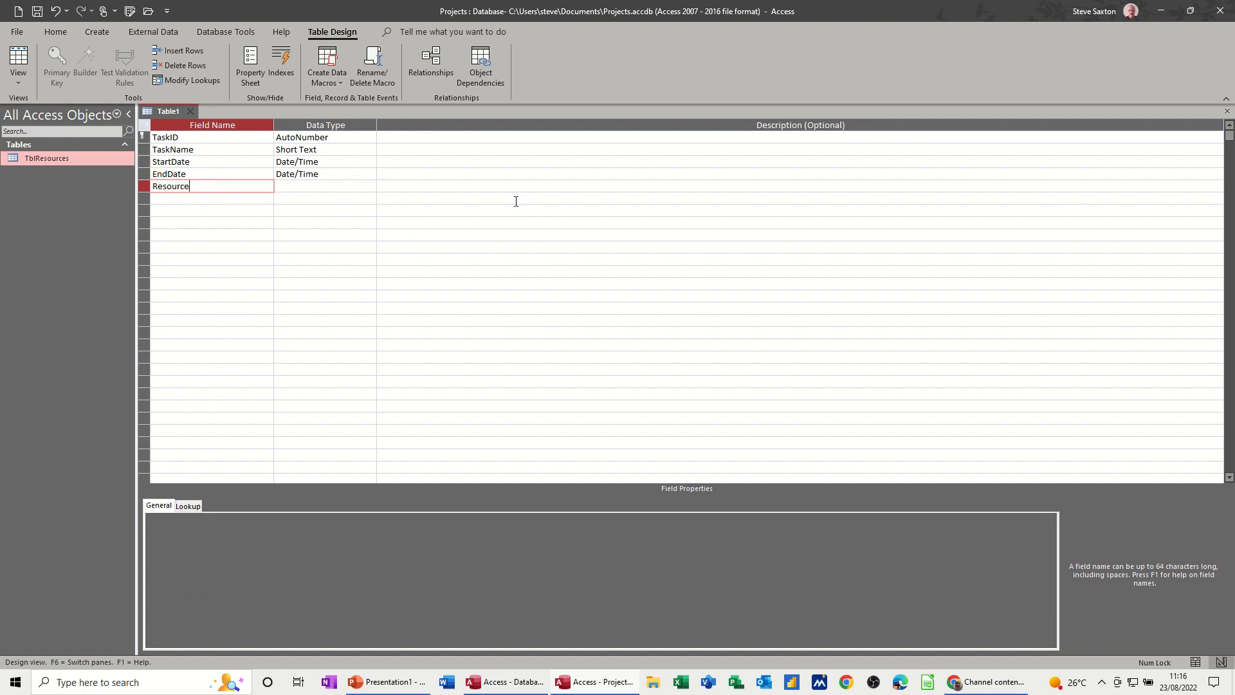
pyautogui.write('ID')
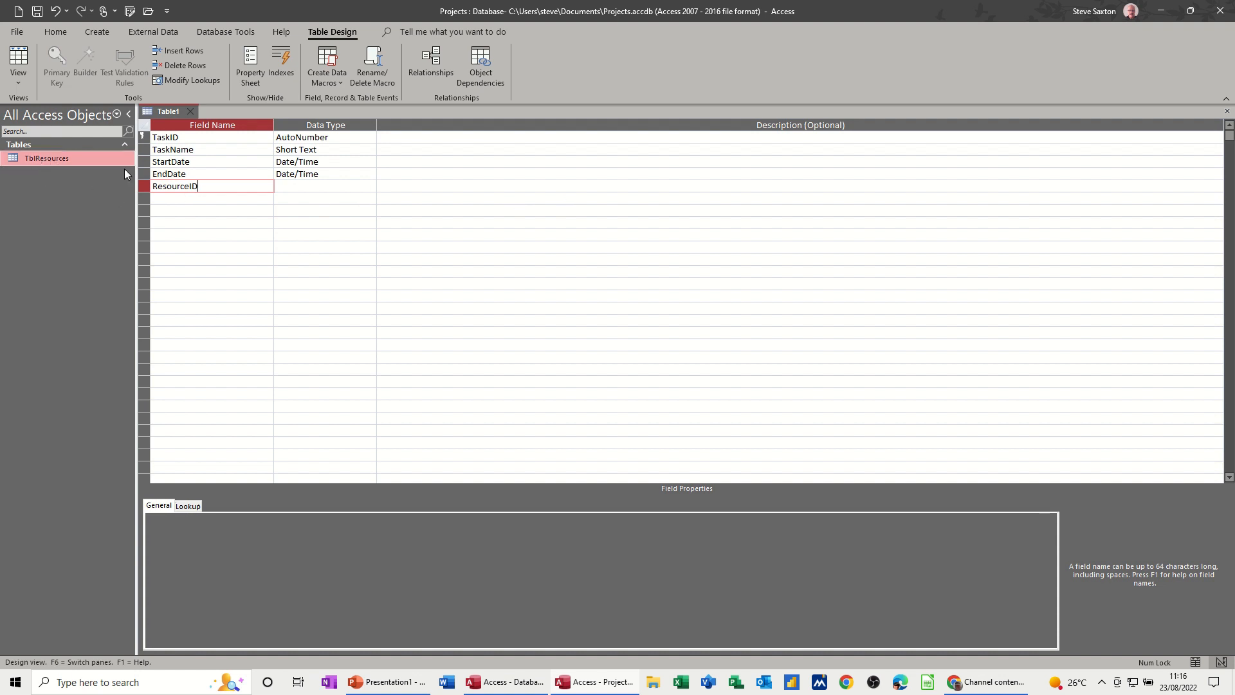
pyautogui.click(324, 185)
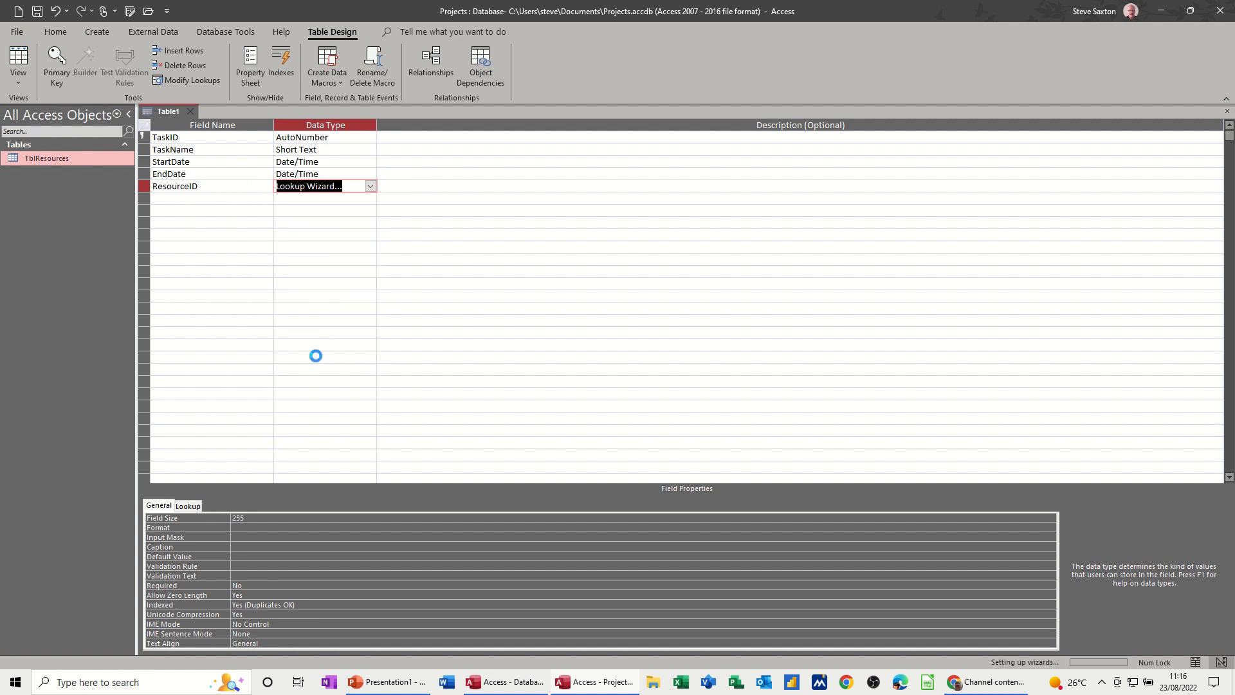
# Run the Lookup Wizard taking FullName from TblResources, unsorted, with default column width.
pyautogui.click(307, 185)
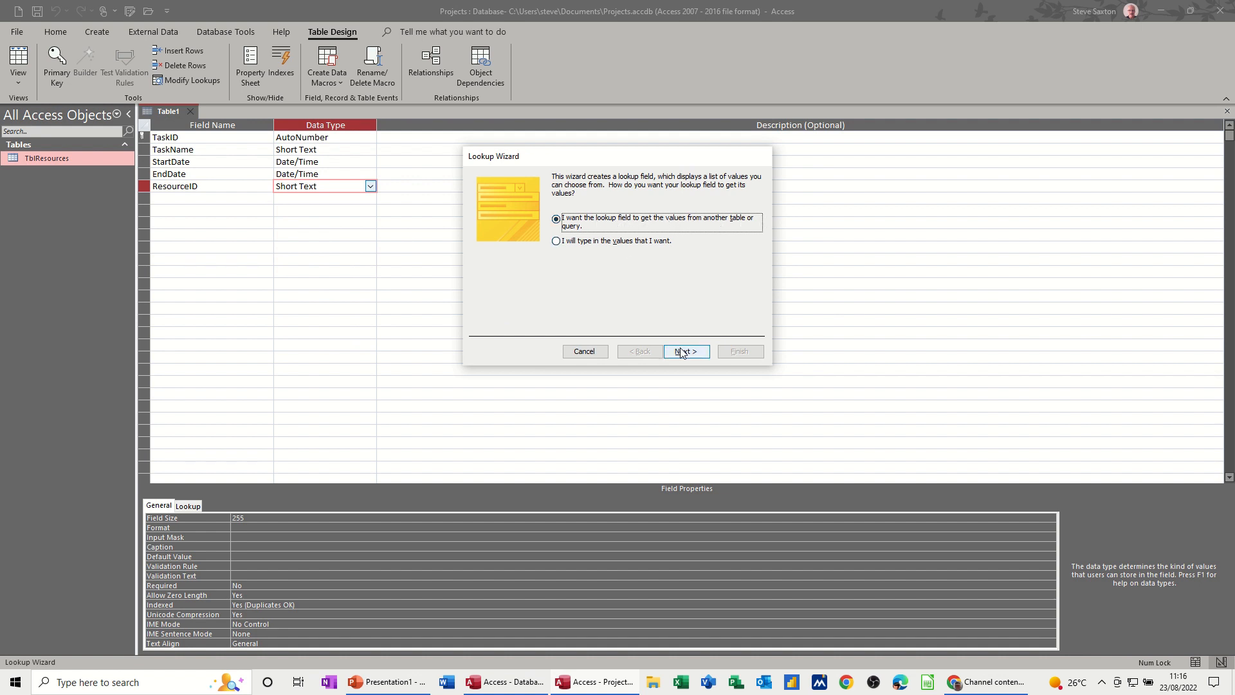
pyautogui.click(683, 351)
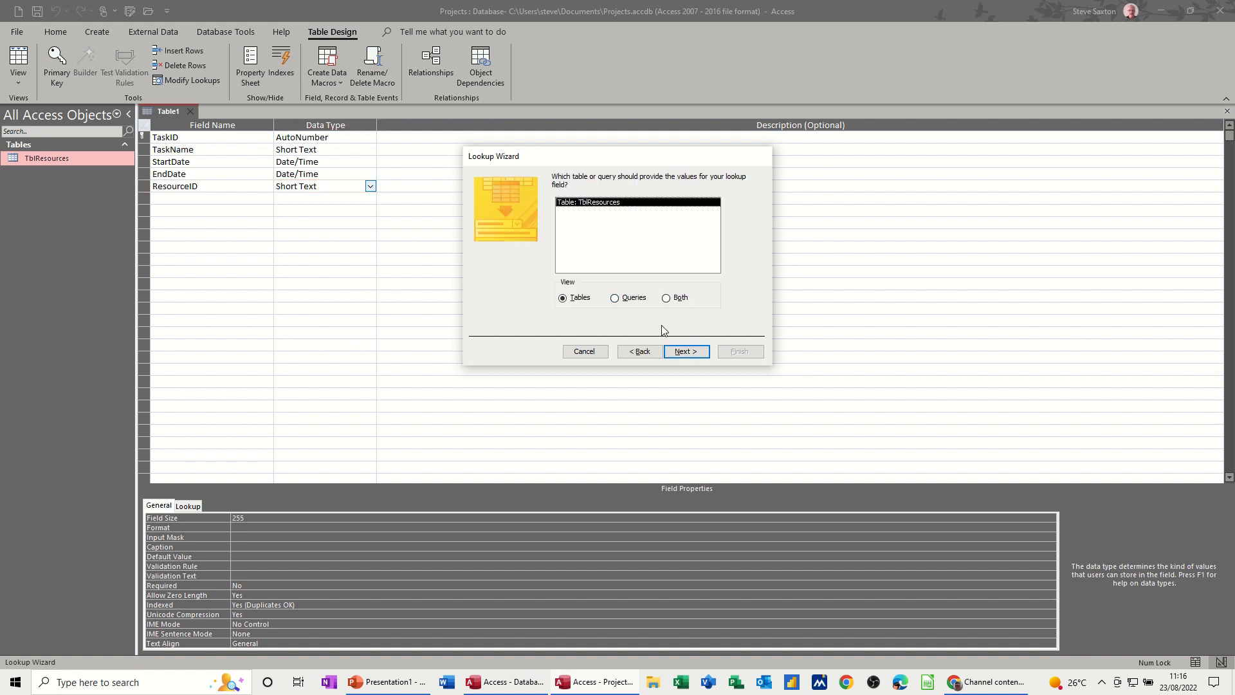
pyautogui.click(684, 351)
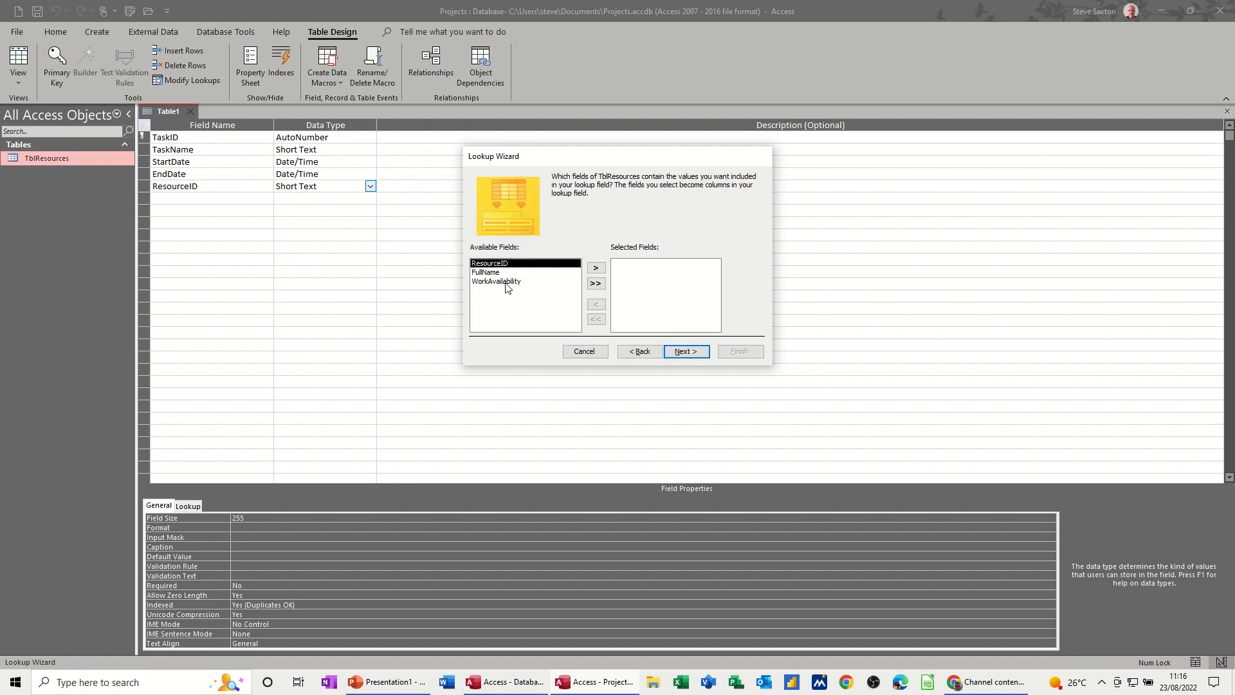
pyautogui.moveTo(504, 282)
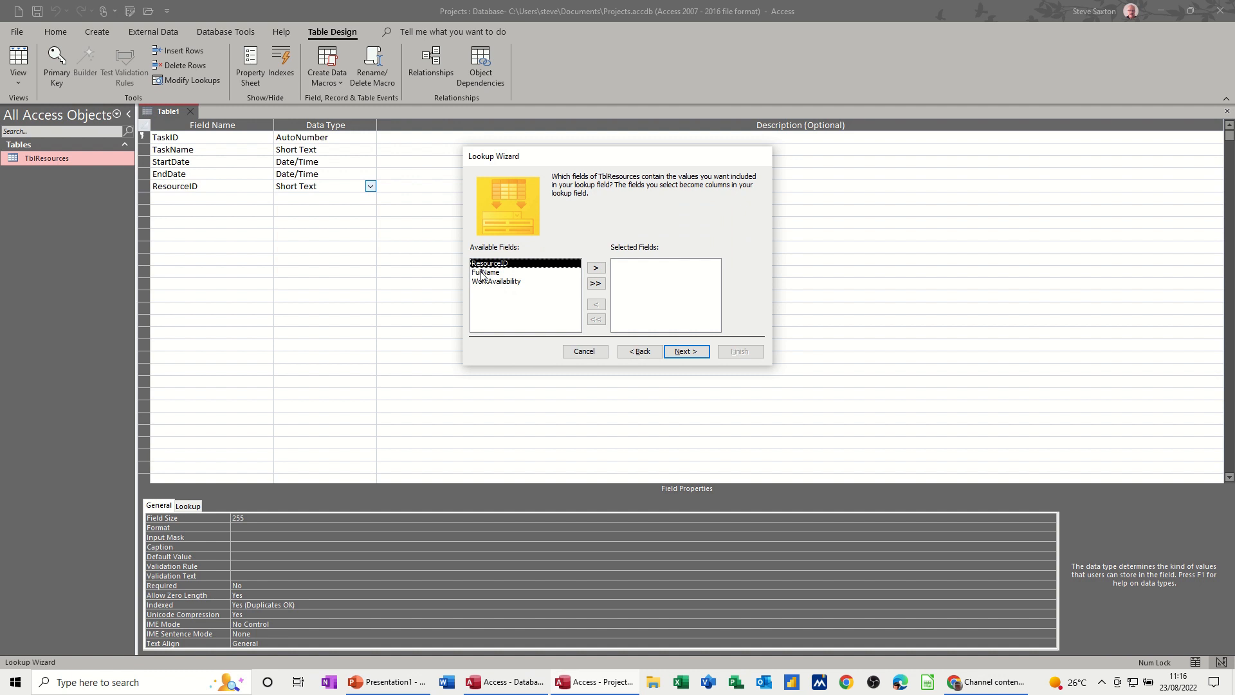
pyautogui.click(596, 267)
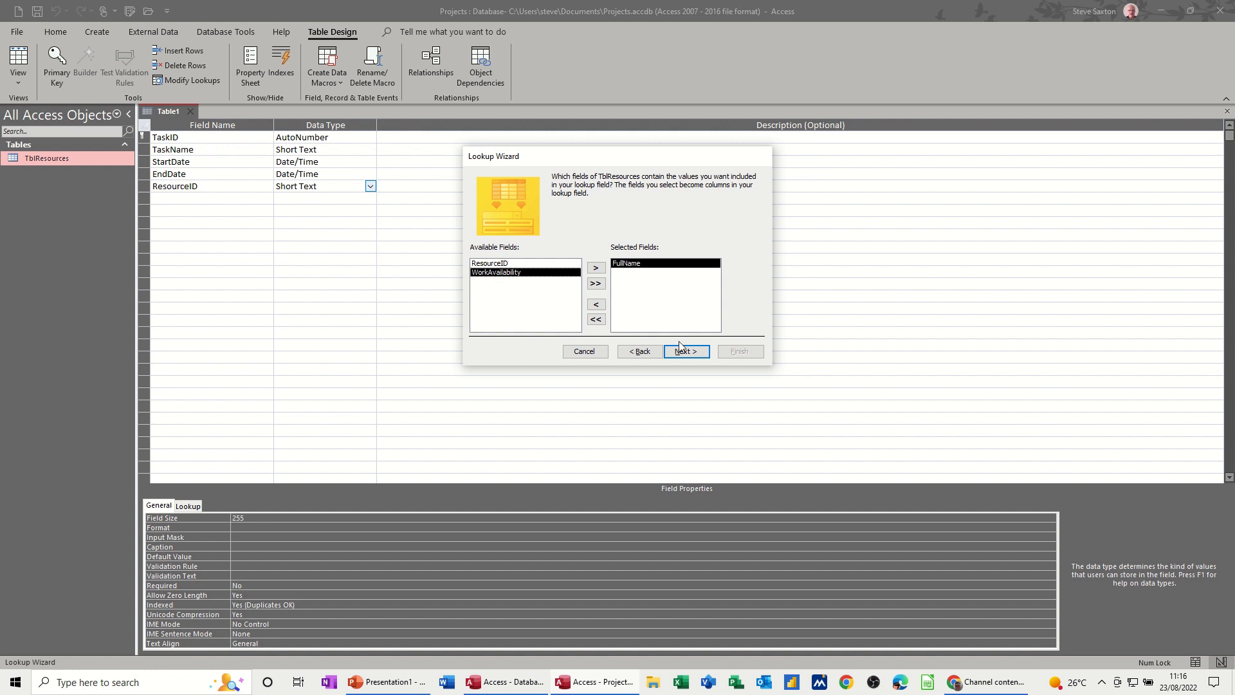
pyautogui.click(683, 351)
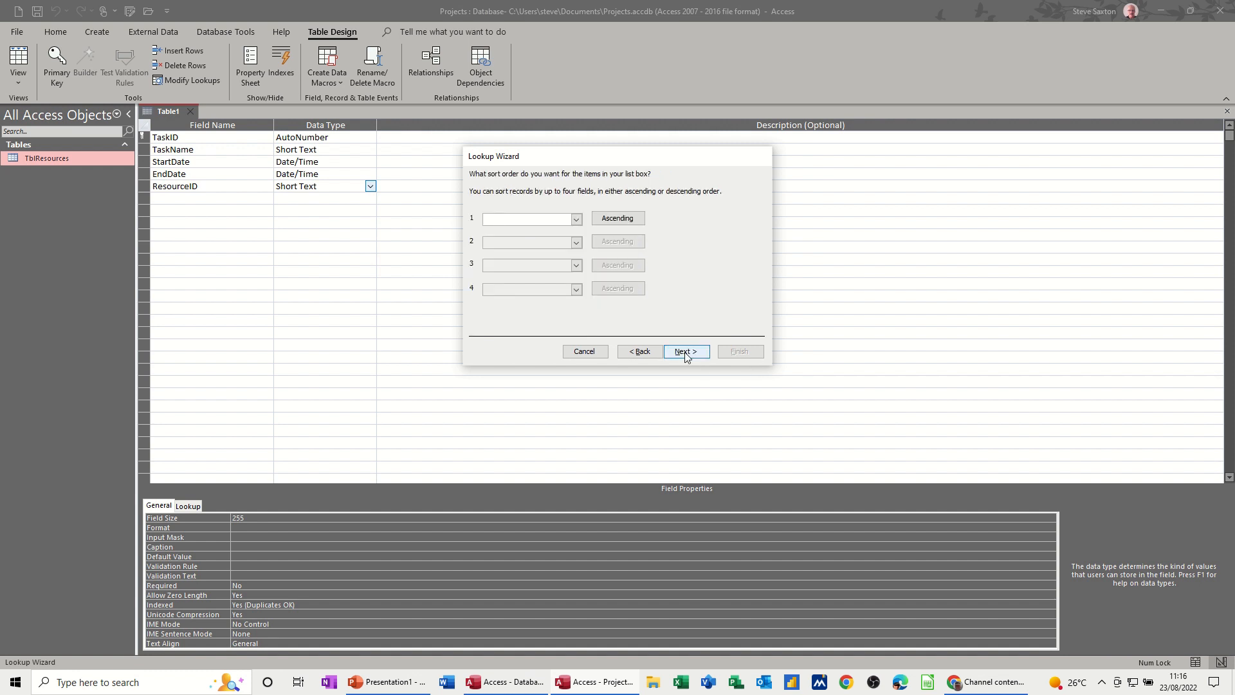
pyautogui.click(684, 351)
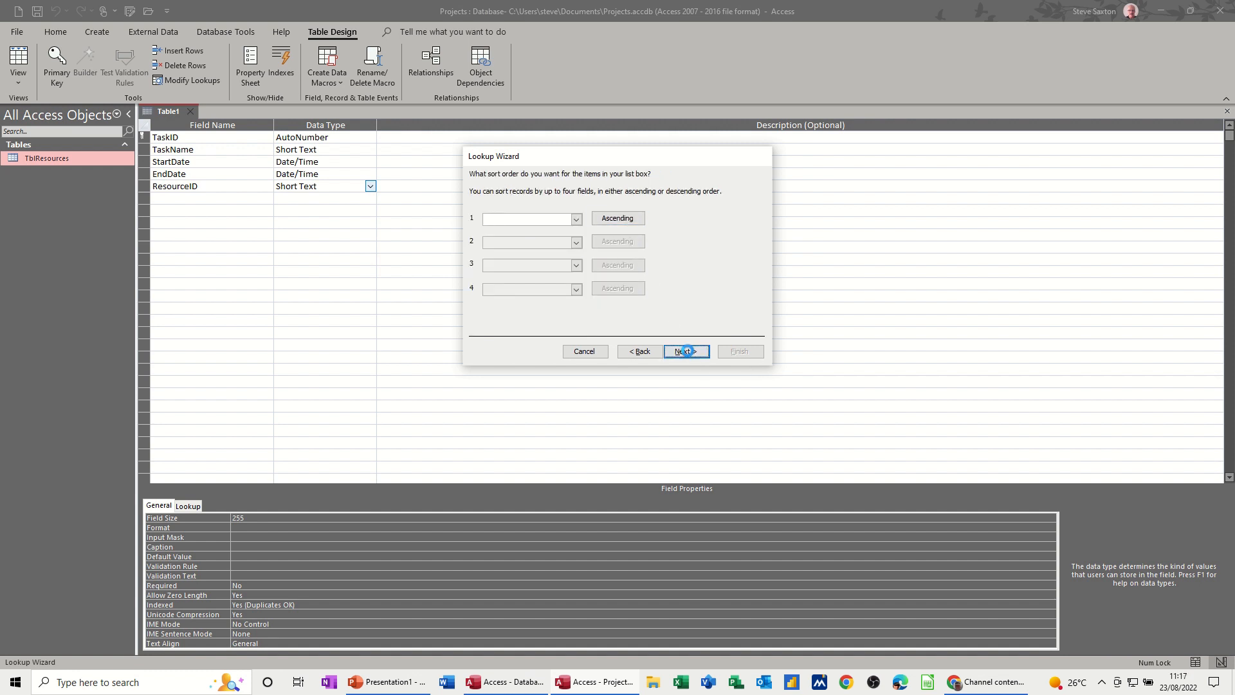
pyautogui.click(682, 350)
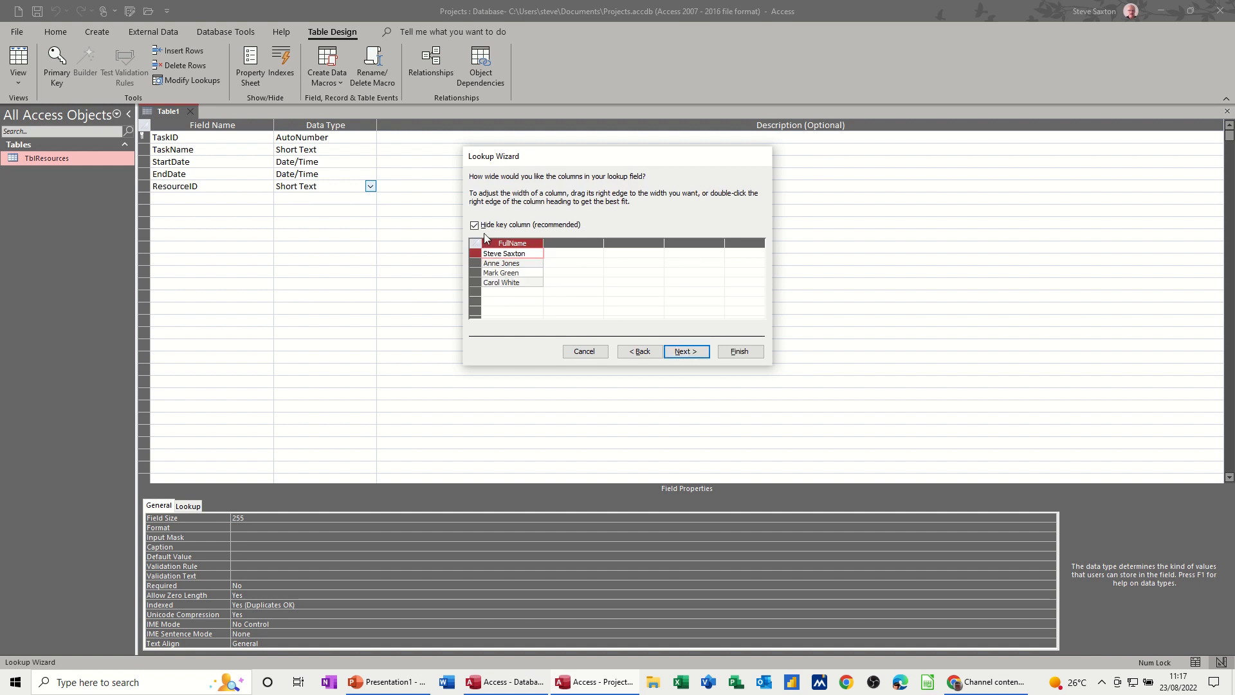
pyautogui.moveTo(504, 281)
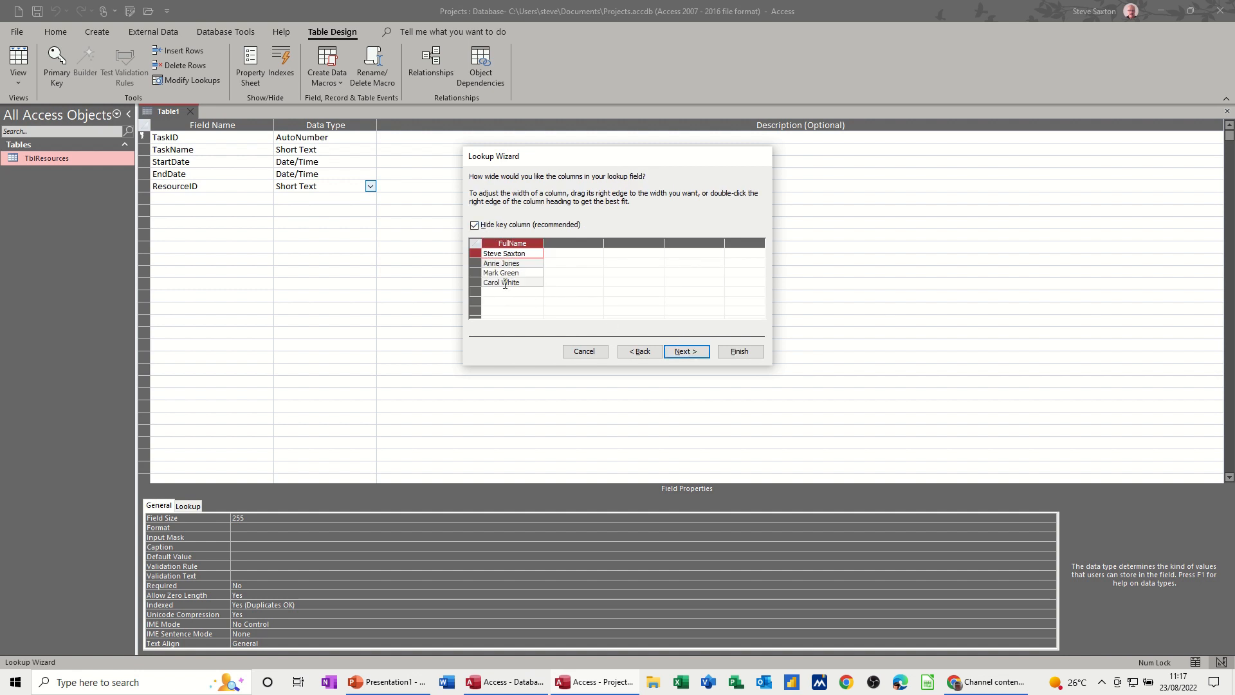
pyautogui.click(684, 351)
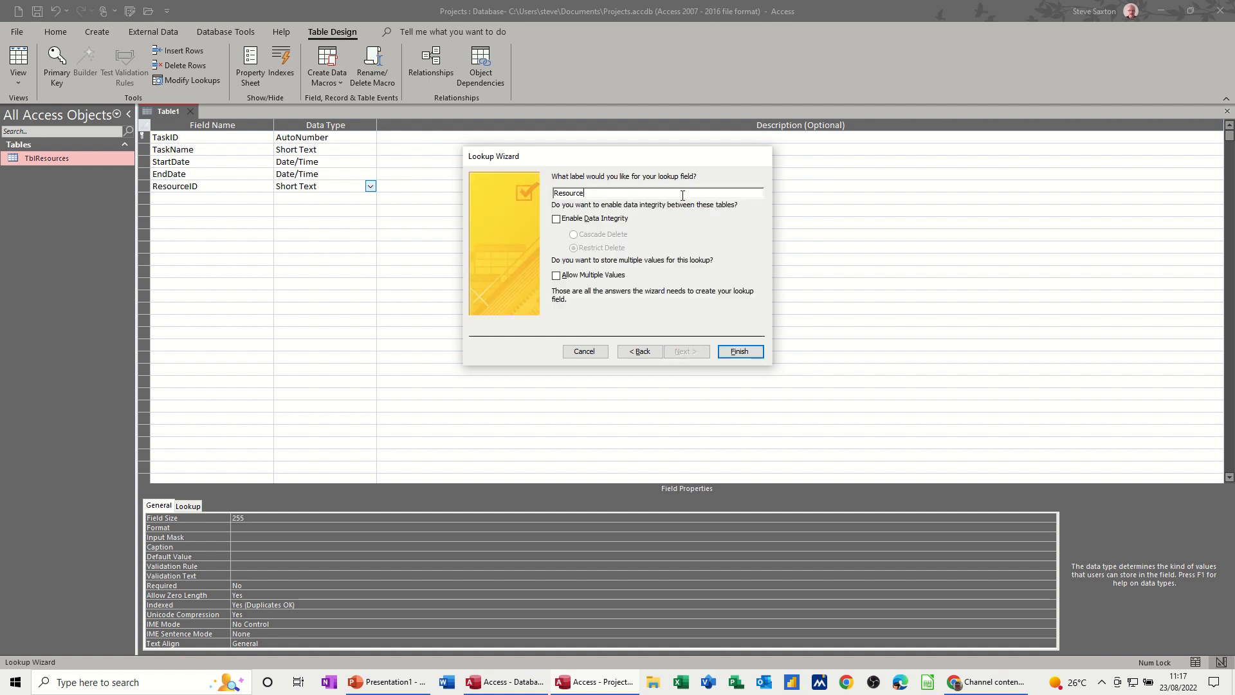
# Label the lookup ResourceName and enable data integrity with restrict delete.
pyautogui.write('Name')
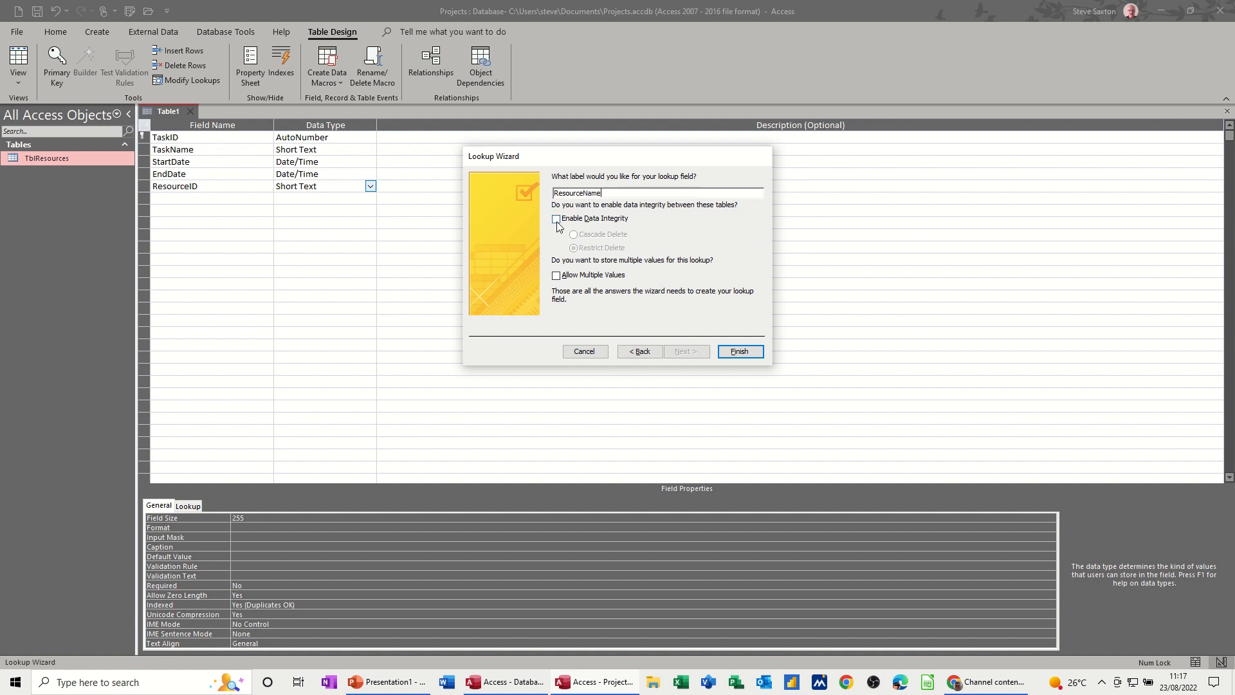
pyautogui.click(556, 219)
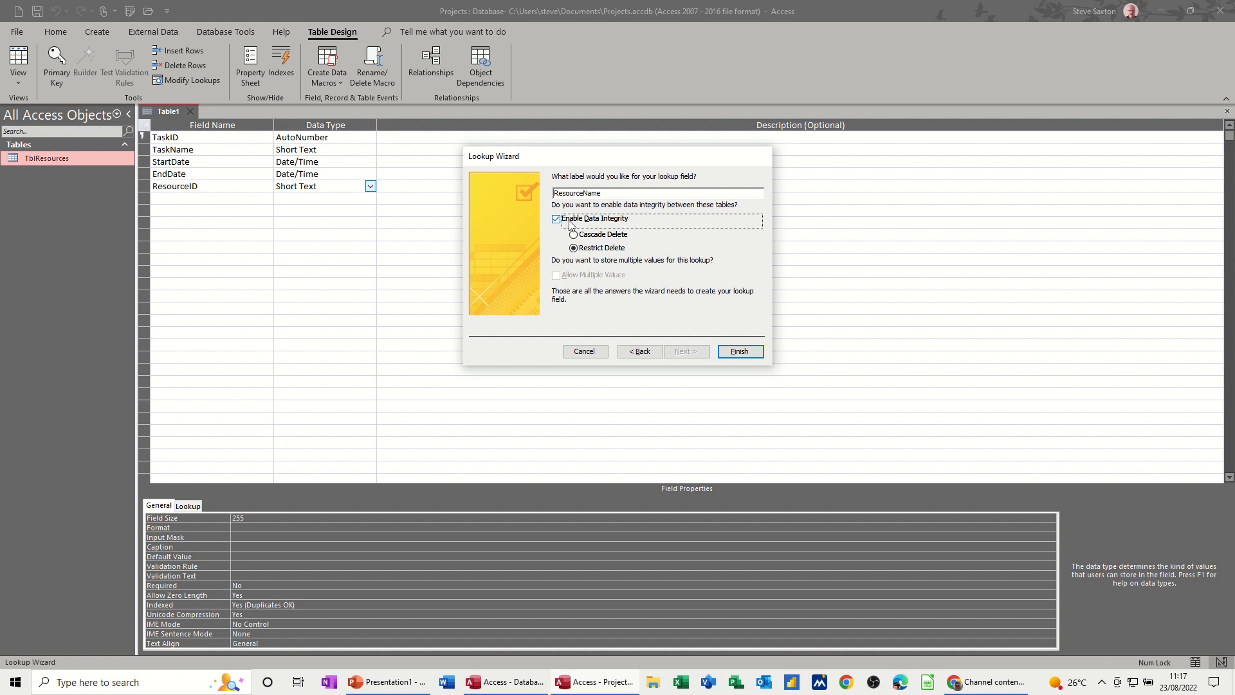
pyautogui.click(556, 218)
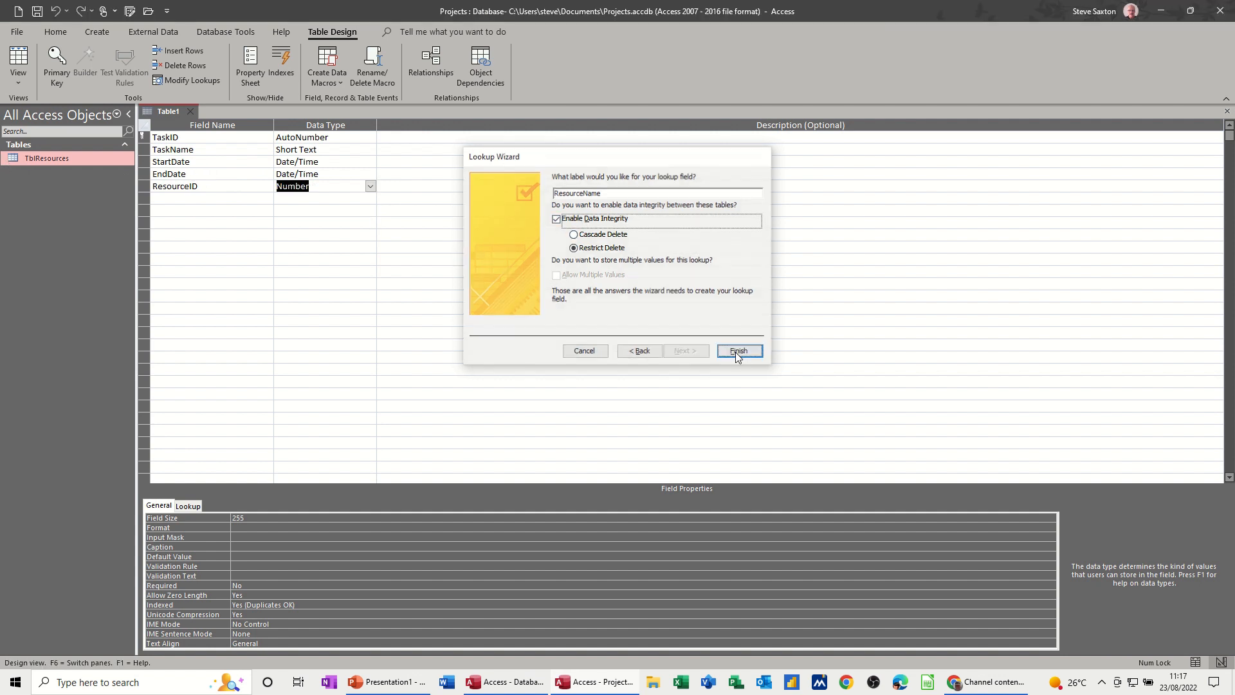
# Finish the lookup wizard and save the new table as TblTasks.
pyautogui.click(738, 349)
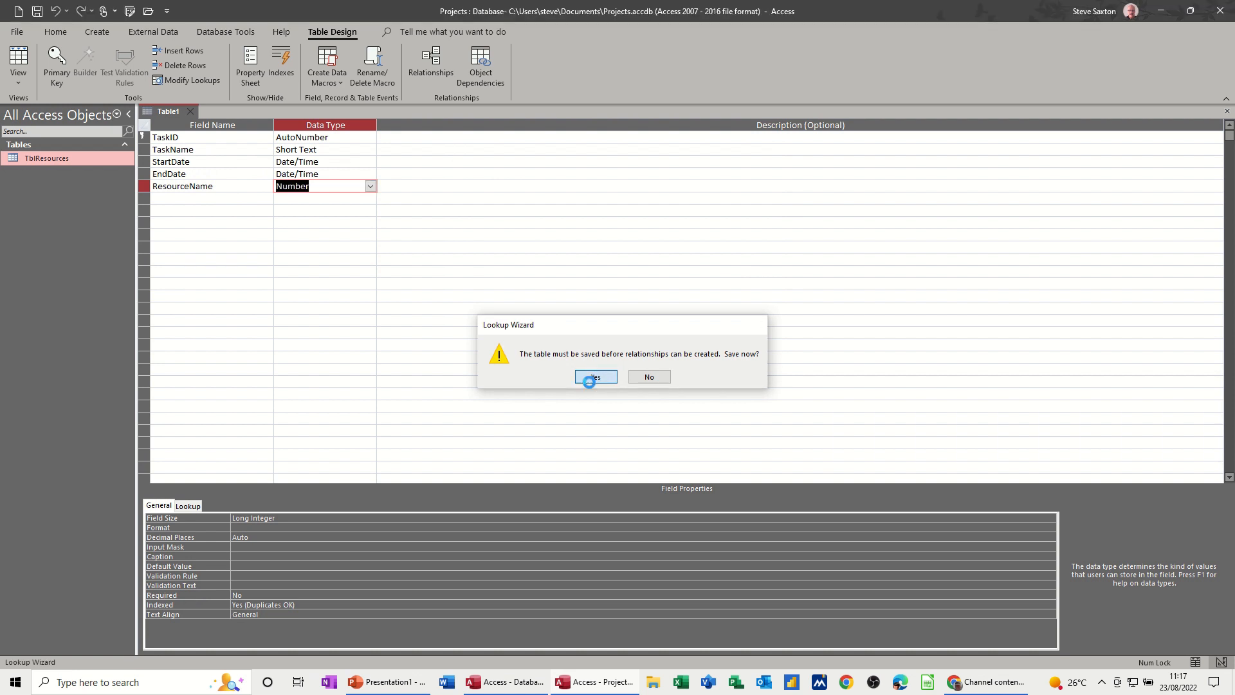
pyautogui.click(592, 377)
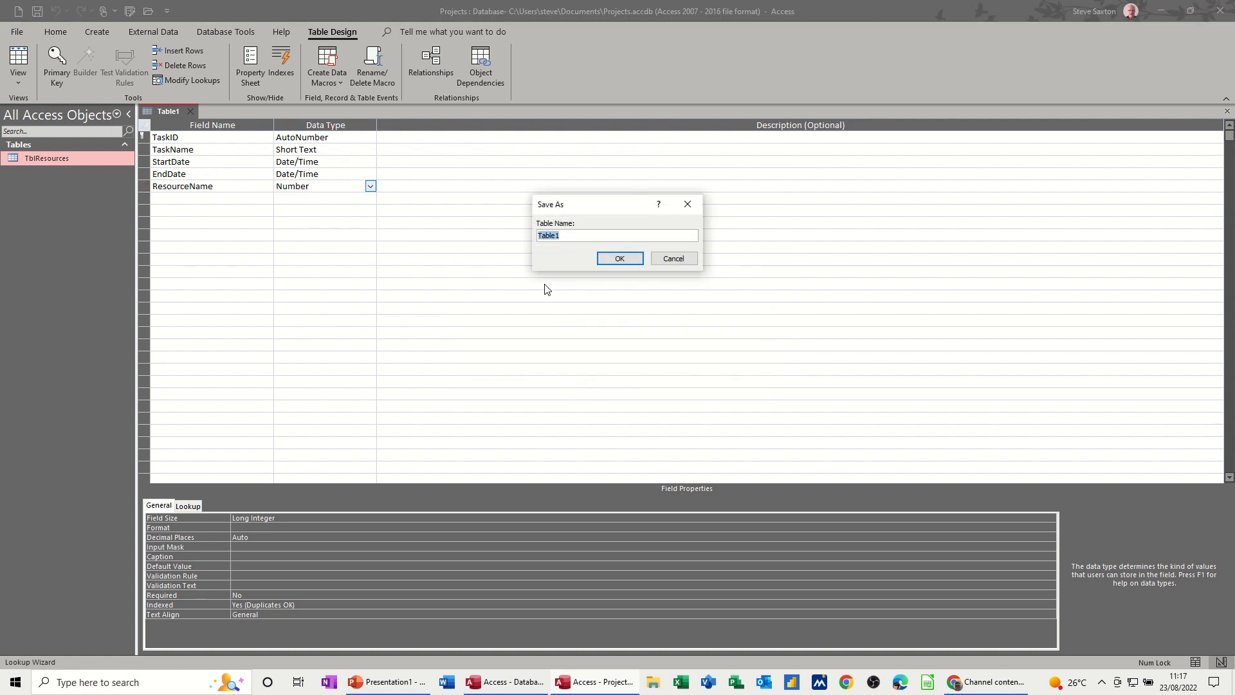
pyautogui.write('TblTasks')
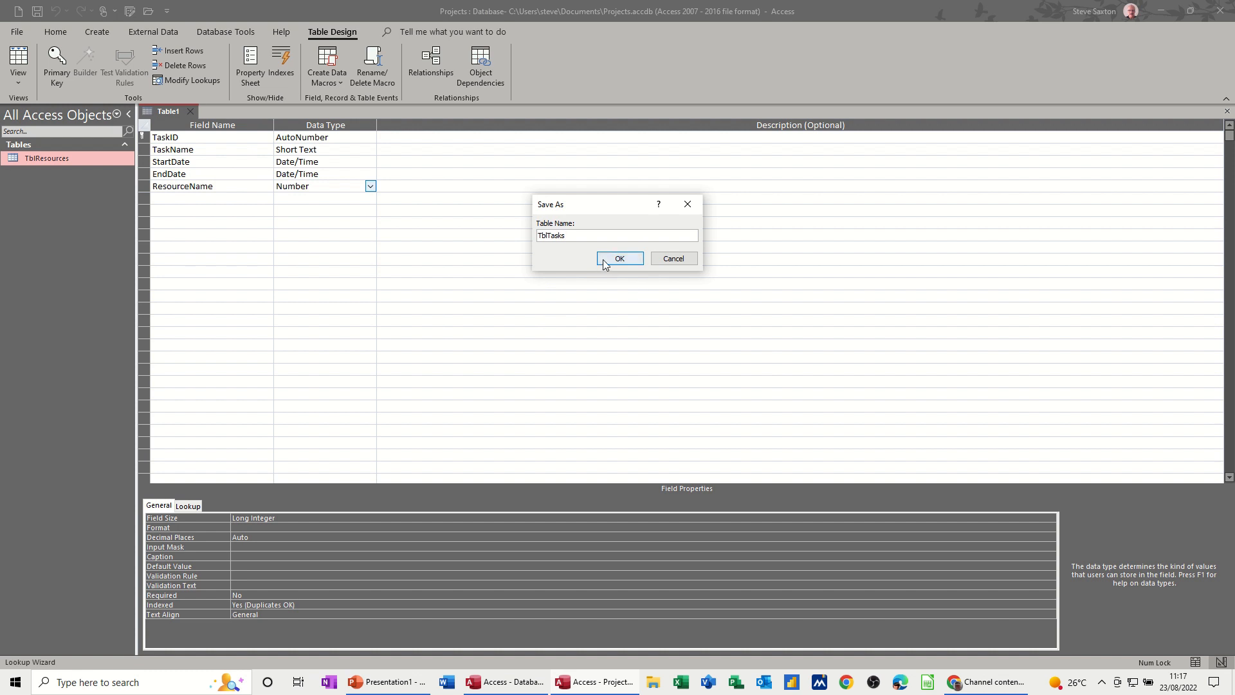
pyautogui.click(618, 258)
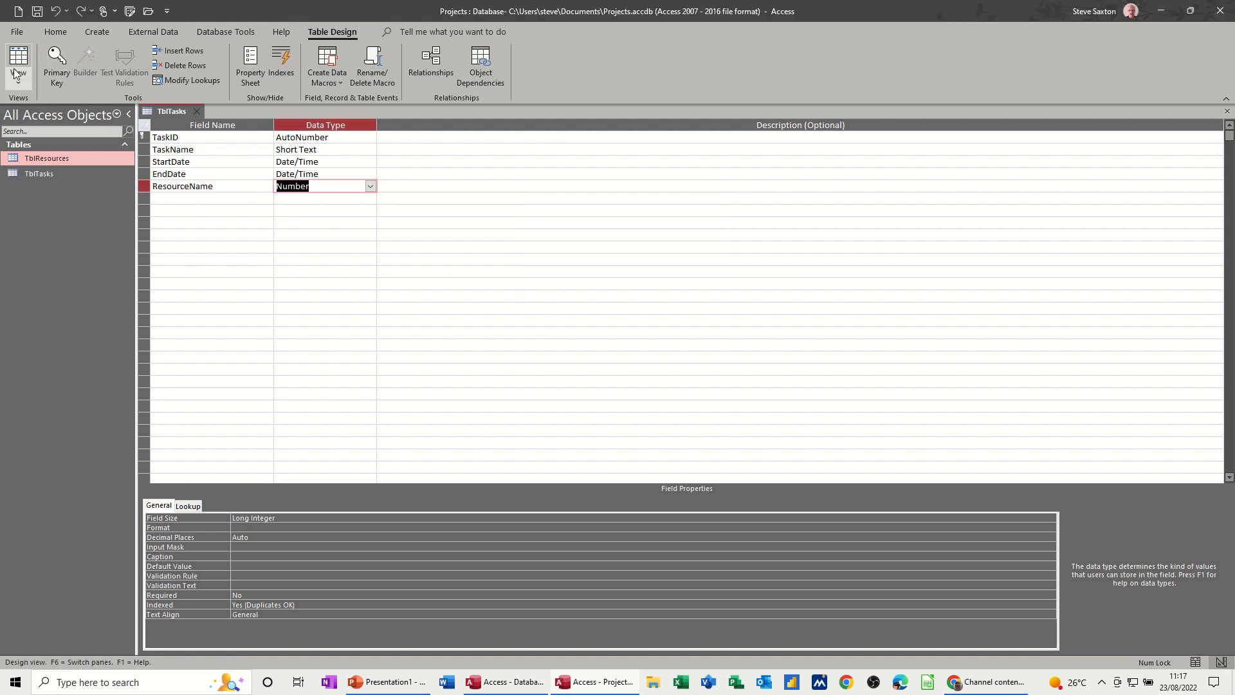
# Enter the first record Task A, 23/08/2022 to 30/08/2022, with a resource from the lookup list.
pyautogui.click(18, 66)
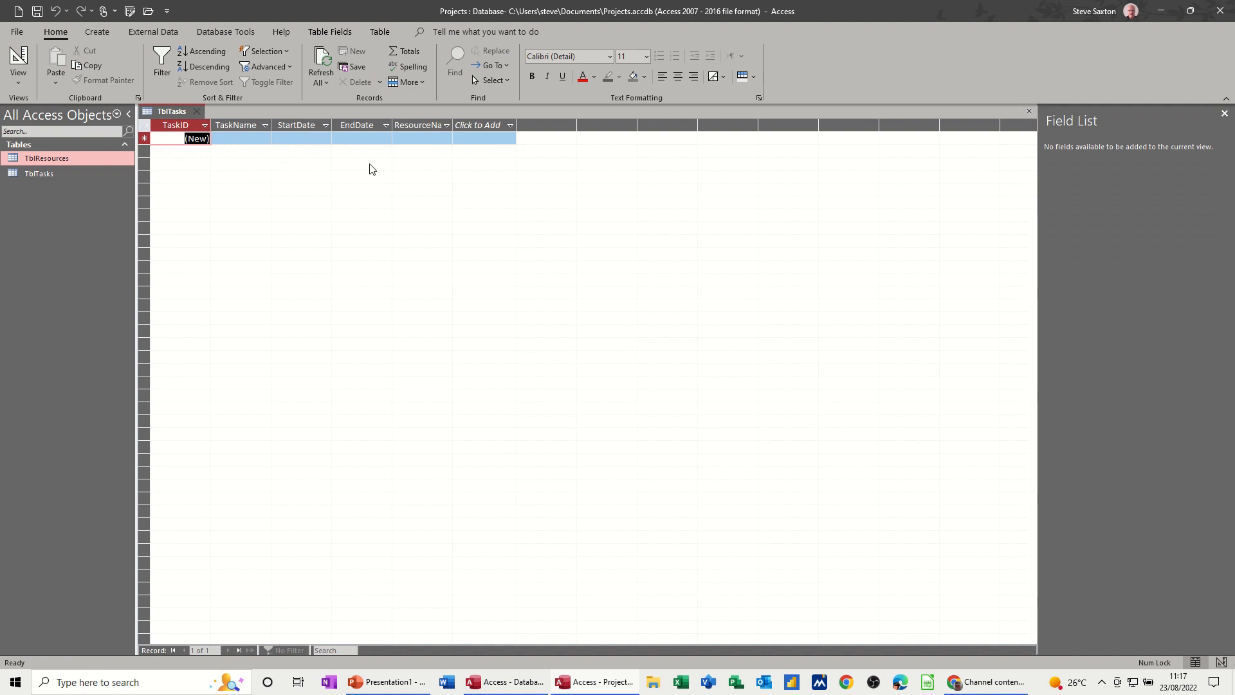
pyautogui.moveTo(415, 215)
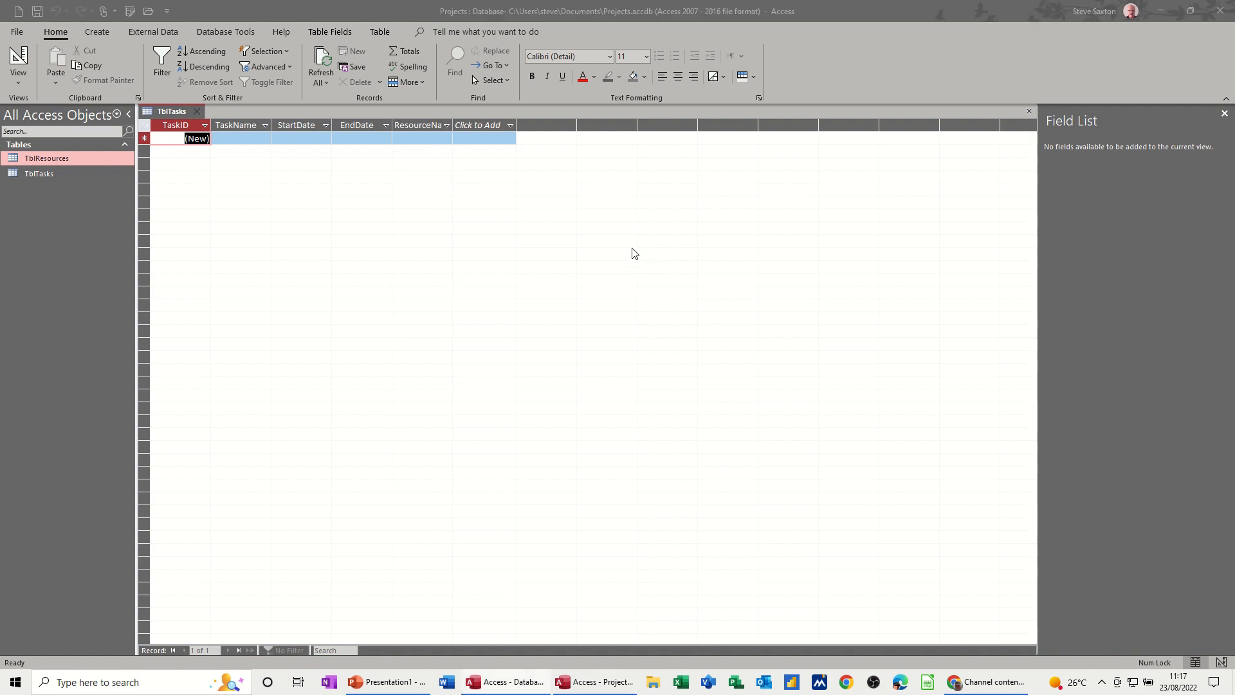
pyautogui.click(241, 138)
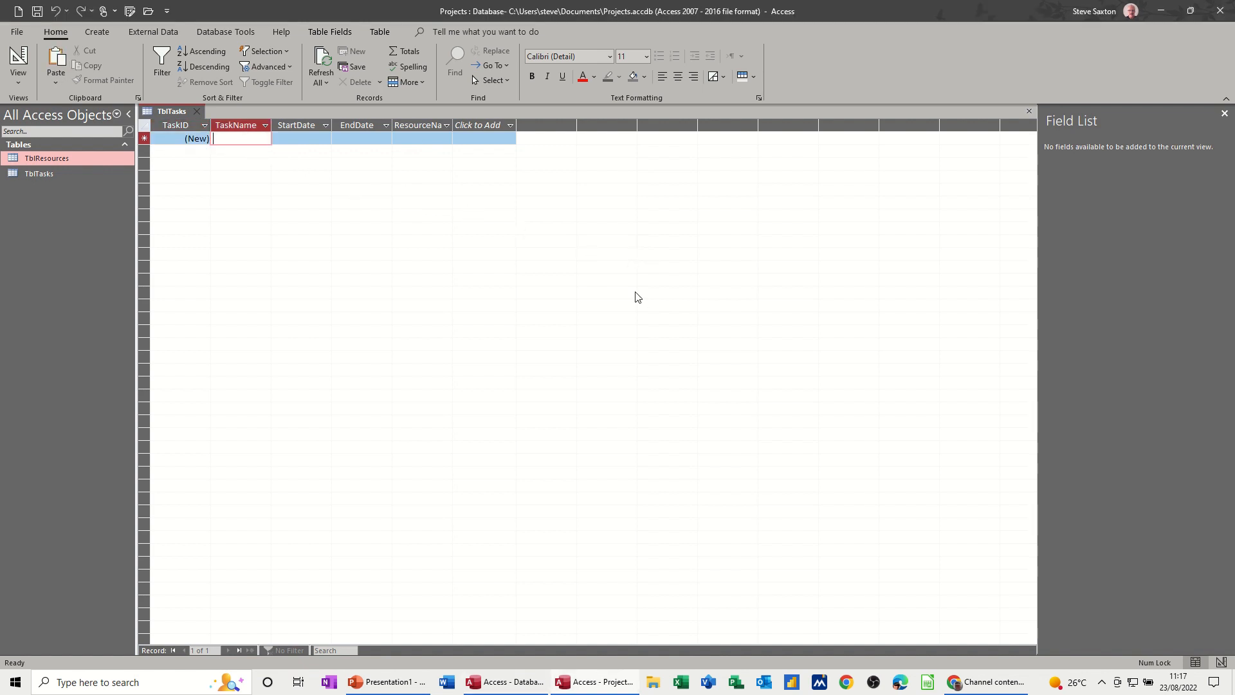
pyautogui.write('Task A')
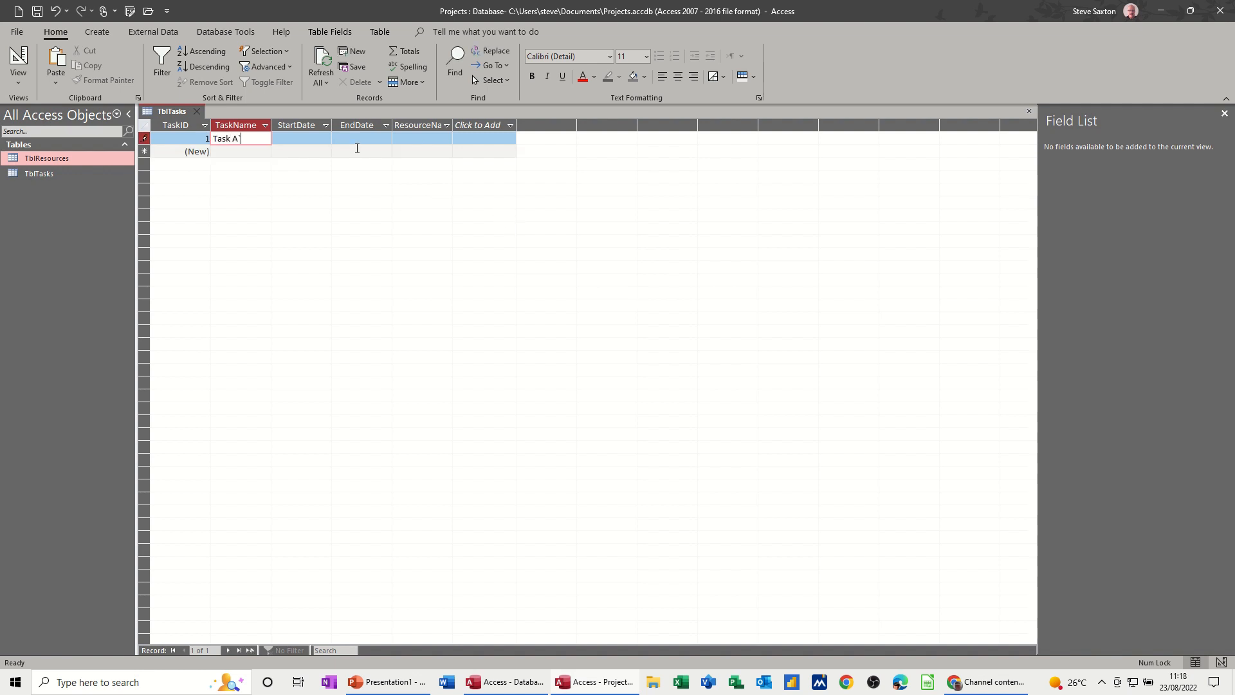
pyautogui.click(301, 138)
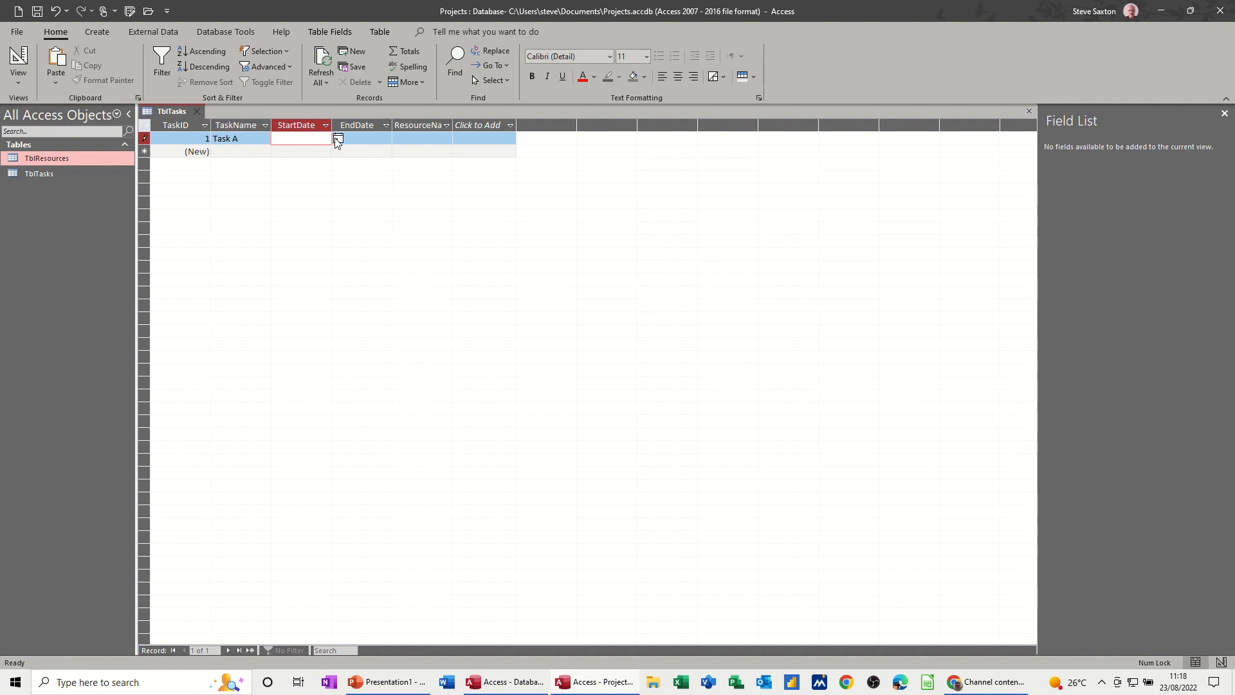
pyautogui.write('23/08/2022')
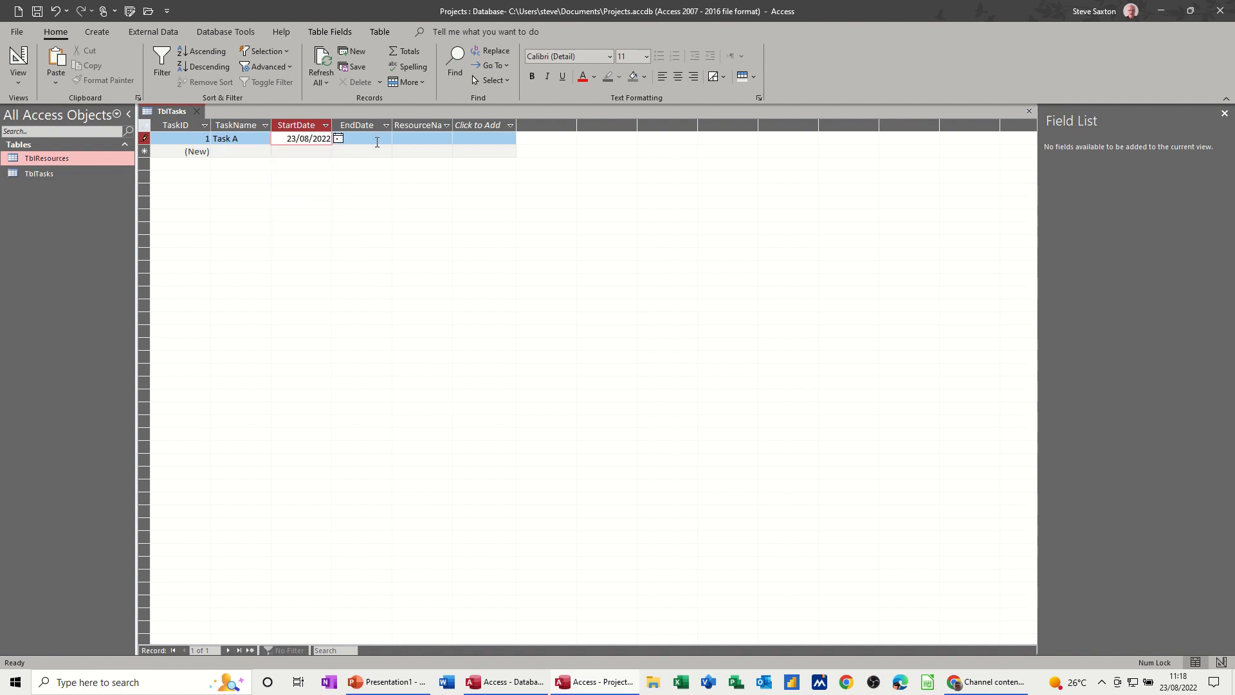
pyautogui.click(338, 138)
pyautogui.write('30/08/2022')
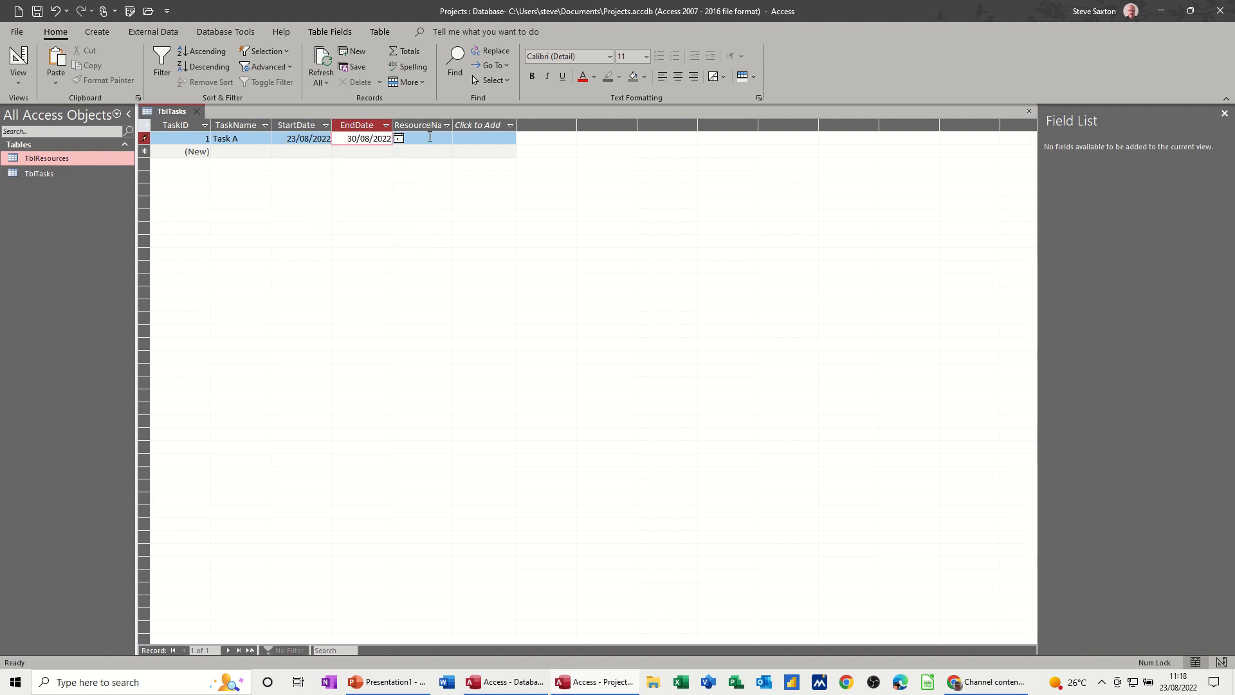
pyautogui.click(445, 137)
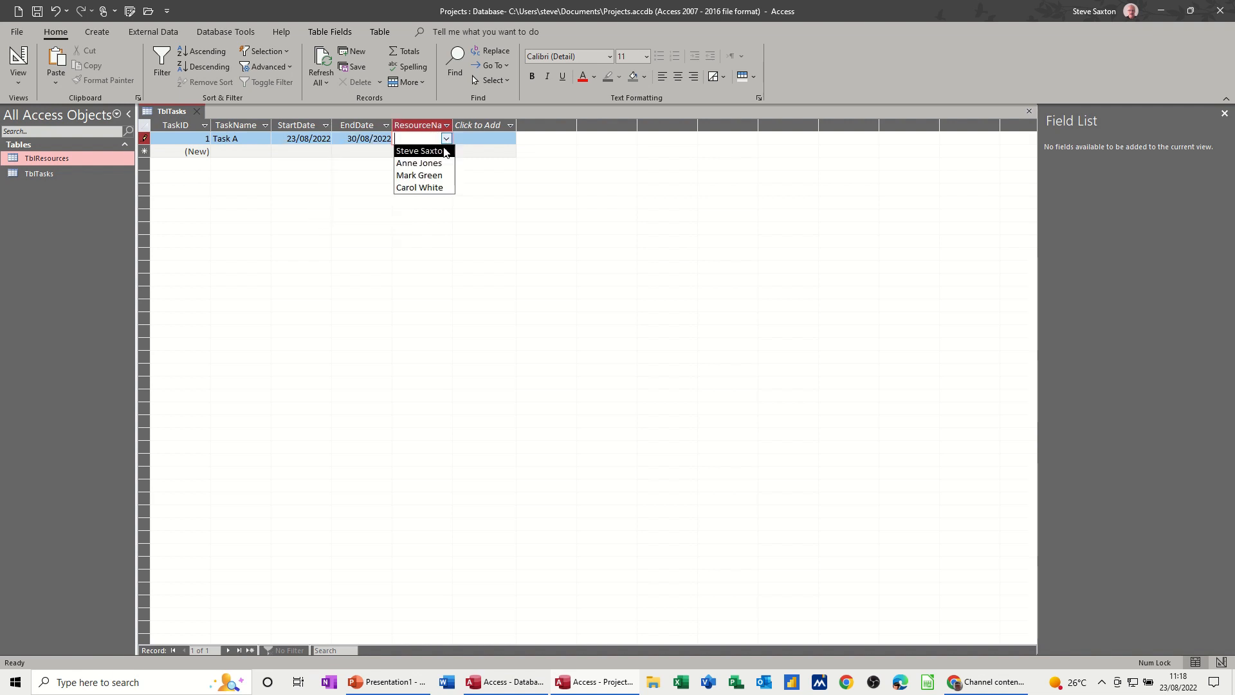
pyautogui.click(418, 151)
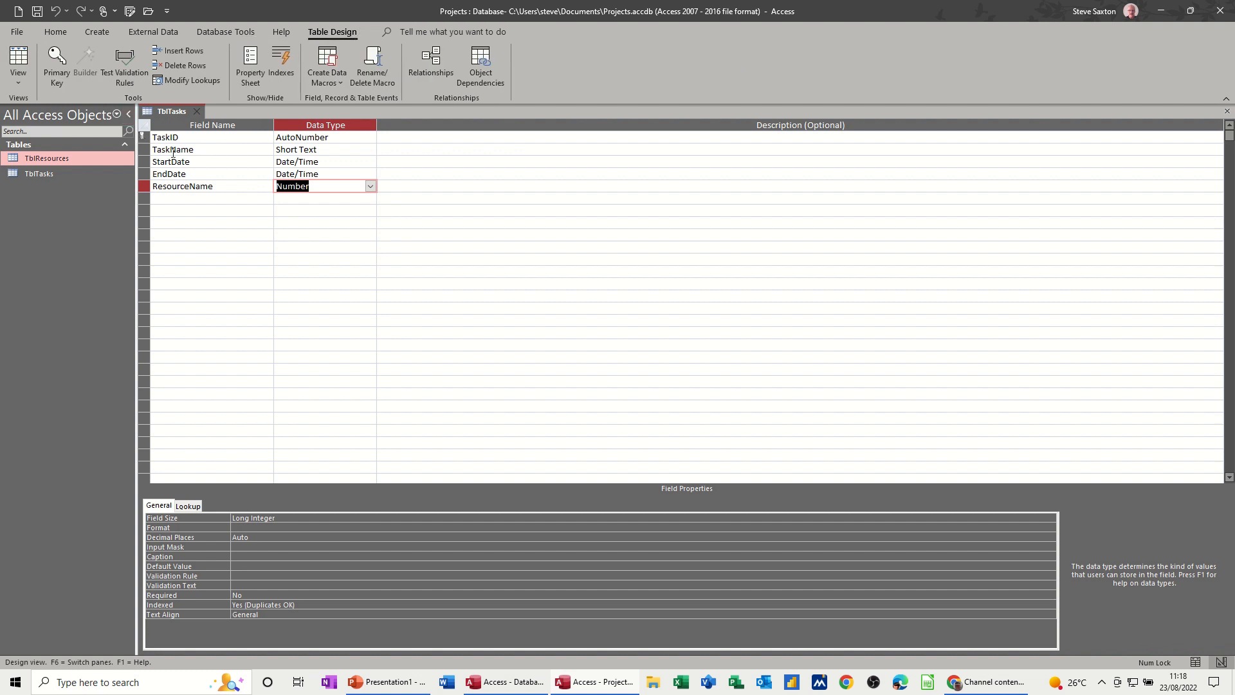
# Add a DurationInDays field with the Calculated data type.
pyautogui.click(211, 198)
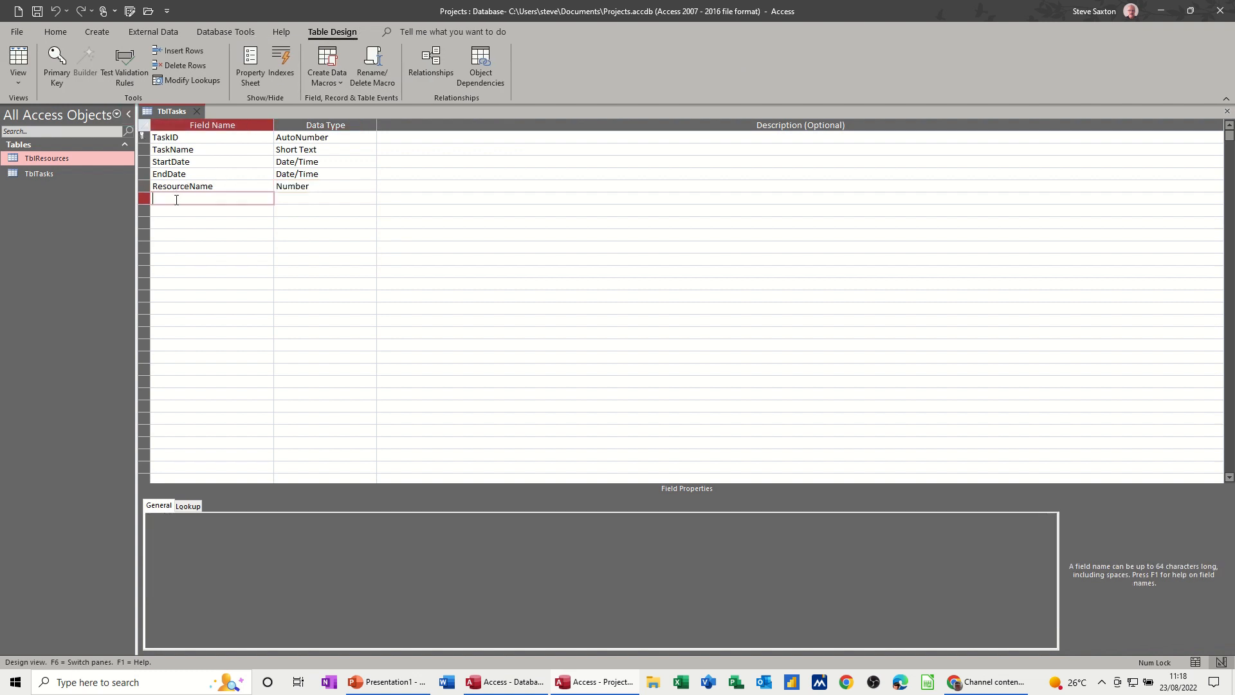
pyautogui.write('D')
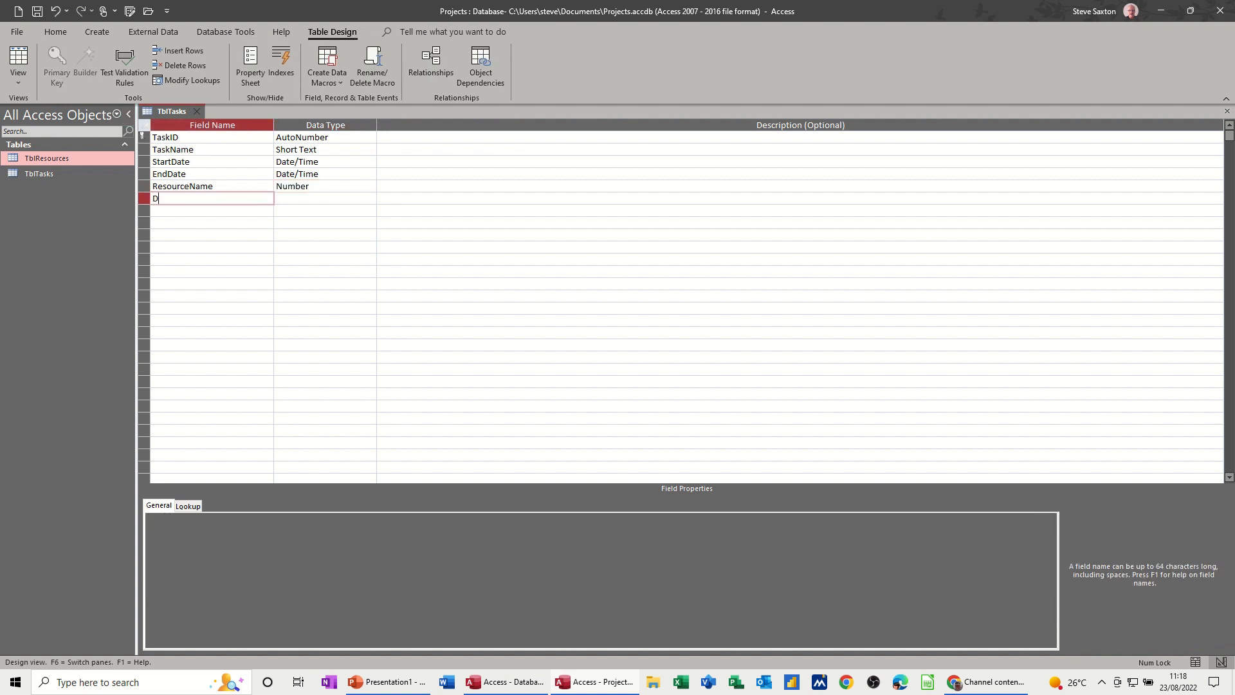
pyautogui.write('urat')
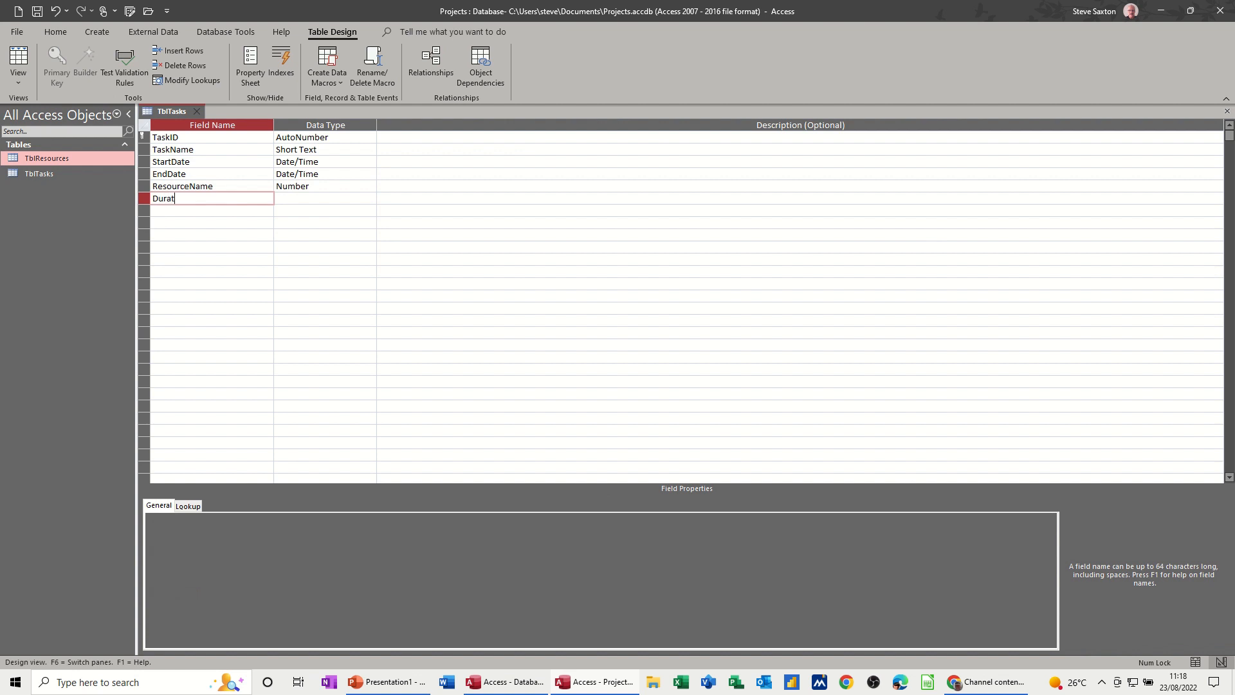
pyautogui.write('ion')
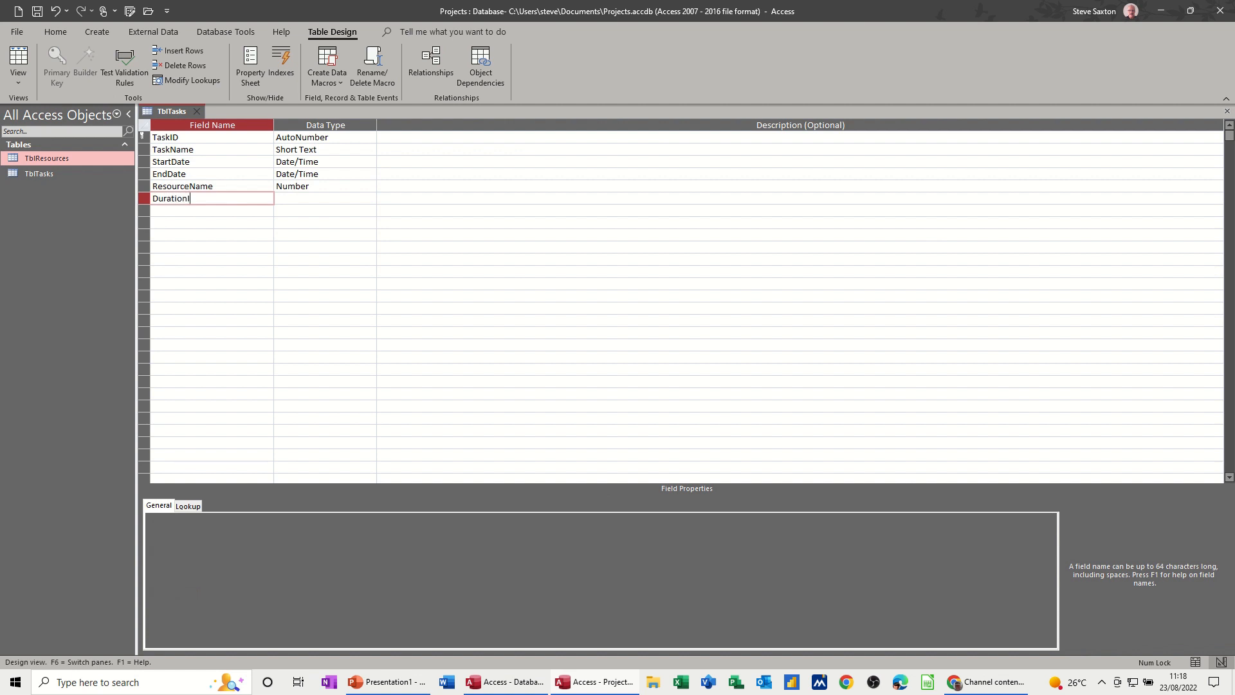
pyautogui.write('InDays')
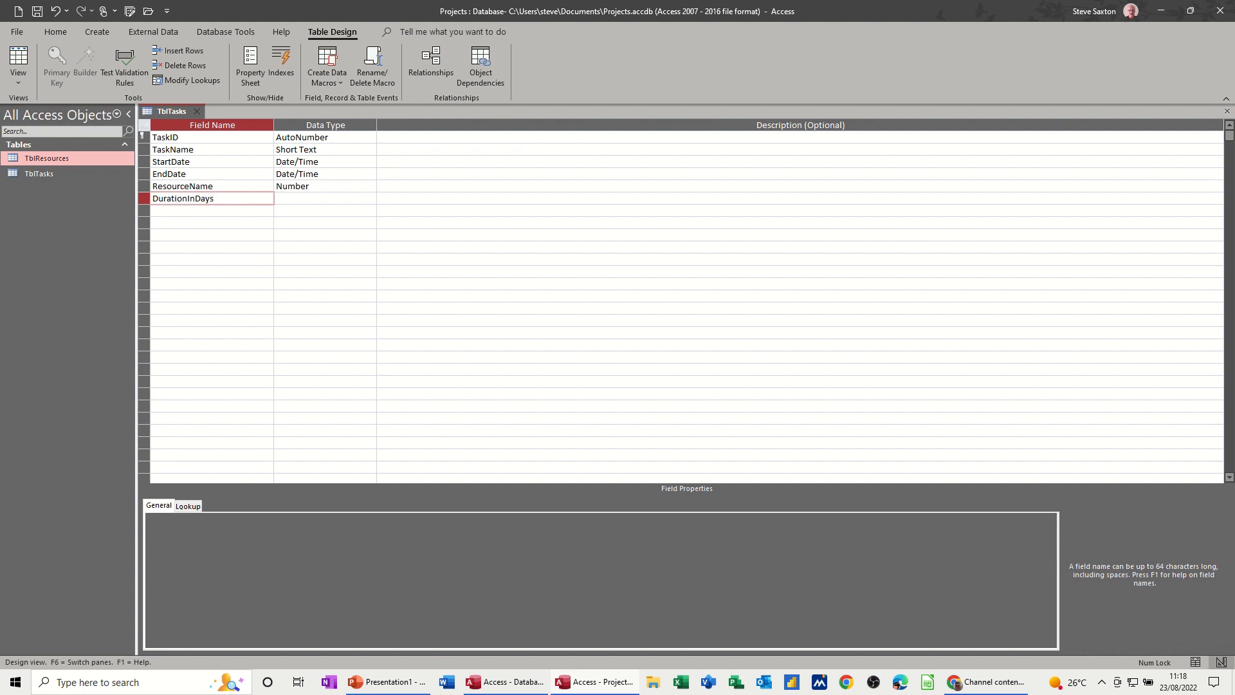
pyautogui.click(324, 198)
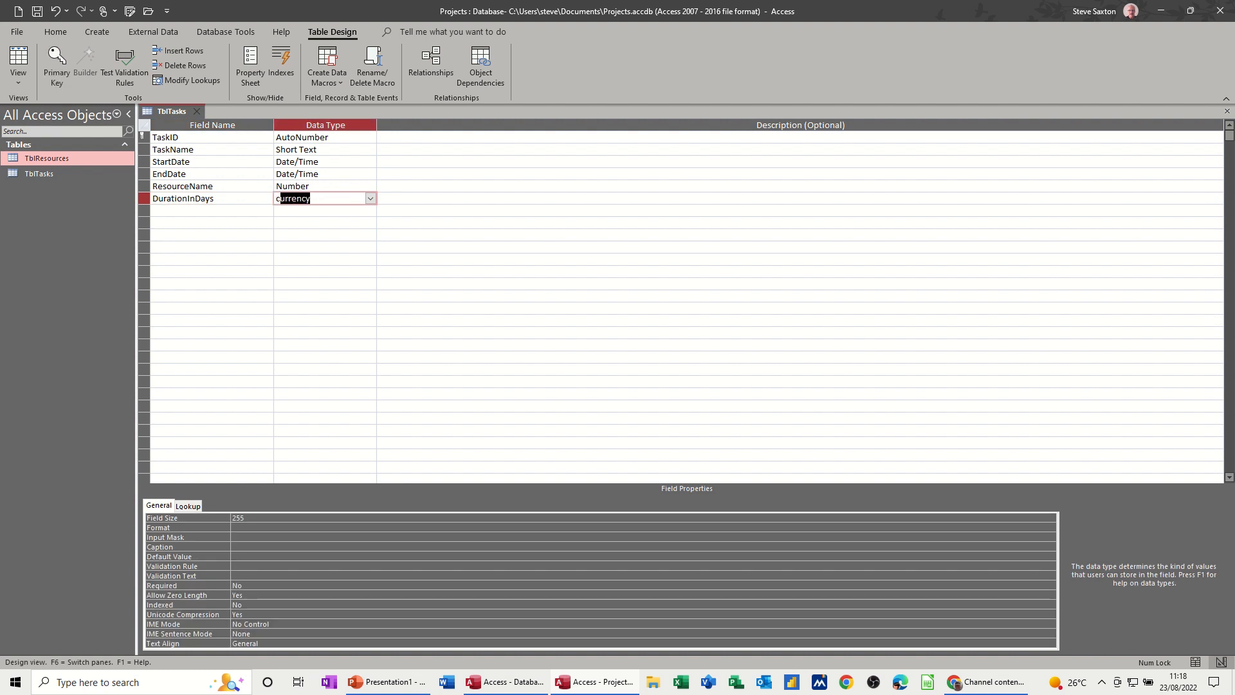
pyautogui.click(324, 198)
pyautogui.write('calculated')
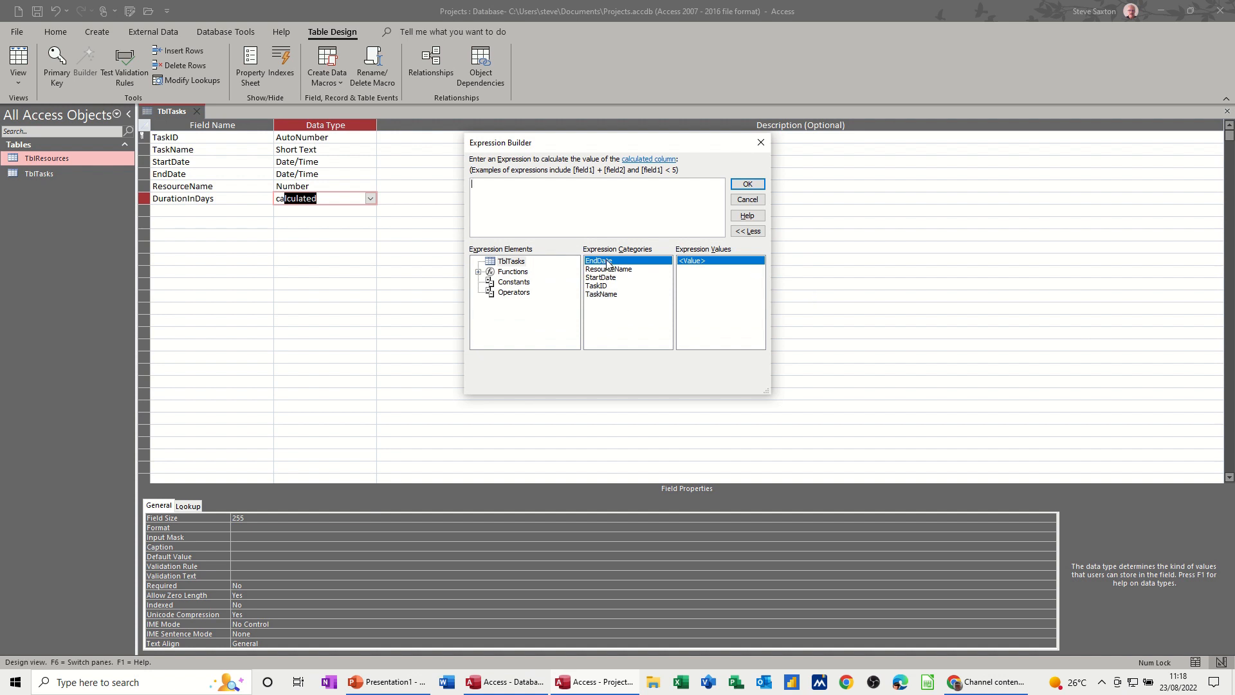
# Build the expression [EndDate]-[StartDate] in the Expression Builder and confirm it.
pyautogui.doubleClick(598, 260)
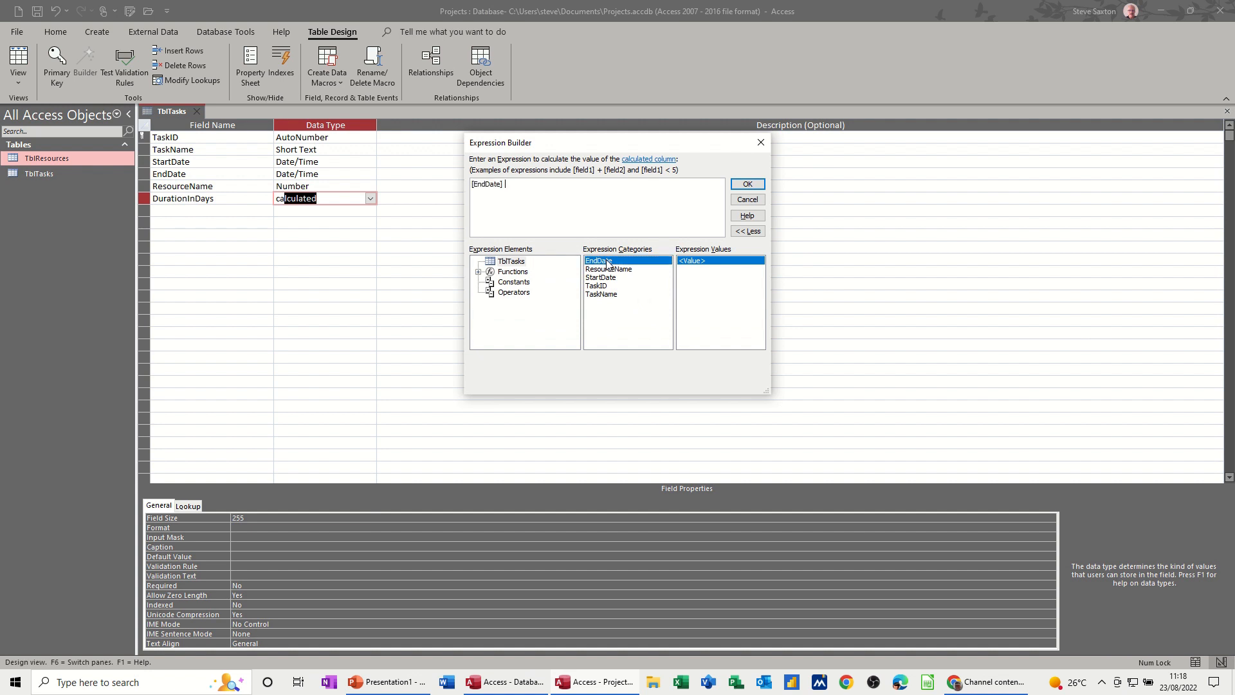
pyautogui.write('-')
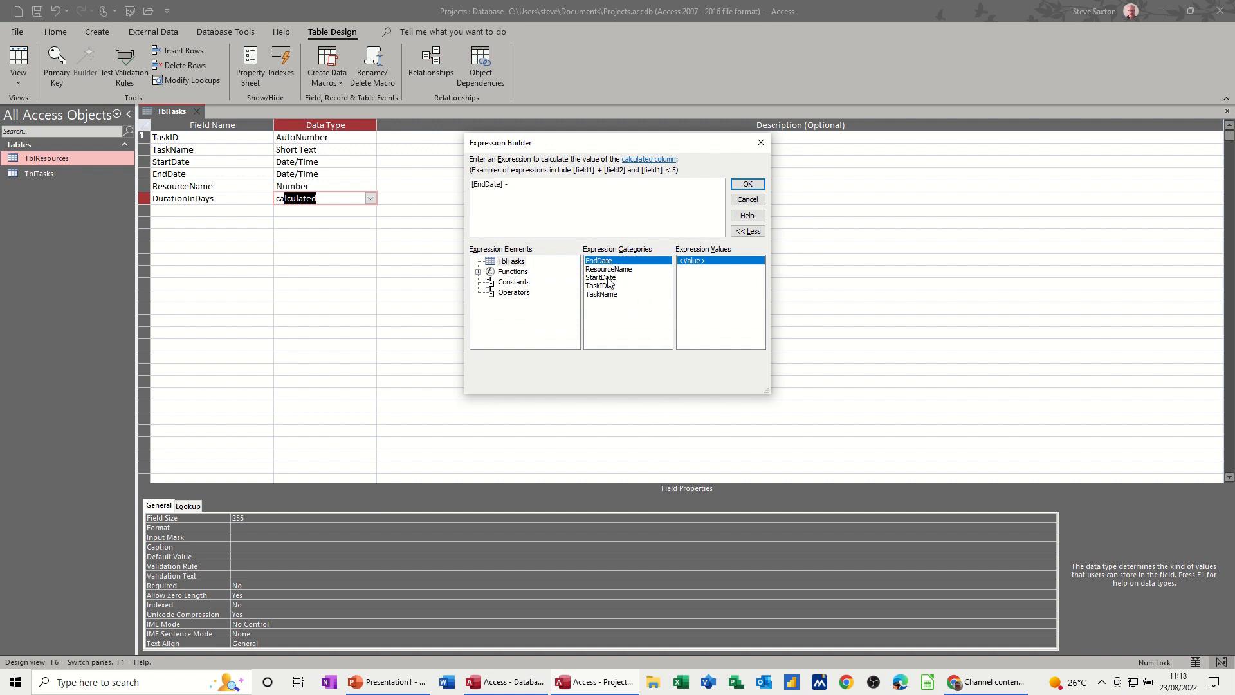
pyautogui.doubleClick(600, 276)
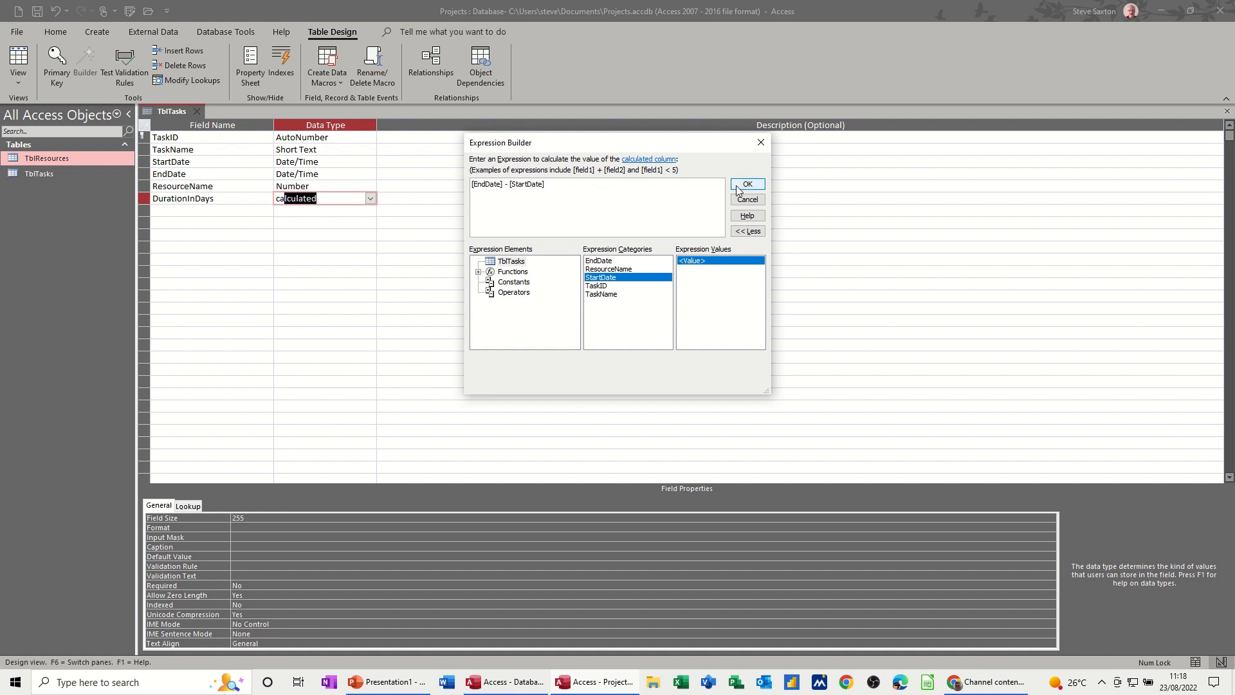
pyautogui.click(746, 184)
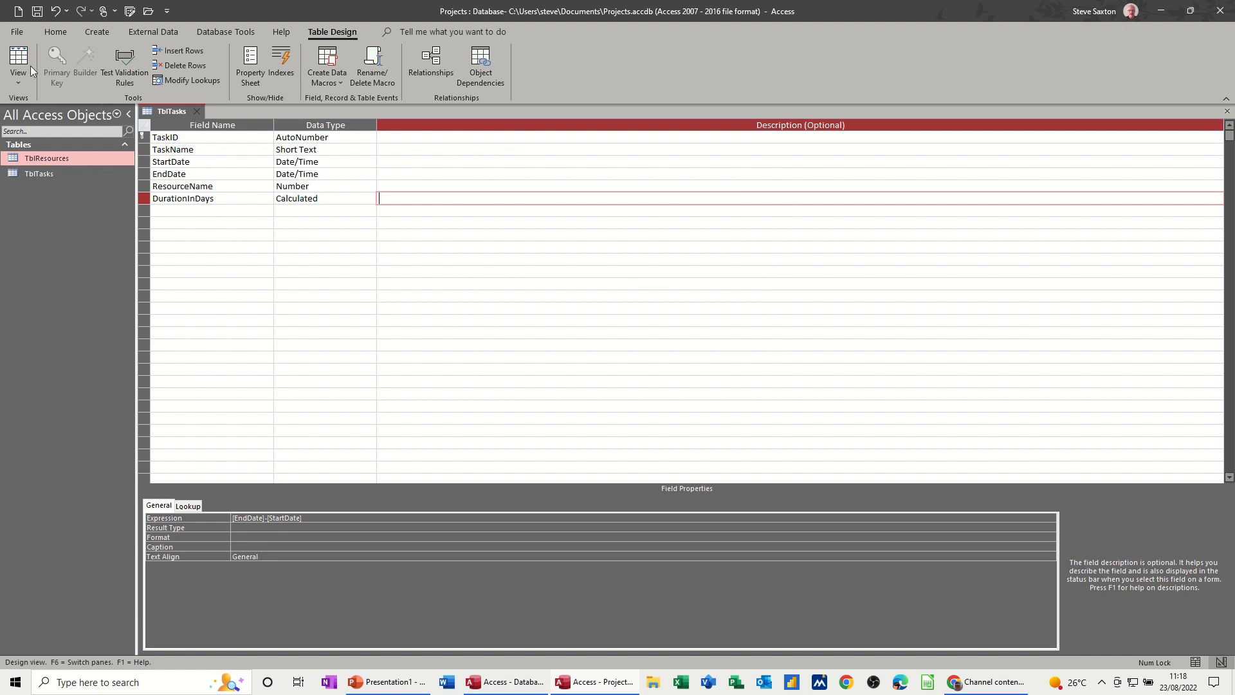
# Save and return to datasheet view, then enter Task B with its start date and 25 August end date.
pyautogui.click(18, 59)
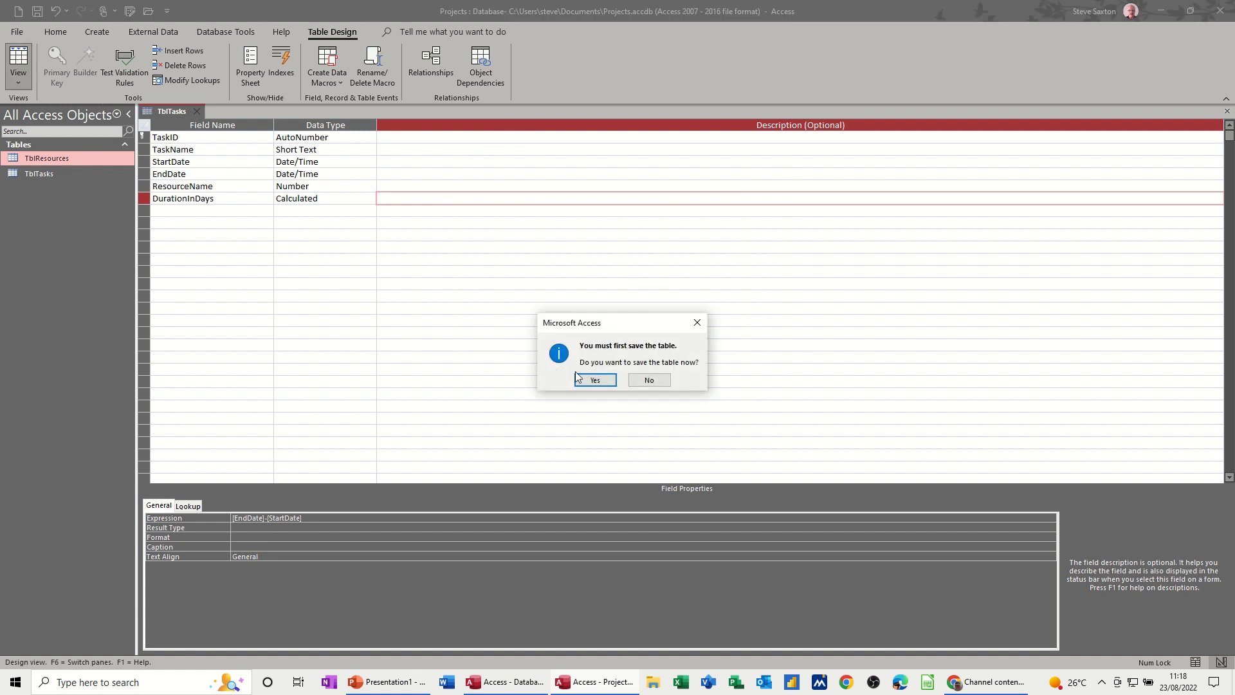
pyautogui.click(594, 380)
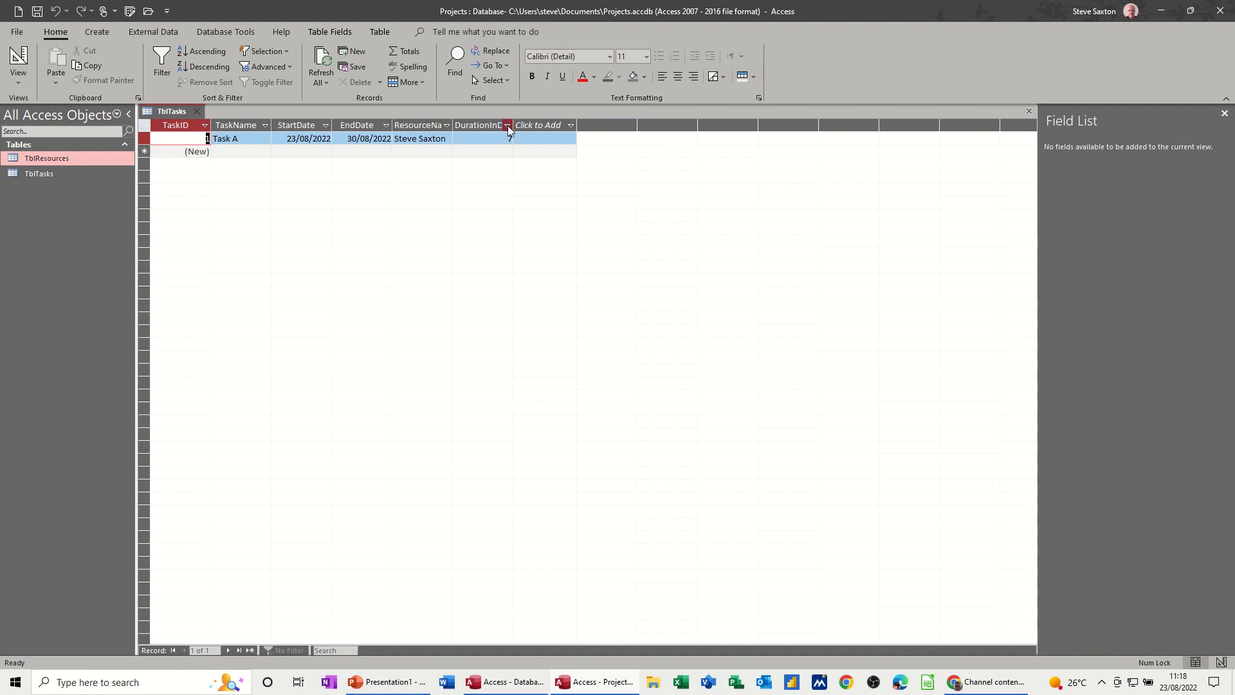
pyautogui.write('7')
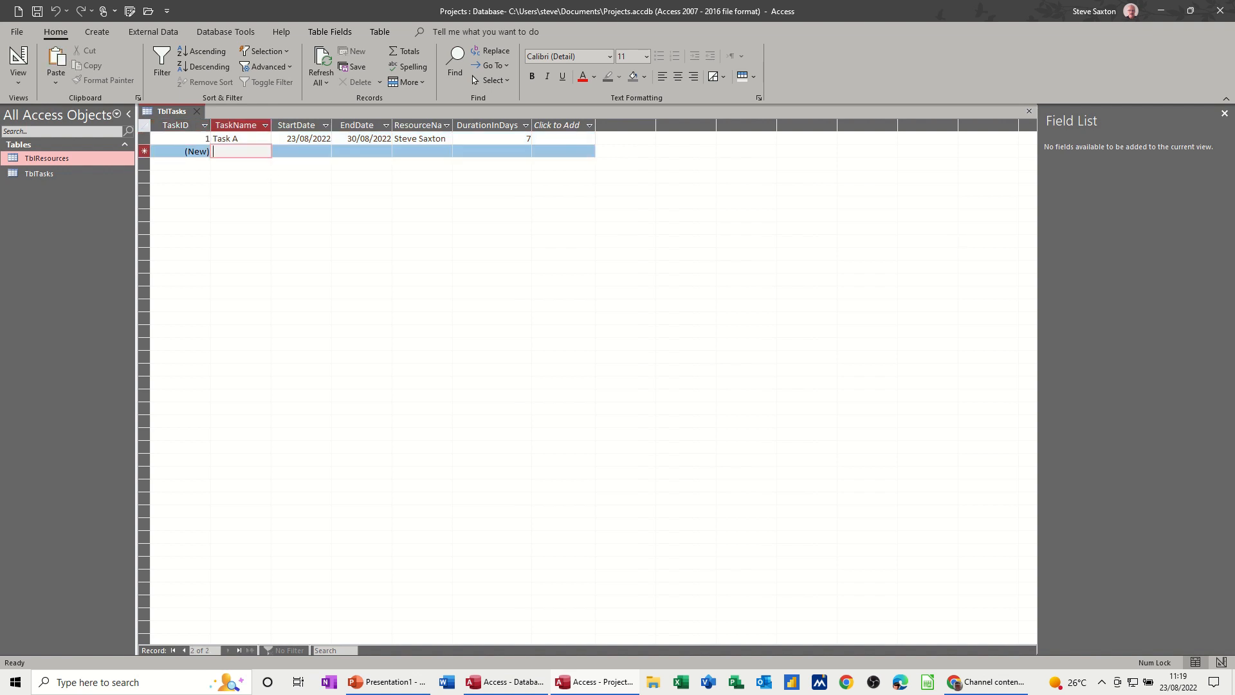
pyautogui.write('Task B')
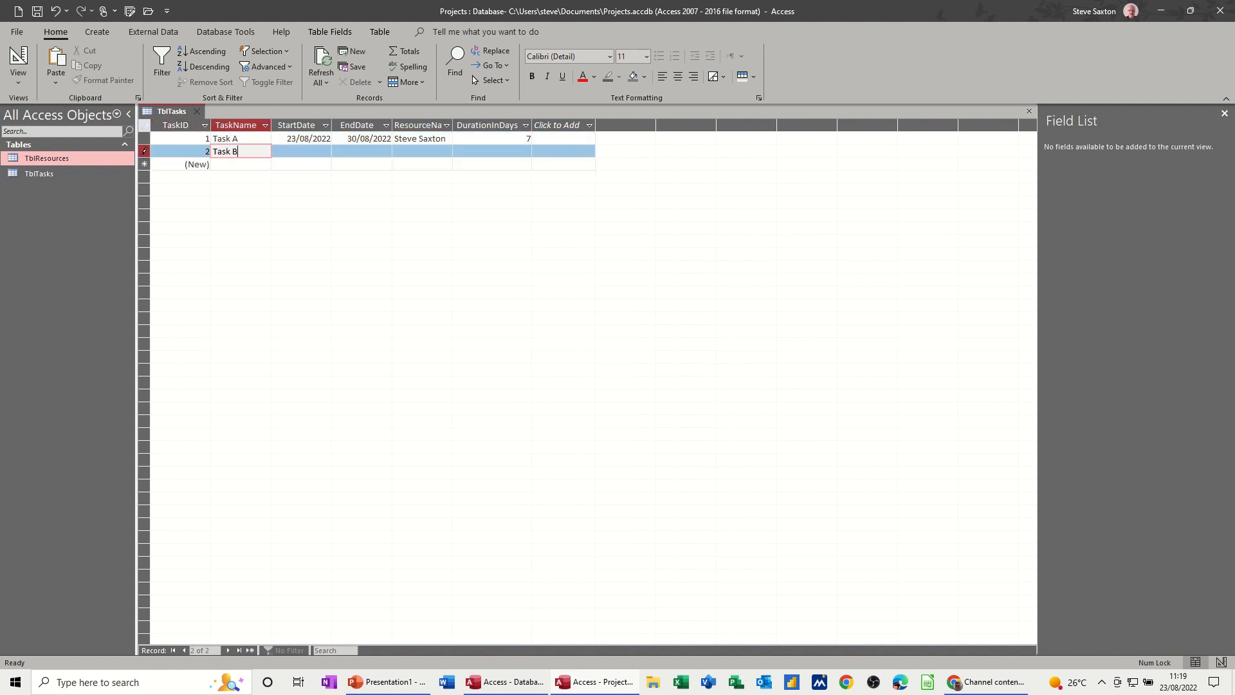
pyautogui.click(301, 151)
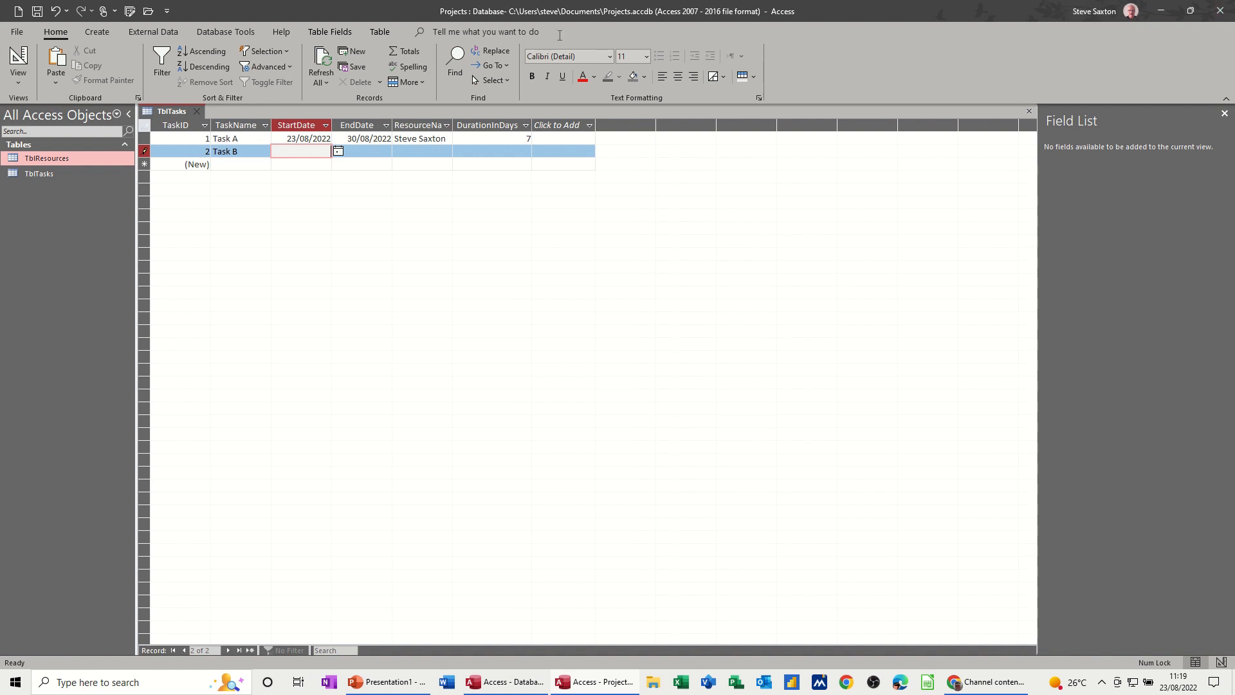
pyautogui.click(337, 151)
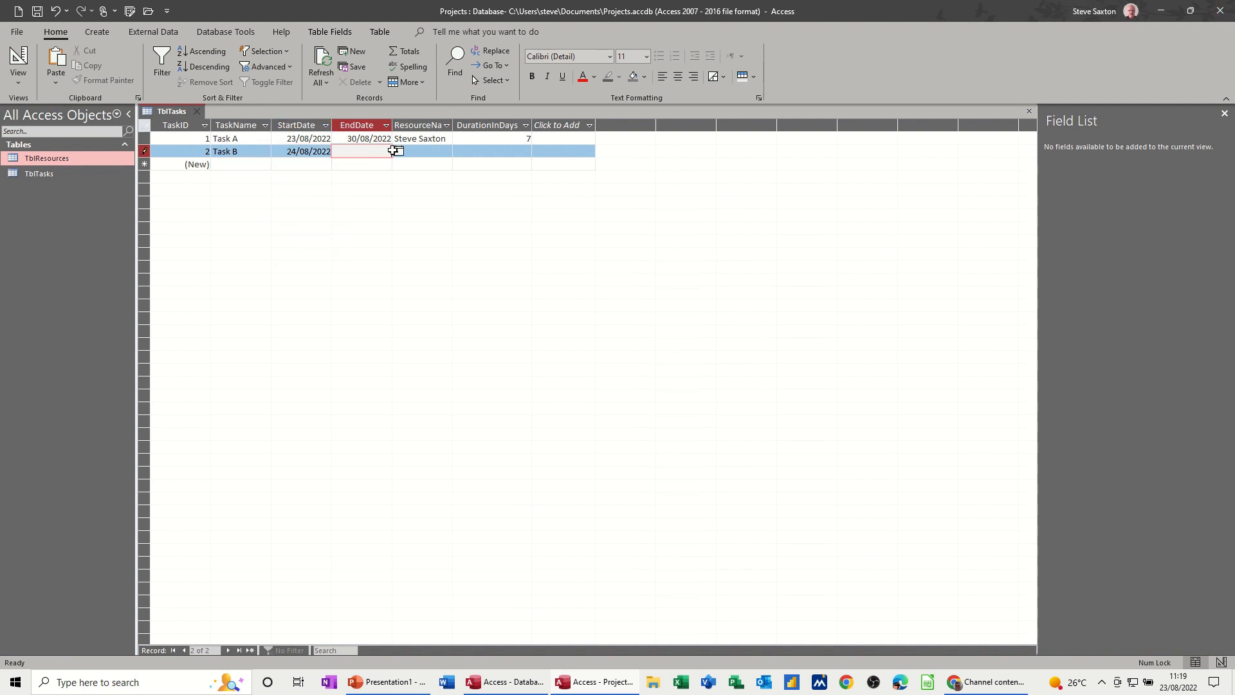
pyautogui.click(398, 151)
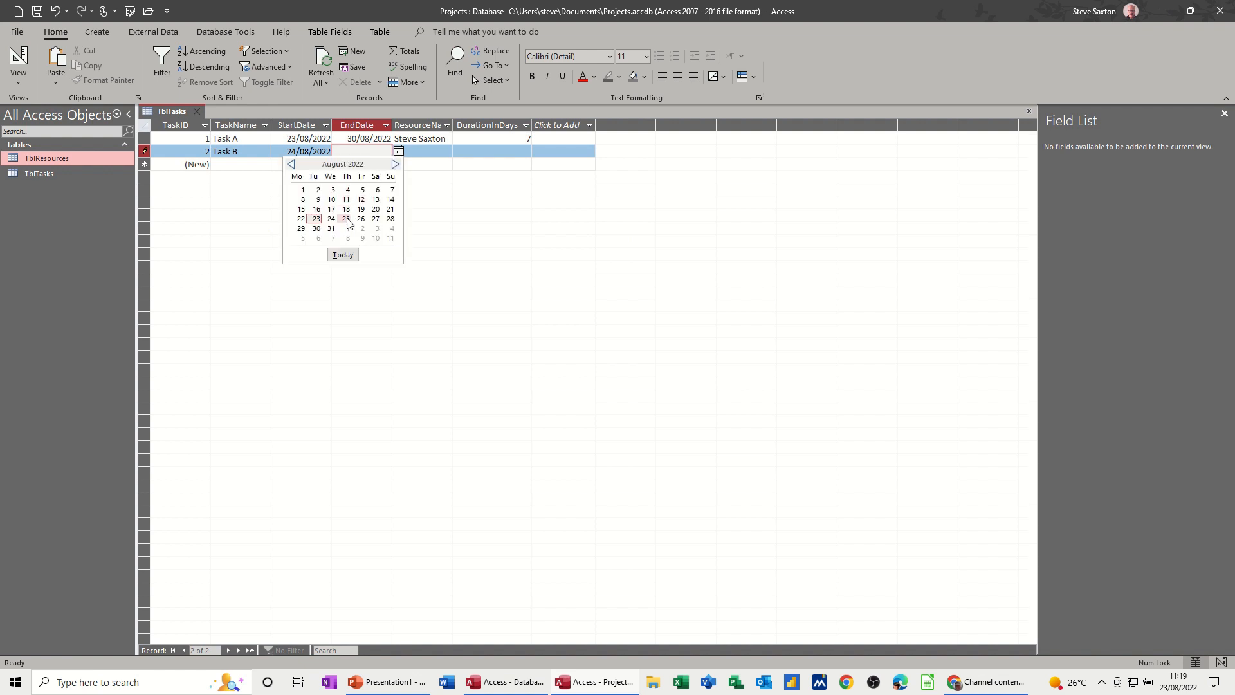
pyautogui.click(346, 219)
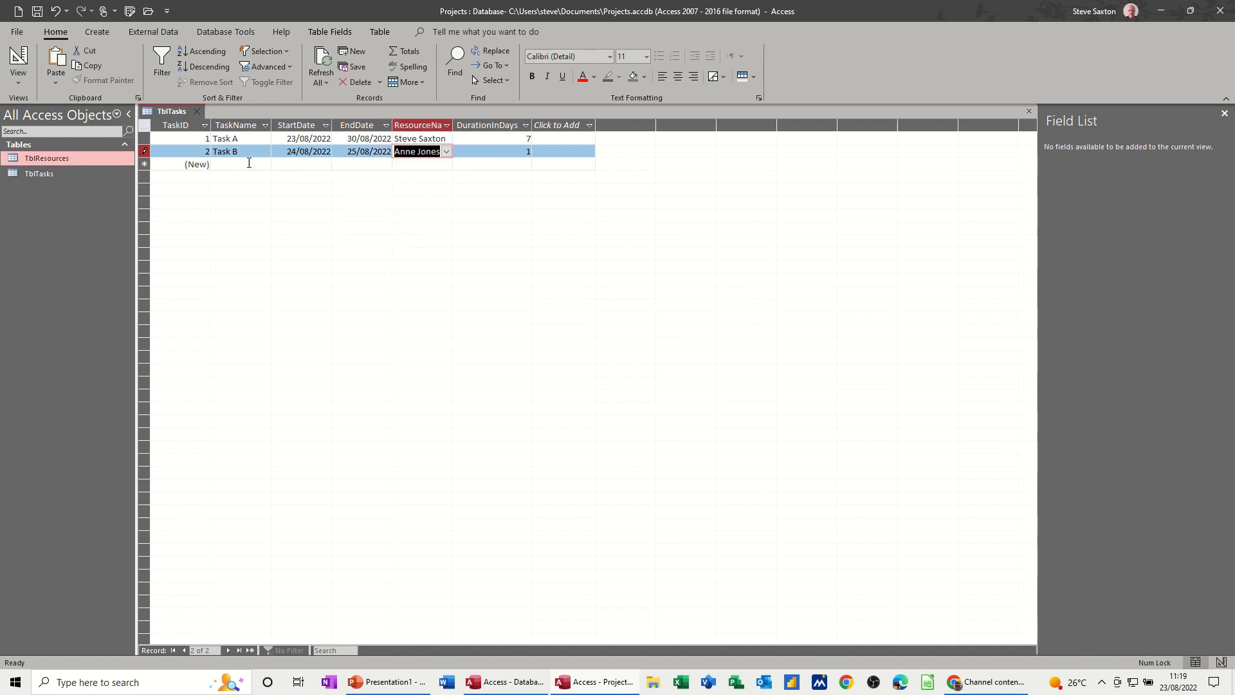
pyautogui.write('Ta')
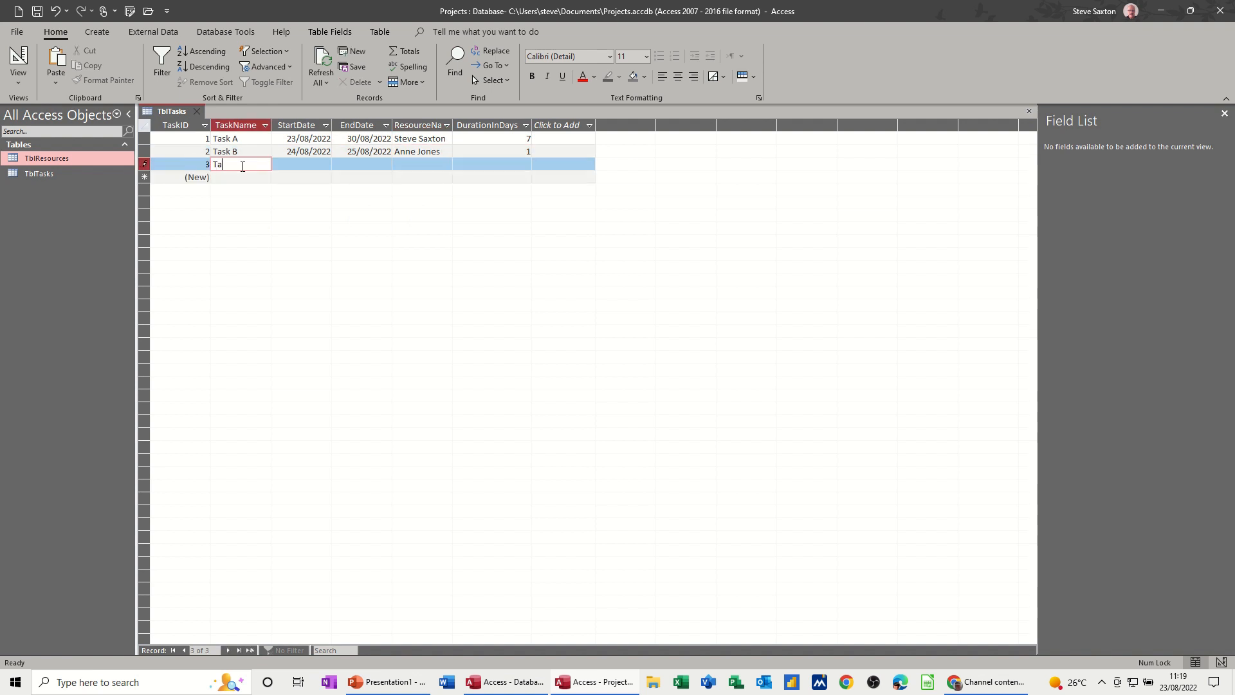
pyautogui.write('sk B')
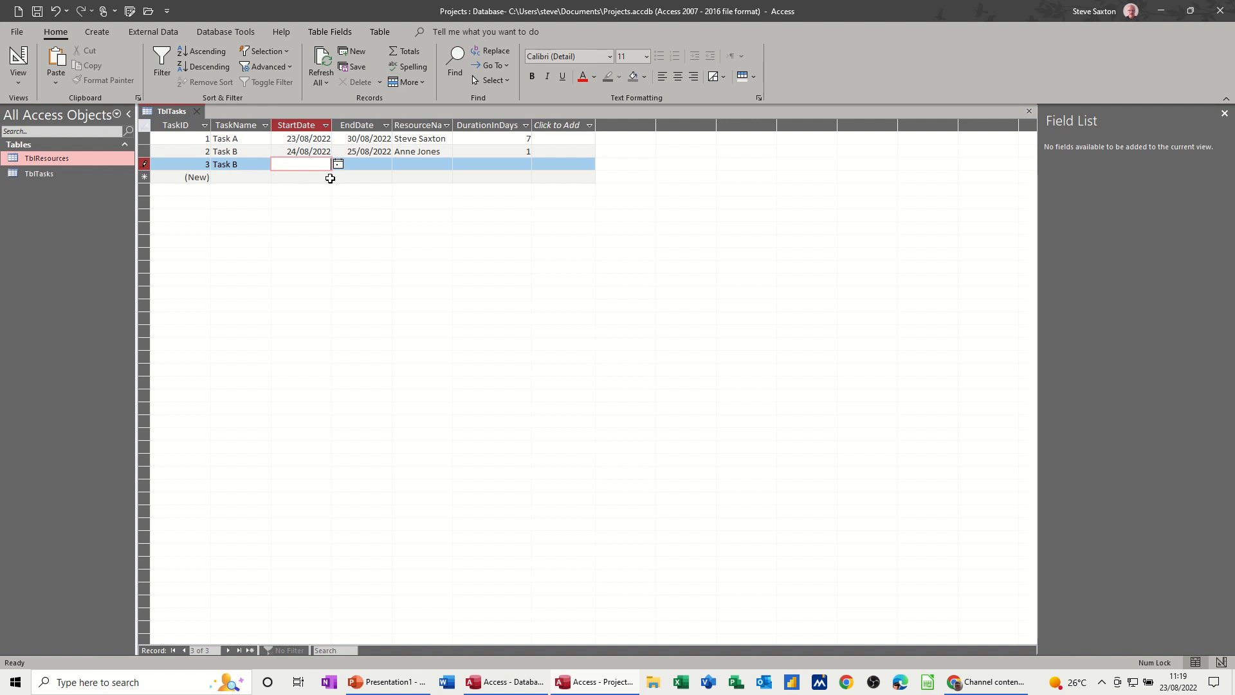
pyautogui.click(338, 163)
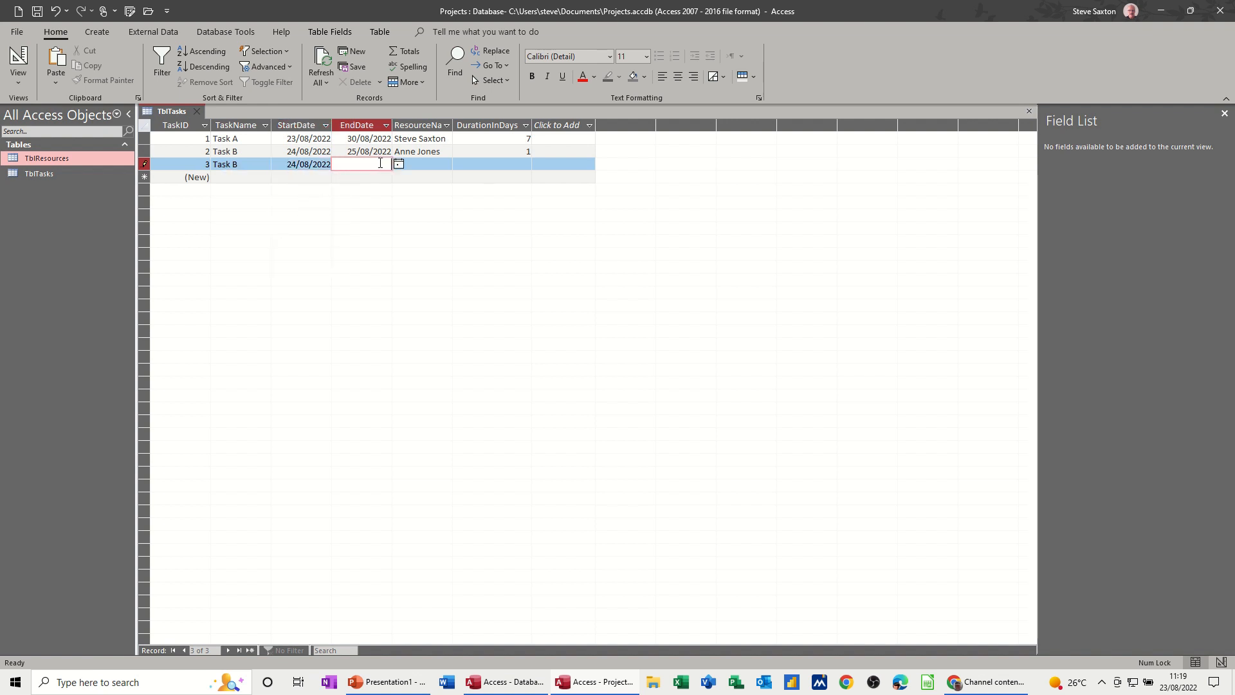
pyautogui.write('25/08/2022')
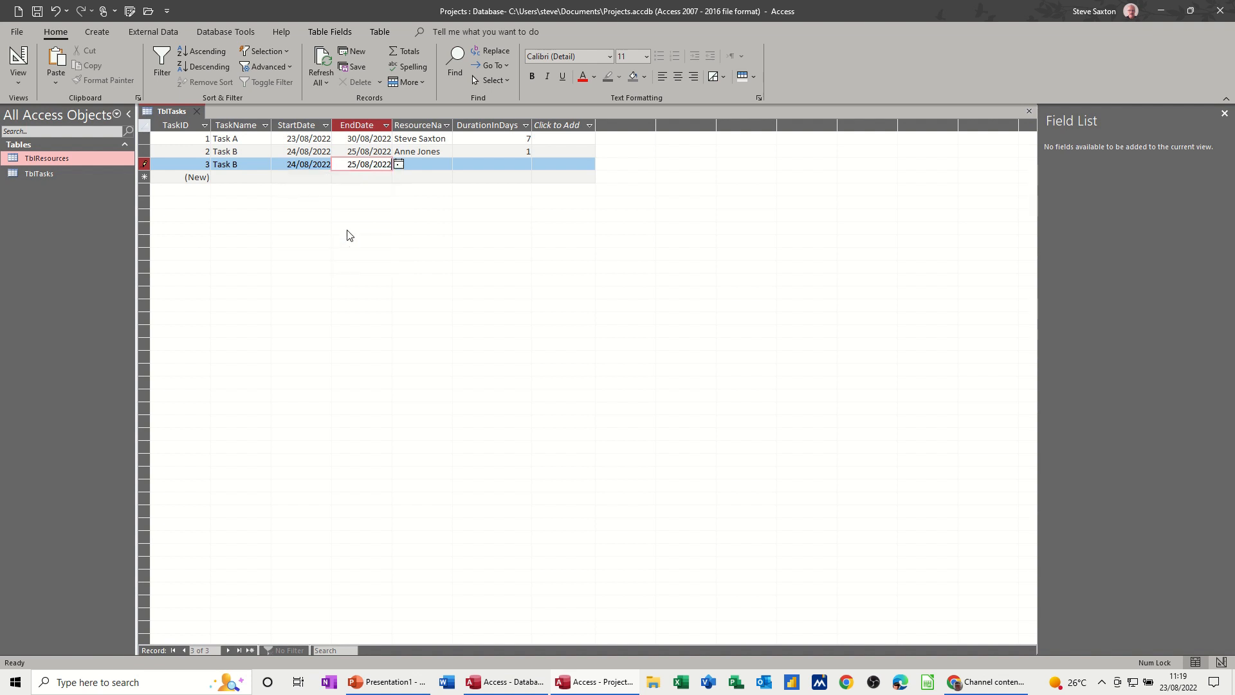
pyautogui.click(445, 163)
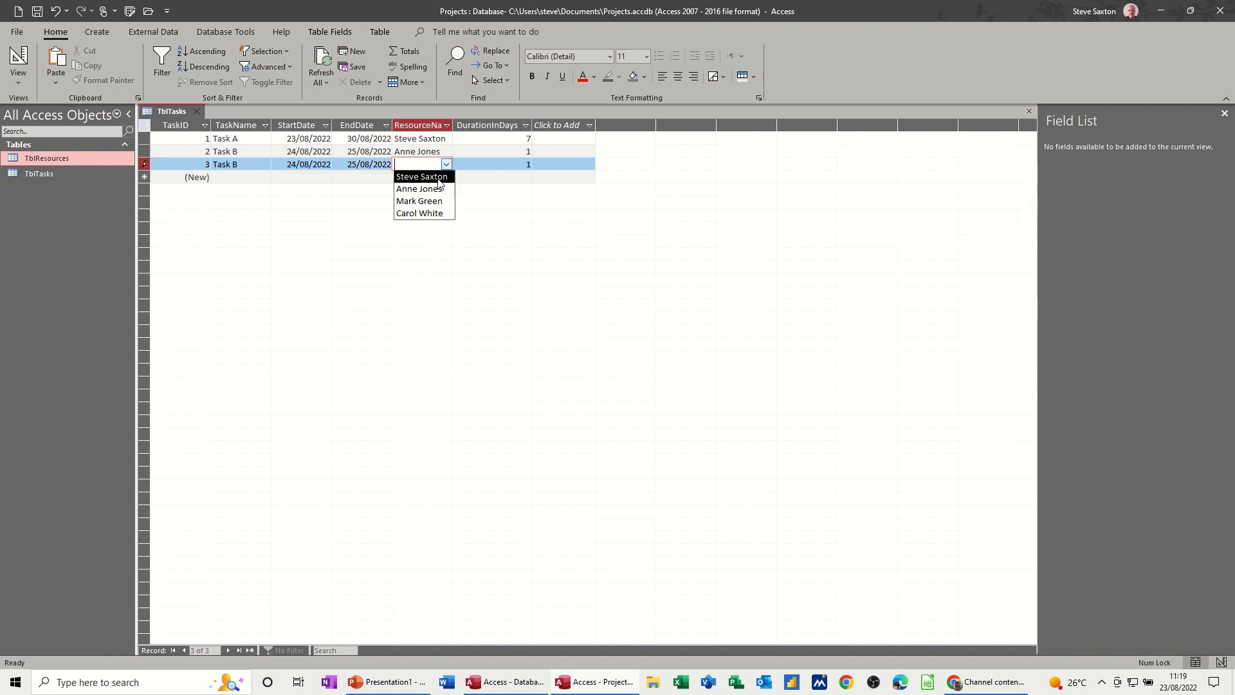
pyautogui.click(419, 200)
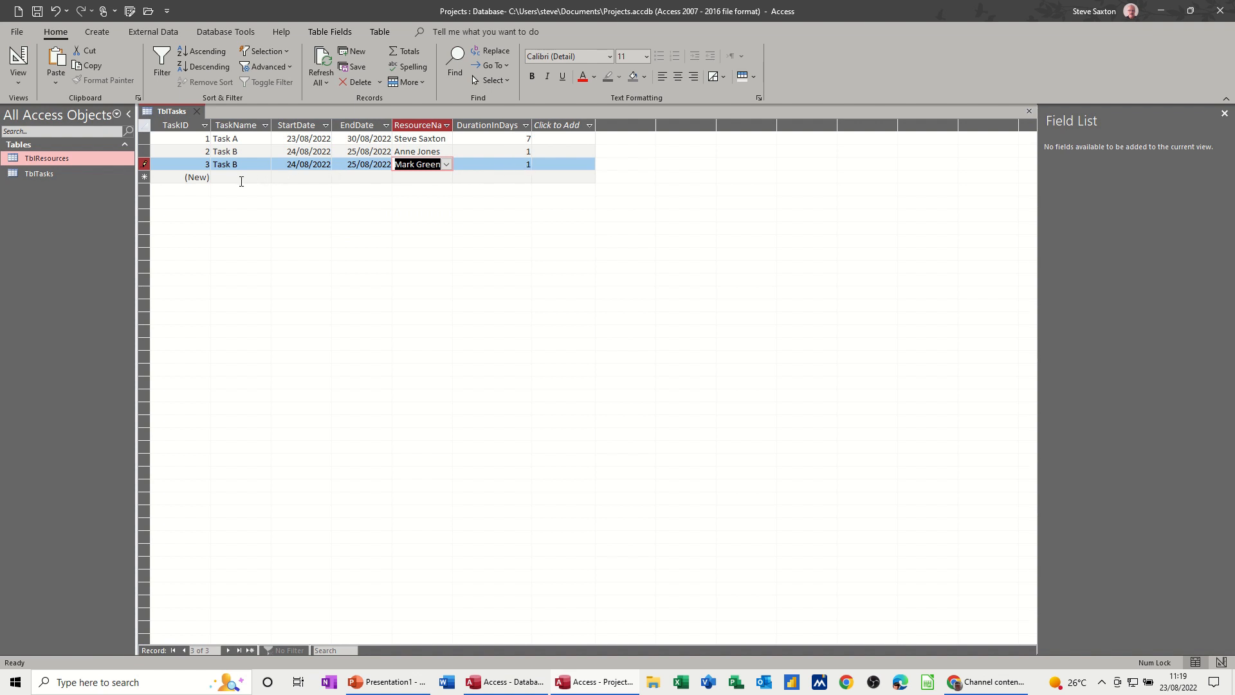
# Enter Task C starting 07/09/2022 assigned to Carol White, then close and save the table.
pyautogui.write('Task C')
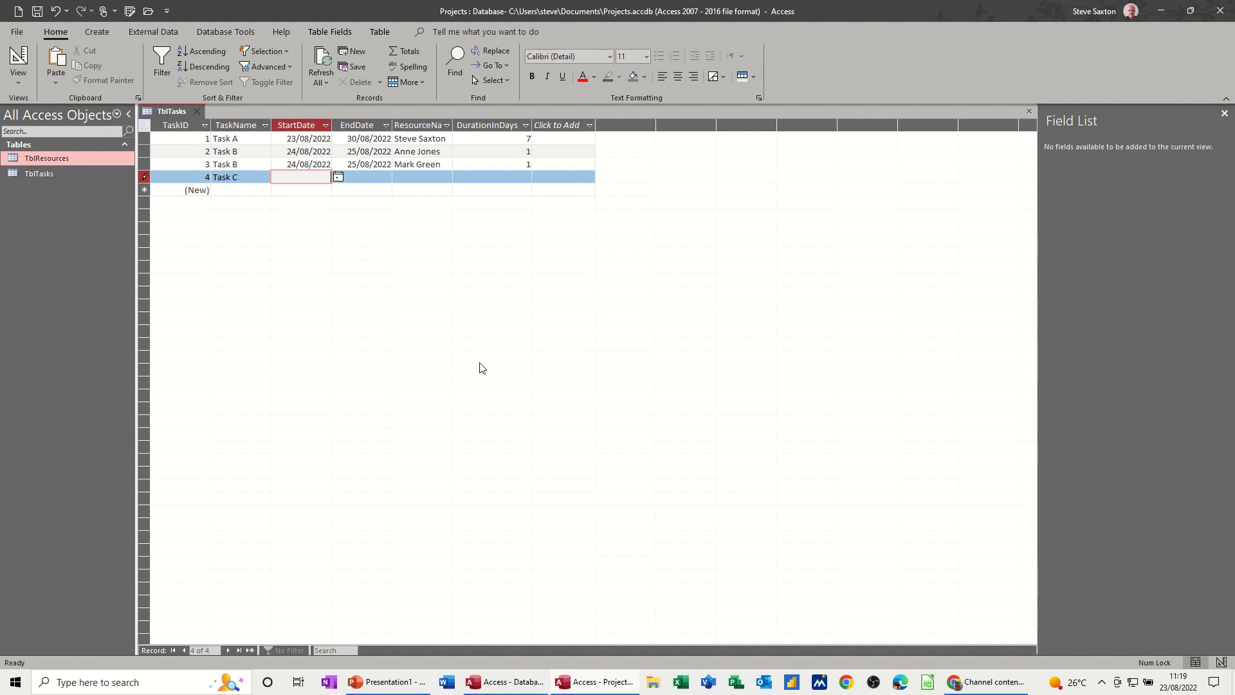
pyautogui.click(339, 176)
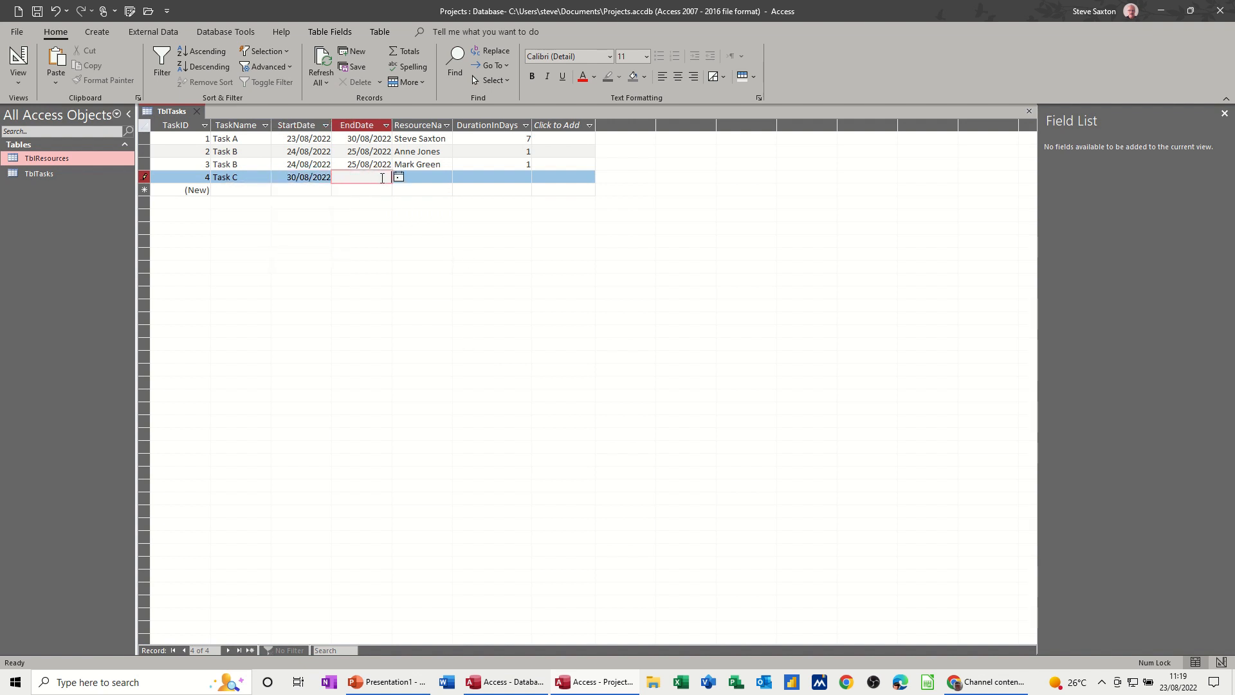
pyautogui.write('07/09/2022')
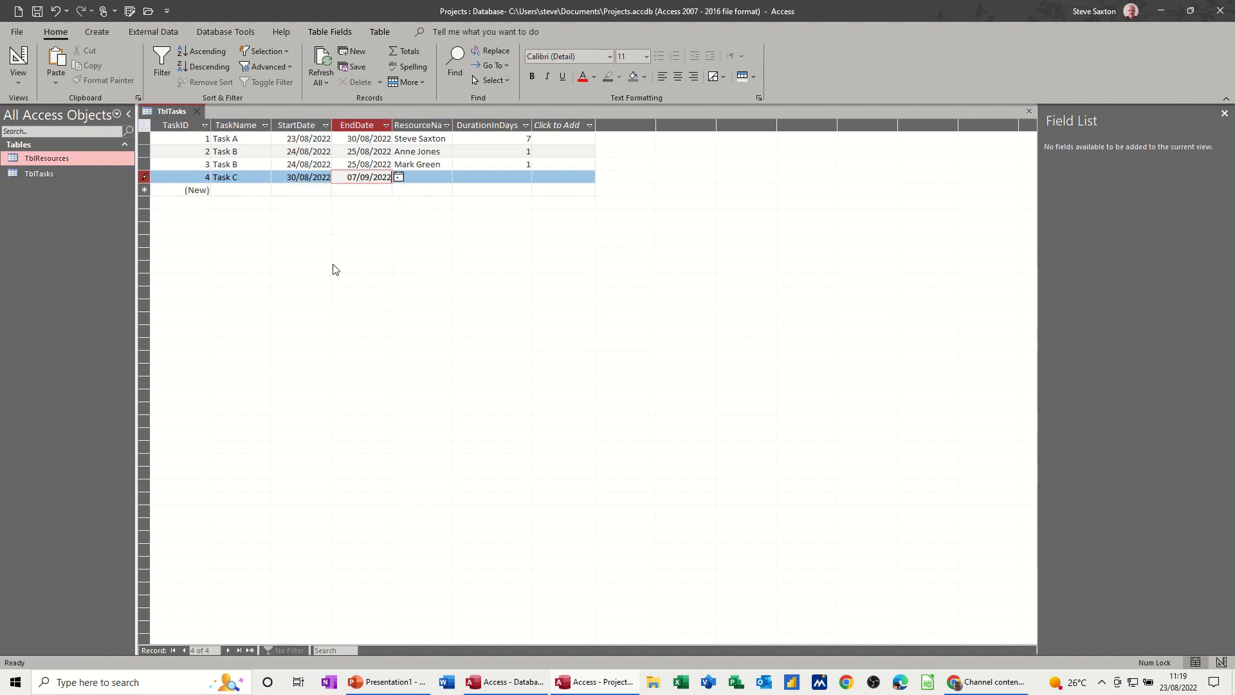
pyautogui.click(446, 176)
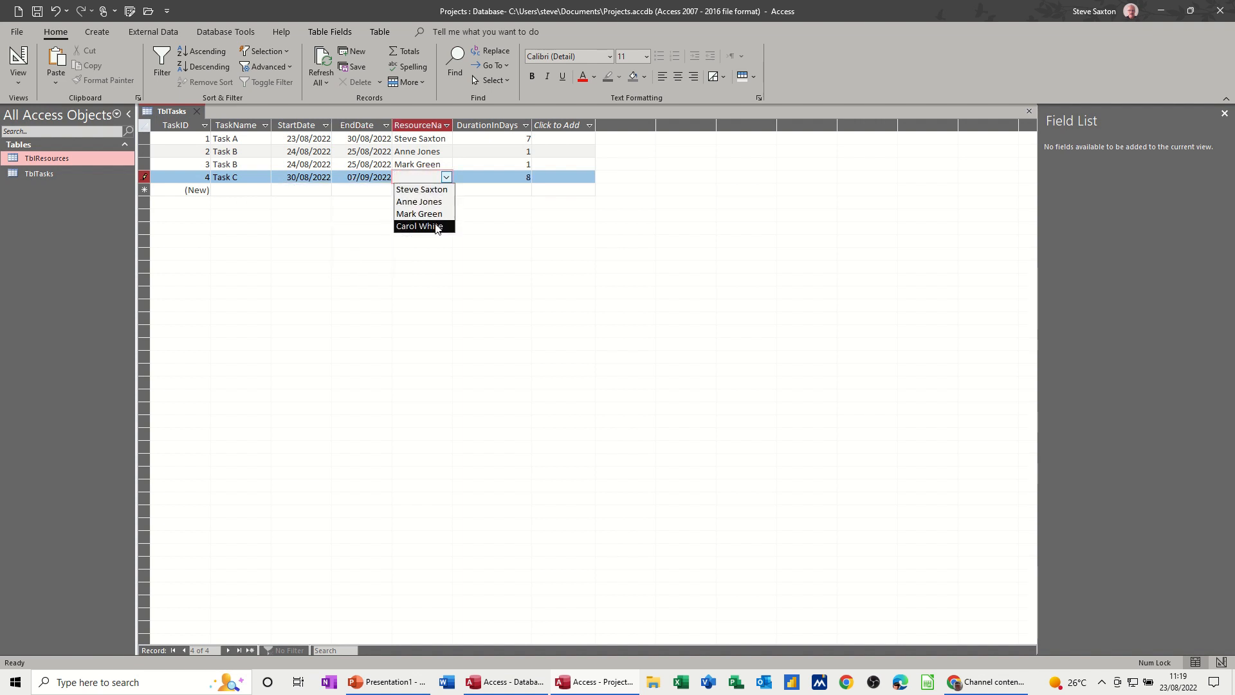
pyautogui.click(419, 226)
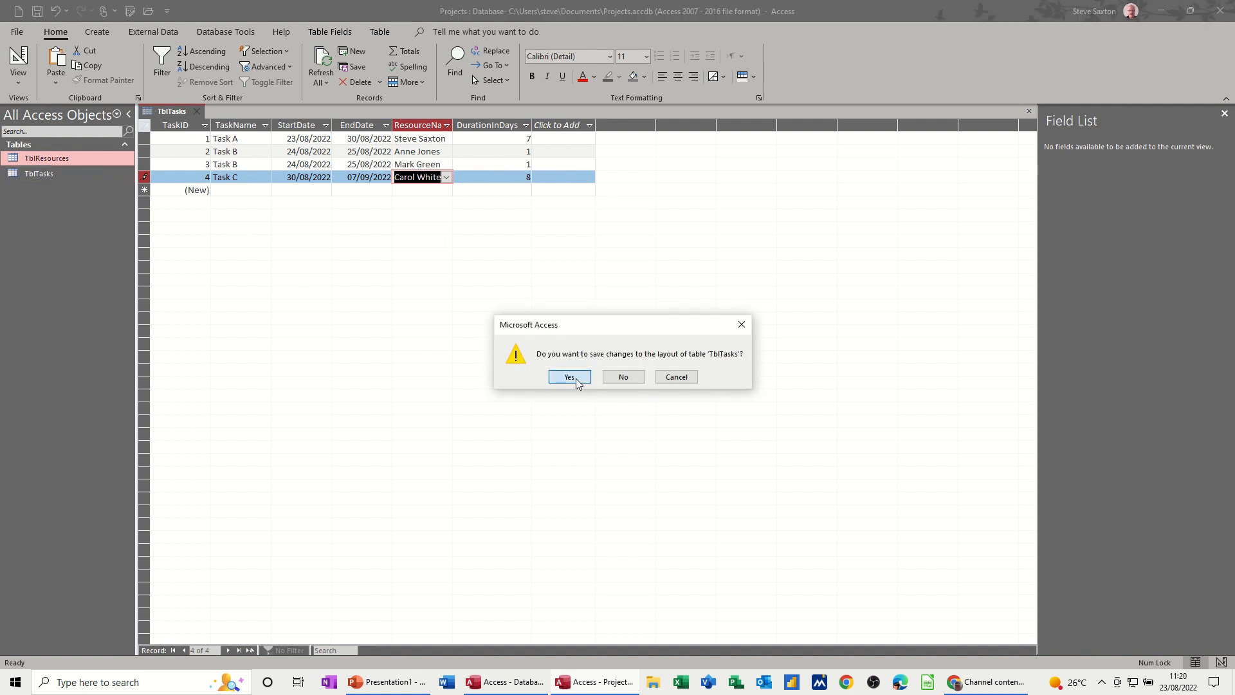
pyautogui.click(567, 377)
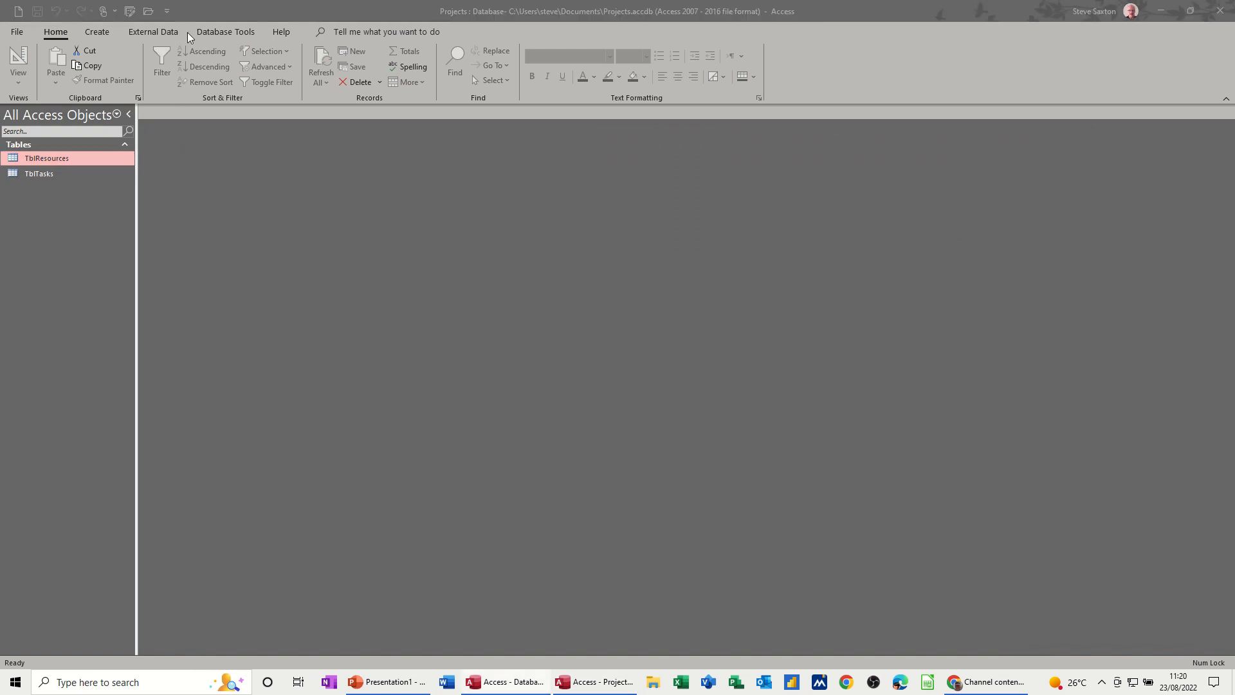
pyautogui.click(223, 31)
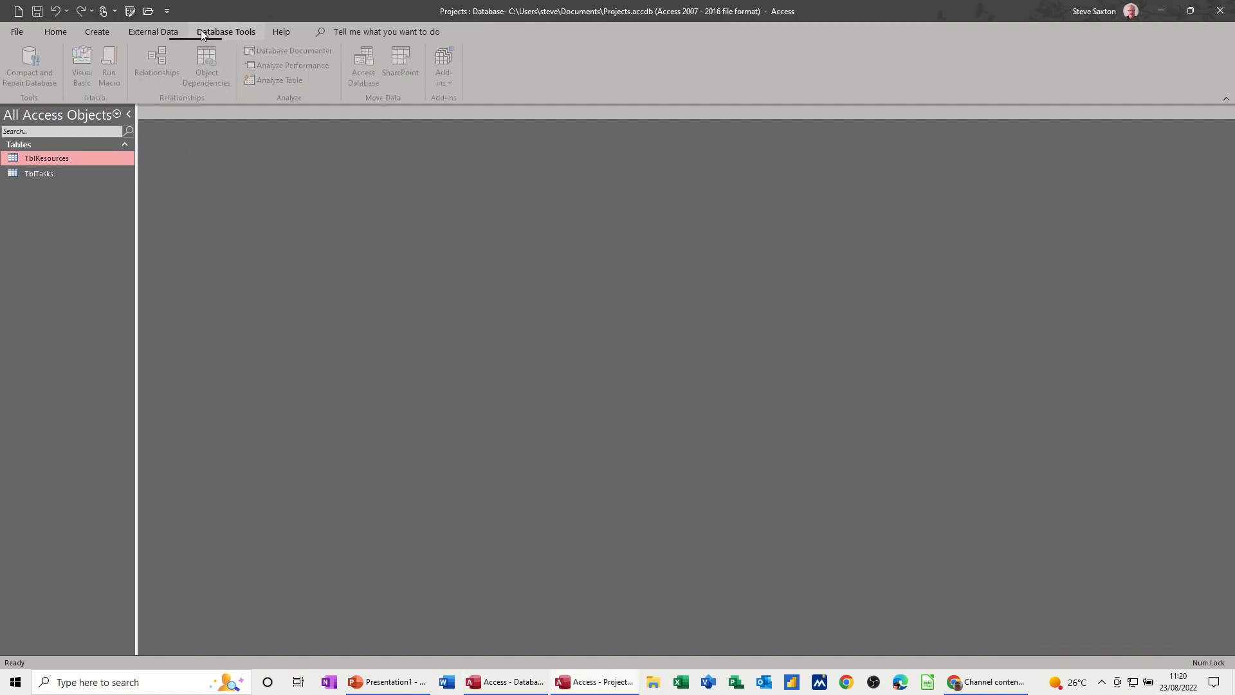
pyautogui.click(156, 67)
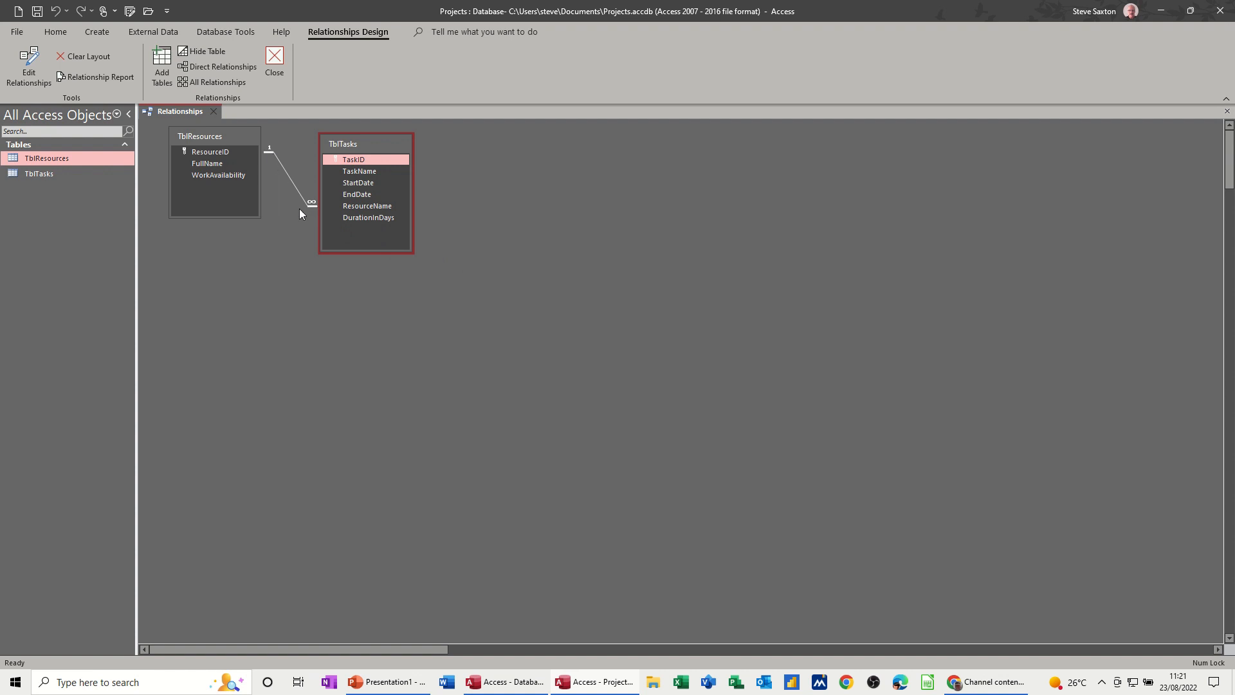
pyautogui.moveTo(270, 162)
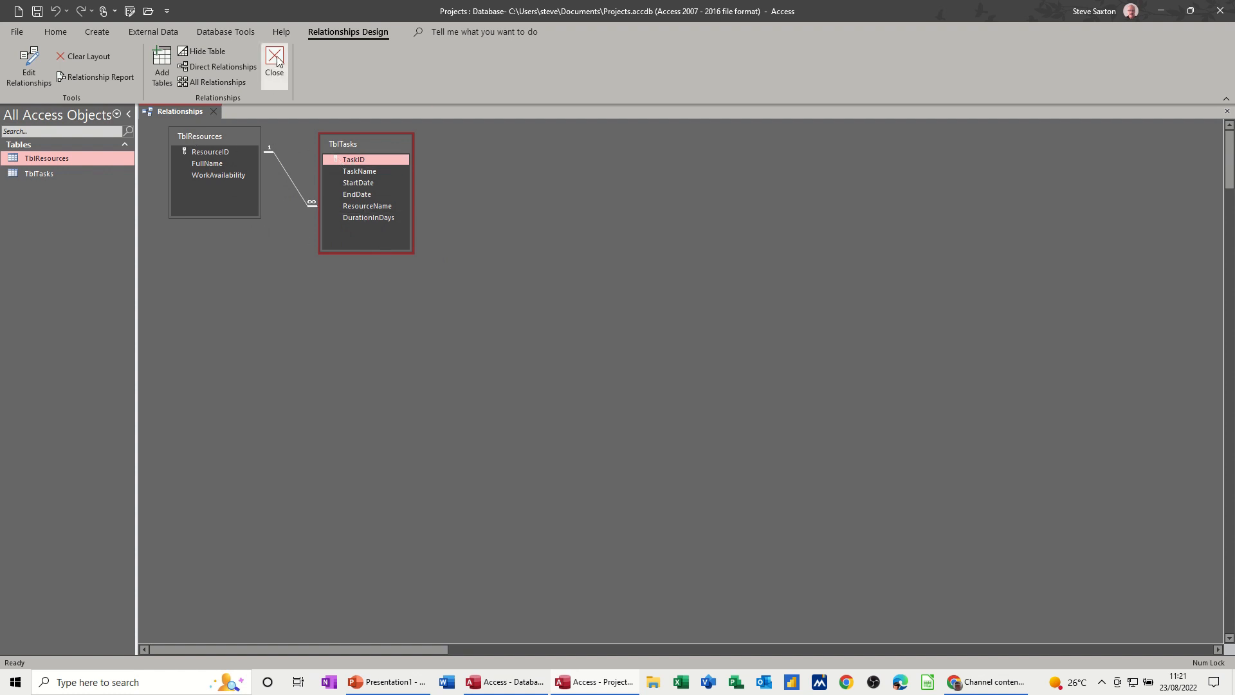
pyautogui.click(273, 63)
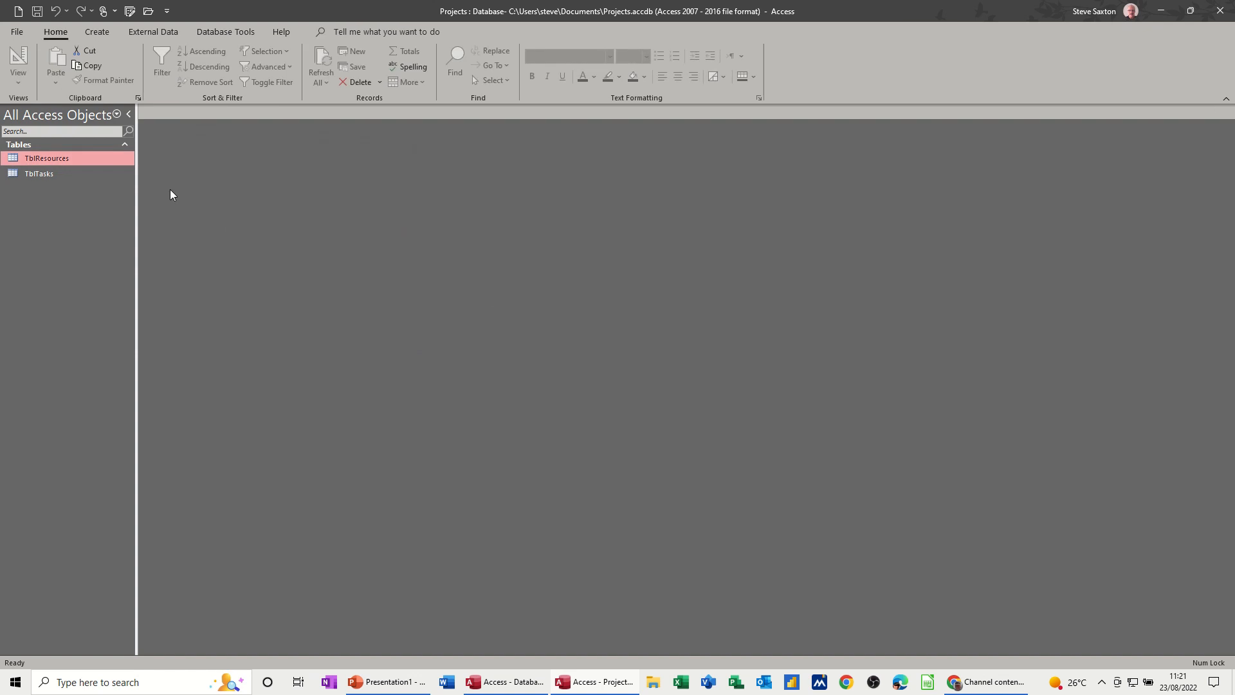
# Start a new query in design view and add TblResources and TblTasks to it.
pyautogui.click(96, 31)
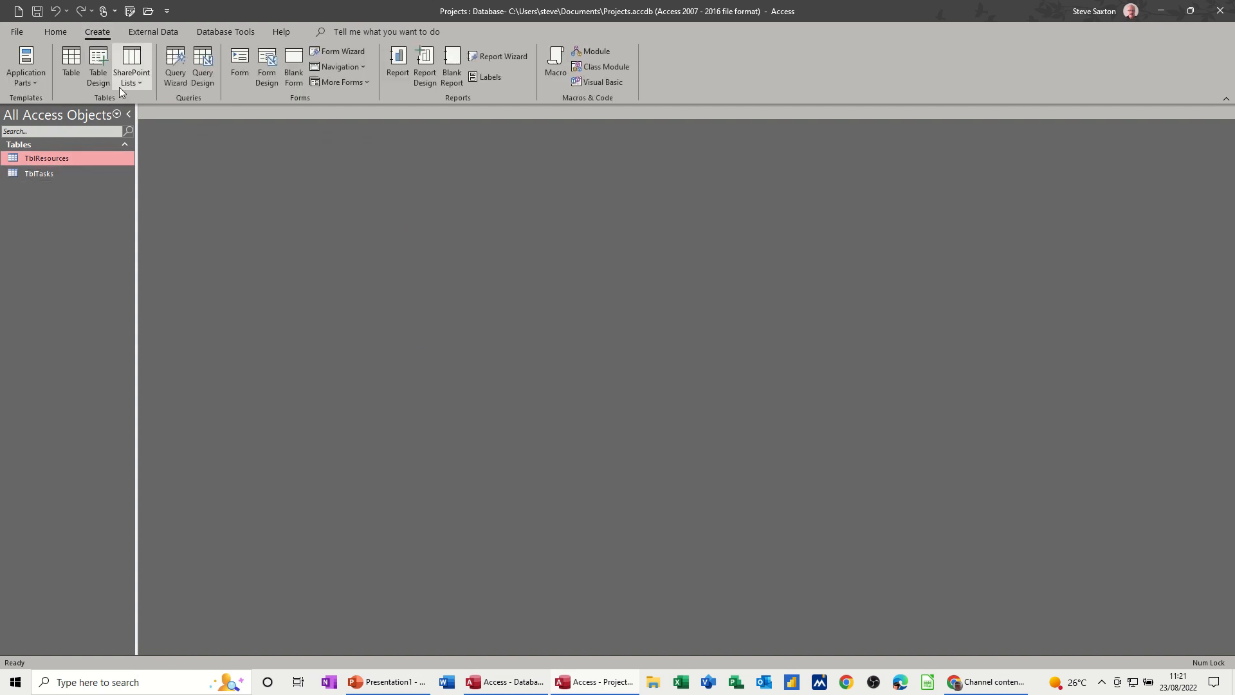
pyautogui.click(202, 67)
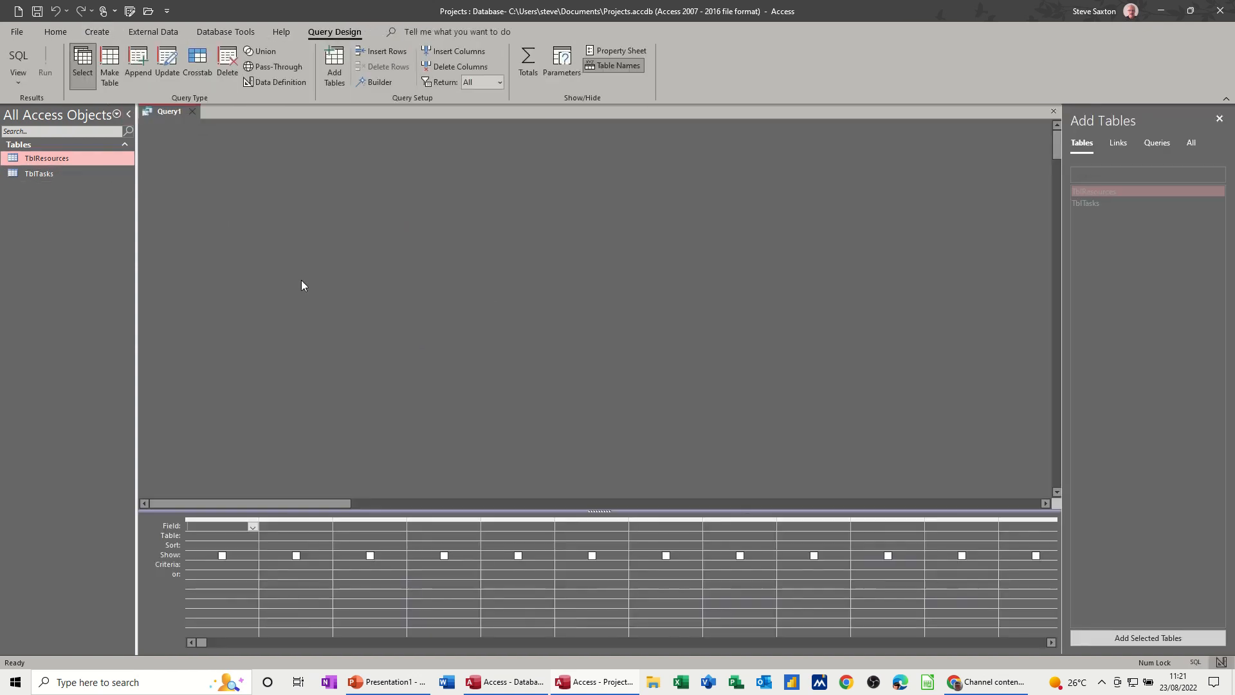
pyautogui.doubleClick(1093, 191)
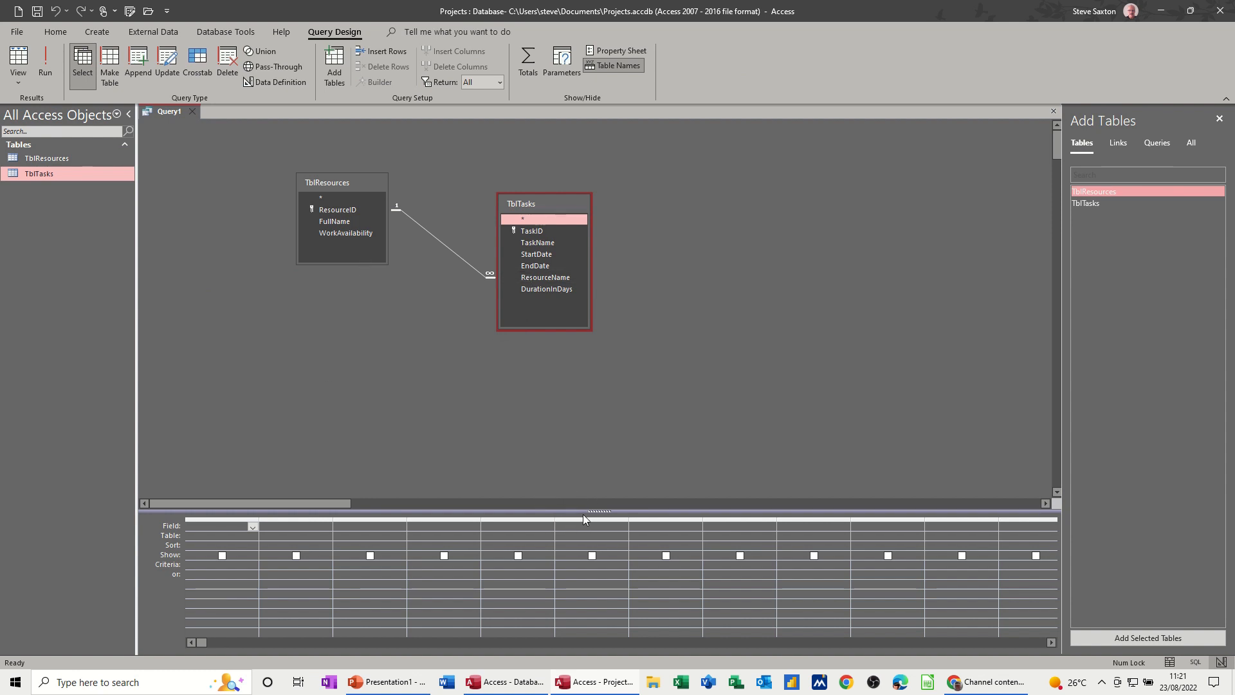
# Add TaskID, TaskName, StartDate and EndDate to the grid and begin a WorkRequired field.
pyautogui.moveTo(598, 515); pyautogui.dragTo(602, 394)
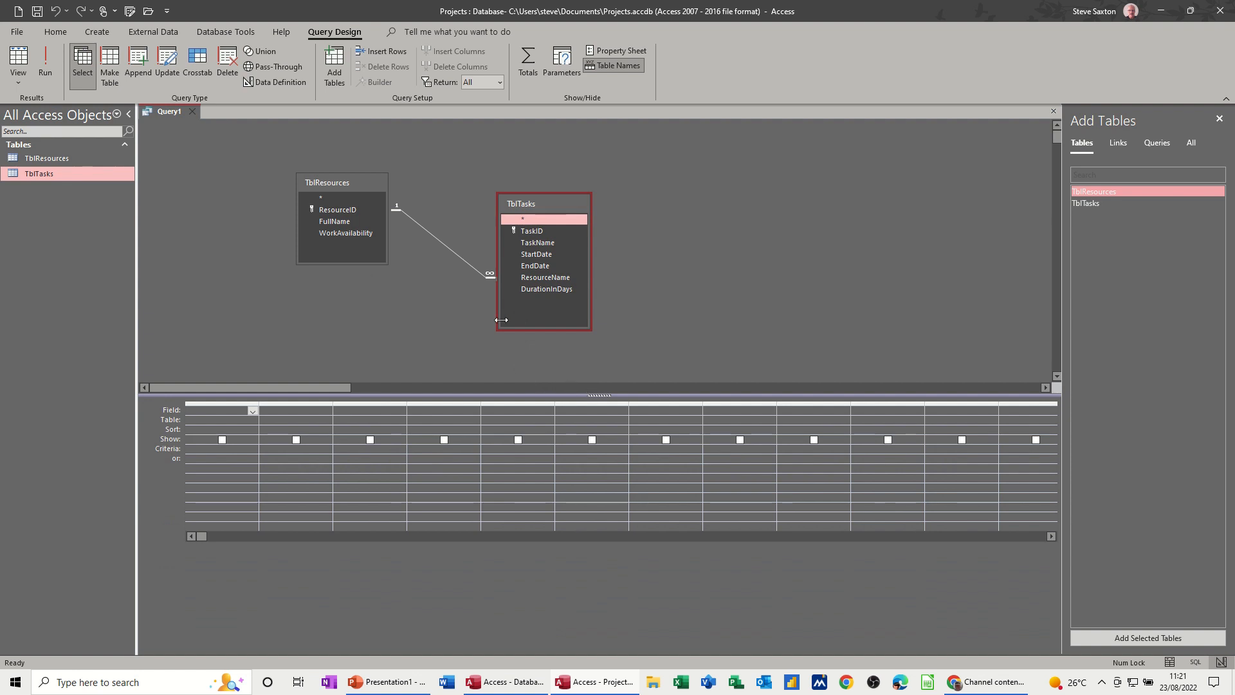
pyautogui.doubleClick(532, 231)
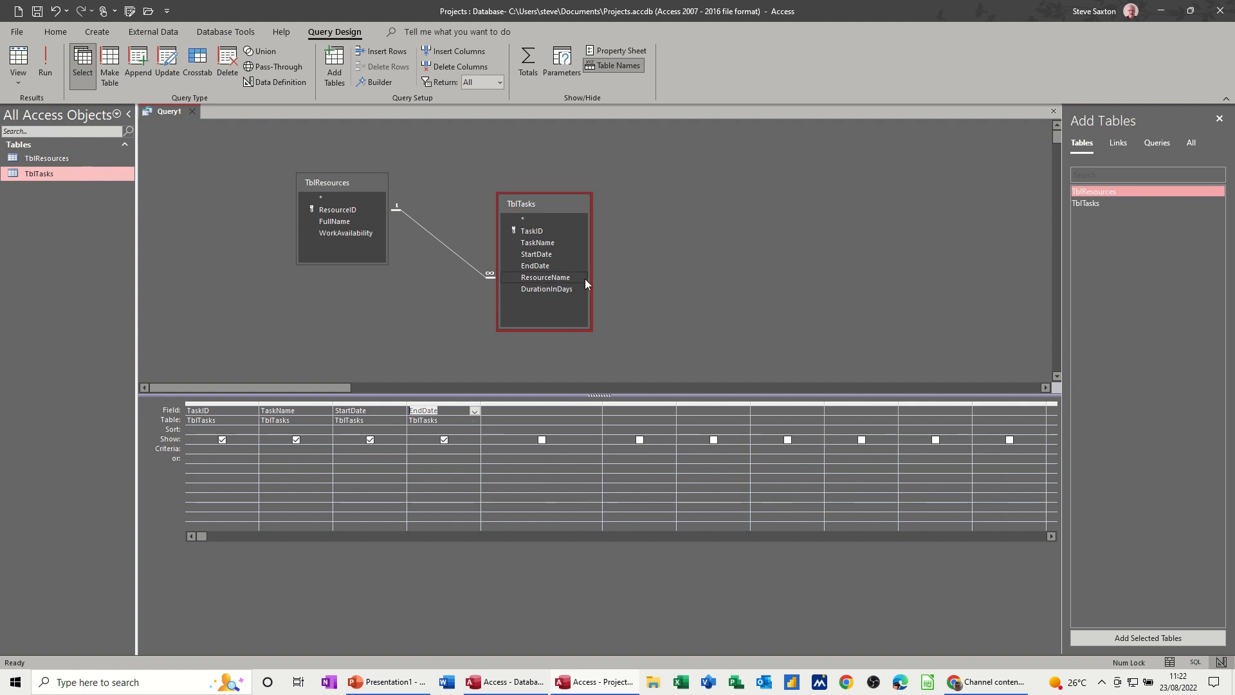
pyautogui.moveTo(538, 293)
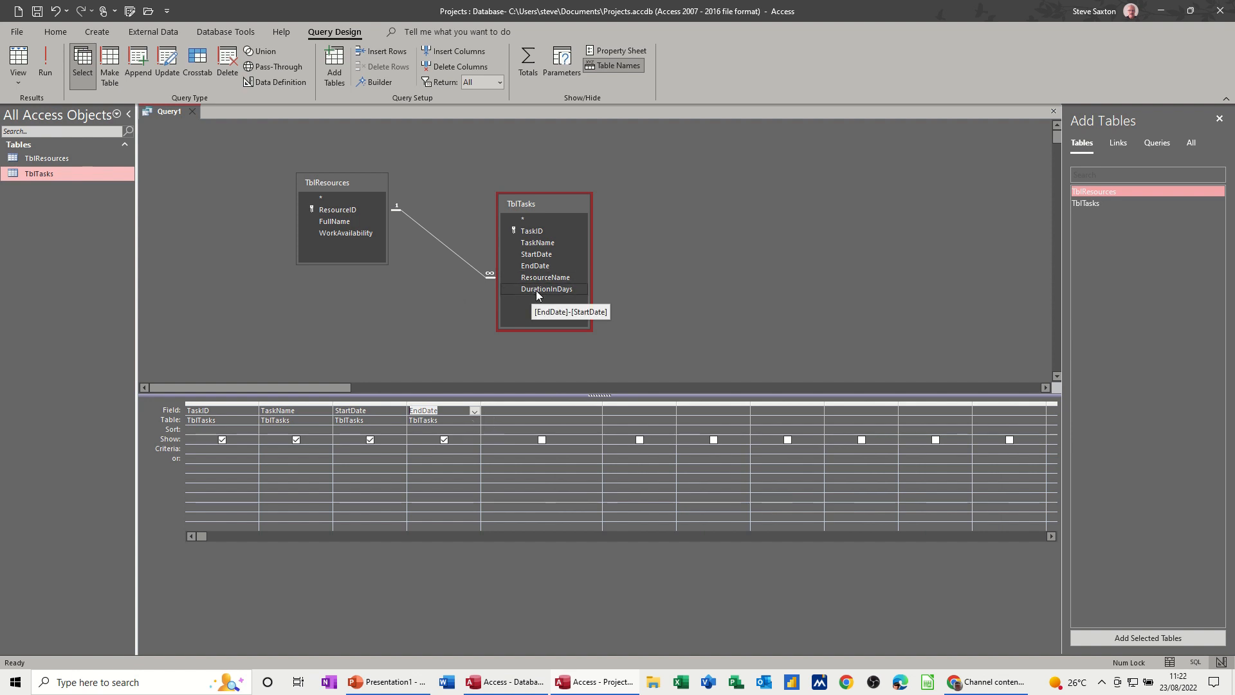
pyautogui.moveTo(615, 296)
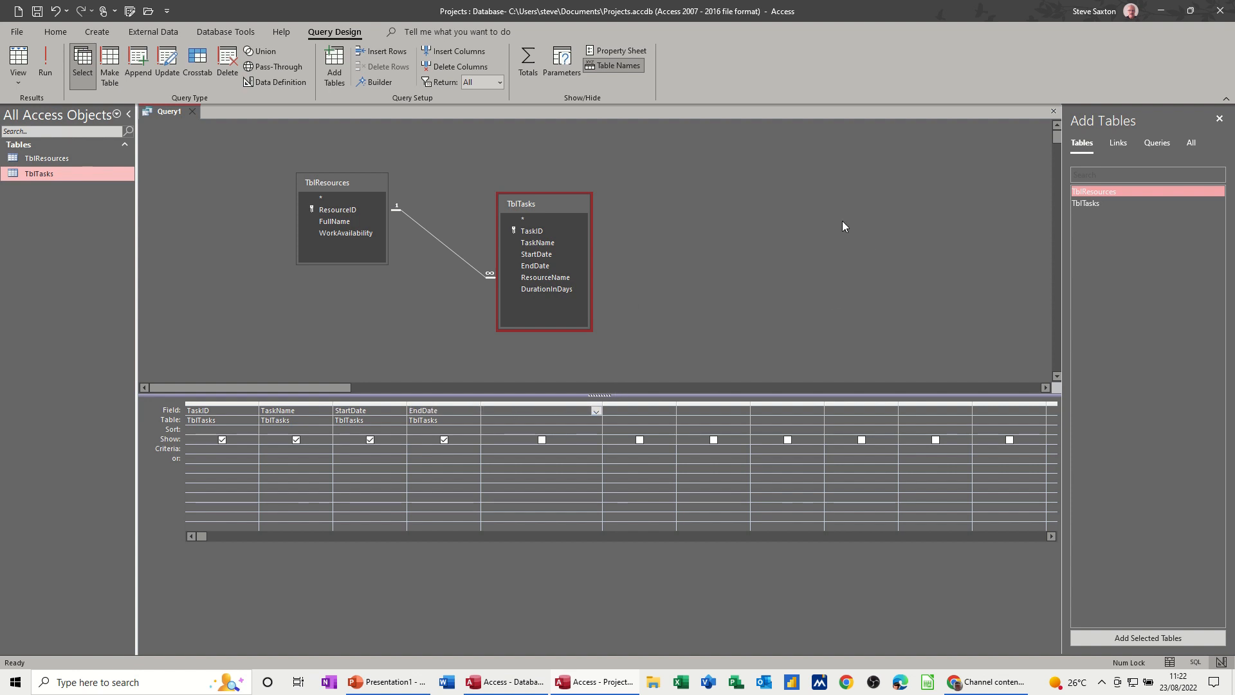
pyautogui.write('Work')
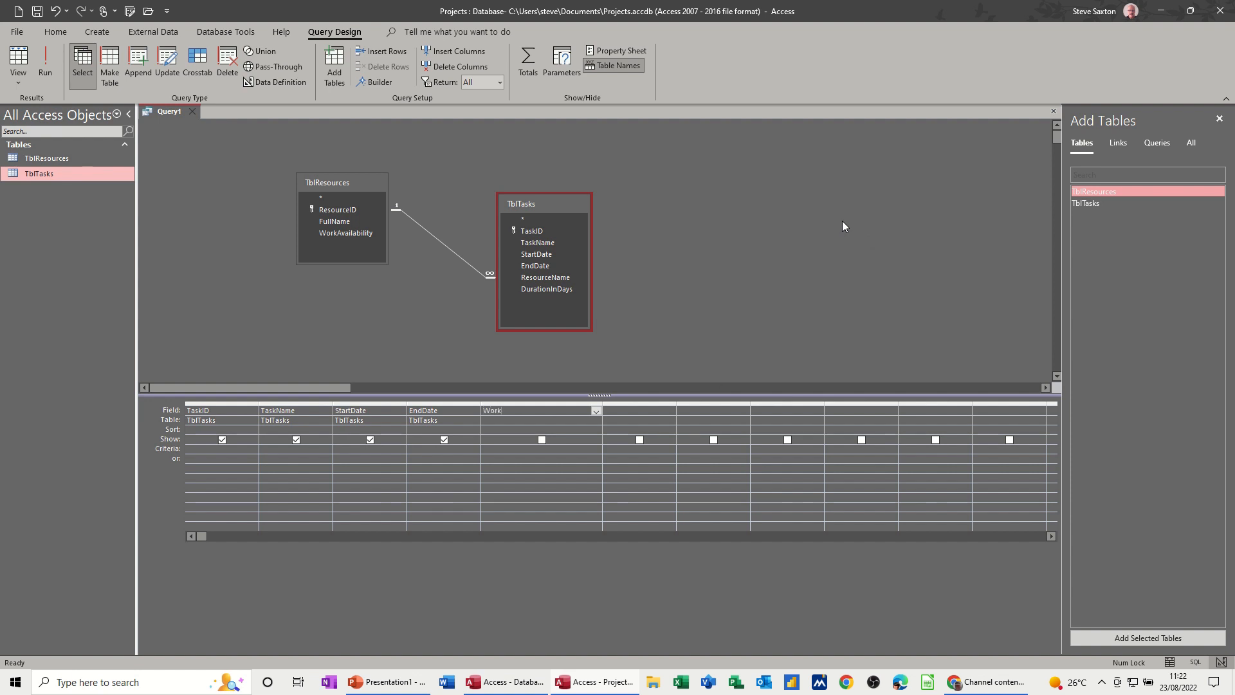
# Define WorkRequired as [TblTasks]![DurationInDays]*8 and run the query showing 56, 8, 8 and 64.
pyautogui.write('Required:')
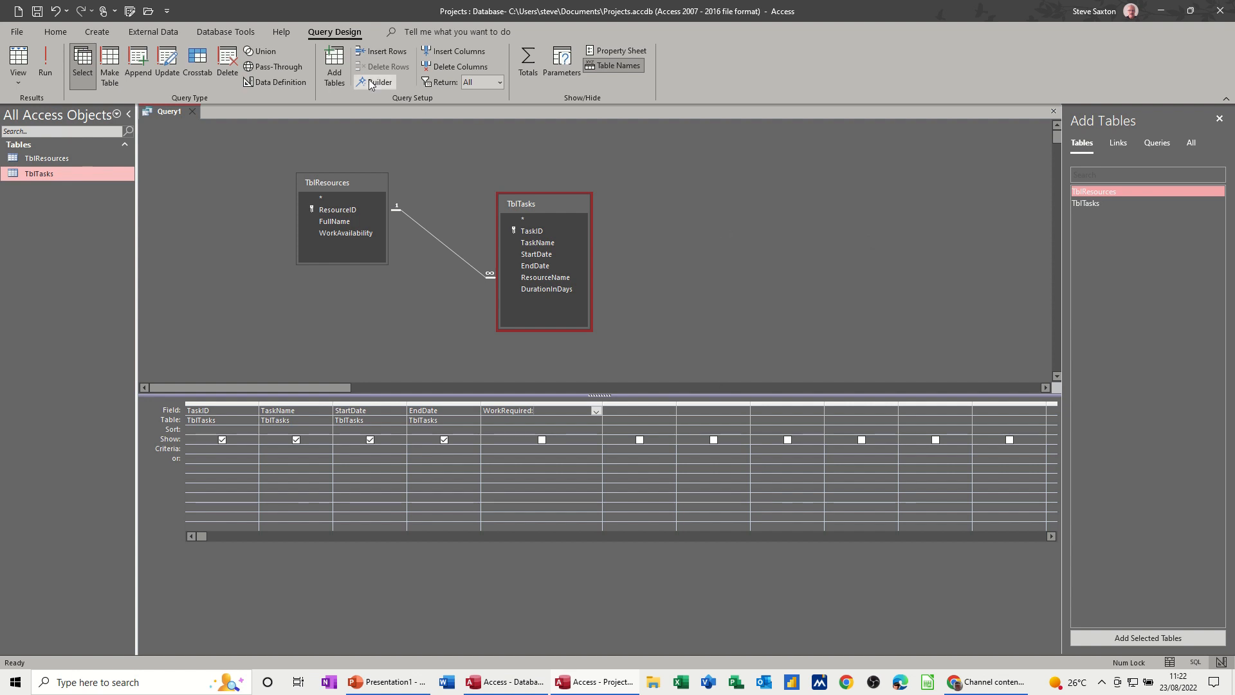
pyautogui.click(381, 82)
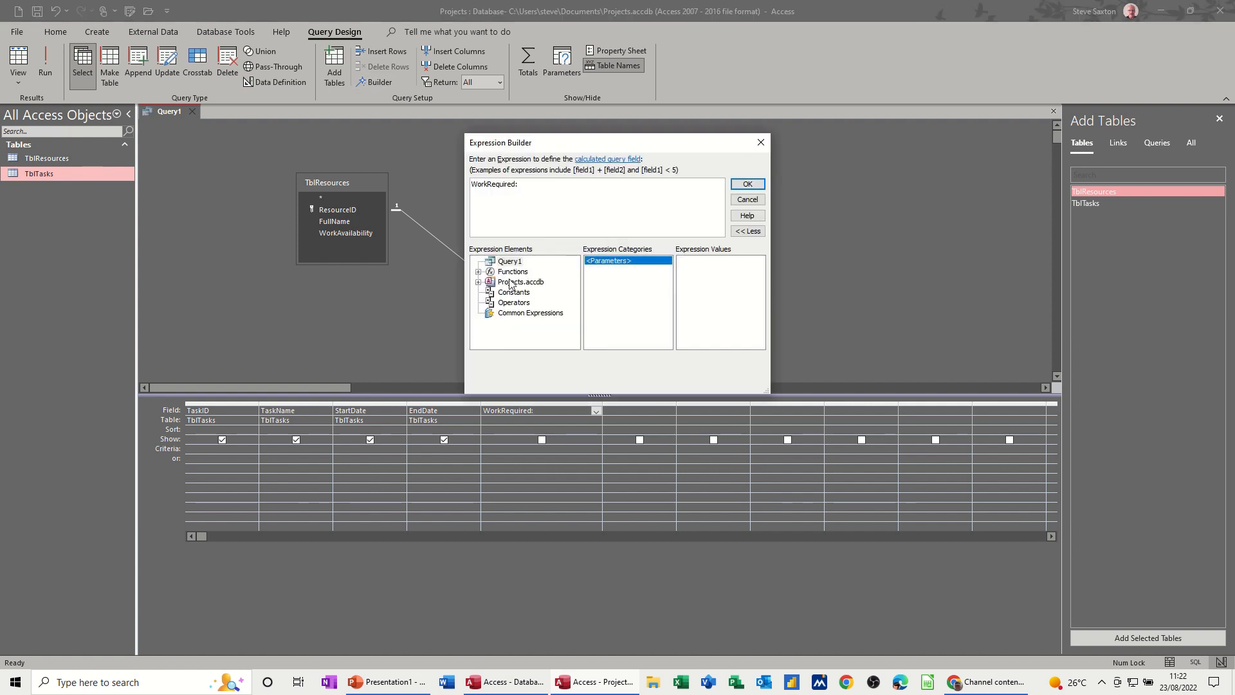
pyautogui.click(478, 282)
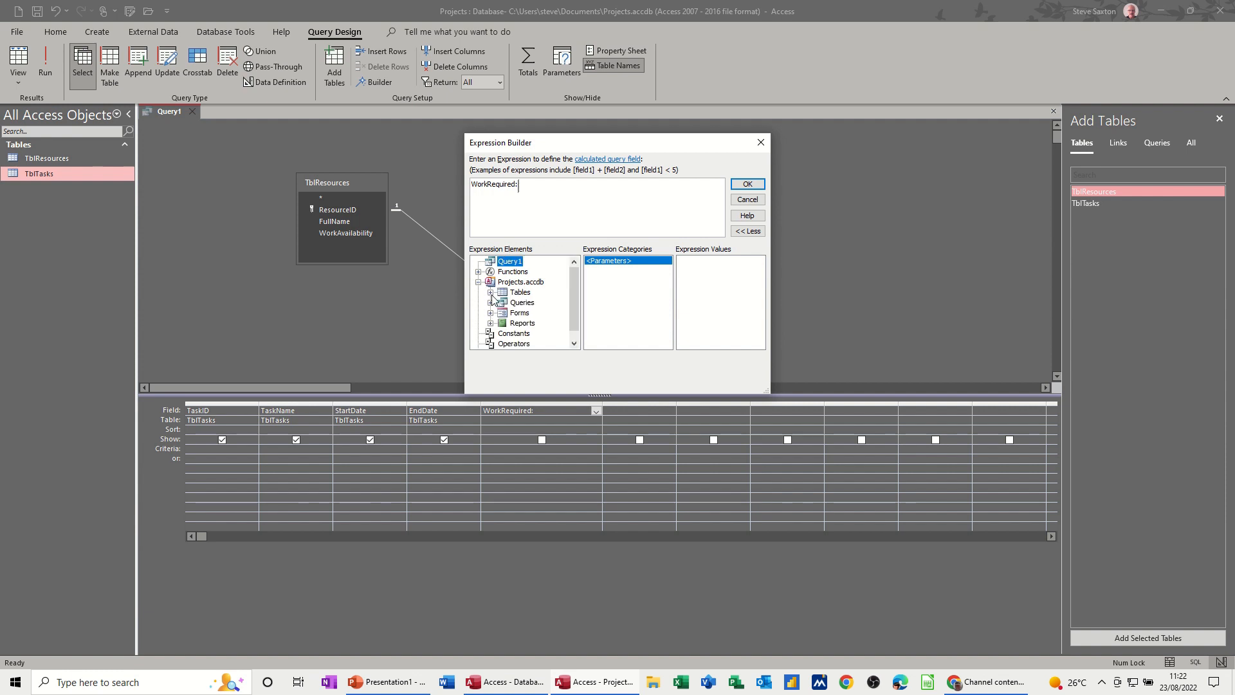
pyautogui.click(490, 292)
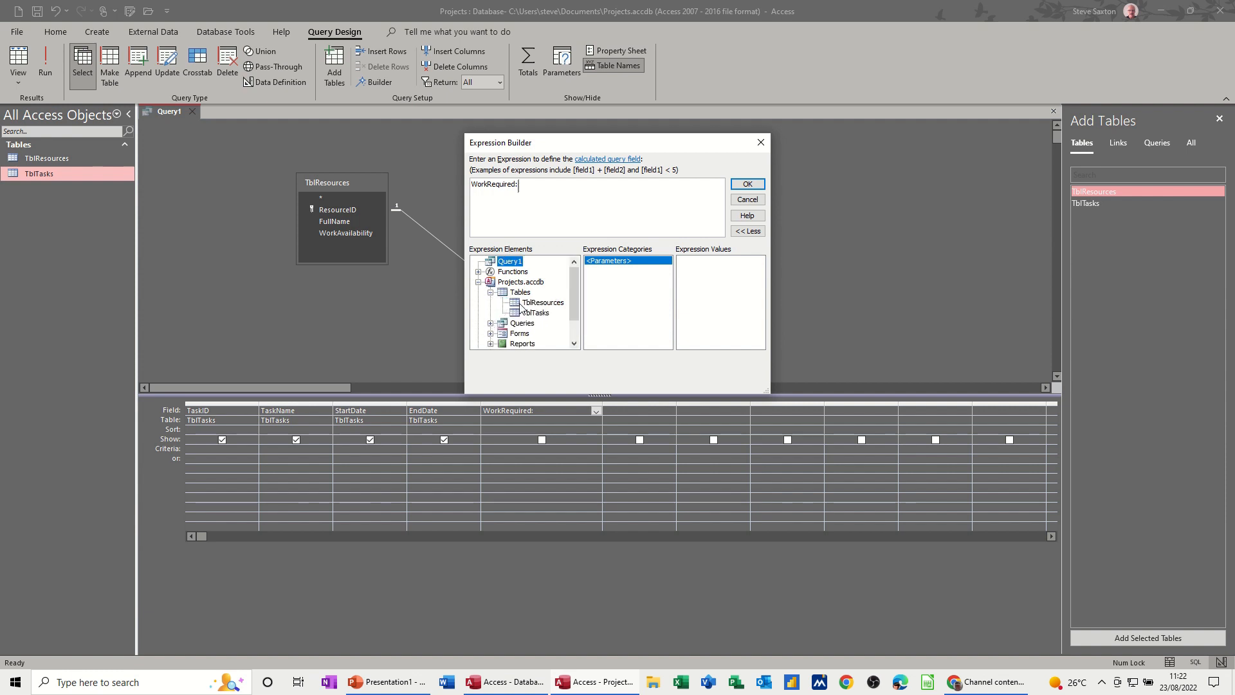
pyautogui.click(537, 312)
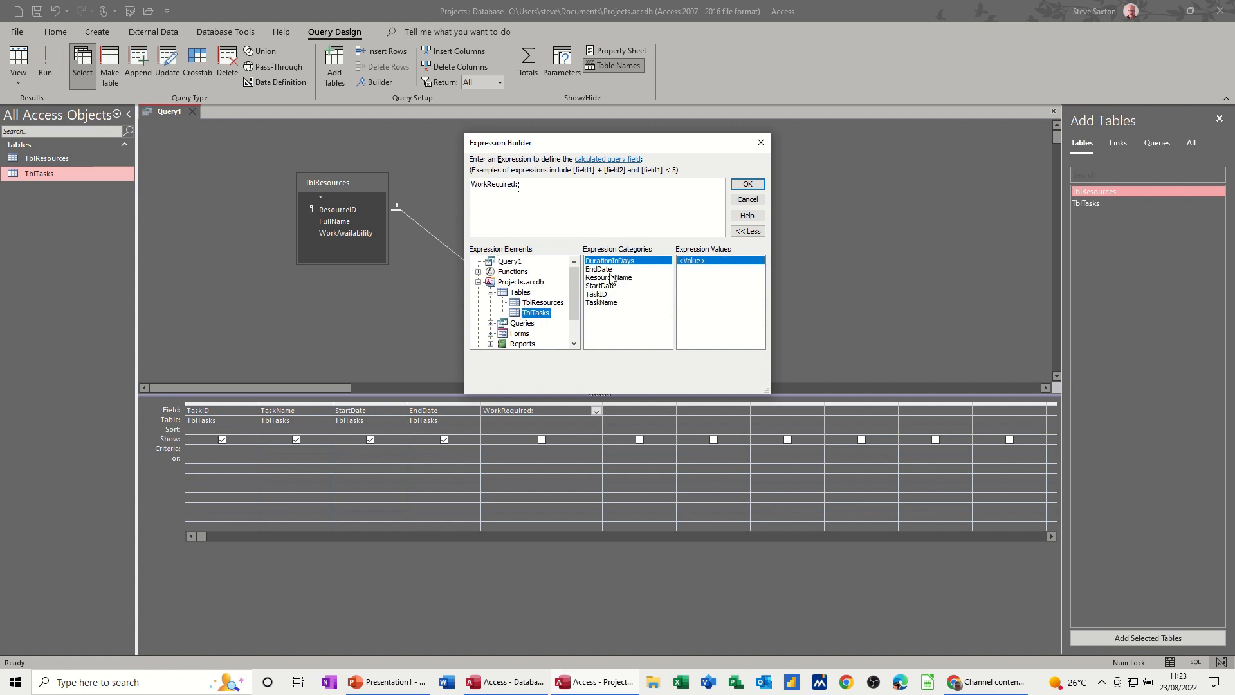
pyautogui.doubleClick(610, 260)
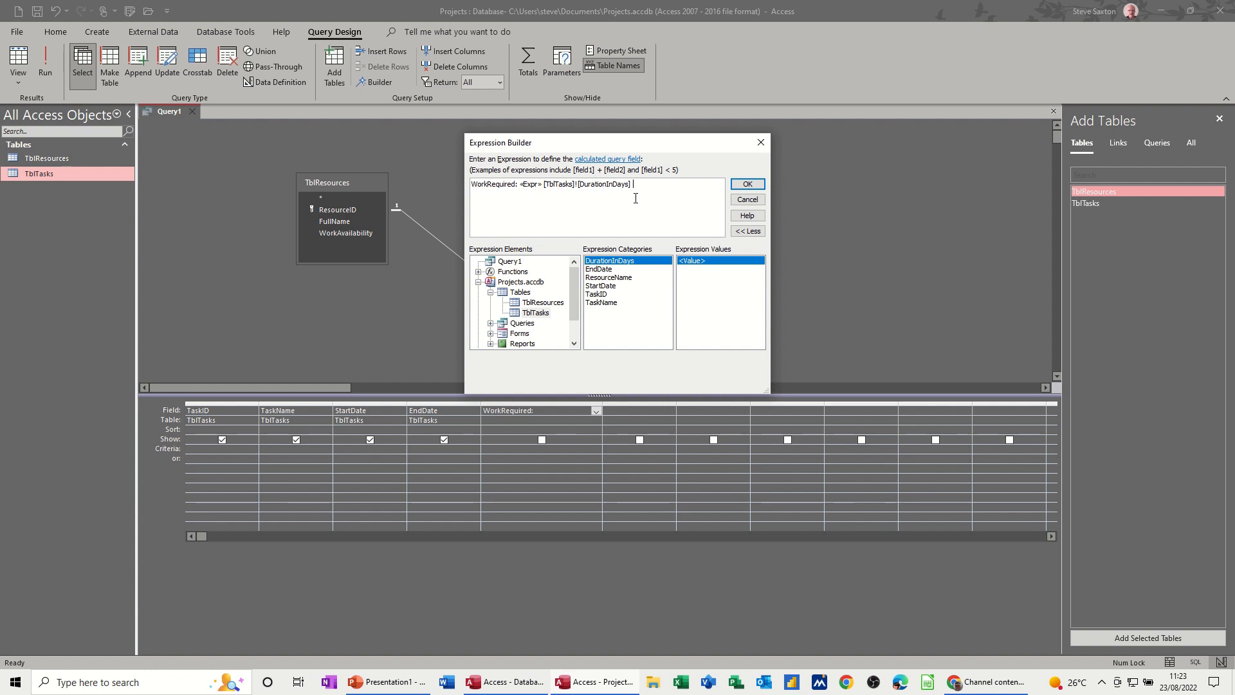
pyautogui.write('*8')
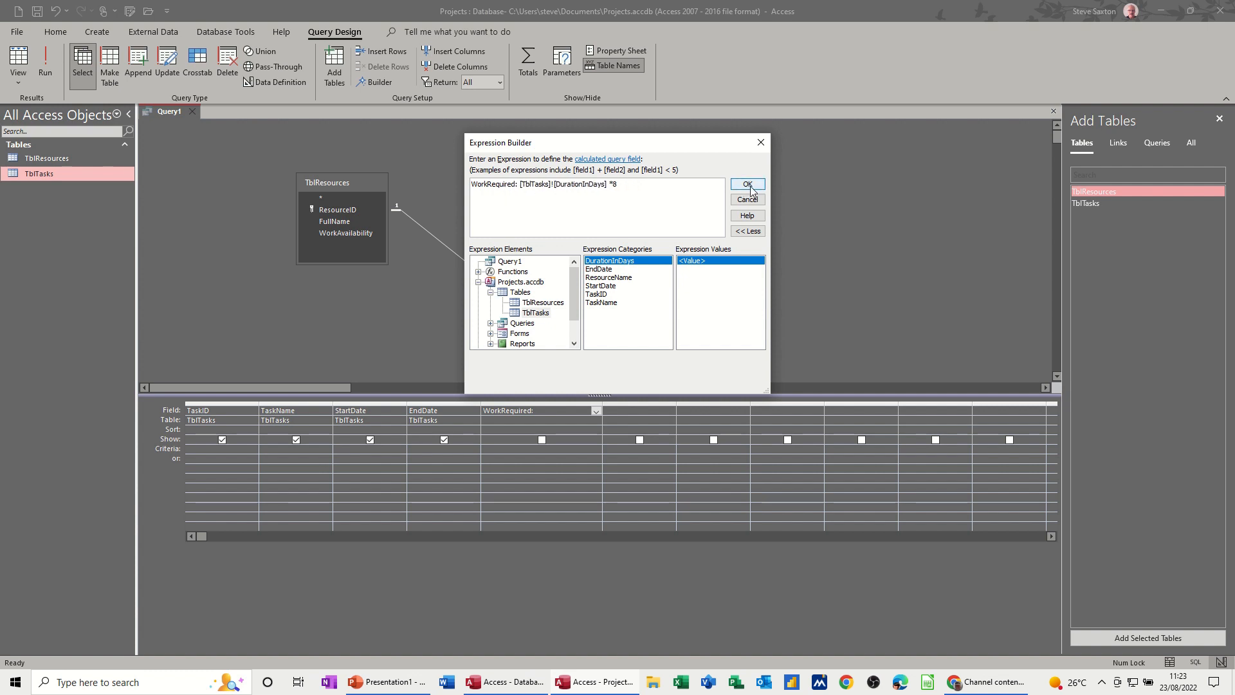
pyautogui.click(745, 184)
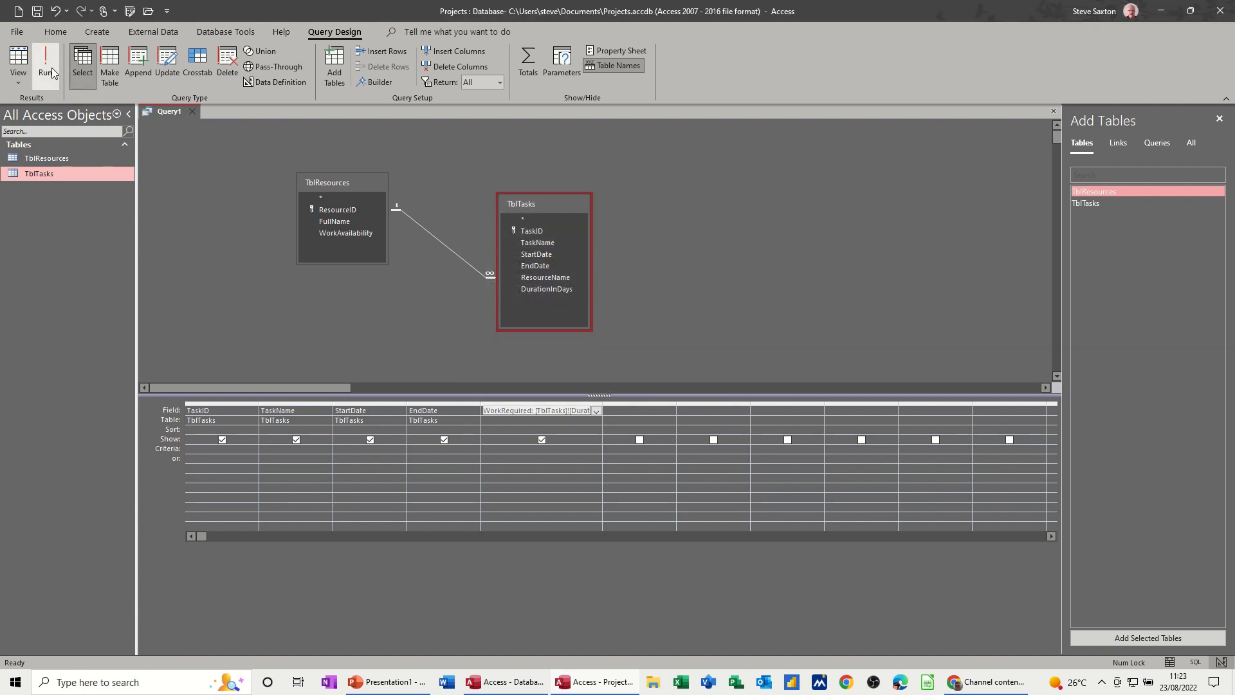
pyautogui.click(45, 63)
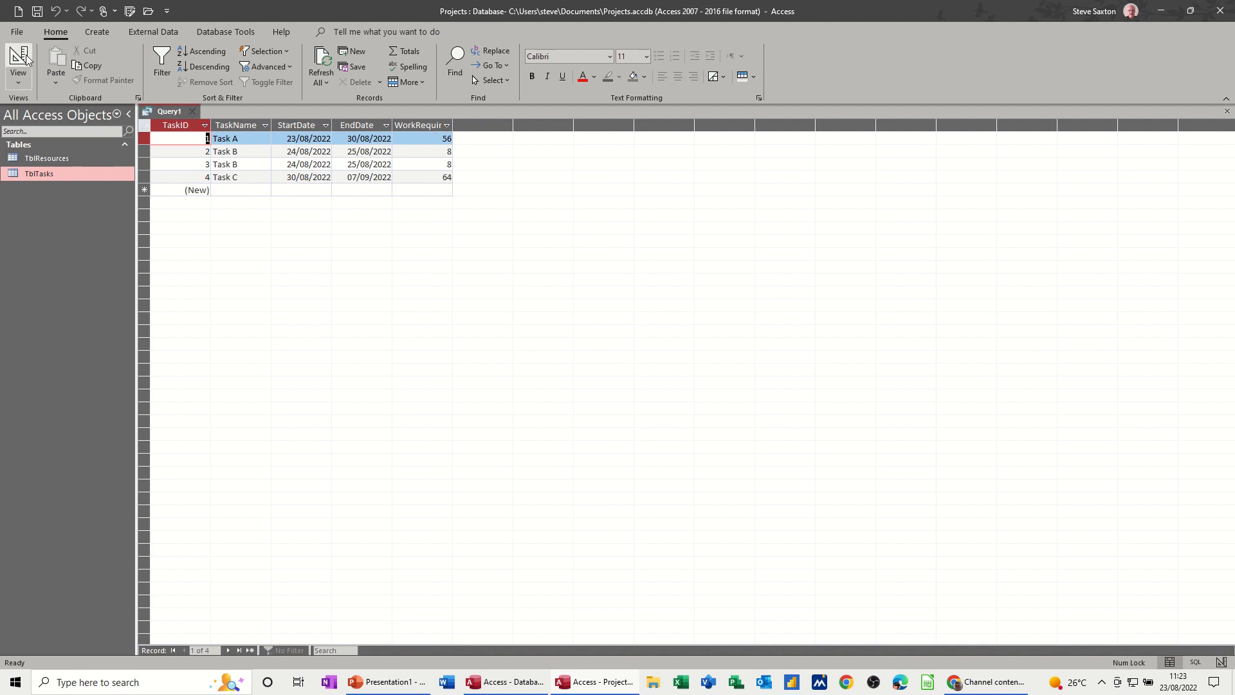
pyautogui.click(18, 63)
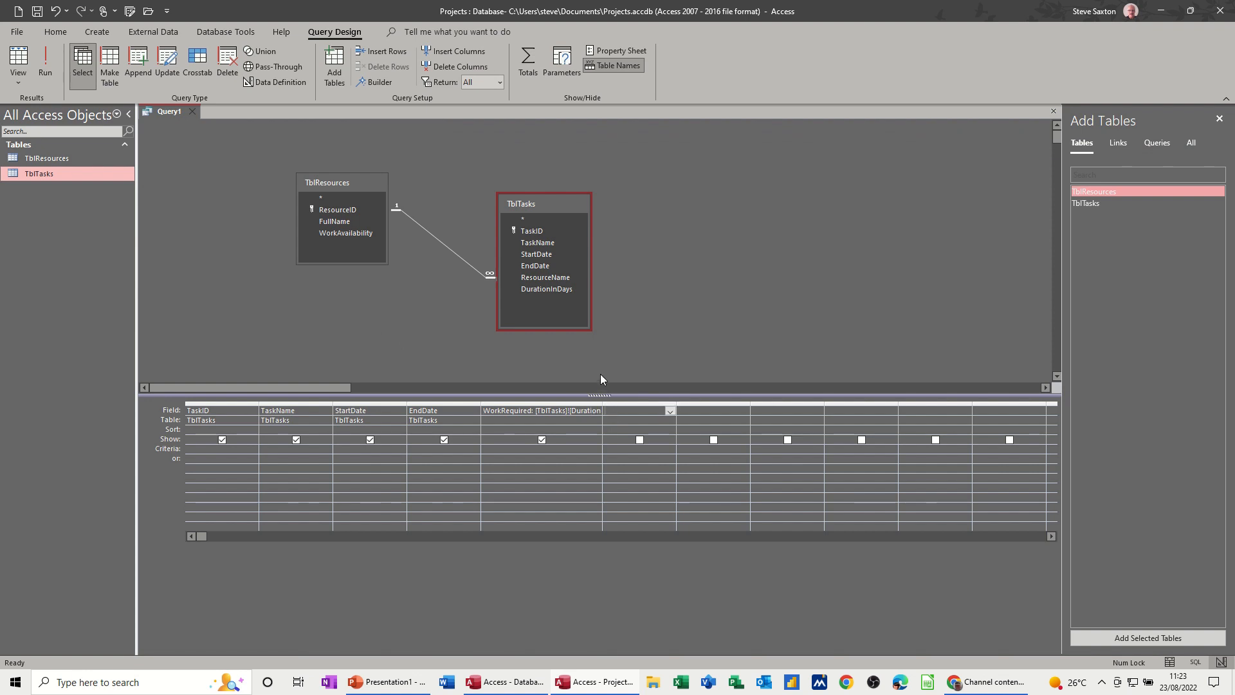
pyautogui.moveTo(382, 253)
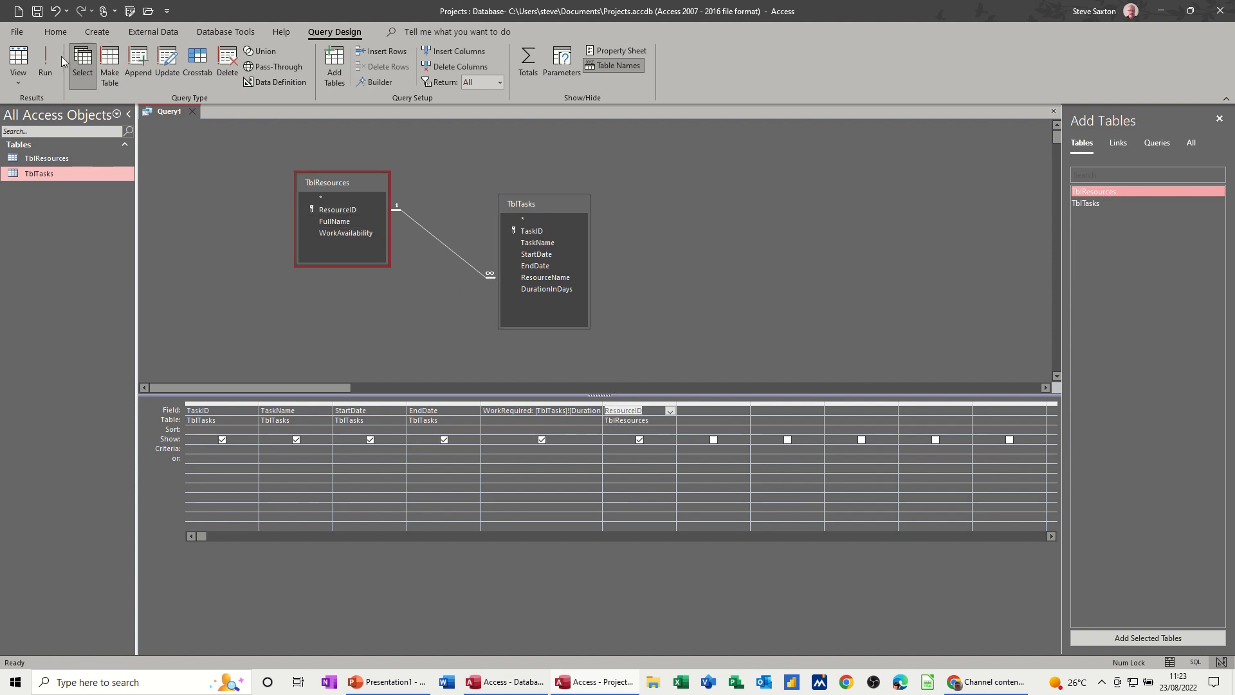
# Add FullName and WorkAvailability from TblResources, running the query after each to check results (8, 4, 2, 8).
pyautogui.click(45, 63)
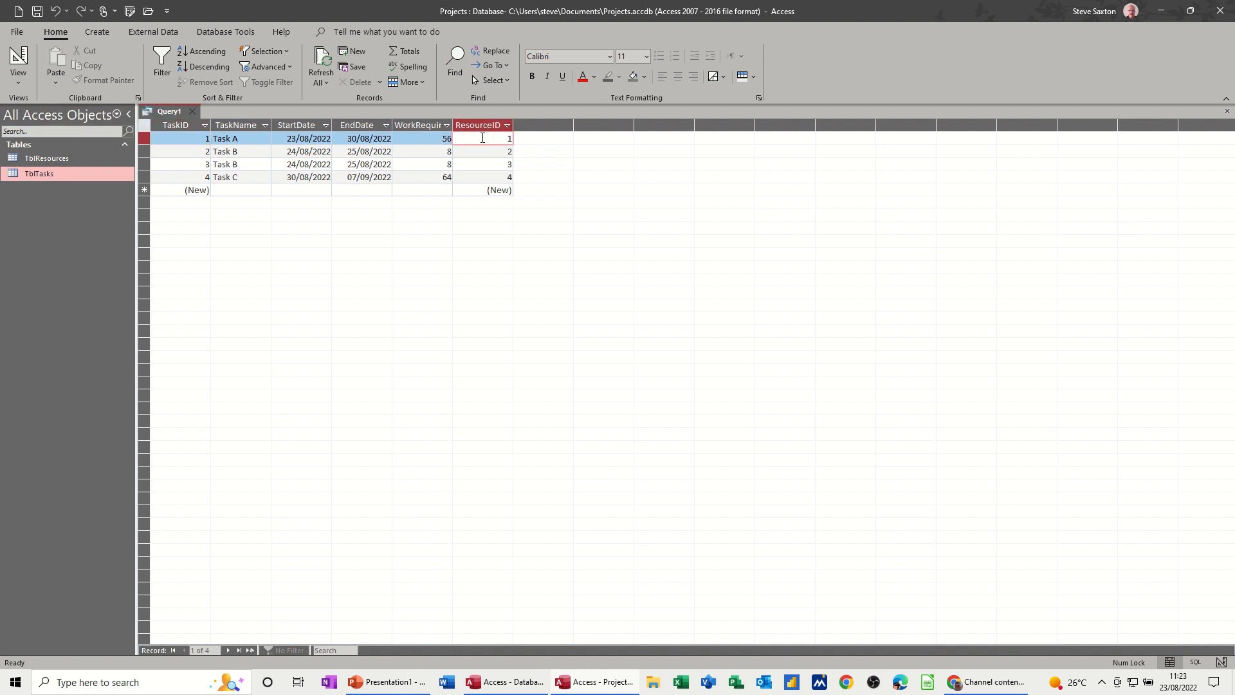
pyautogui.click(17, 63)
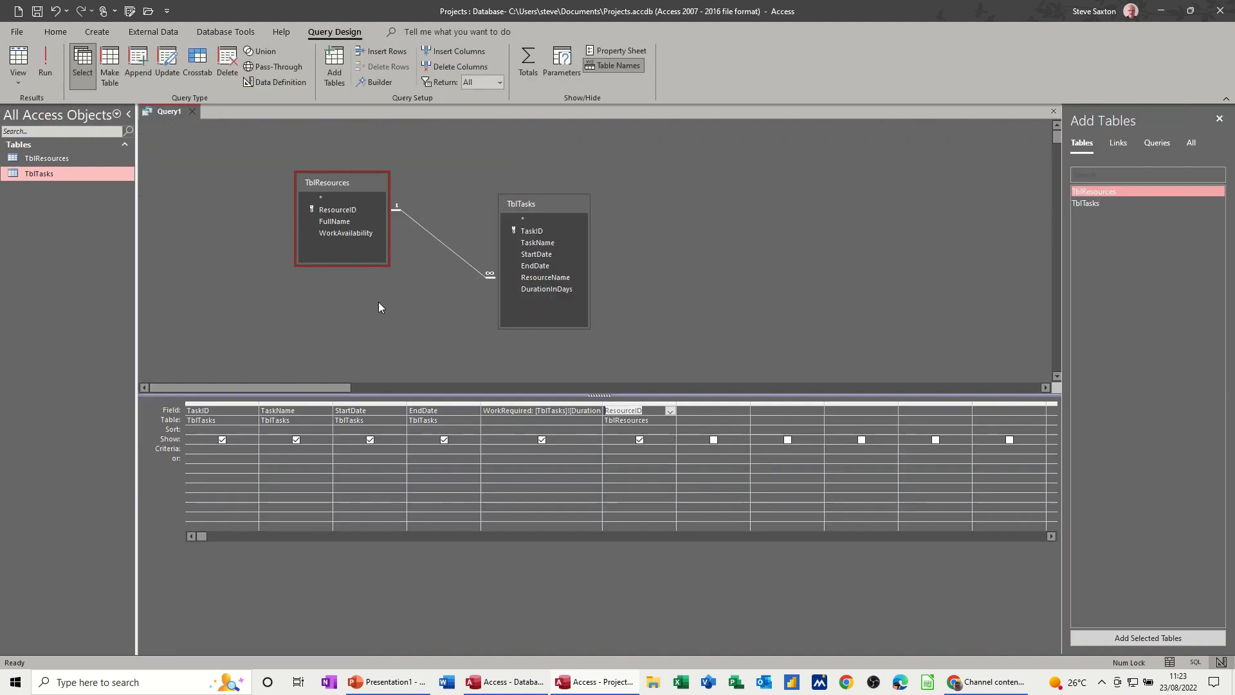
pyautogui.moveTo(750, 392)
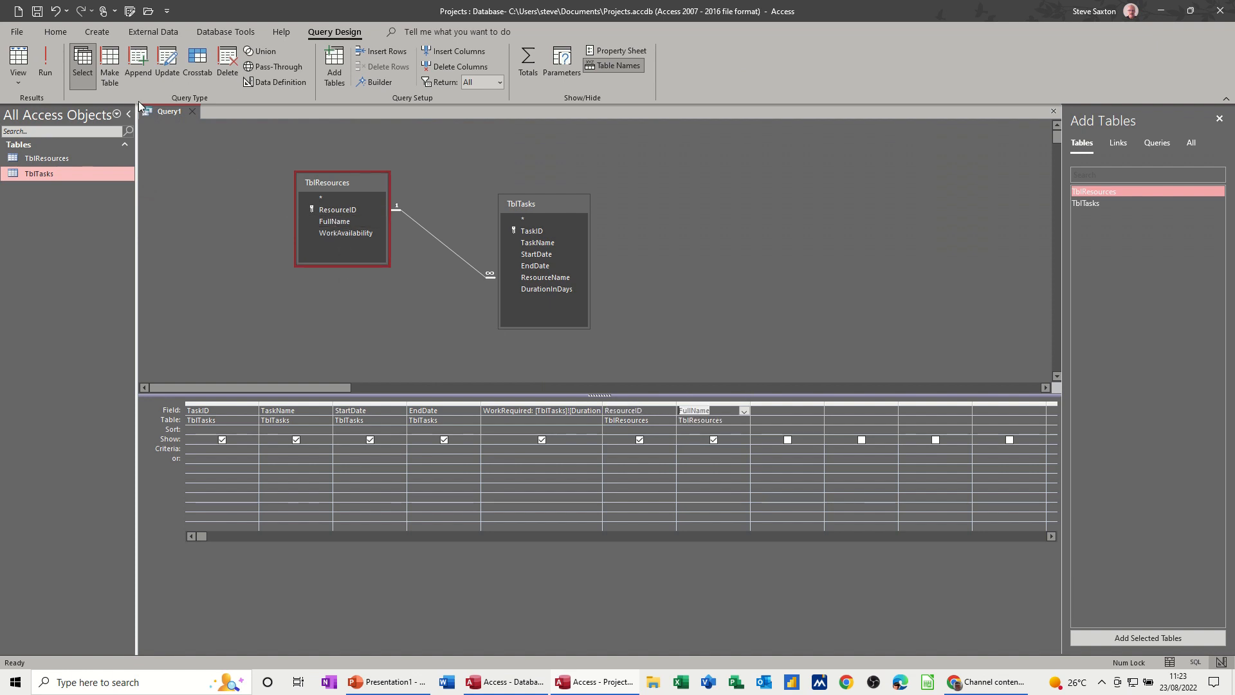
pyautogui.click(45, 65)
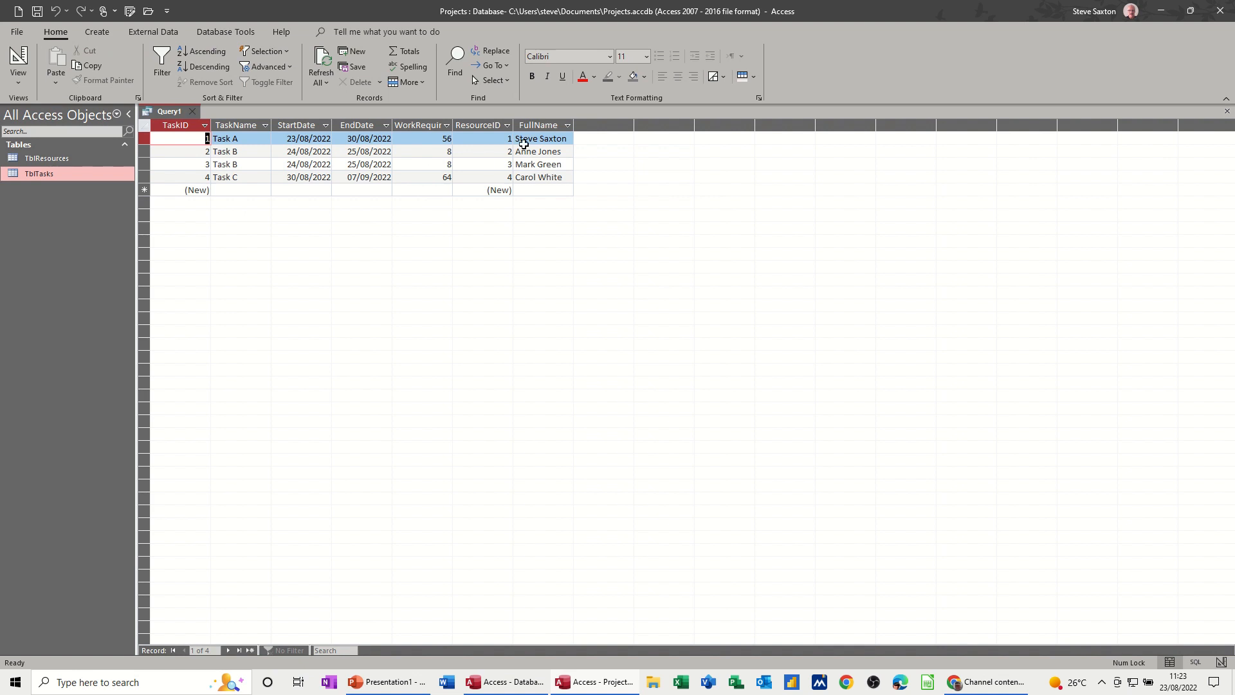
pyautogui.click(17, 63)
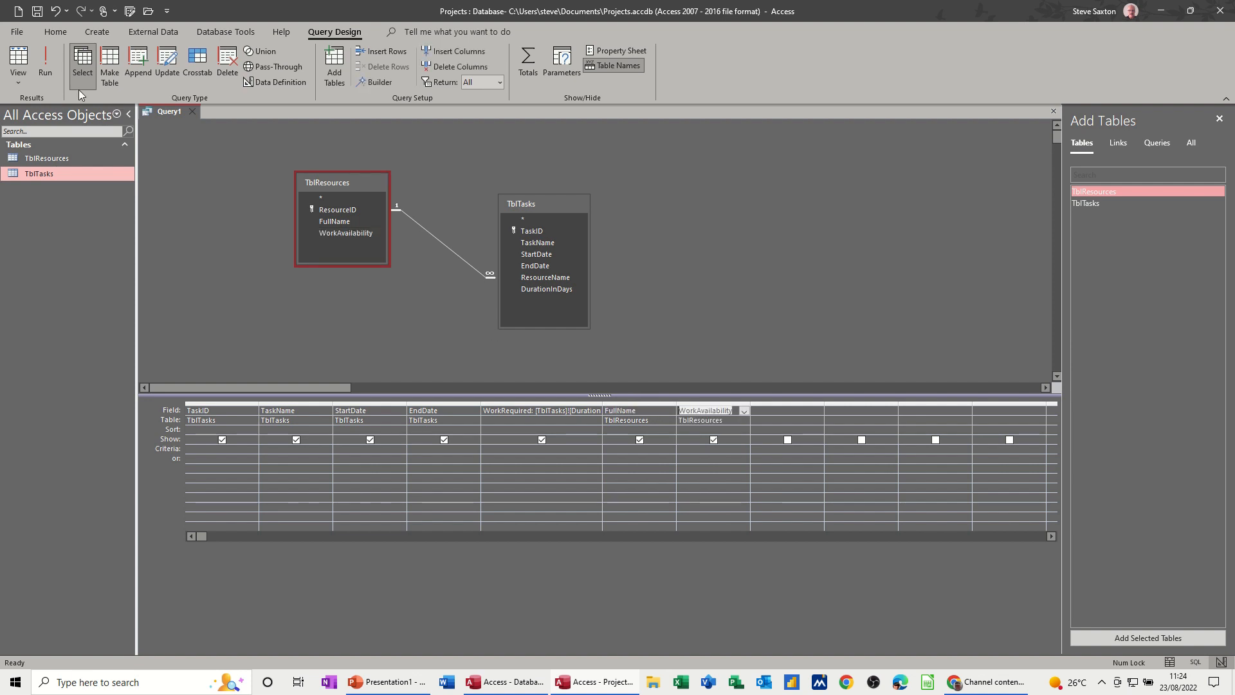
pyautogui.click(45, 64)
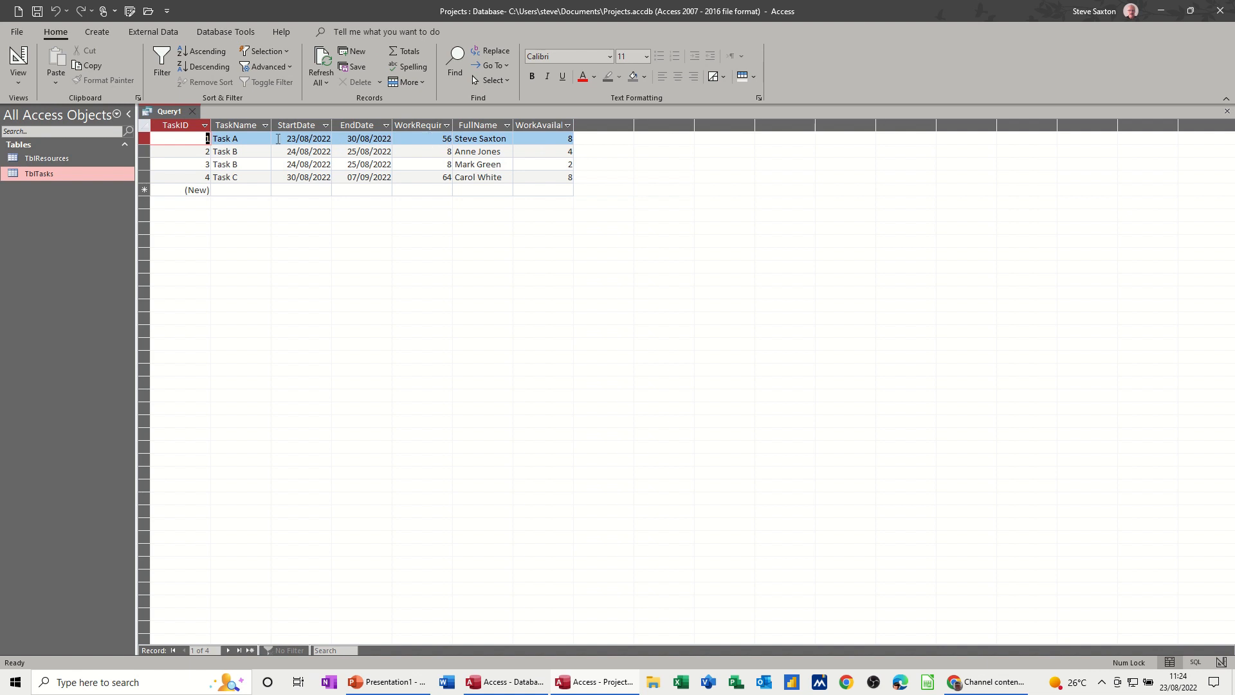
pyautogui.moveTo(560, 150)
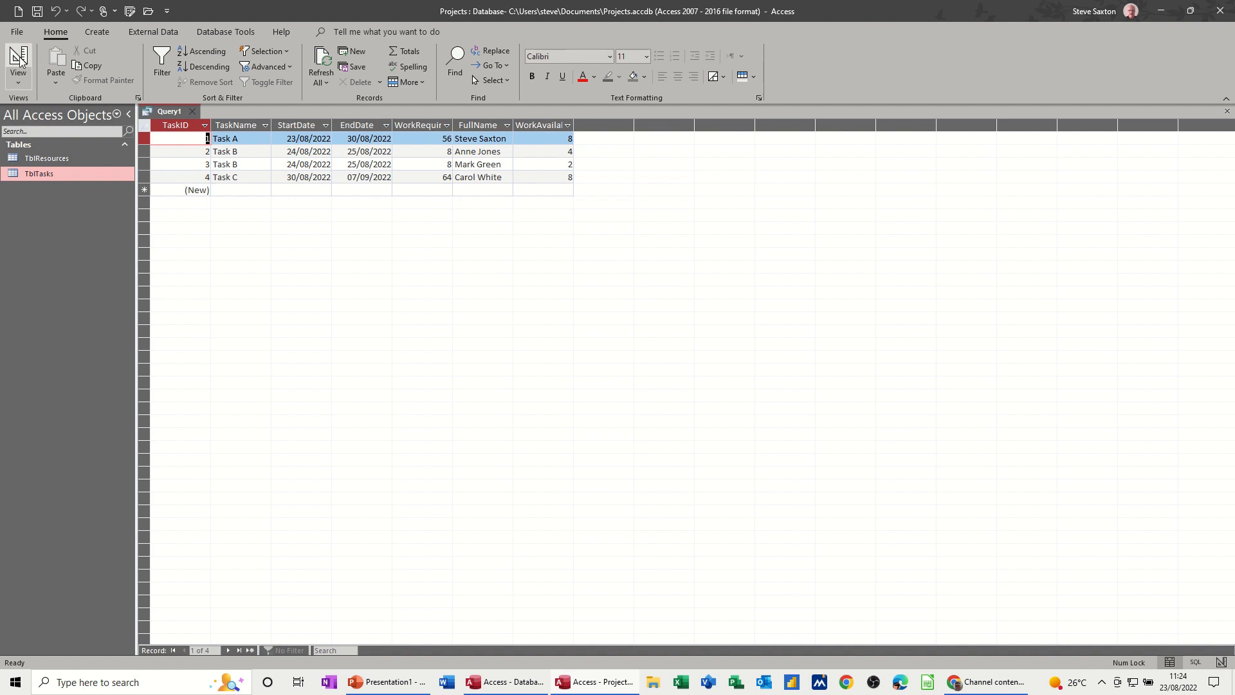
# Back in design, begin ResourceAvailability:([enddate]-[startDate])* in the Expression Builder.
pyautogui.click(17, 63)
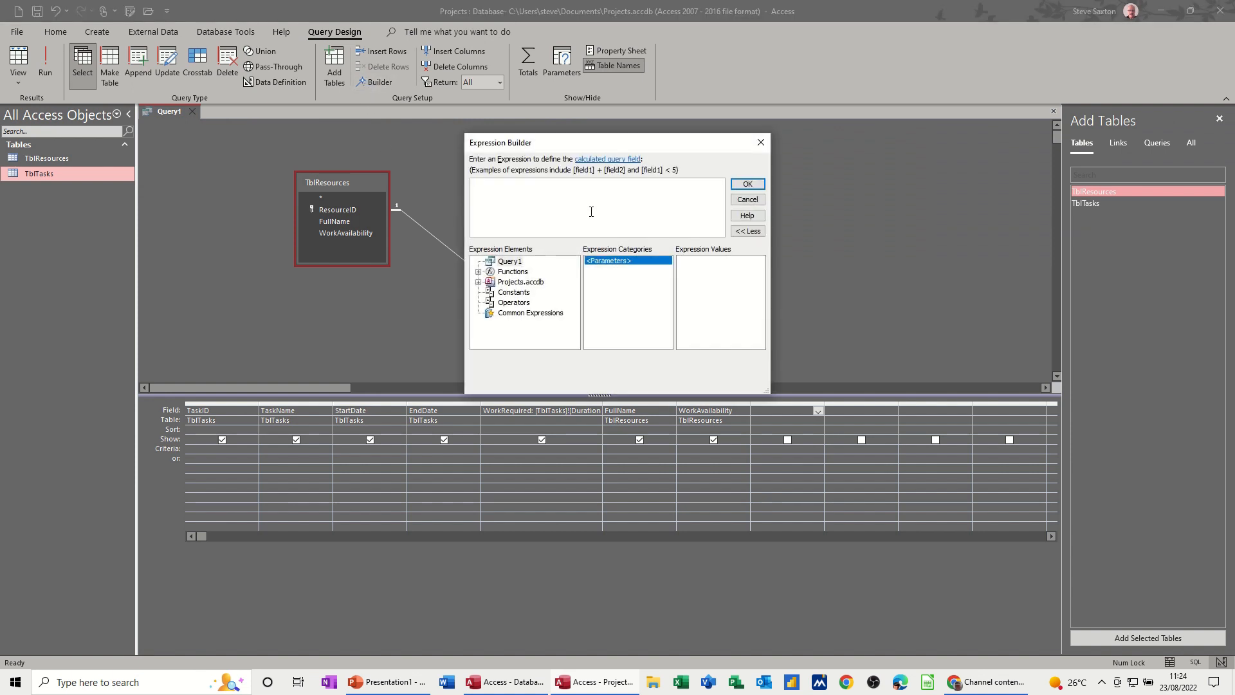
pyautogui.write('ResourceAvailabilit')
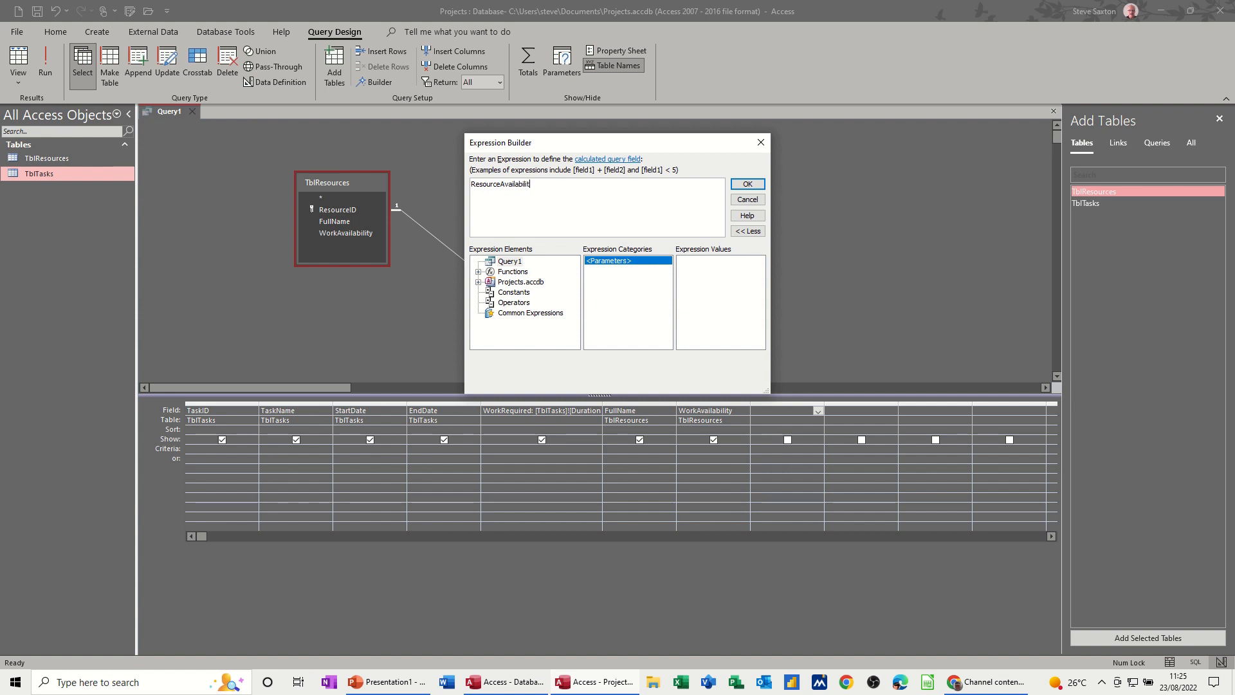
pyautogui.write('y:')
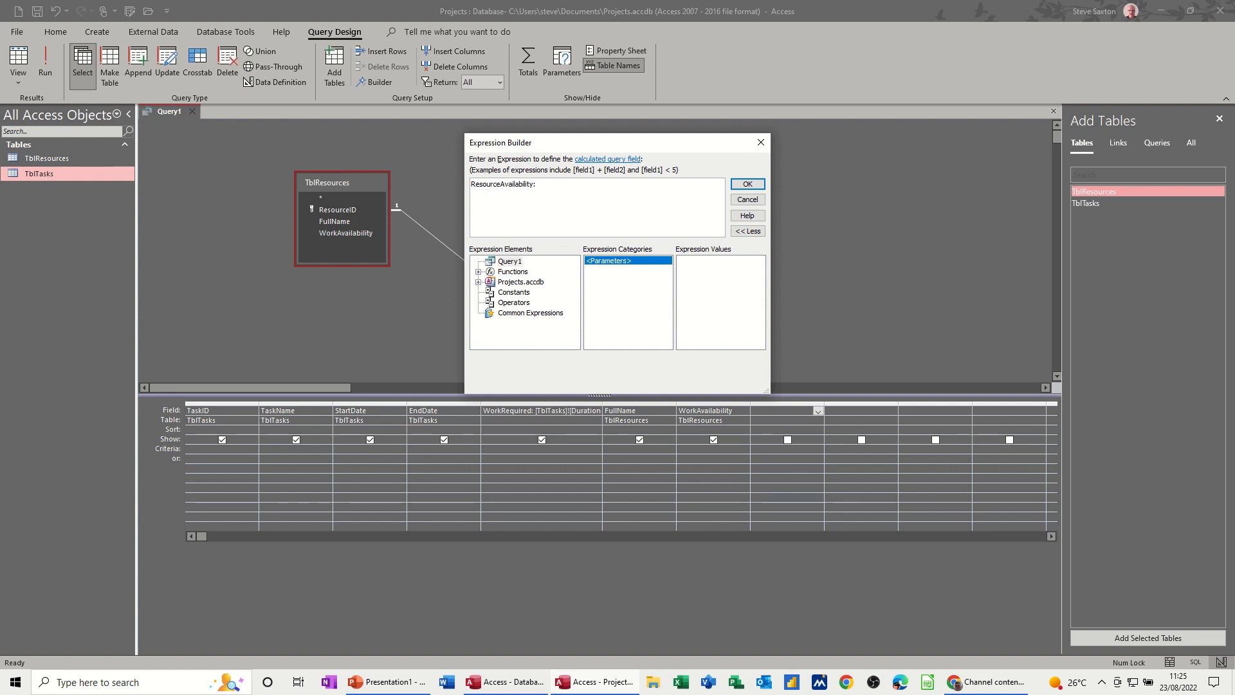
pyautogui.write('(')
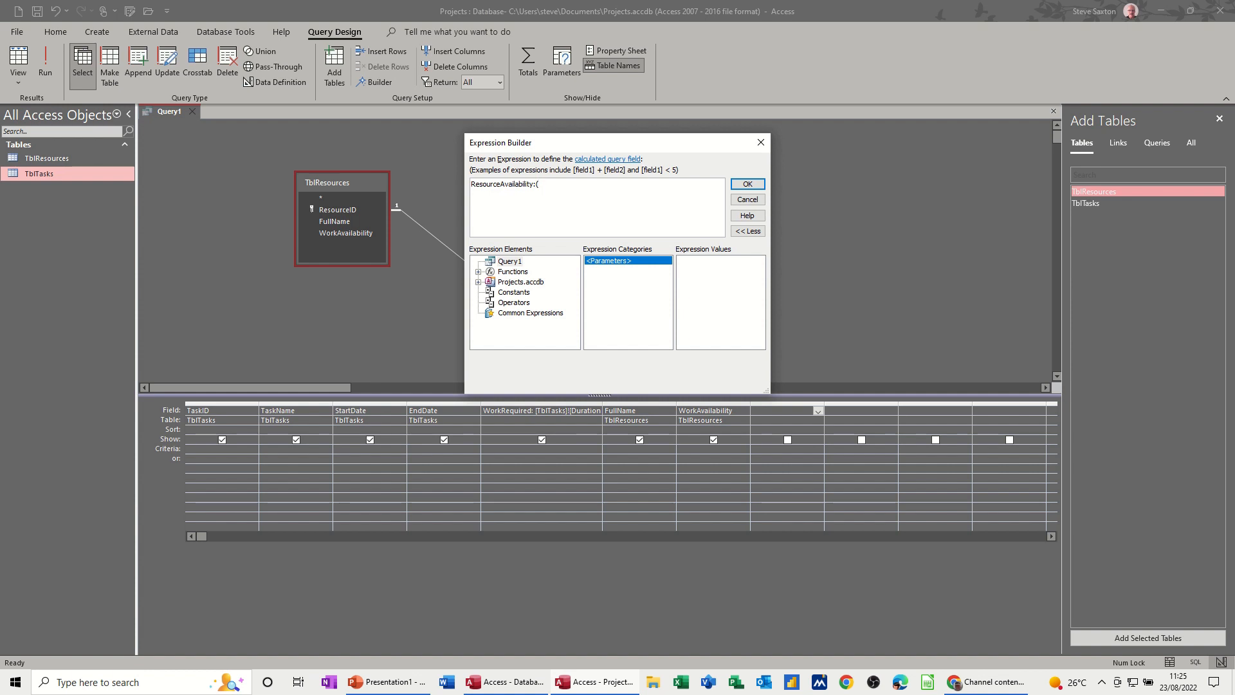
pyautogui.write('[enddate')
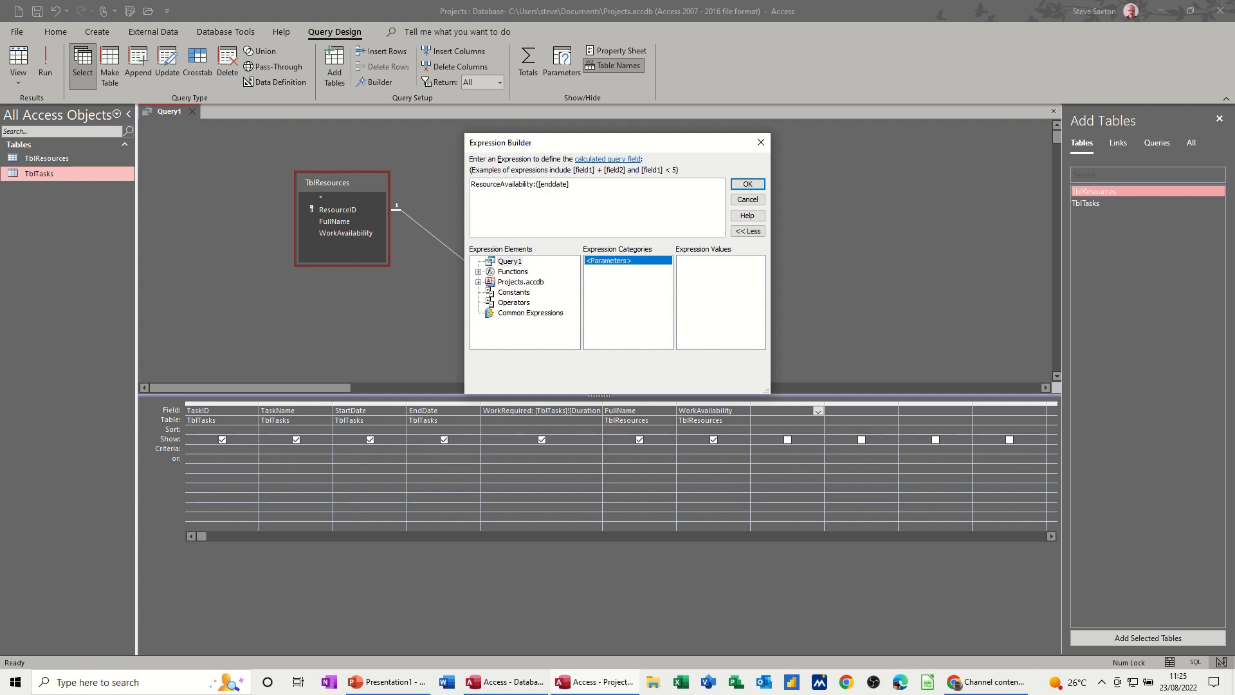
pyautogui.write('-')
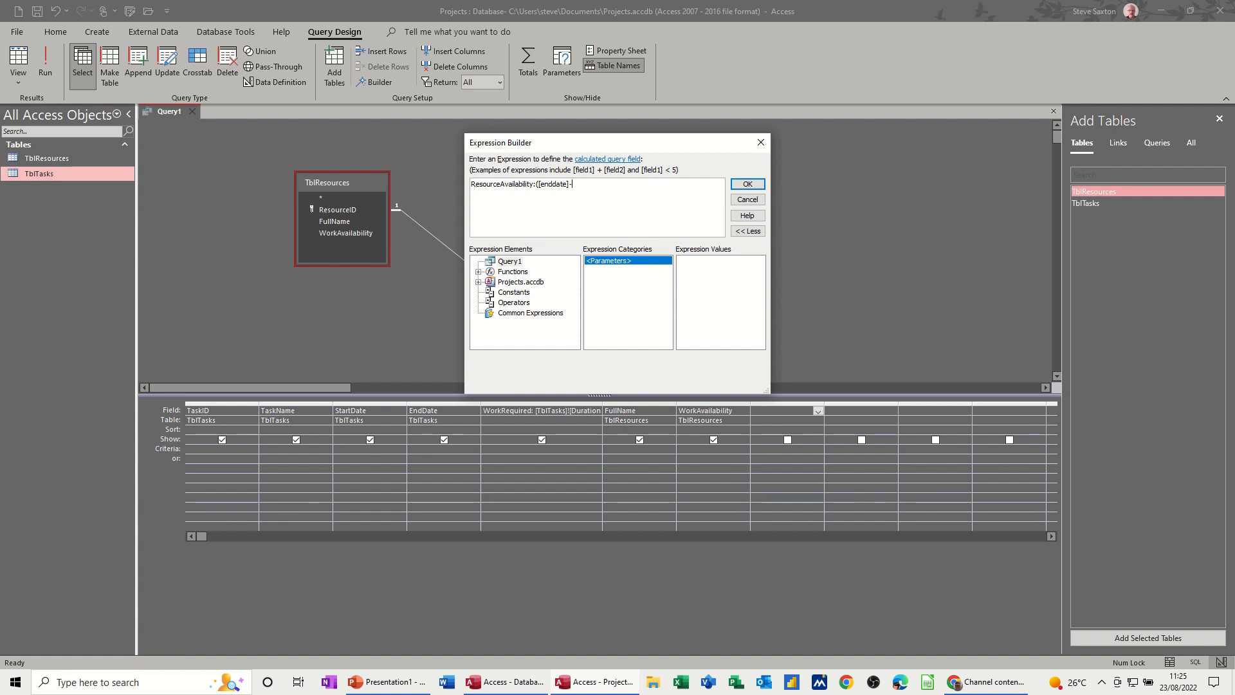
pyautogui.write('[startDate')
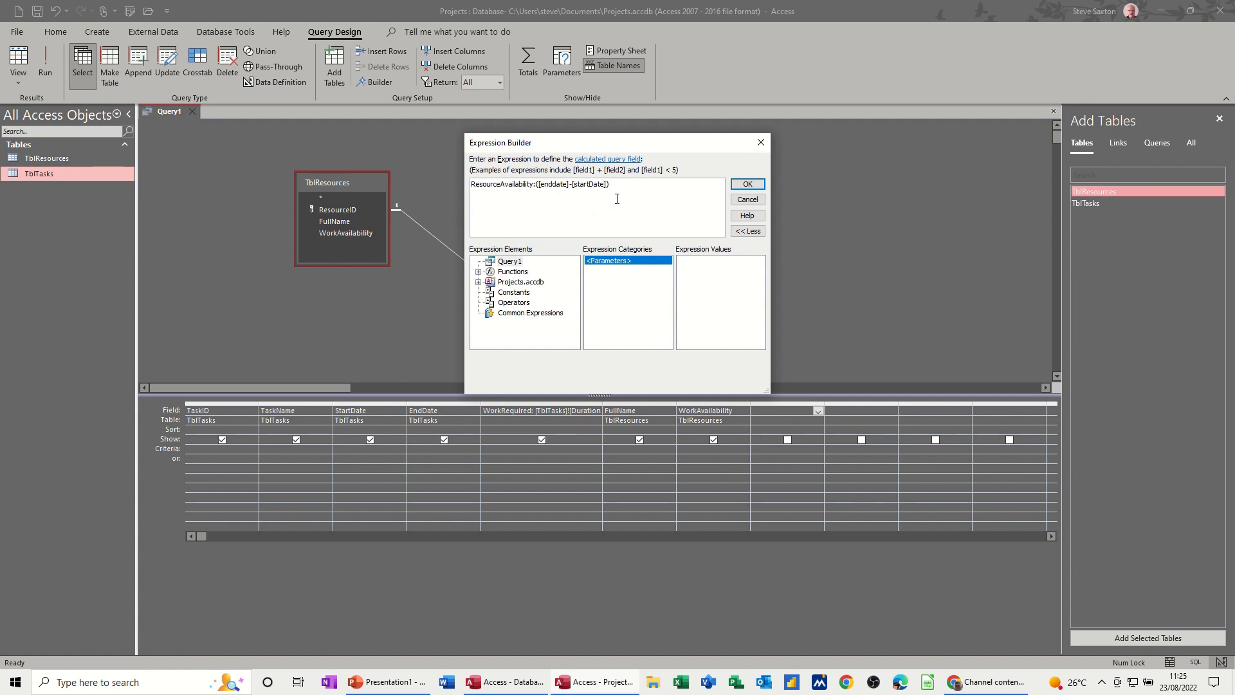
pyautogui.write('*')
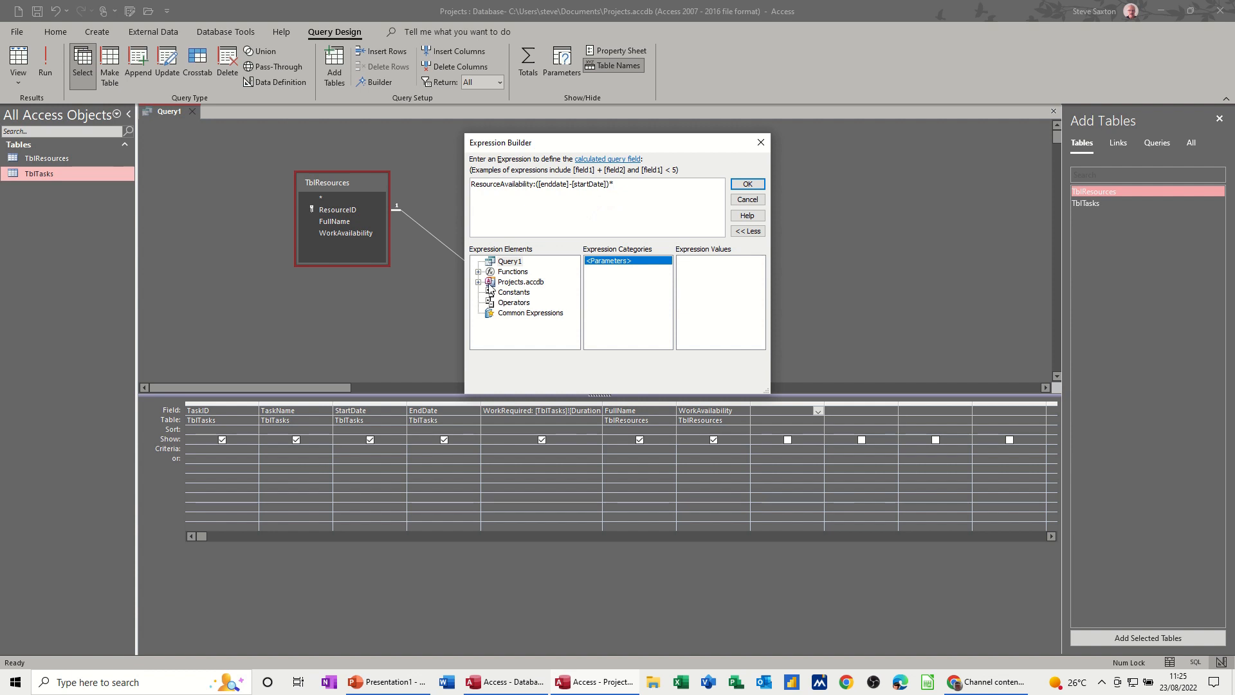
# Complete the expression with [TblResources]![WorkAvailability] and confirm it.
pyautogui.click(478, 282)
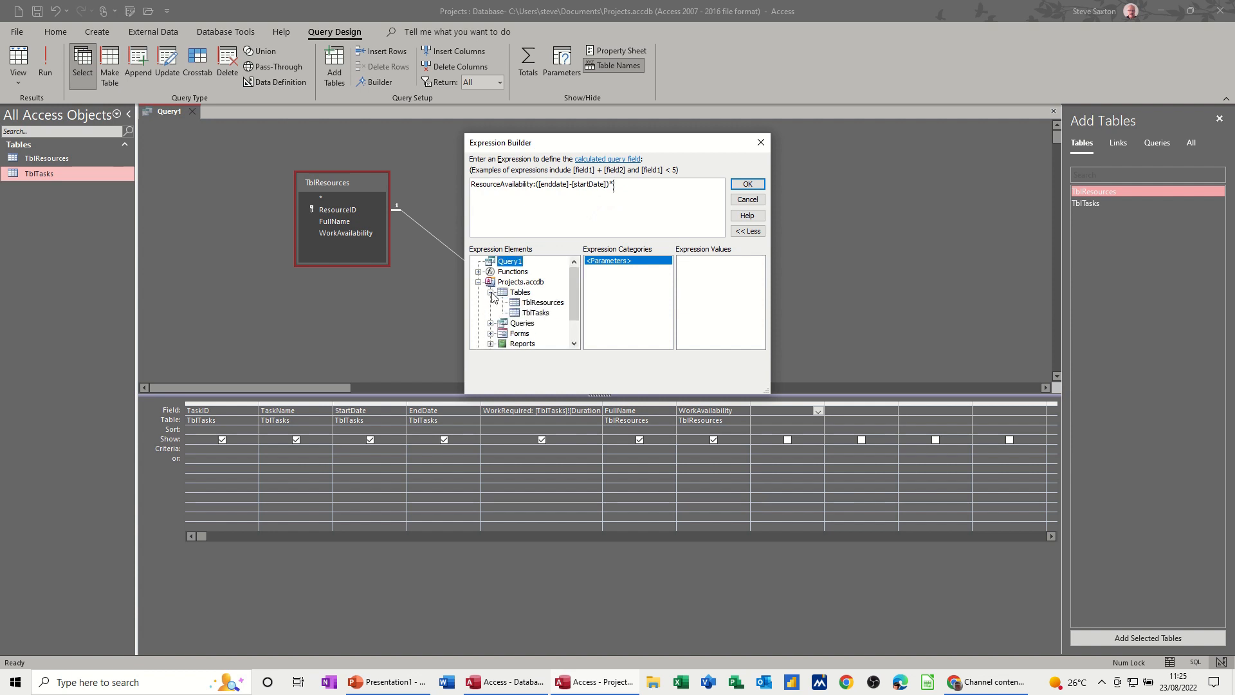
pyautogui.click(543, 301)
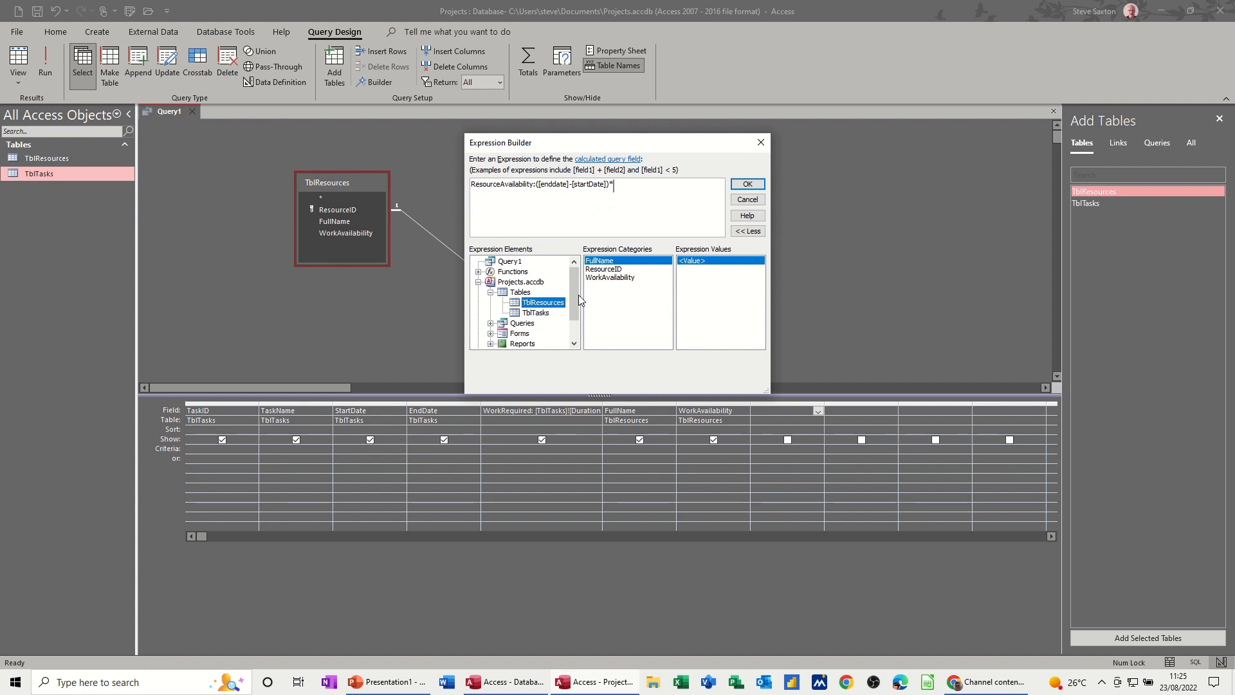
pyautogui.doubleClick(610, 277)
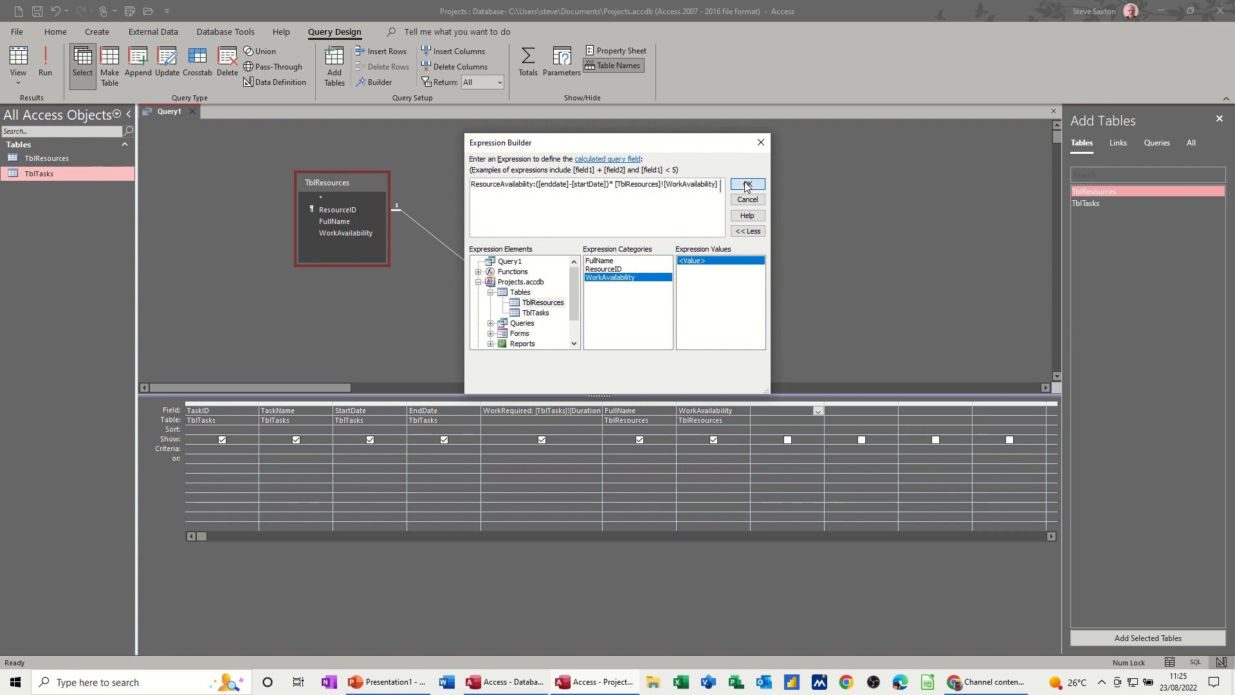
pyautogui.click(745, 185)
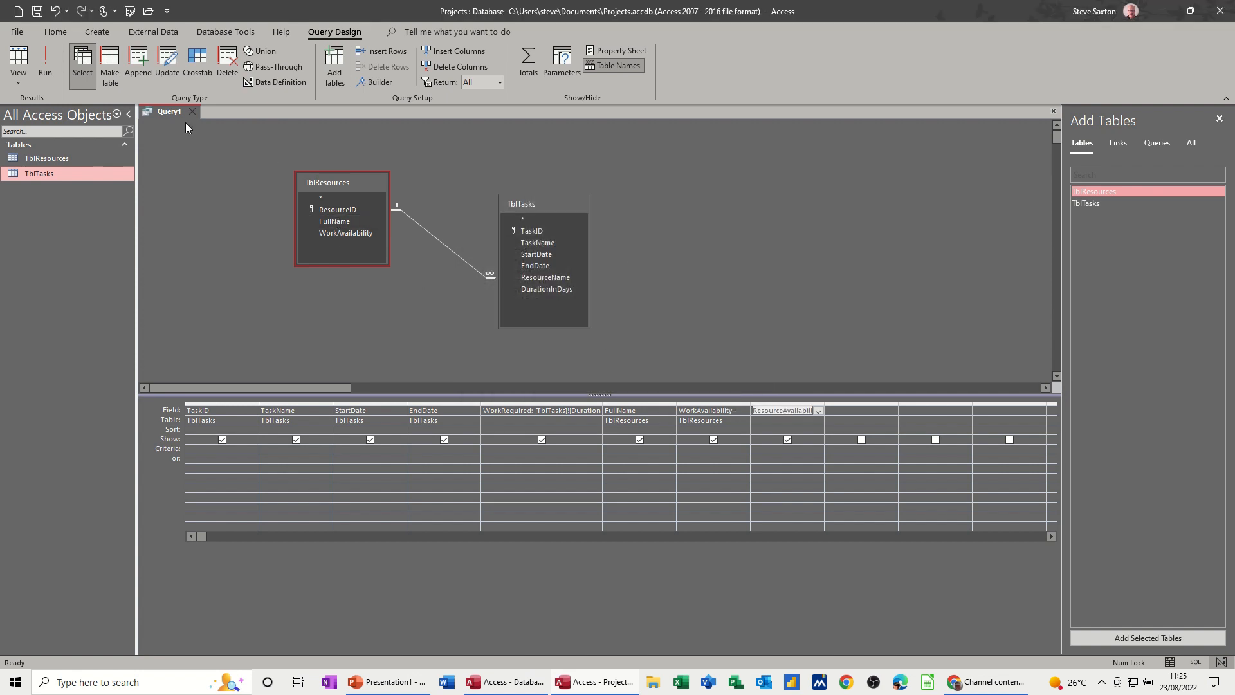
# Run the query to show ResourceAvailability values 56, 4, 2 and 64.
pyautogui.click(45, 65)
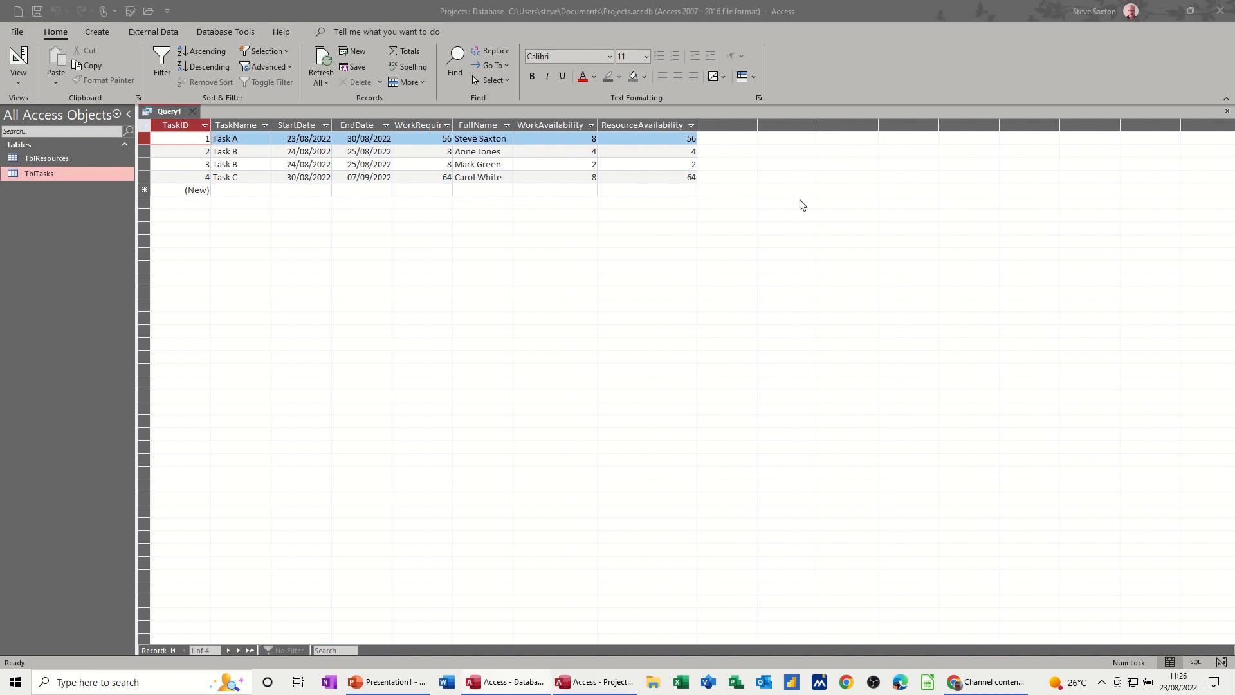
pyautogui.moveTo(684, 171)
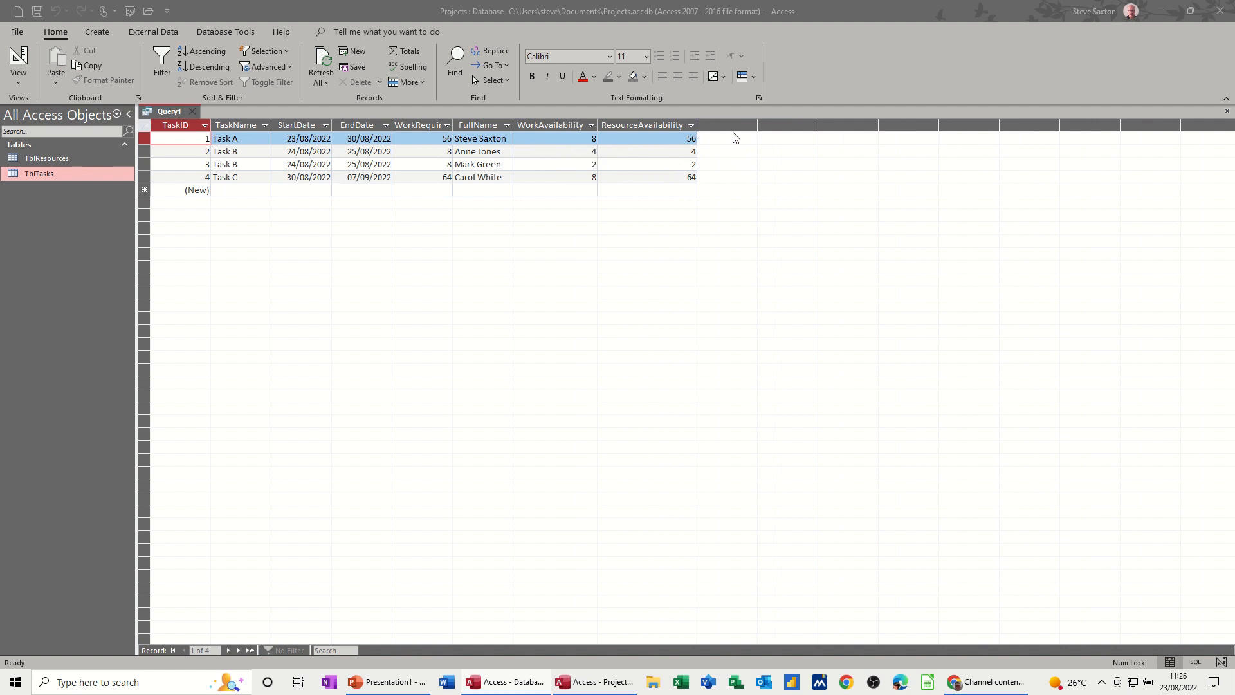
pyautogui.moveTo(126, 110)
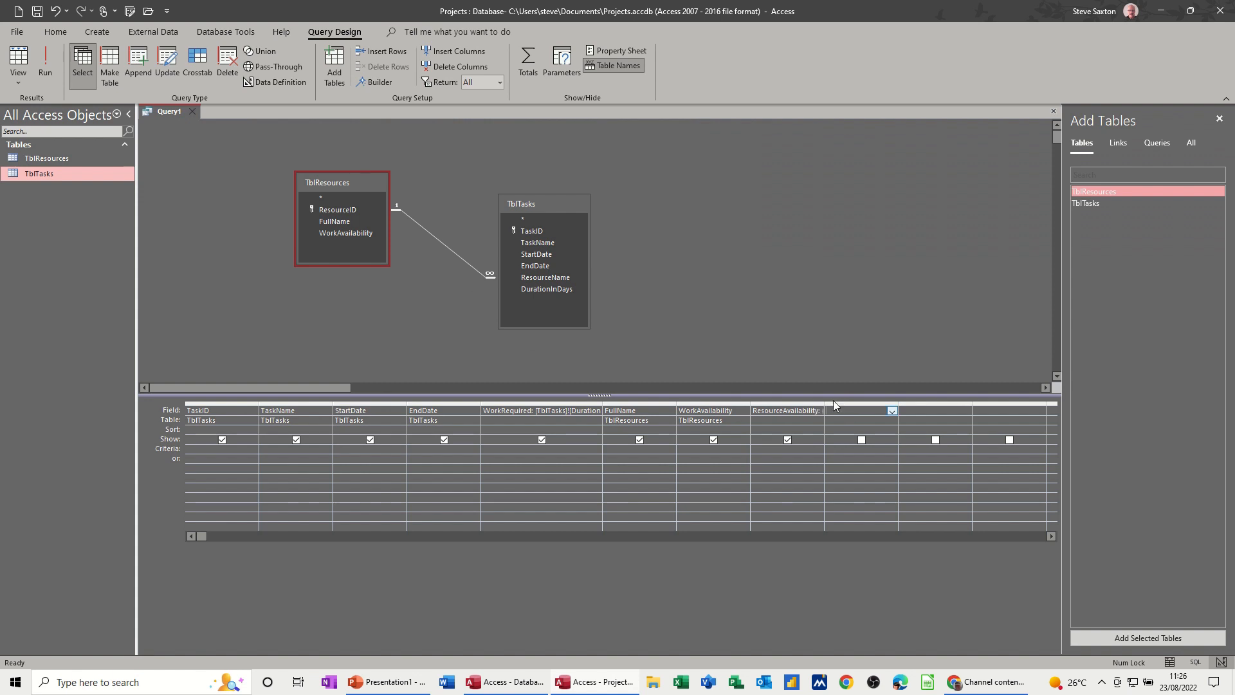
# Begin an AllocationStatus field in the Builder, browse Query1's fields, then save and close Query1.
pyautogui.click(381, 82)
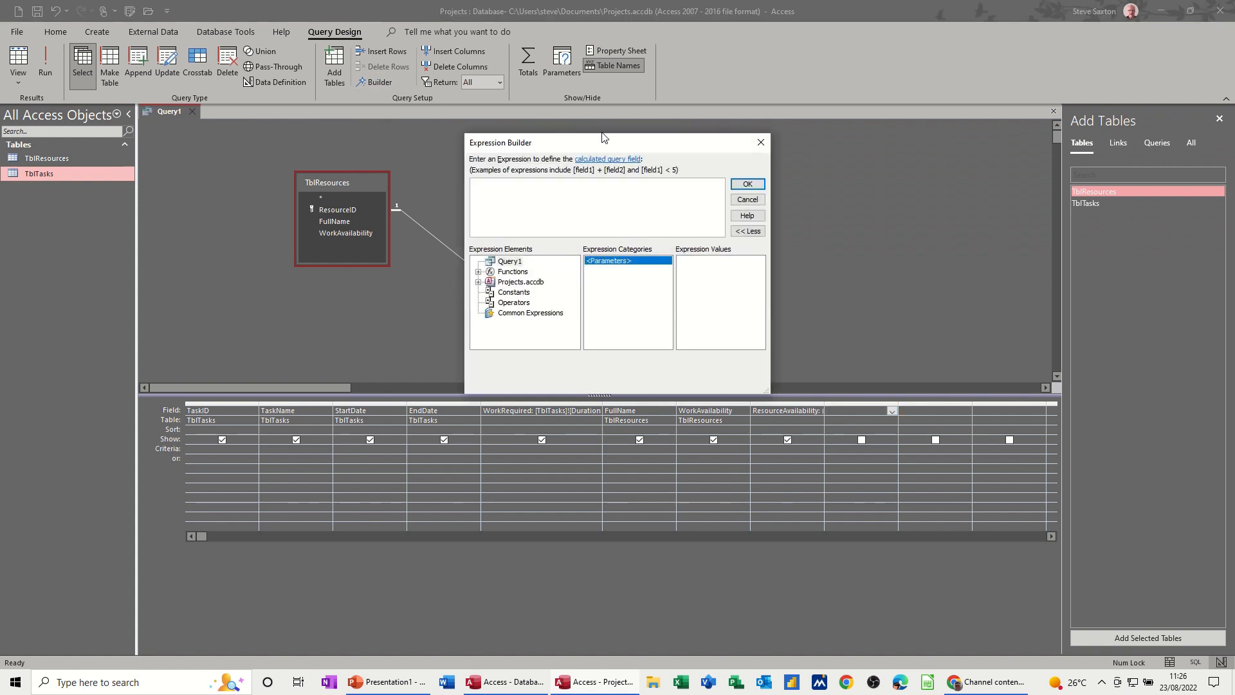
pyautogui.write('Allocation')
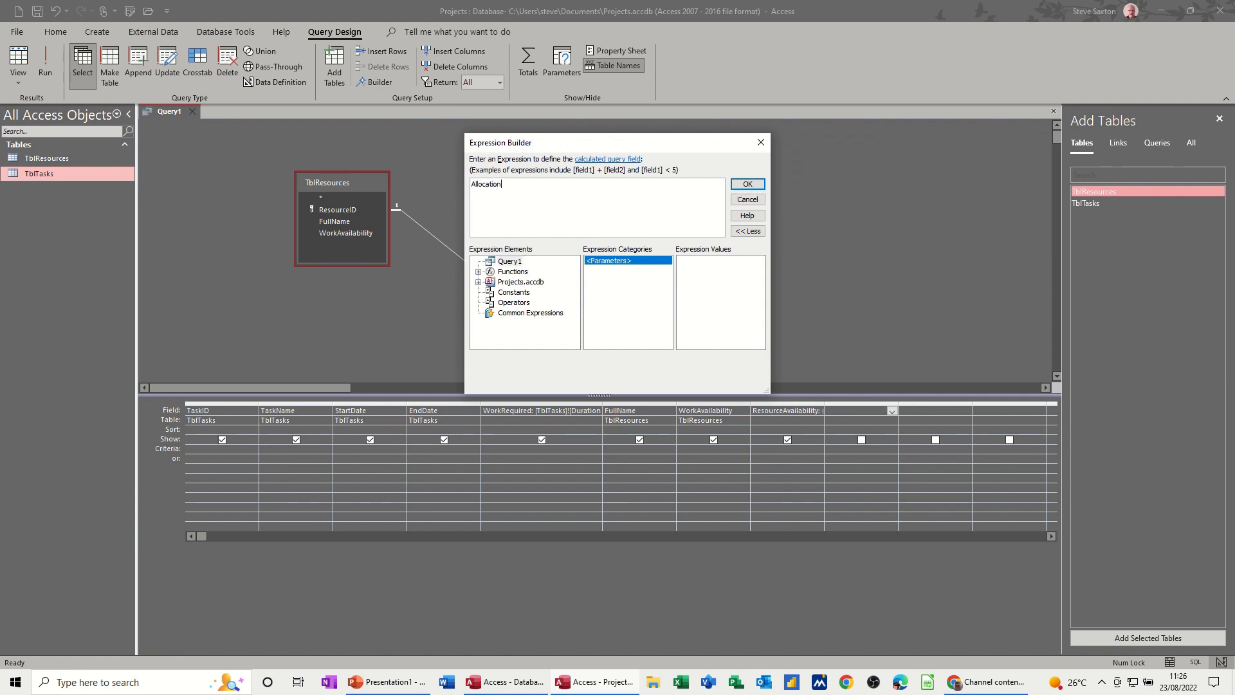
pyautogui.write('Status:')
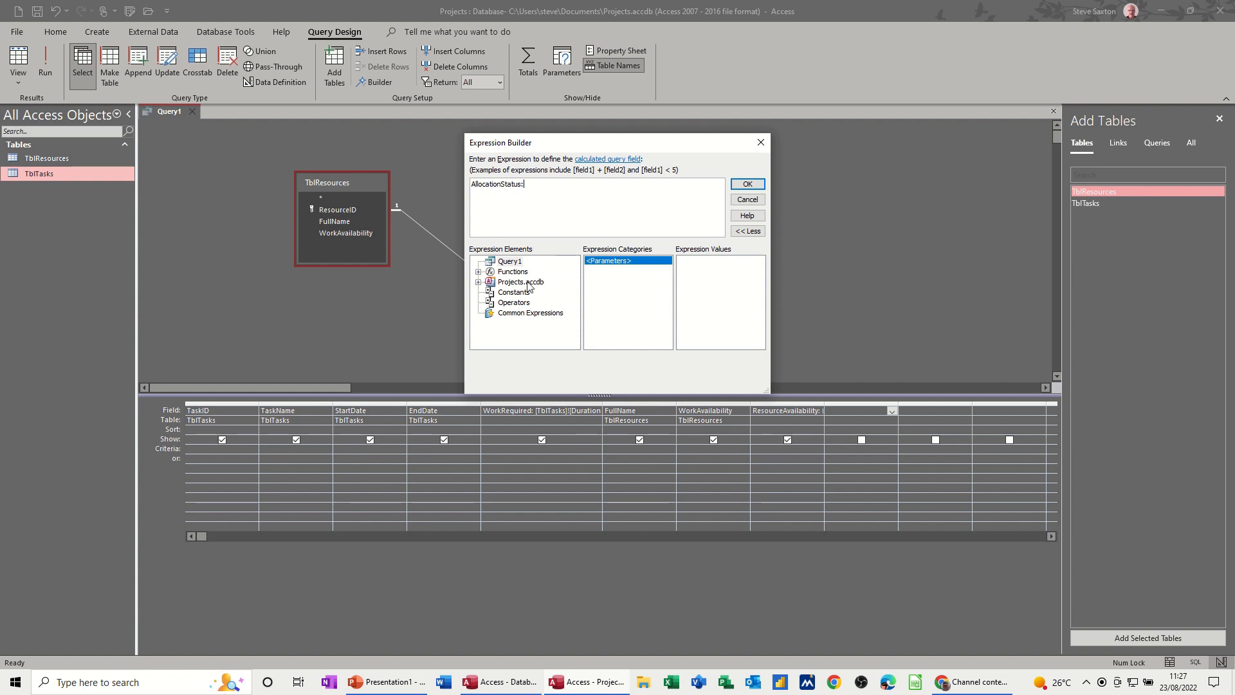
pyautogui.click(479, 282)
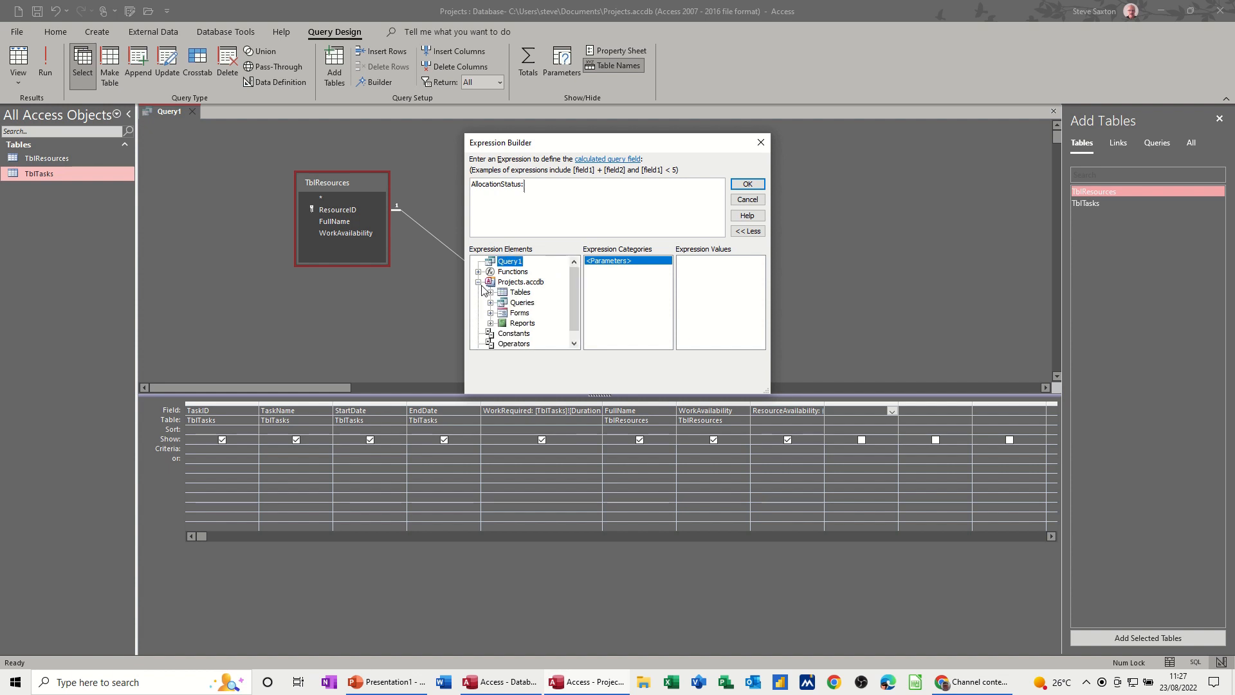
pyautogui.click(479, 302)
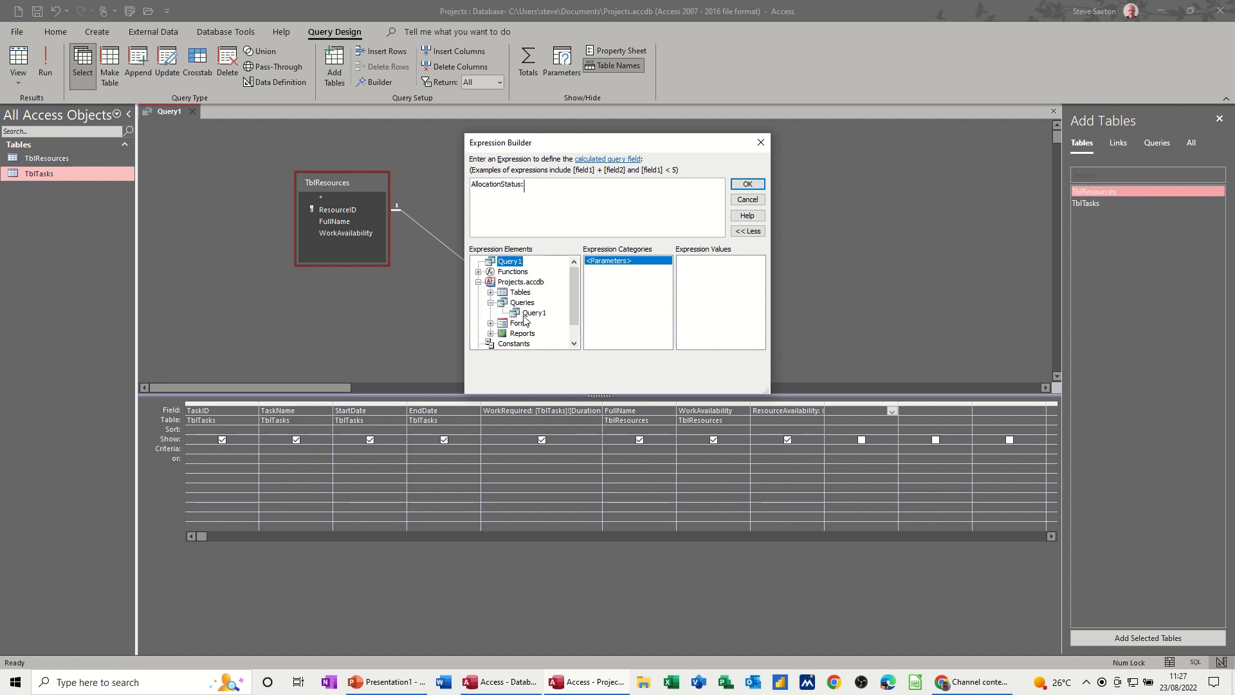
pyautogui.click(533, 313)
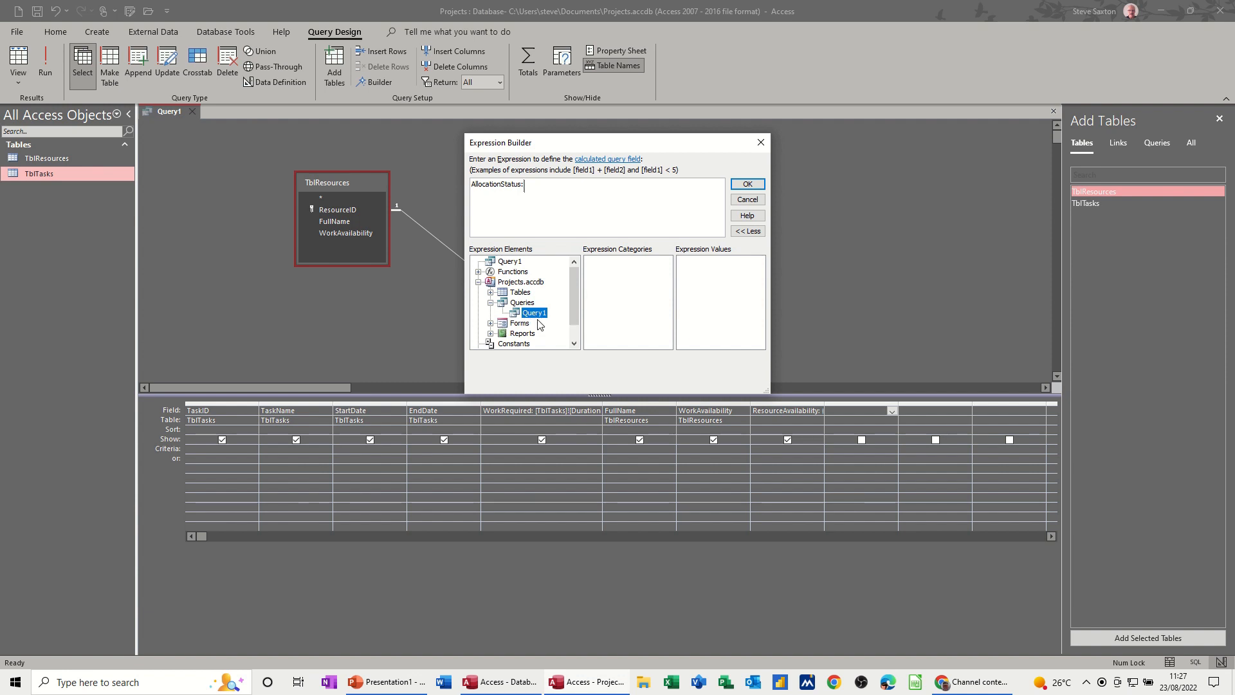
pyautogui.moveTo(566, 335)
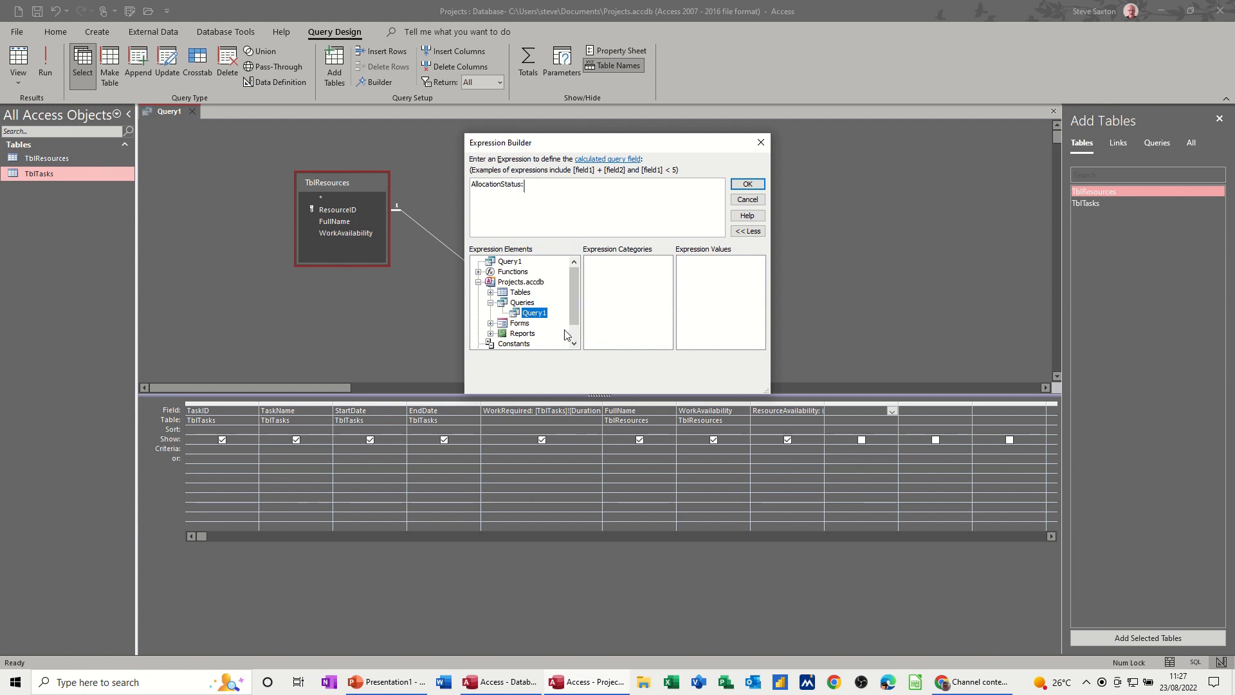
pyautogui.click(746, 184)
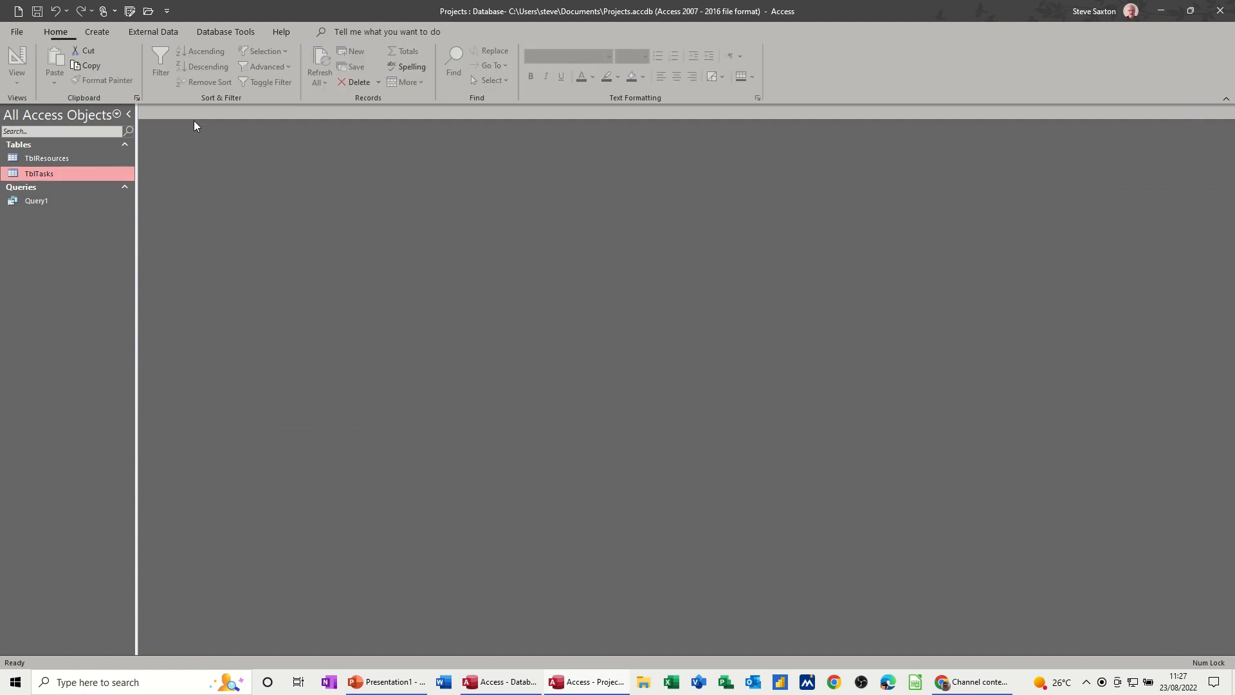
# Reopen Query1 in design view from the navigation pane.
pyautogui.rightClick(36, 201)
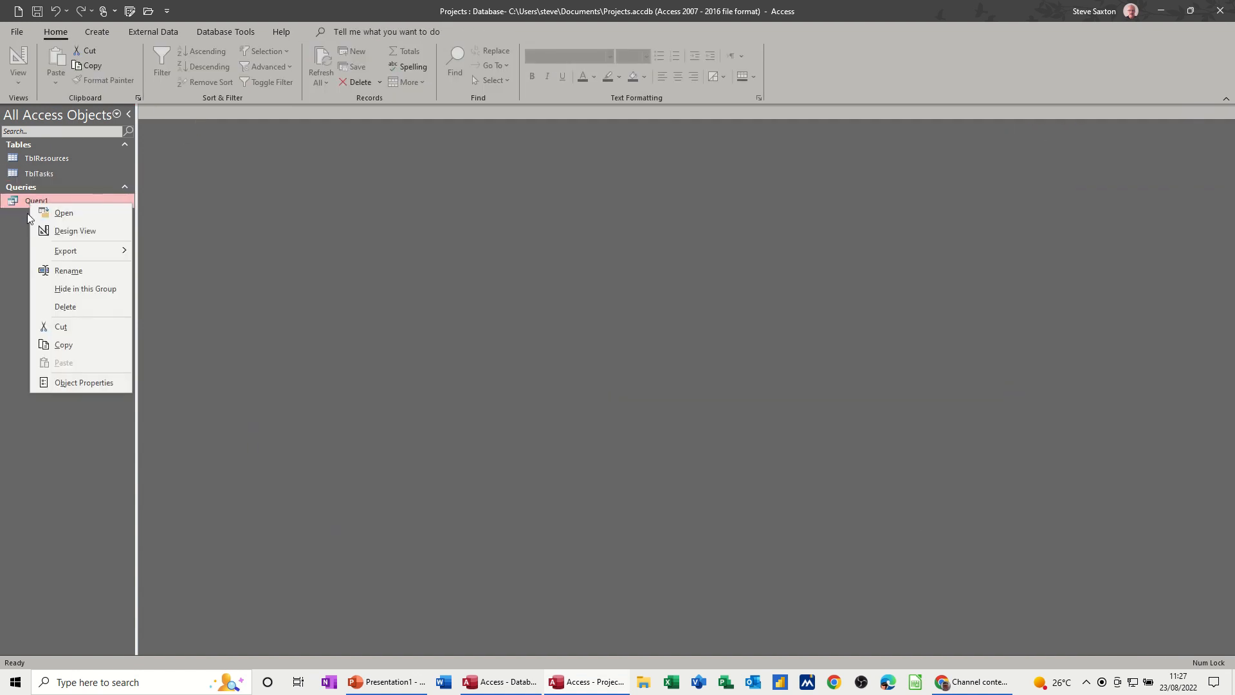
pyautogui.click(75, 230)
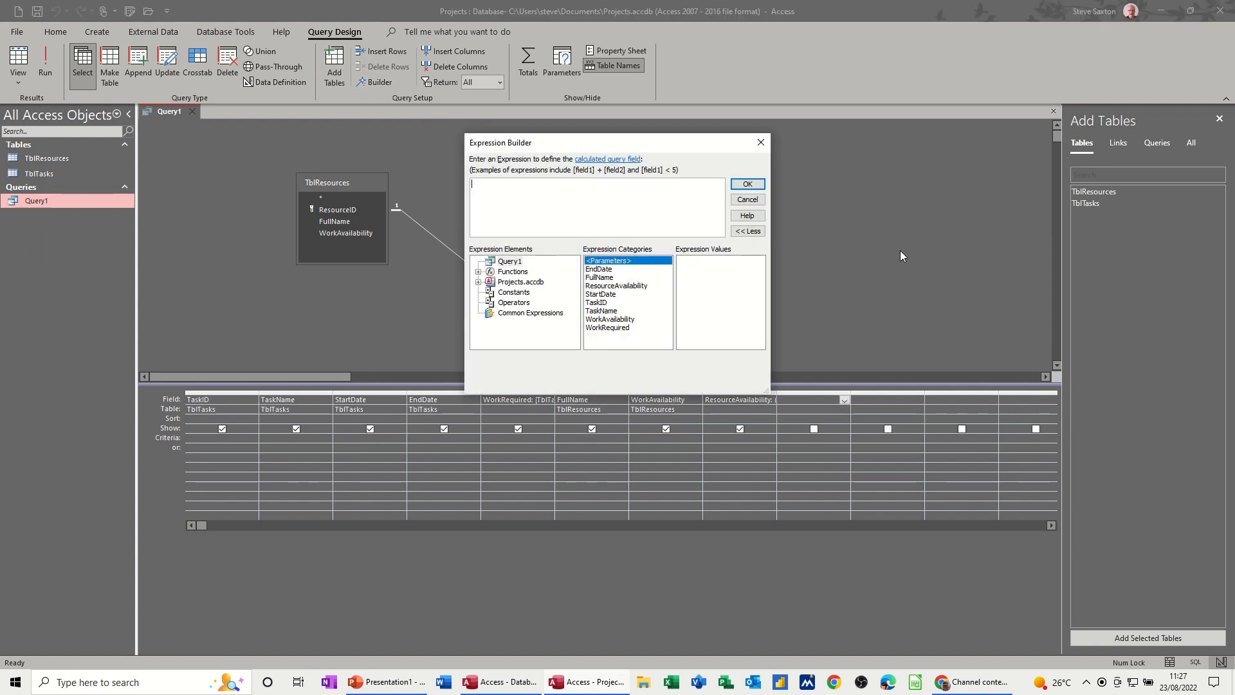
# Define AllocationStatus as [ResourceAvailability] - [WorkRequired] and confirm the expression.
pyautogui.write('AllocationStatus:')
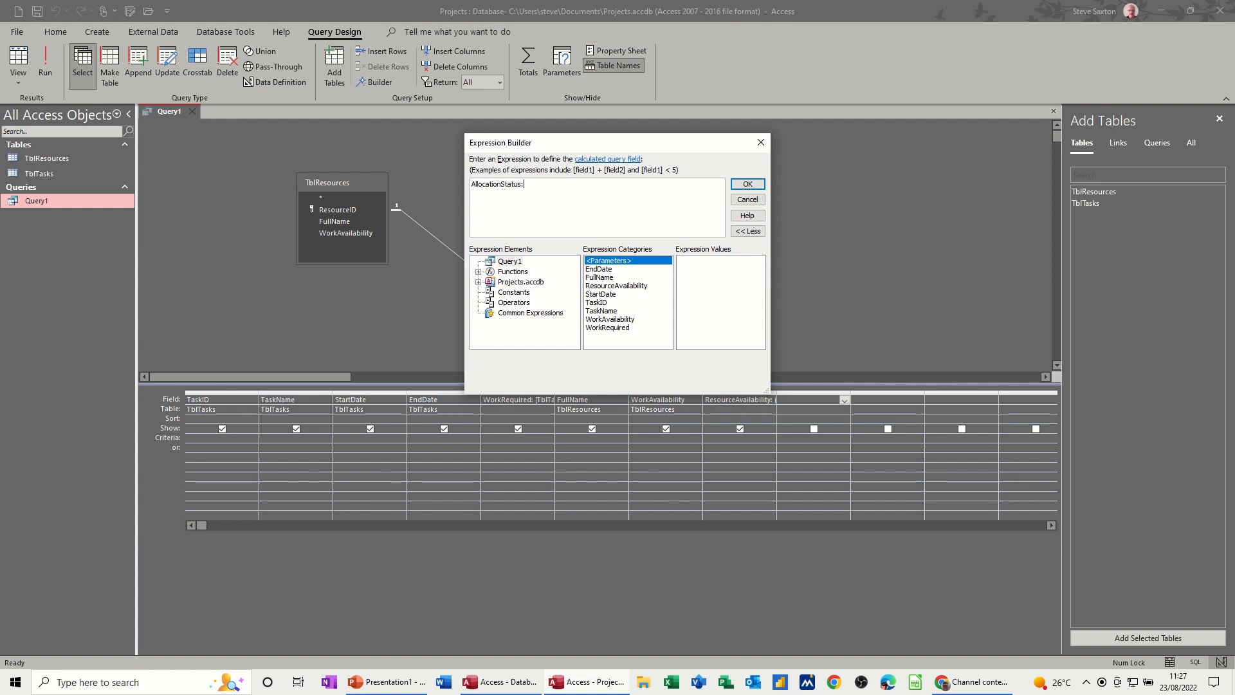
pyautogui.moveTo(504, 292)
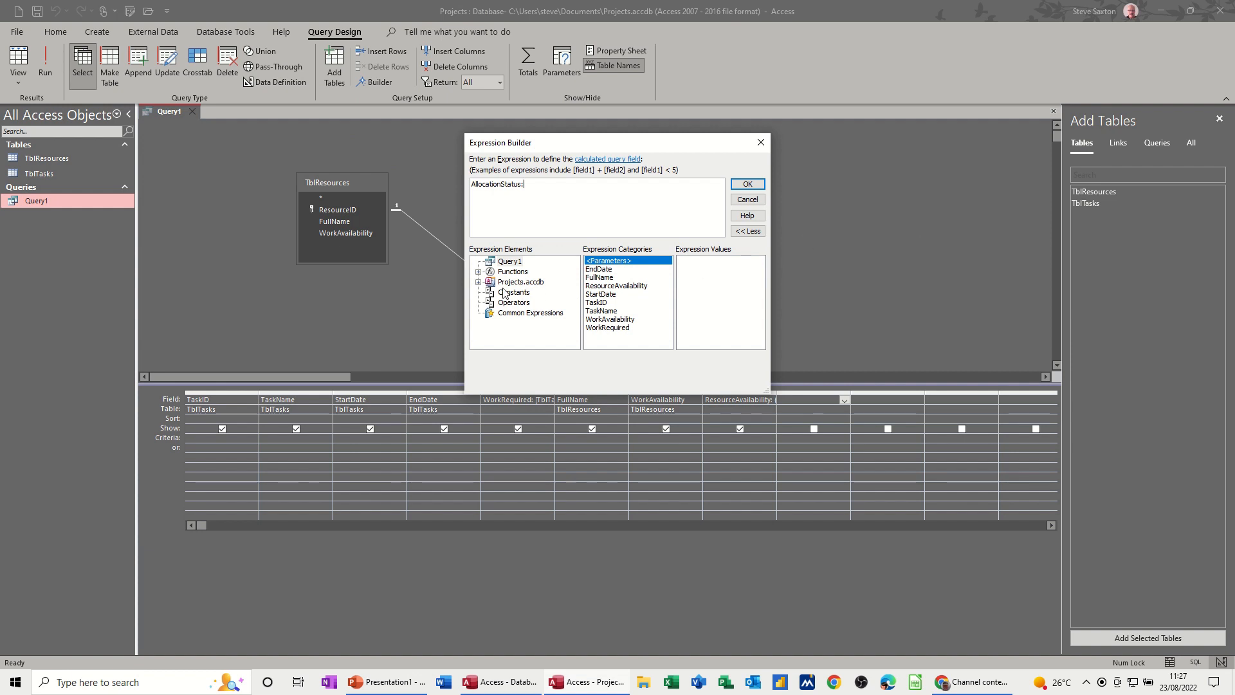
pyautogui.click(478, 282)
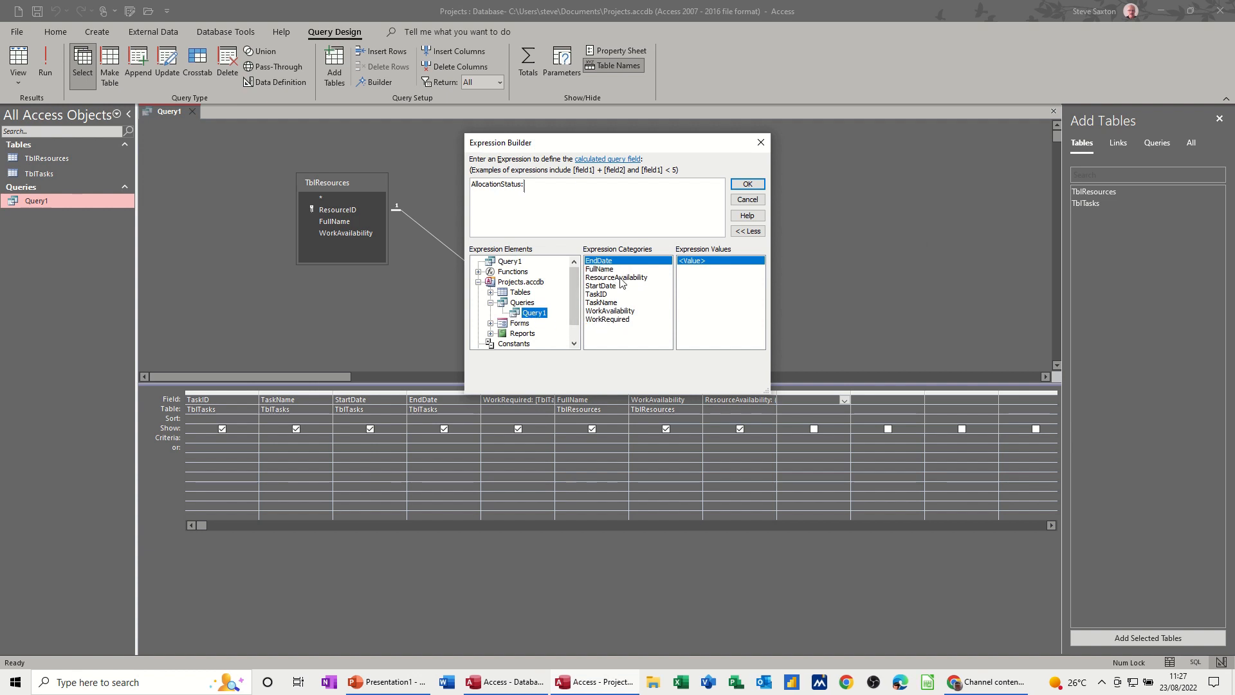
pyautogui.doubleClick(616, 277)
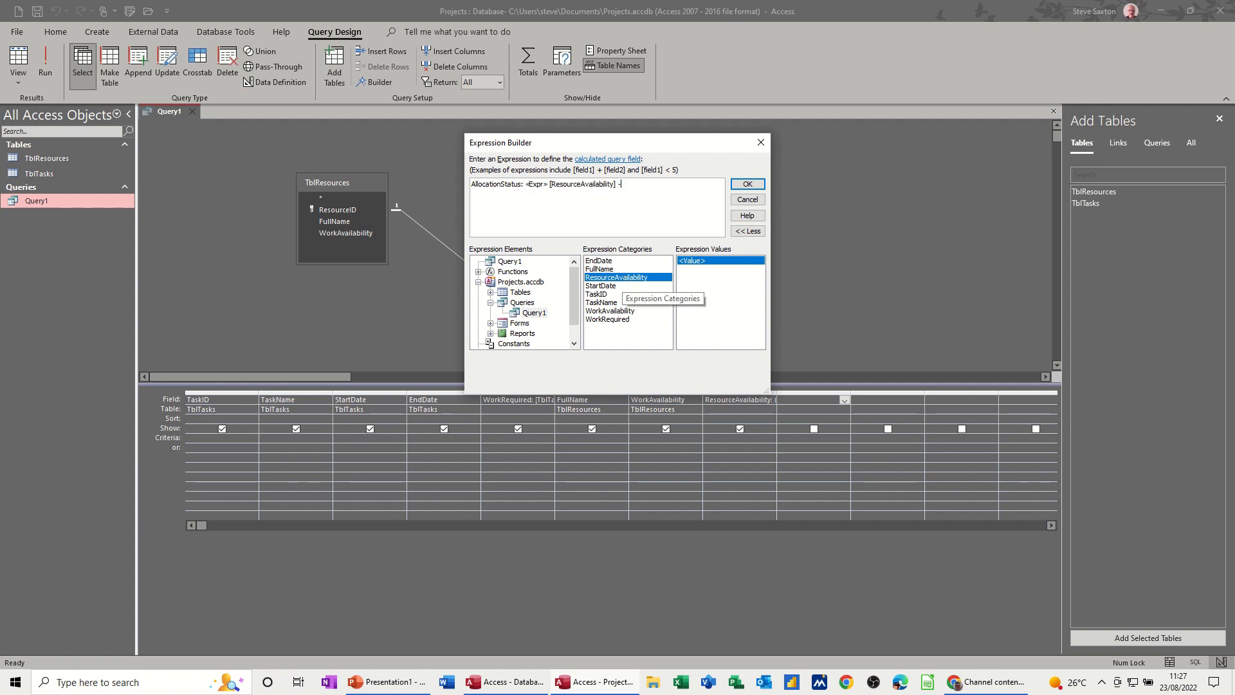
pyautogui.moveTo(616, 304)
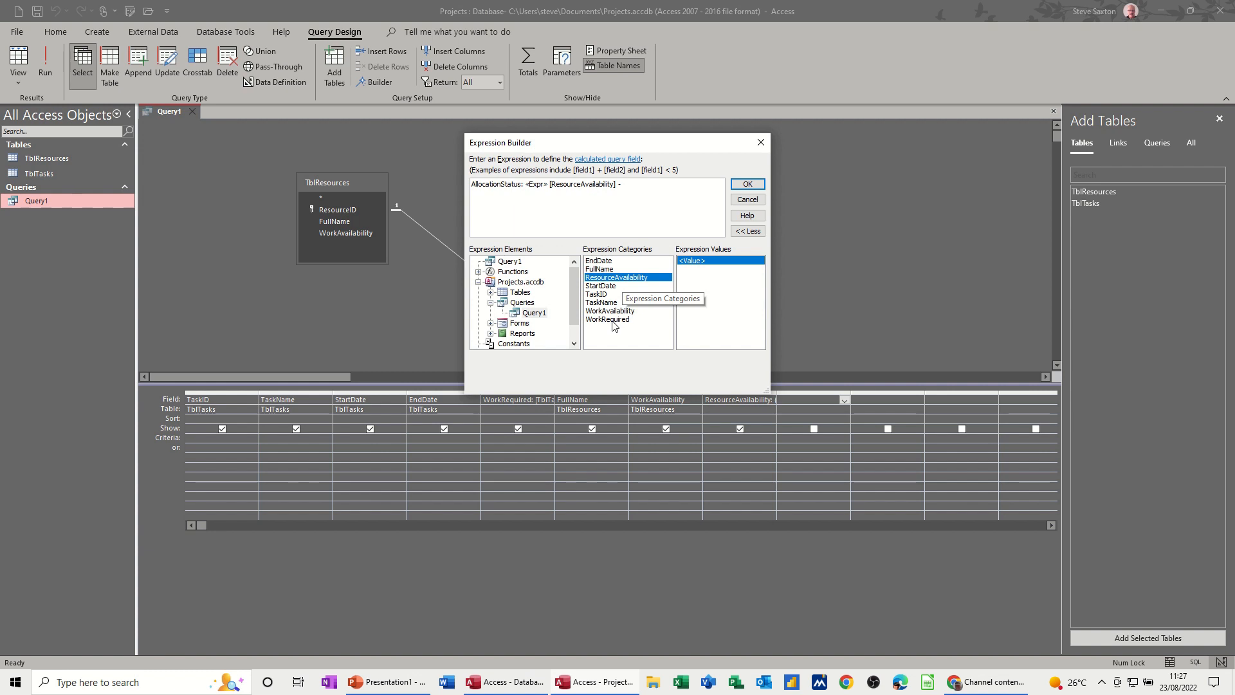
pyautogui.doubleClick(607, 319)
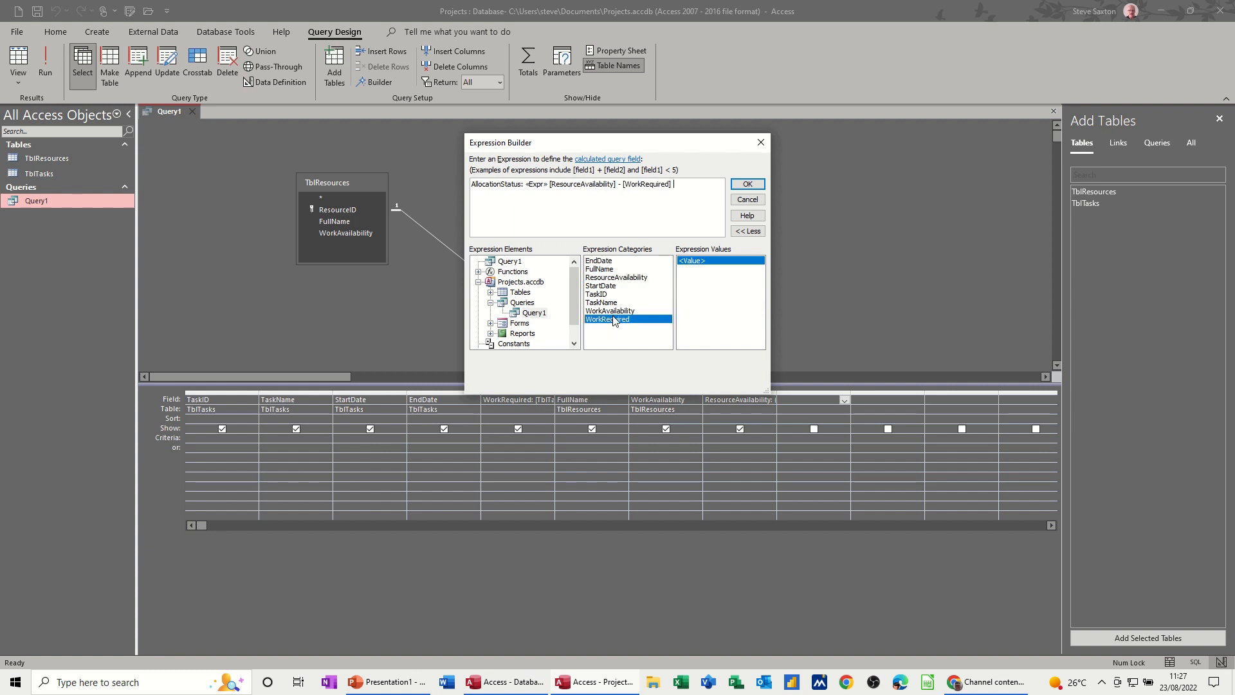
pyautogui.click(746, 184)
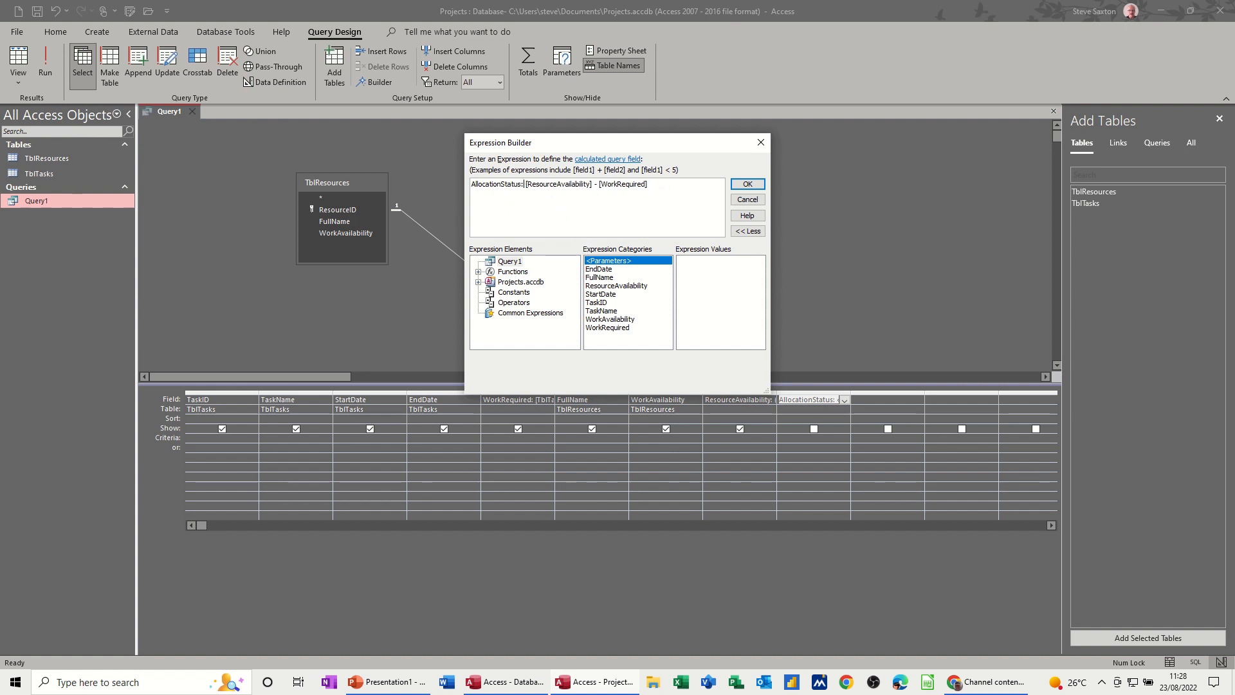
pyautogui.click(746, 184)
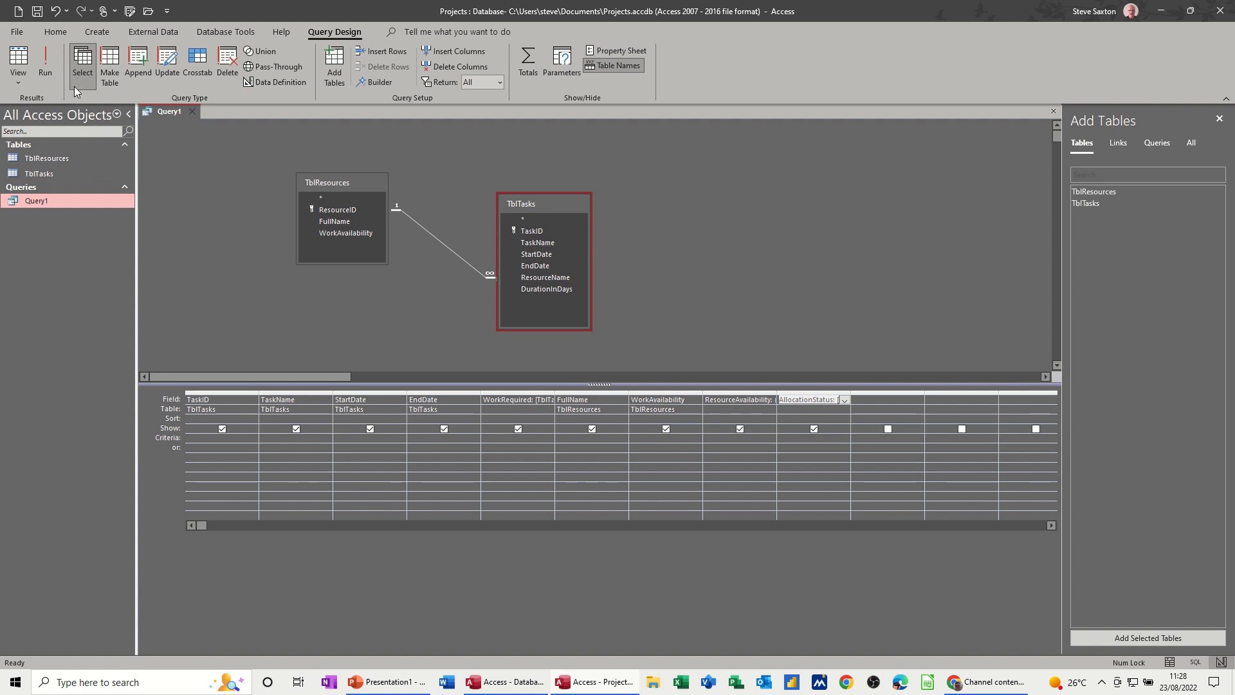
# Run Query1, close it and save the design changes.
pyautogui.click(45, 64)
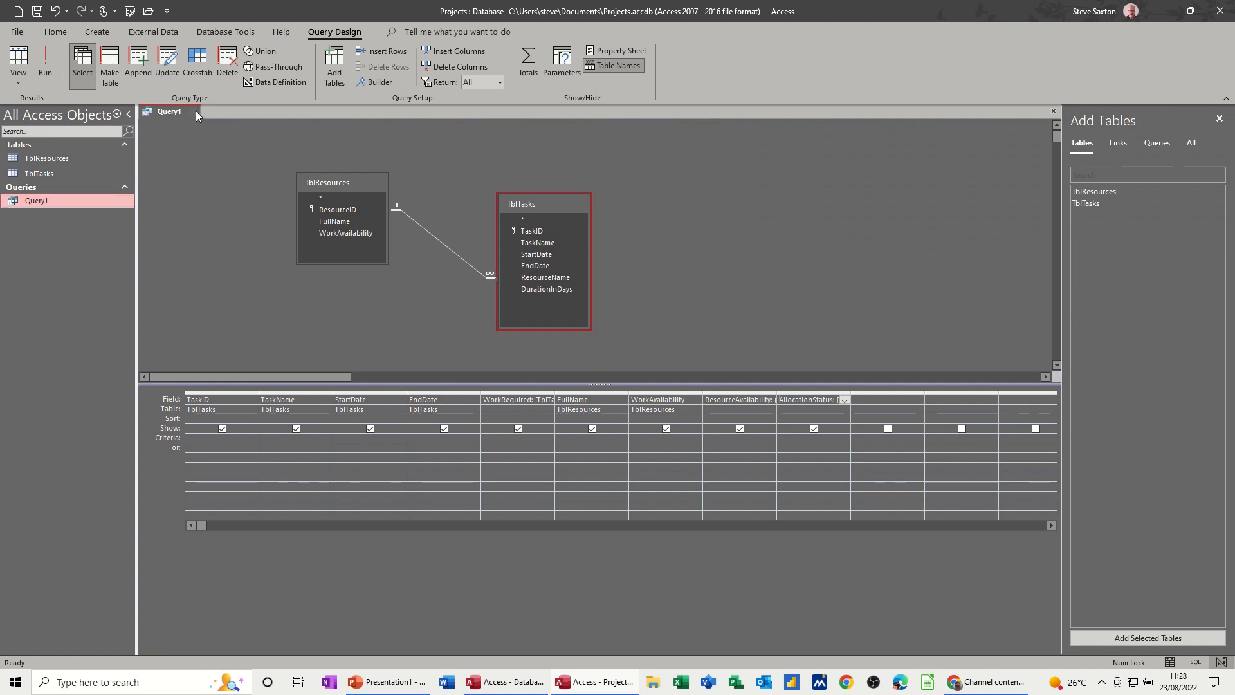
pyautogui.click(192, 111)
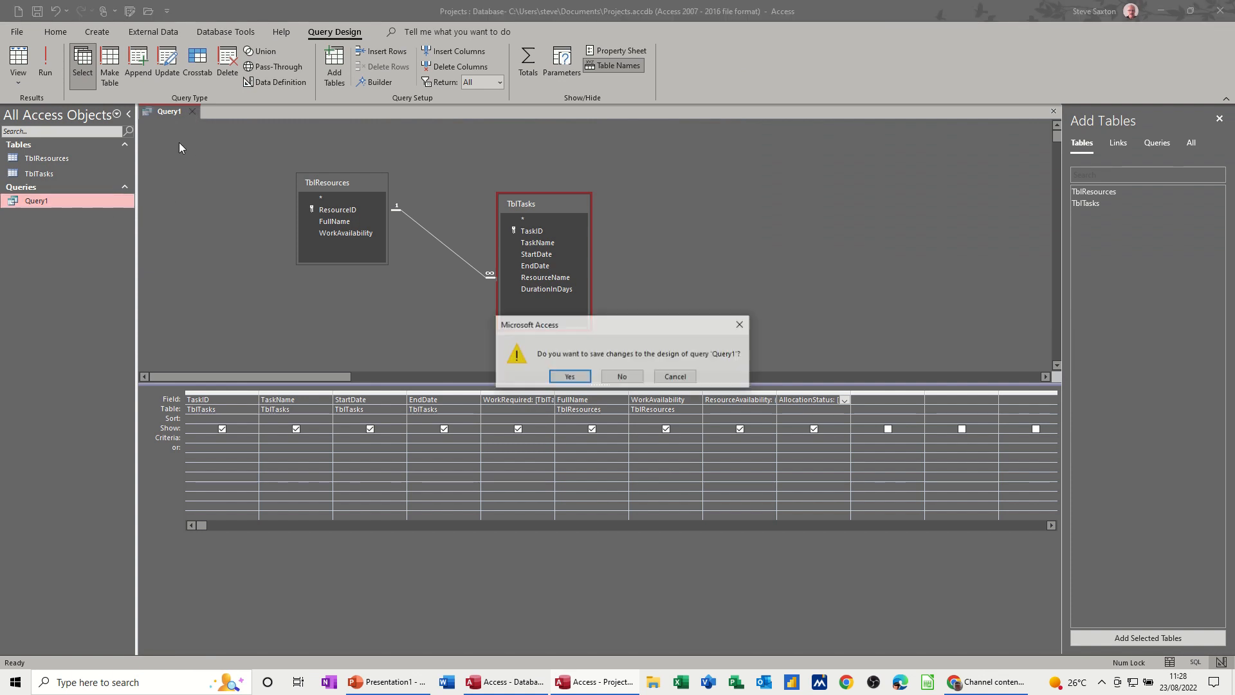
pyautogui.click(620, 376)
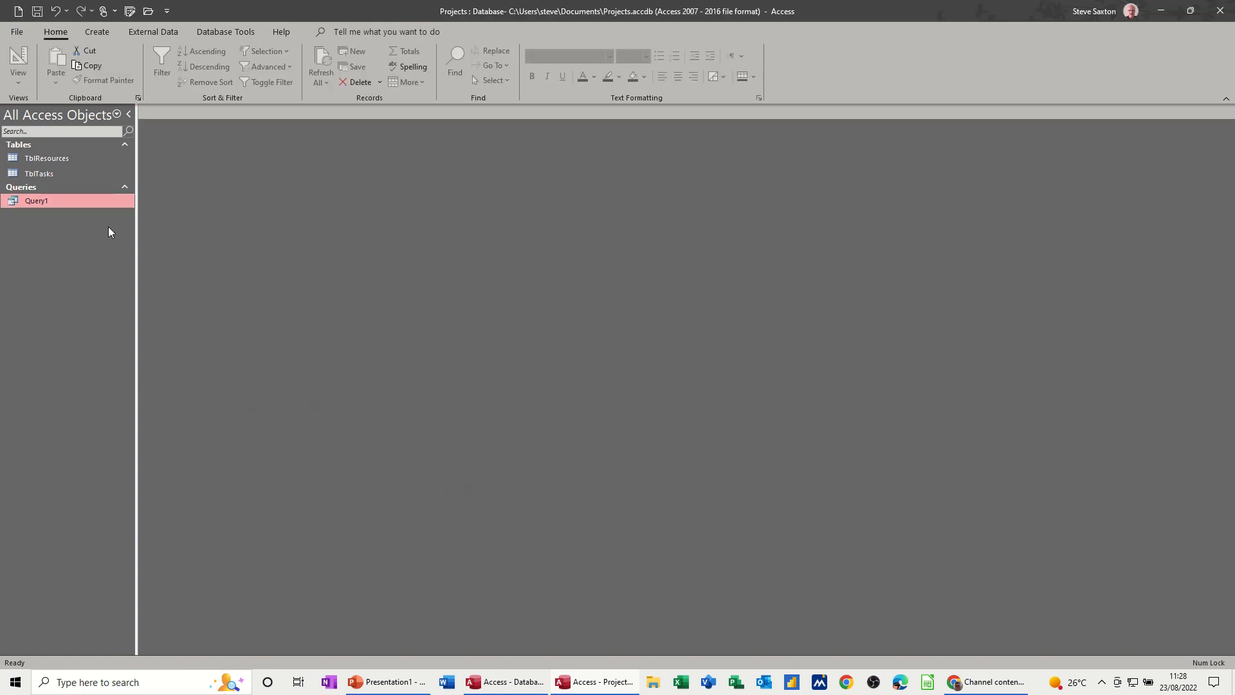
# Rename Query1 to QryTaskAllocation in the navigation pane.
pyautogui.rightClick(36, 201)
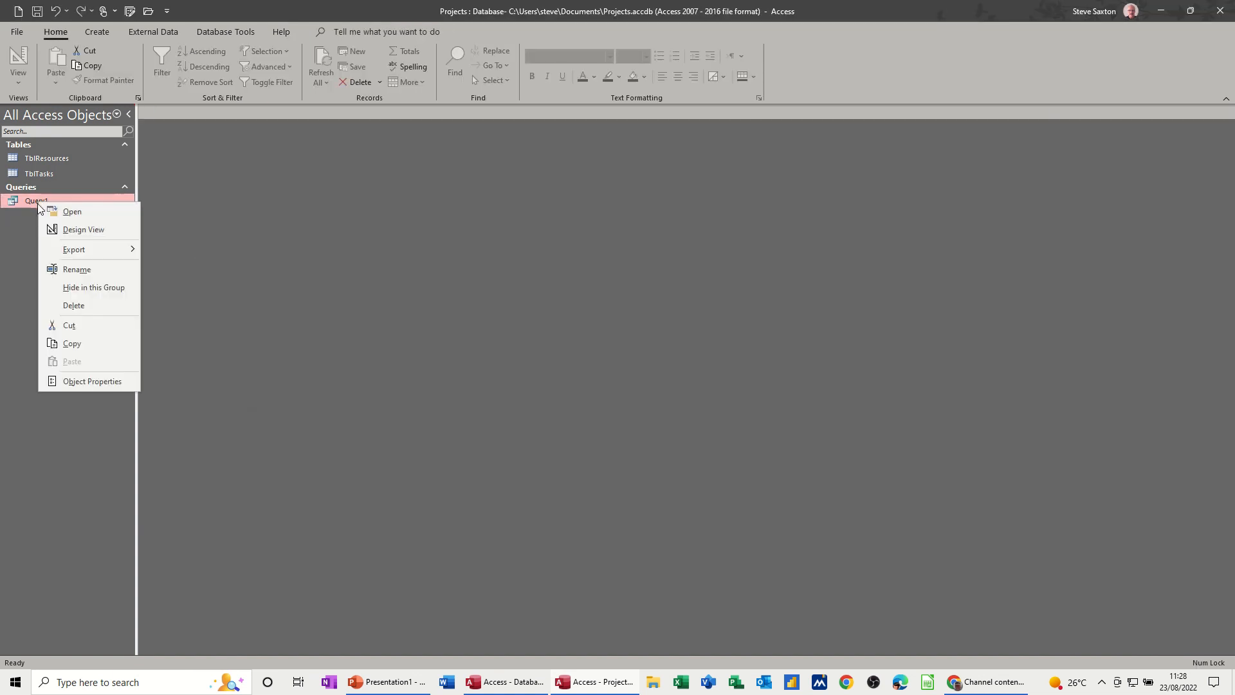
pyautogui.moveTo(77, 269)
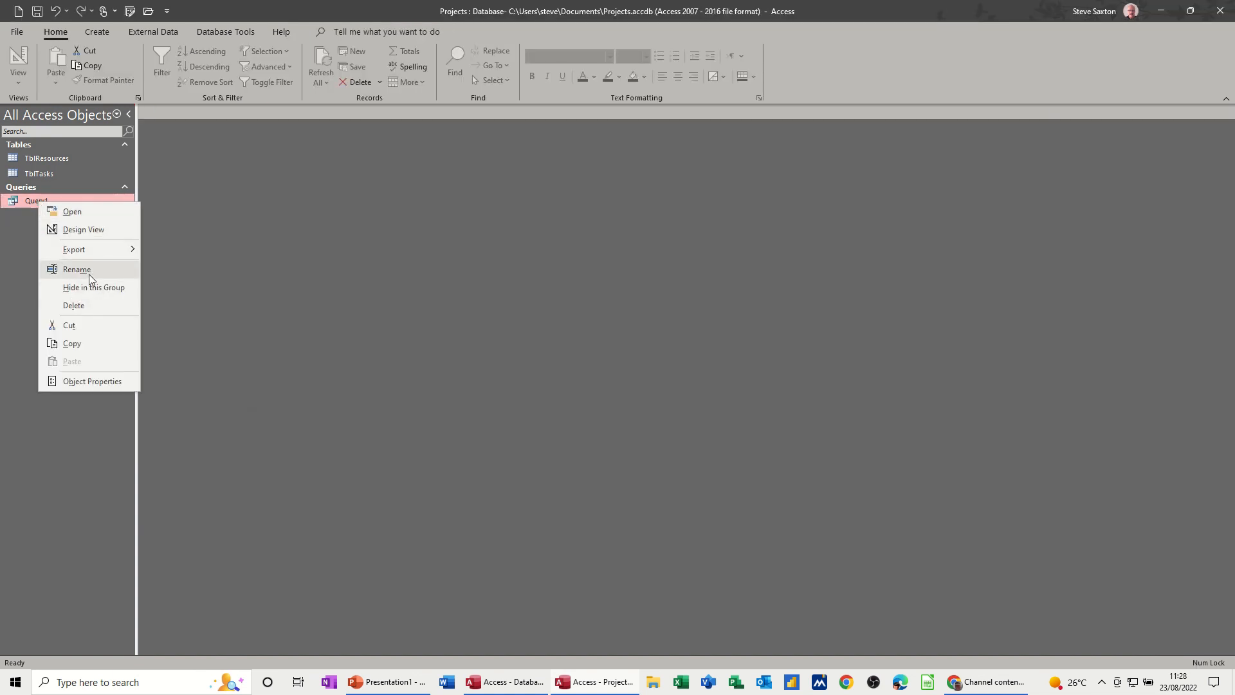
pyautogui.click(76, 269)
pyautogui.write('Q')
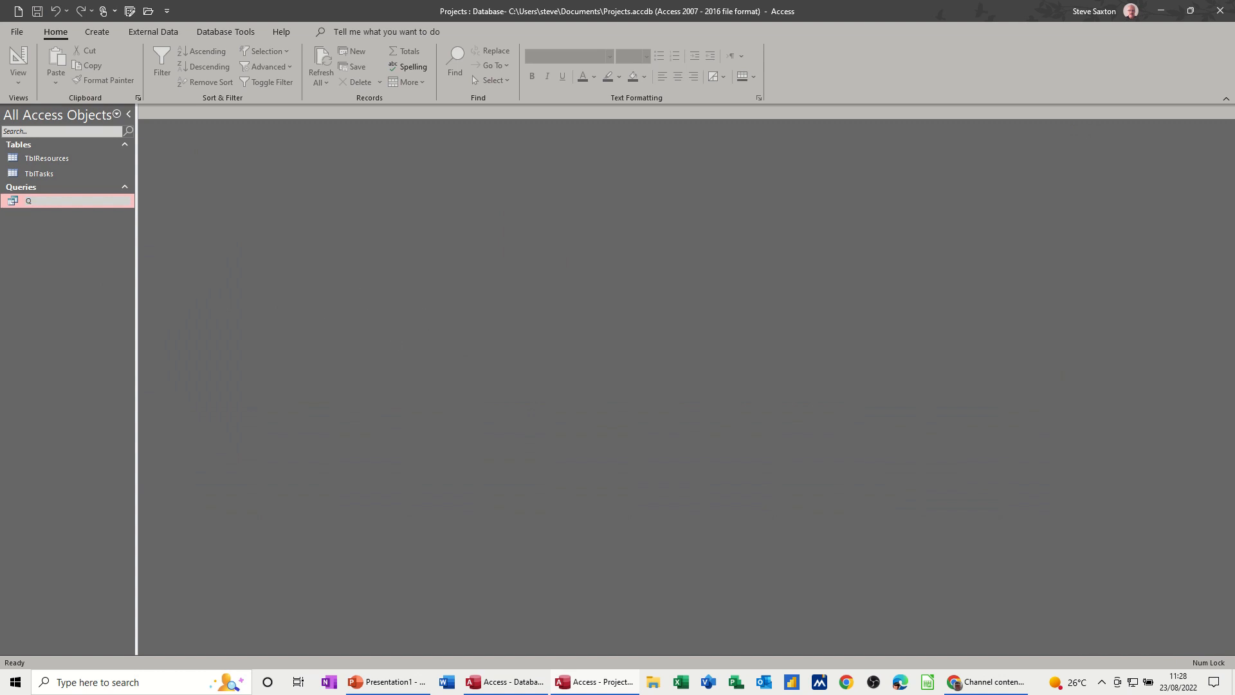
pyautogui.write('ry')
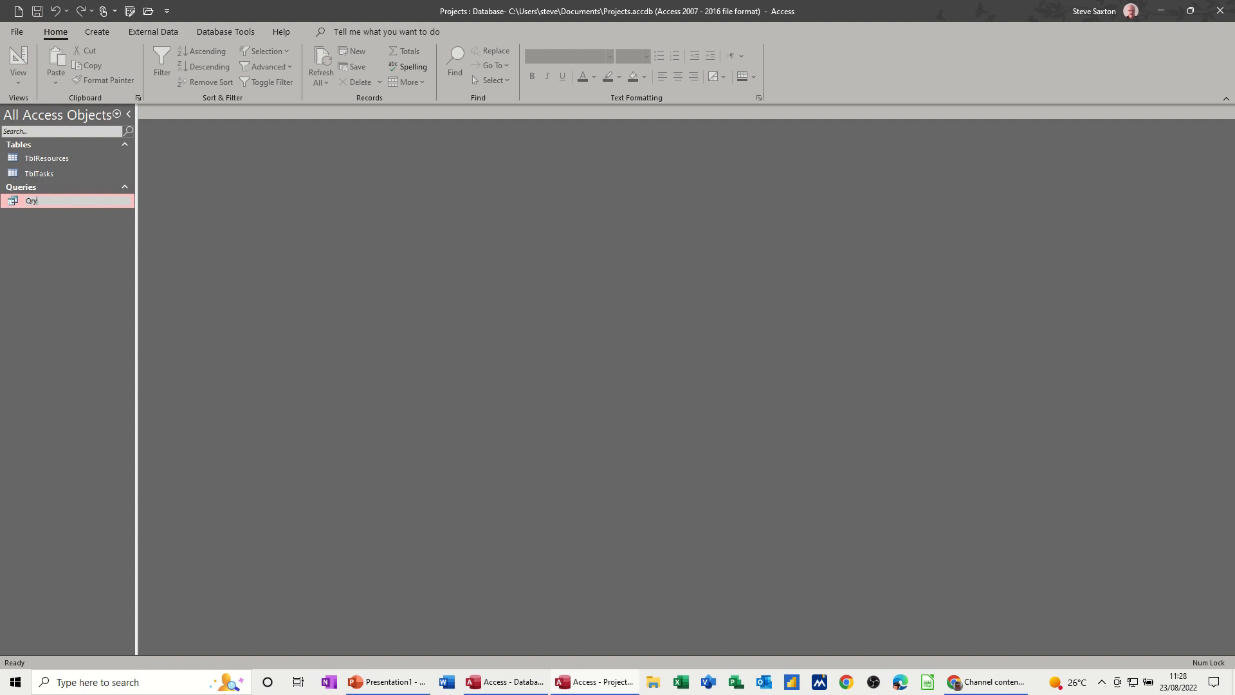
pyautogui.write('TaskA')
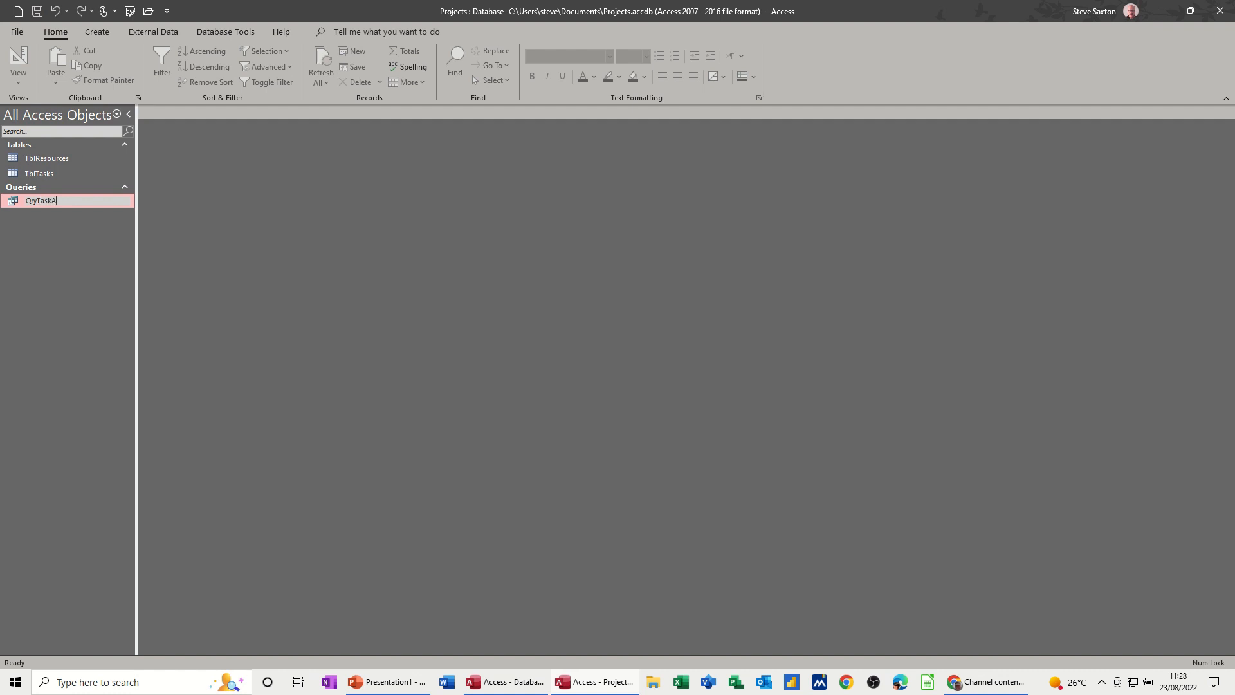
pyautogui.write('llocatio')
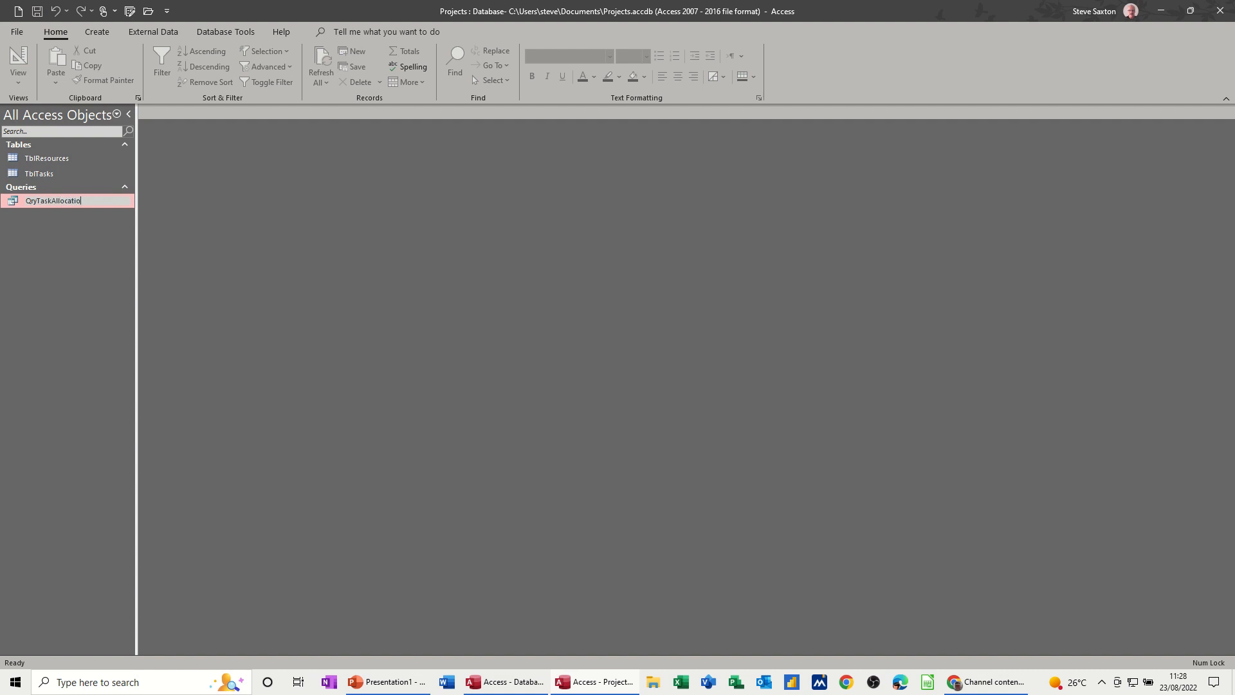
pyautogui.press('enter')
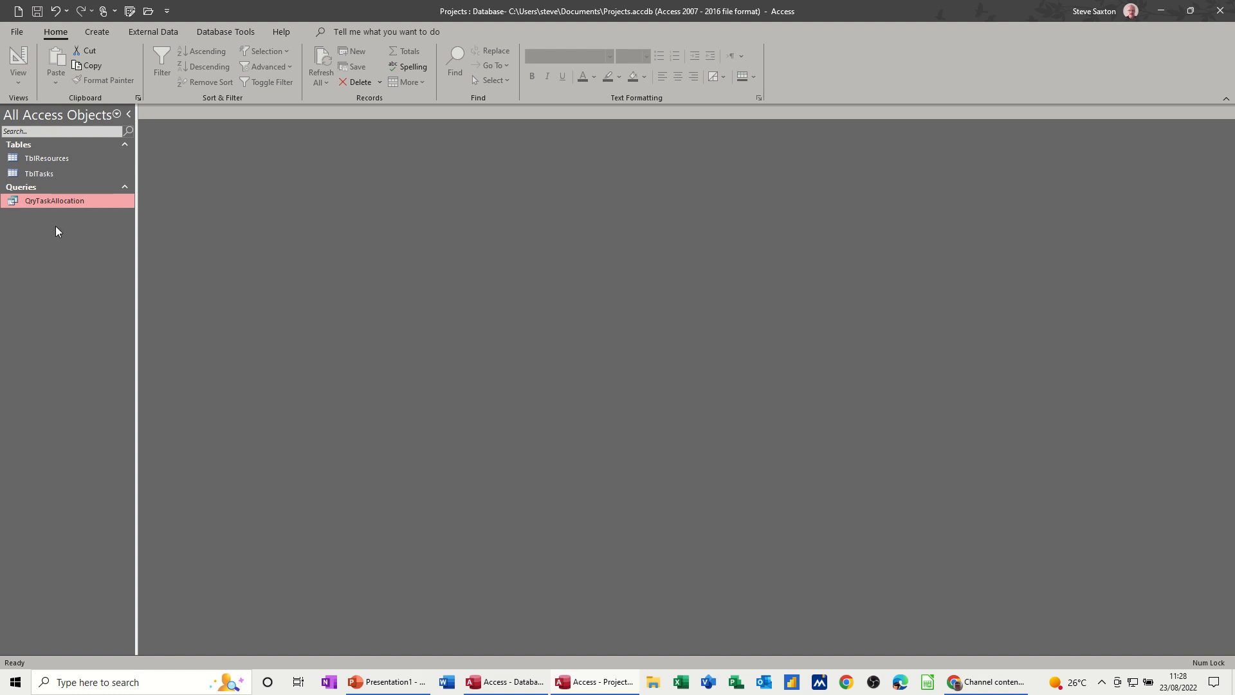
pyautogui.moveTo(51, 229)
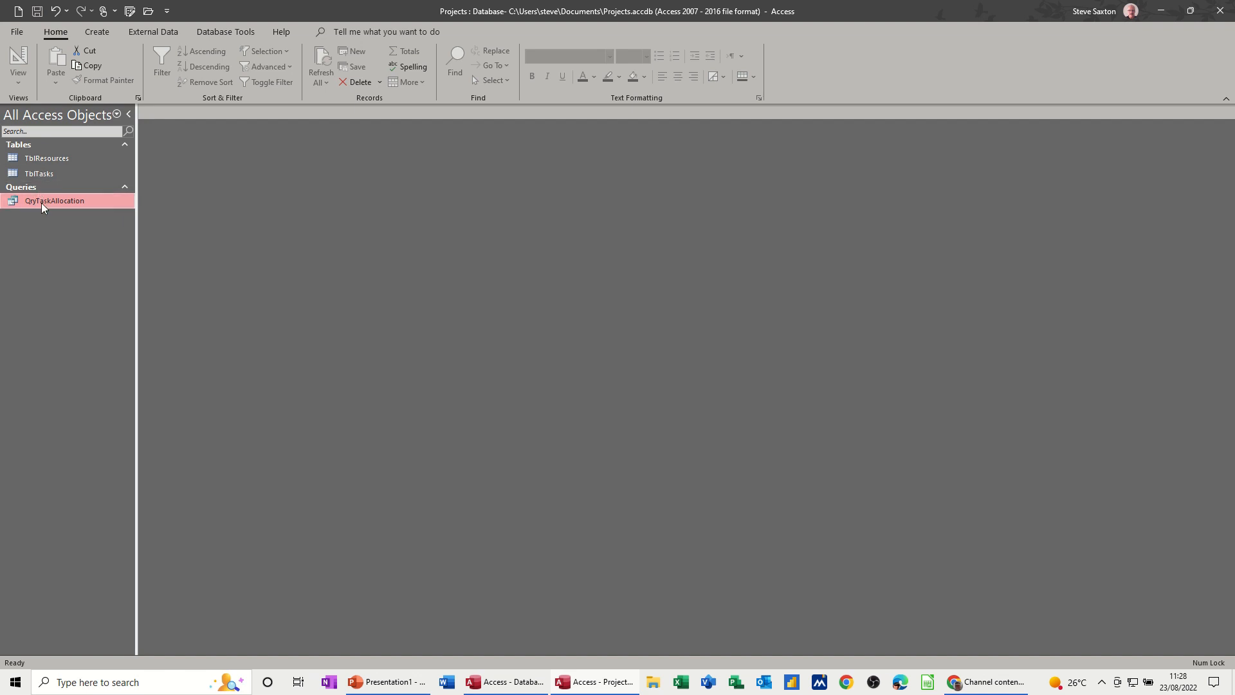
pyautogui.moveTo(43, 205)
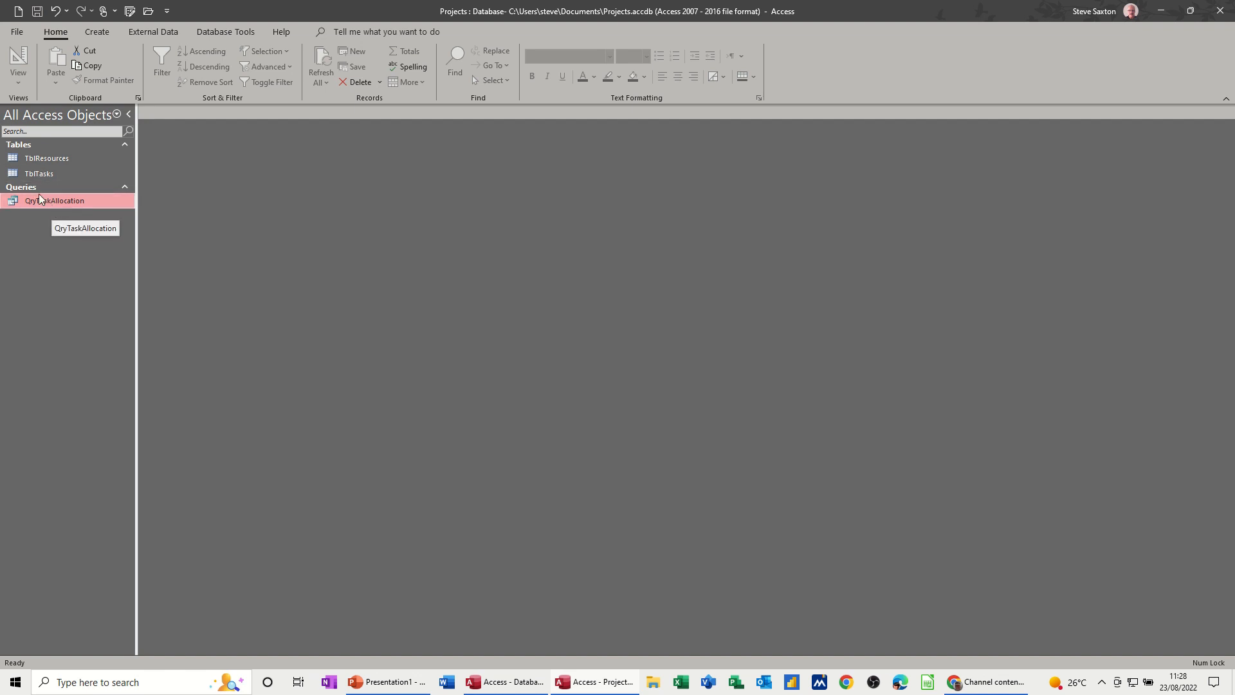
pyautogui.moveTo(59, 159)
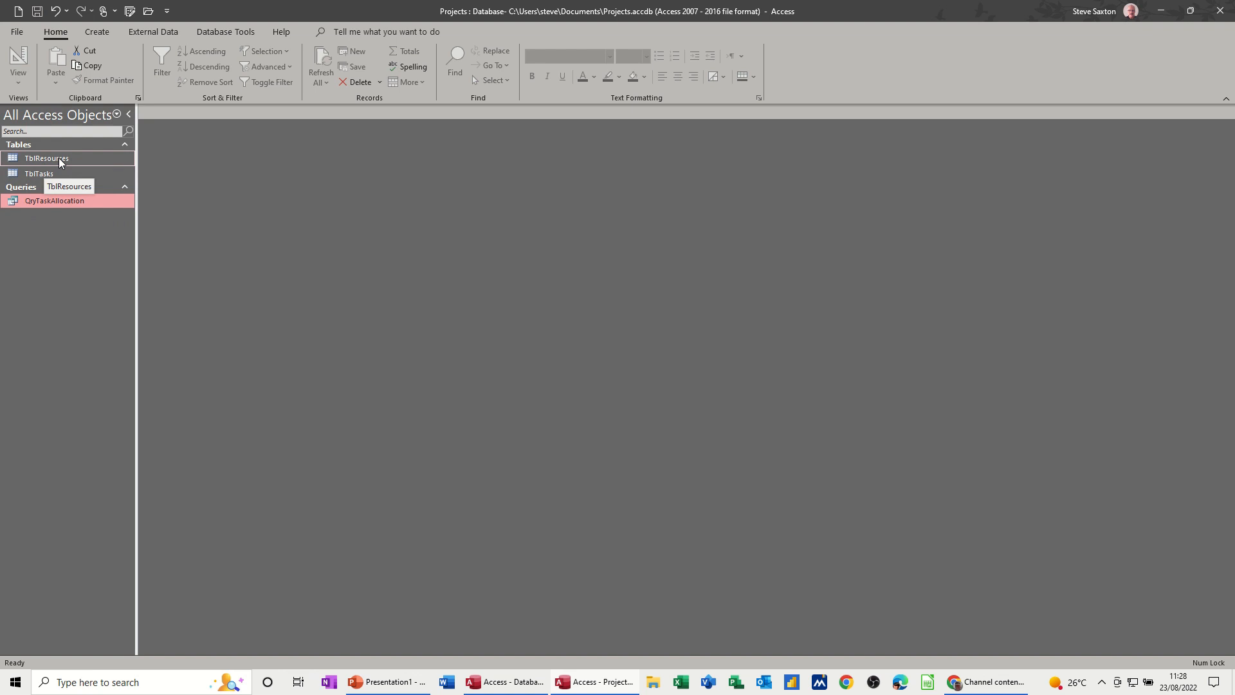
# Generate a quick form from TblTasks showing Task A's record with all six fields.
pyautogui.click(40, 174)
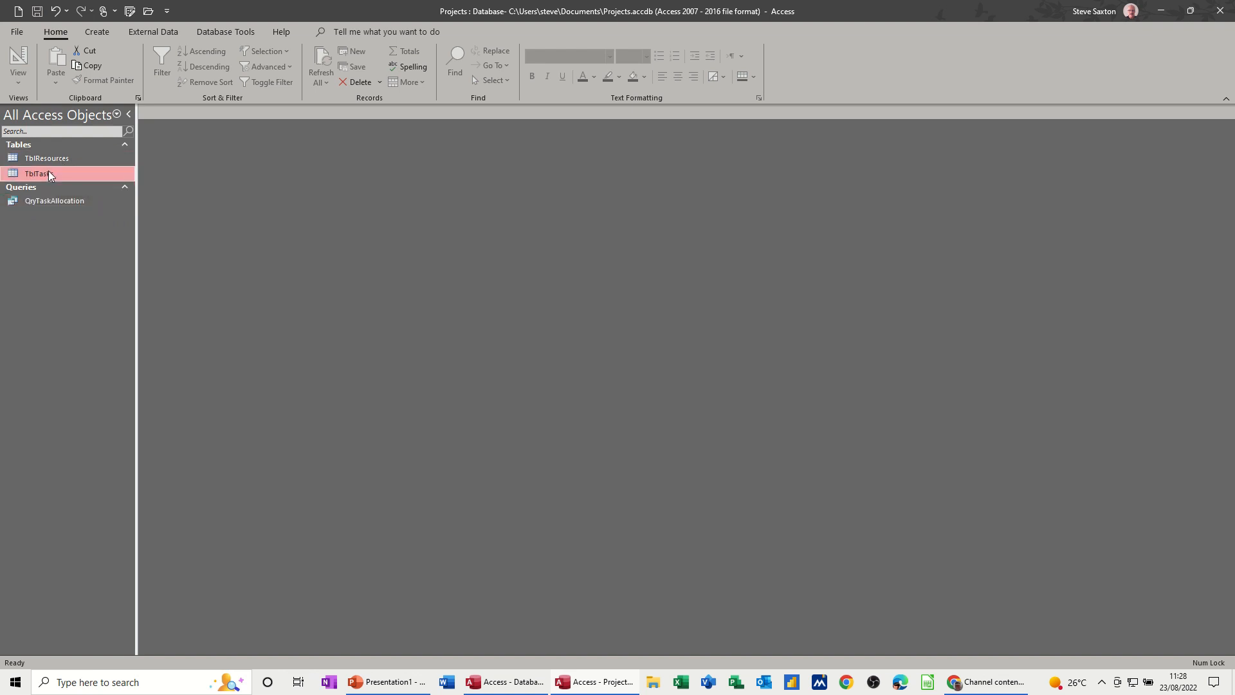
pyautogui.click(96, 31)
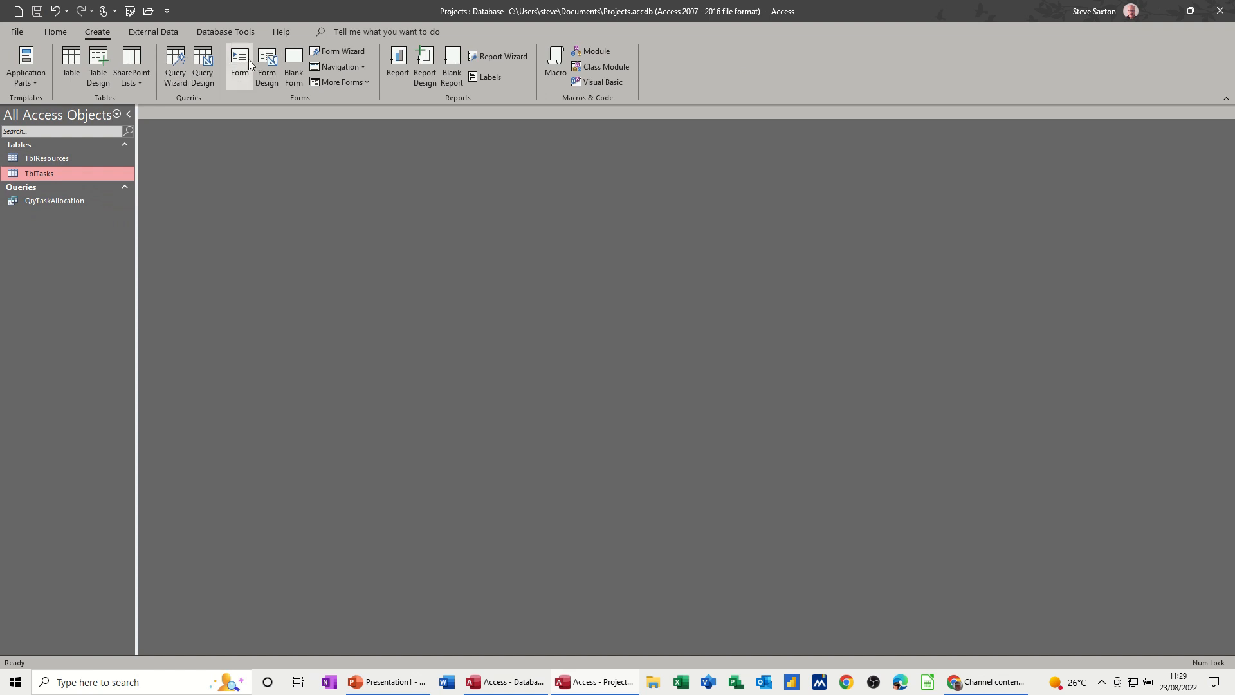
pyautogui.click(240, 63)
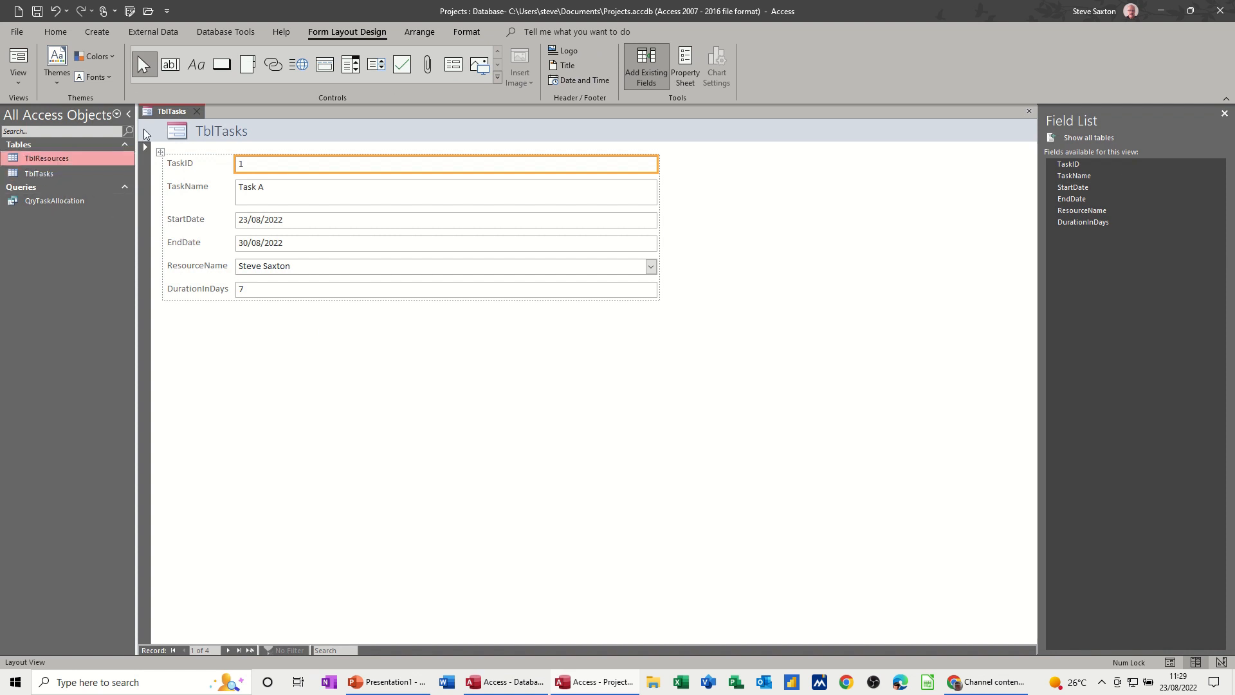
pyautogui.click(97, 31)
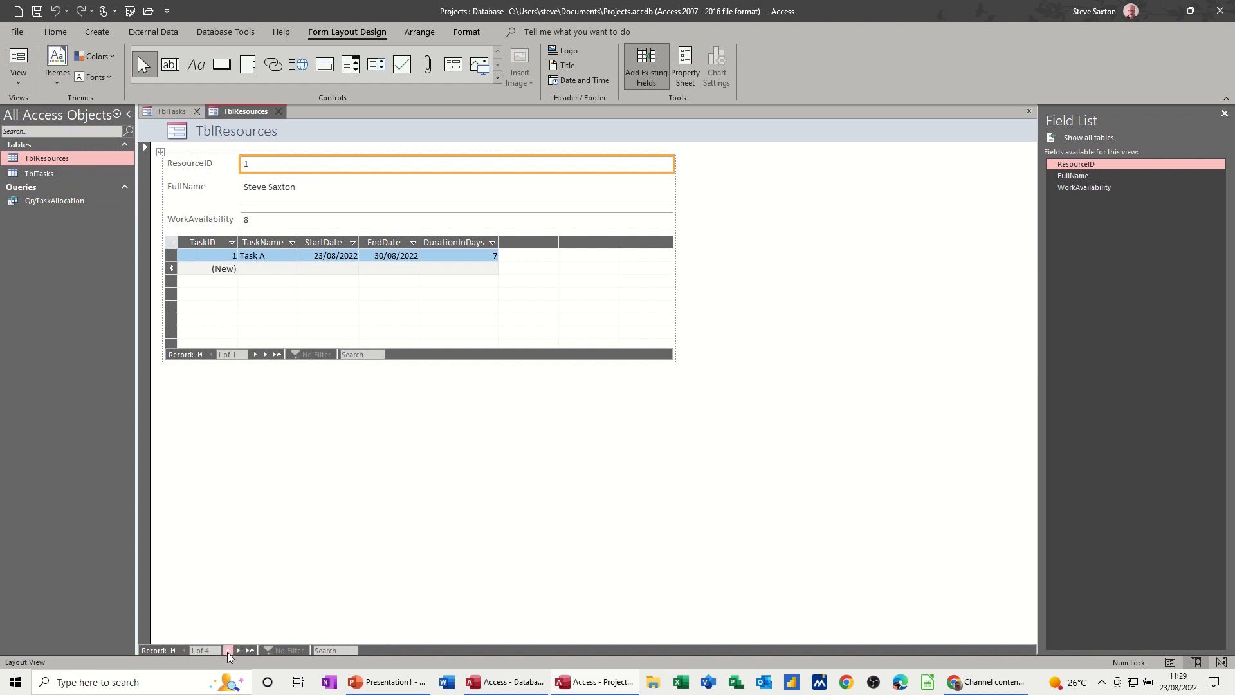
pyautogui.click(240, 649)
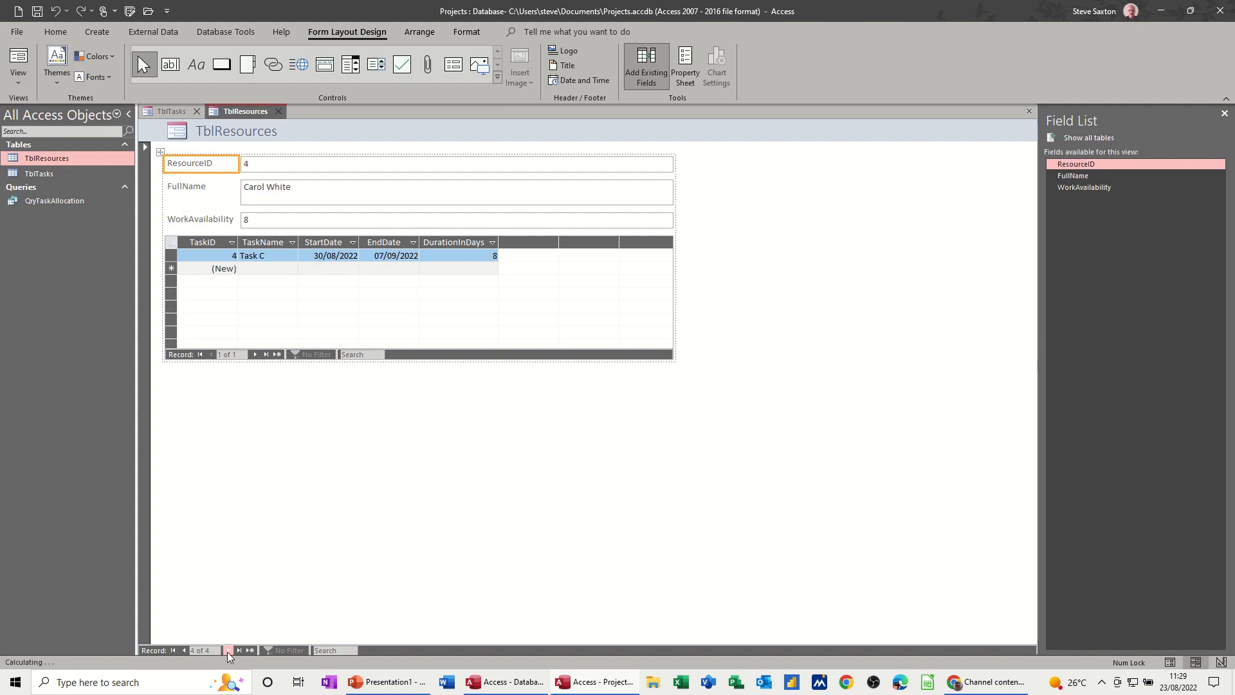
pyautogui.click(240, 650)
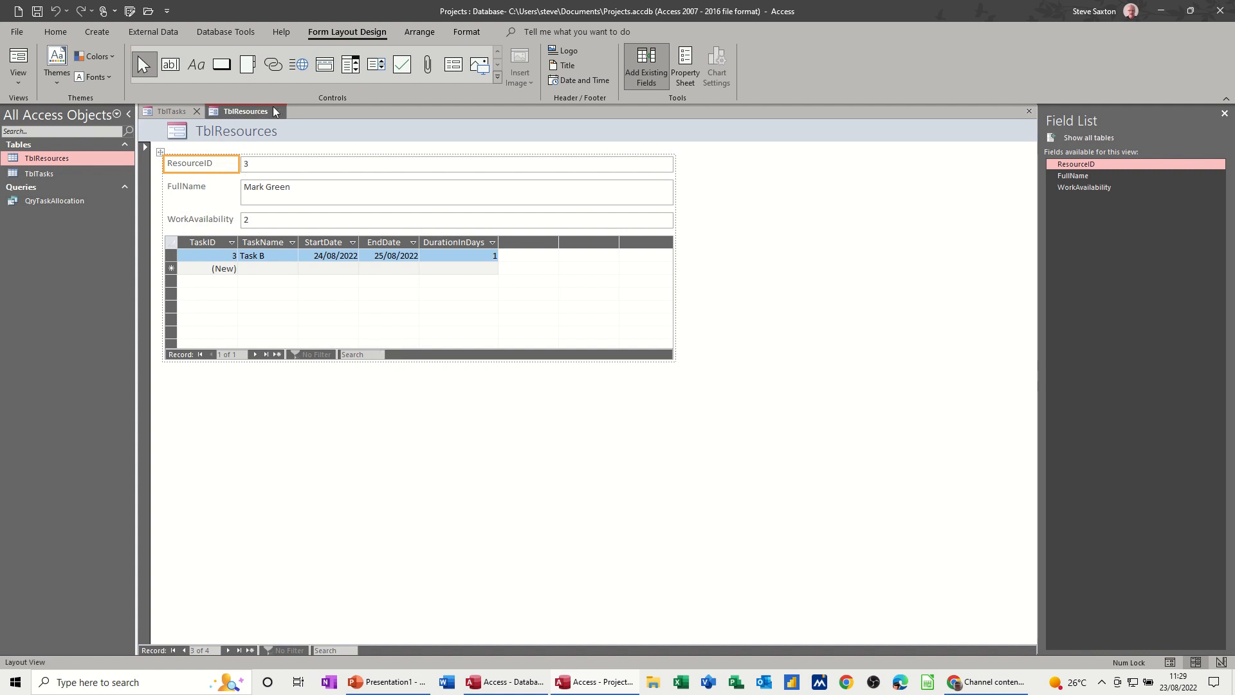
# Close the resources form, saving it as FrmTblResources.
pyautogui.click(276, 111)
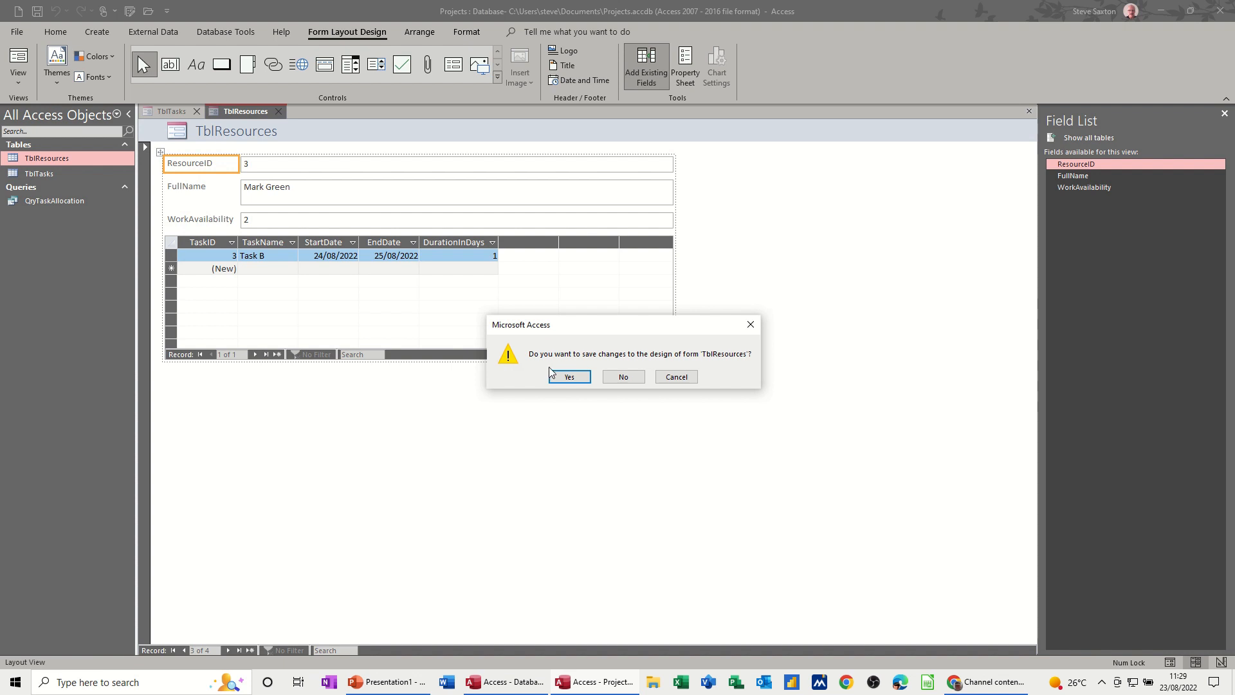
pyautogui.click(567, 376)
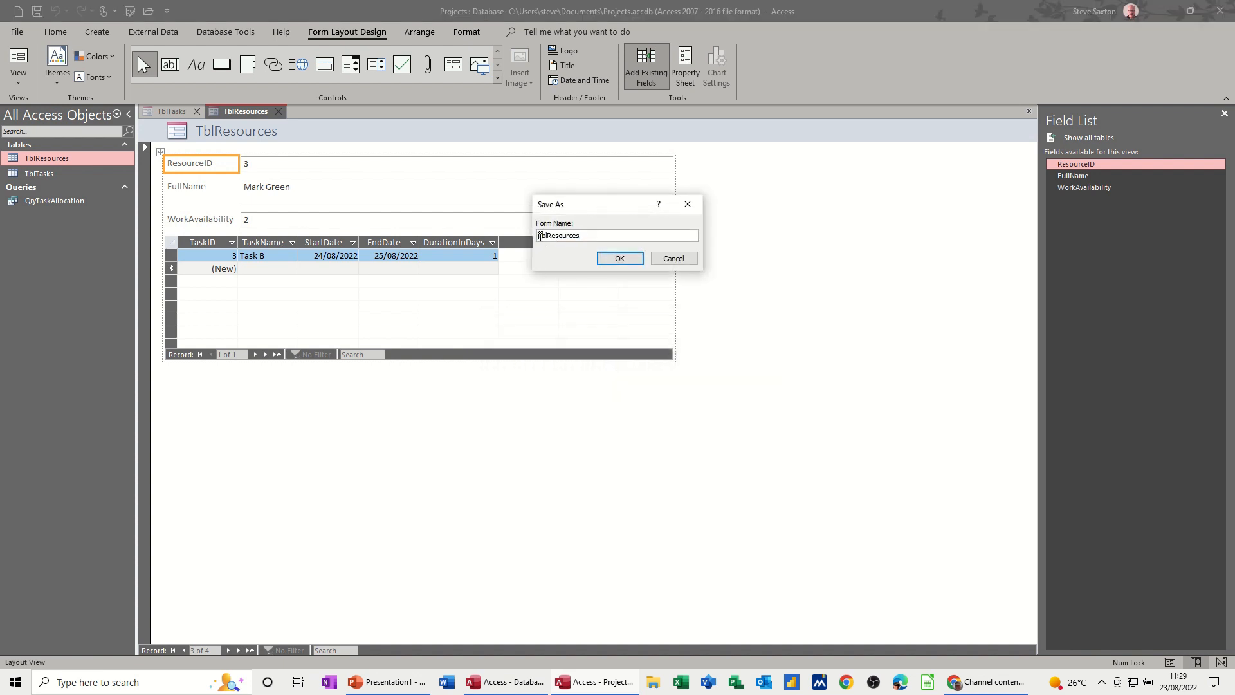
pyautogui.write('Frm')
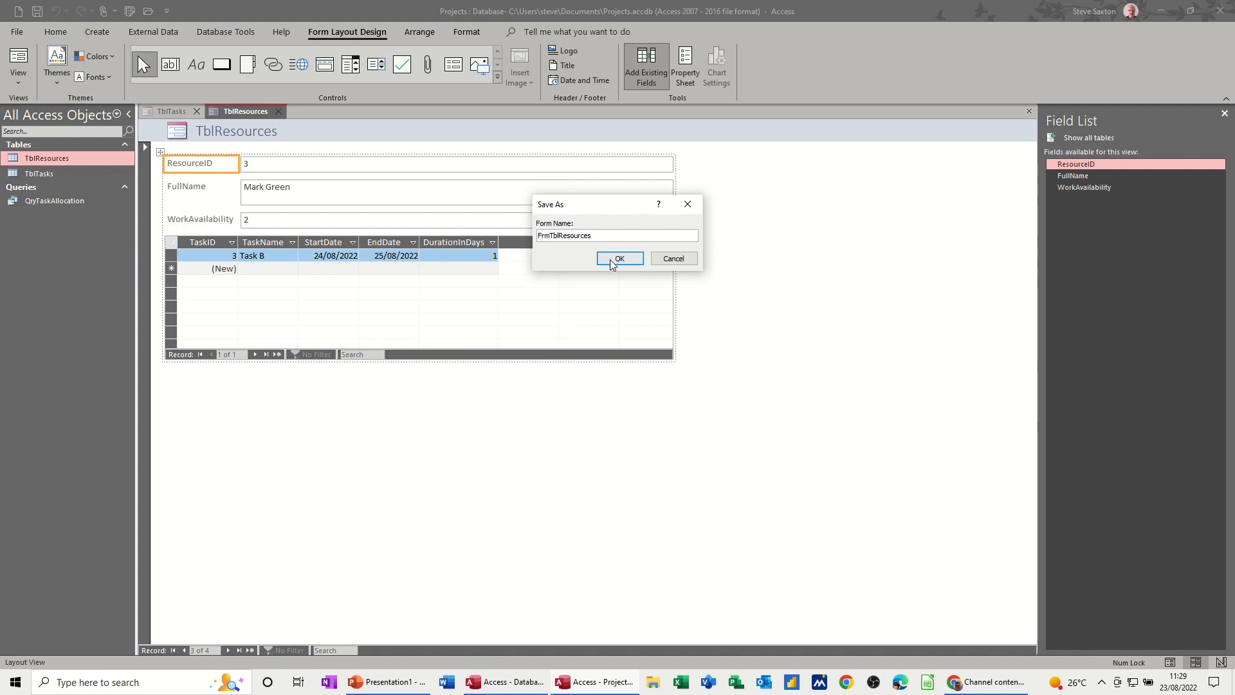
pyautogui.click(619, 259)
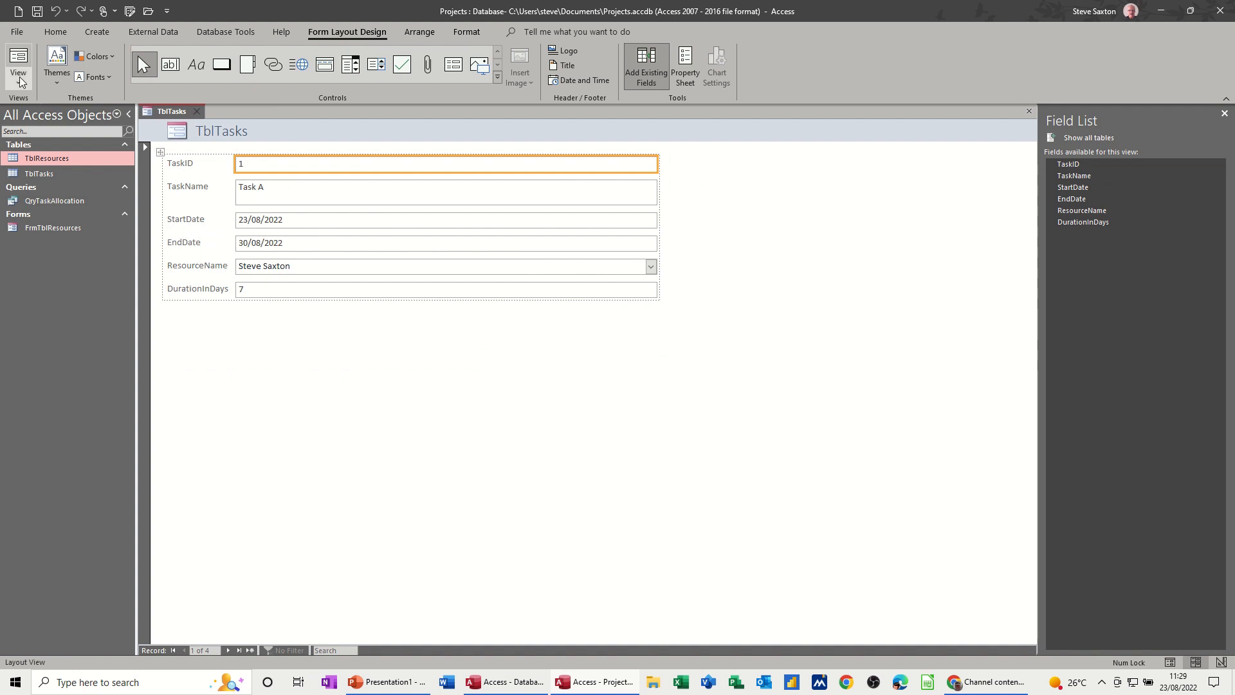
# Switch the TblTasks form to Design View.
pyautogui.click(18, 63)
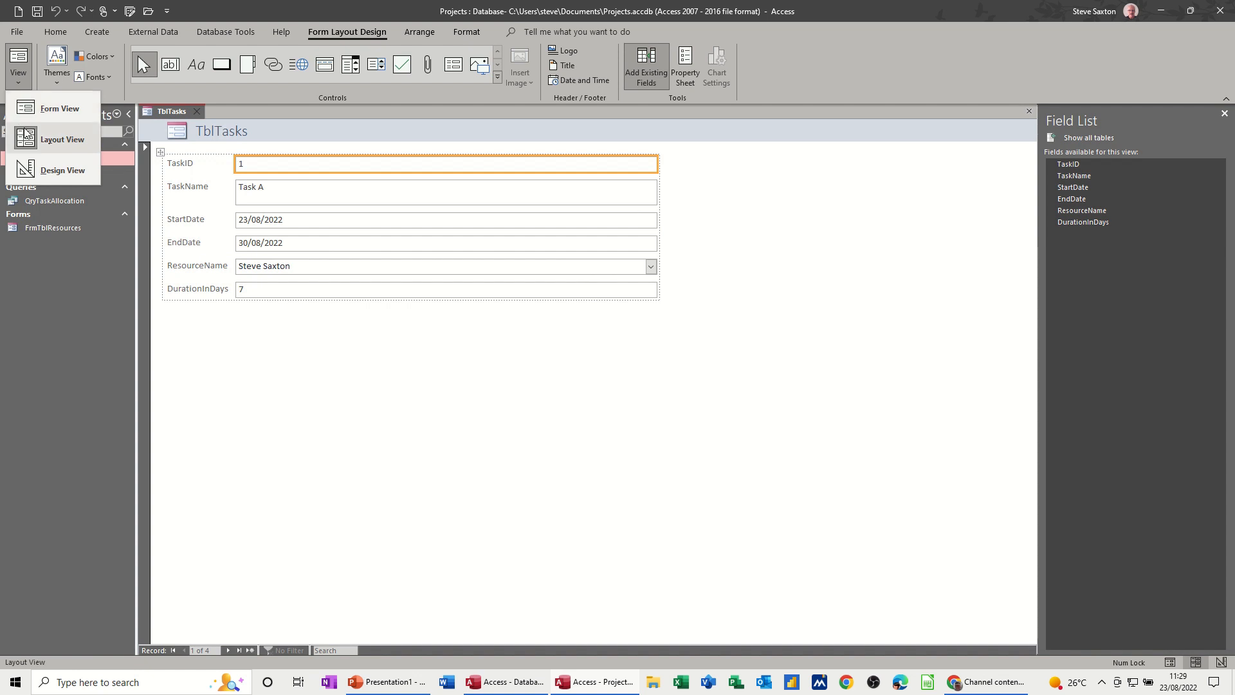
pyautogui.click(62, 170)
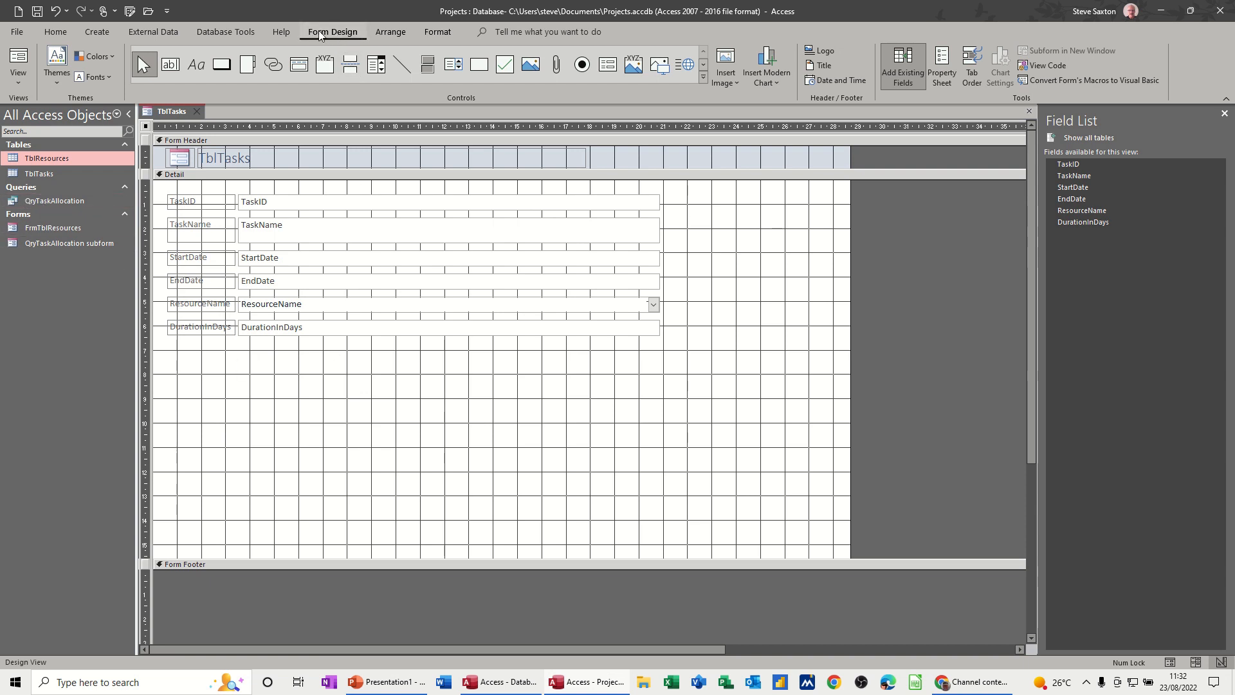
pyautogui.moveTo(607, 65)
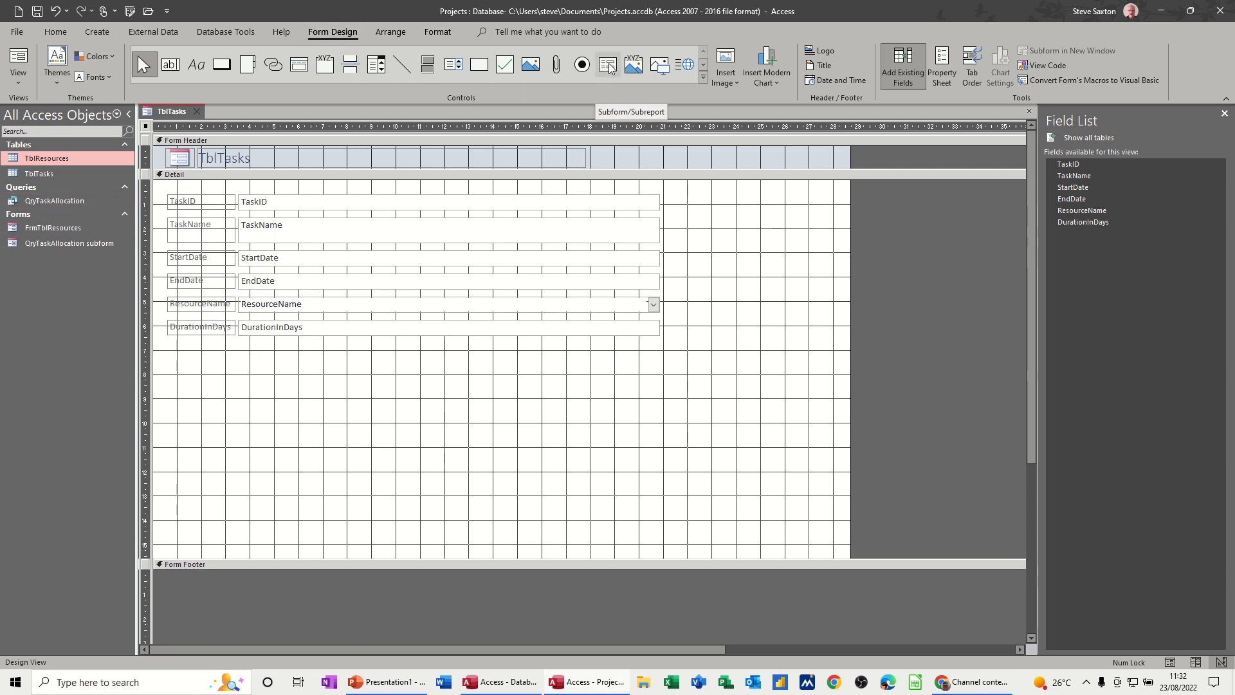
# Draw a subform area below the task fields and include every QryTaskAllocation field.
pyautogui.moveTo(199, 370); pyautogui.dragTo(667, 476)
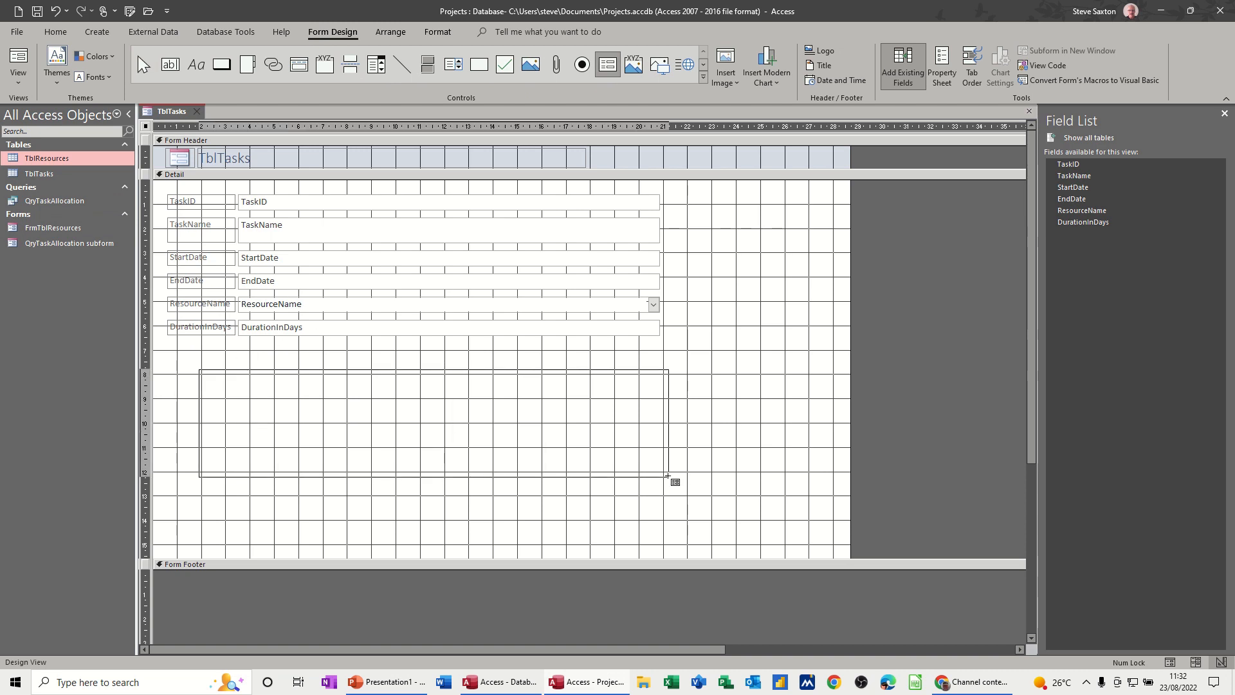
pyautogui.moveTo(199, 370); pyautogui.dragTo(667, 475)
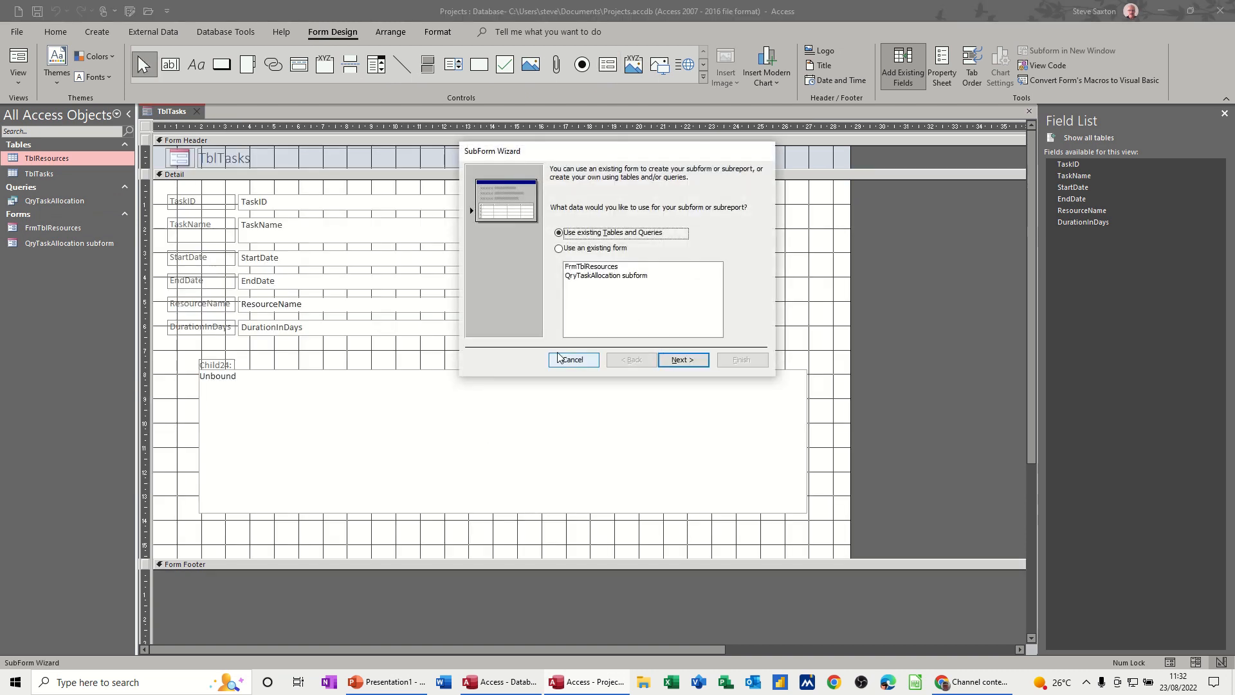
pyautogui.click(682, 359)
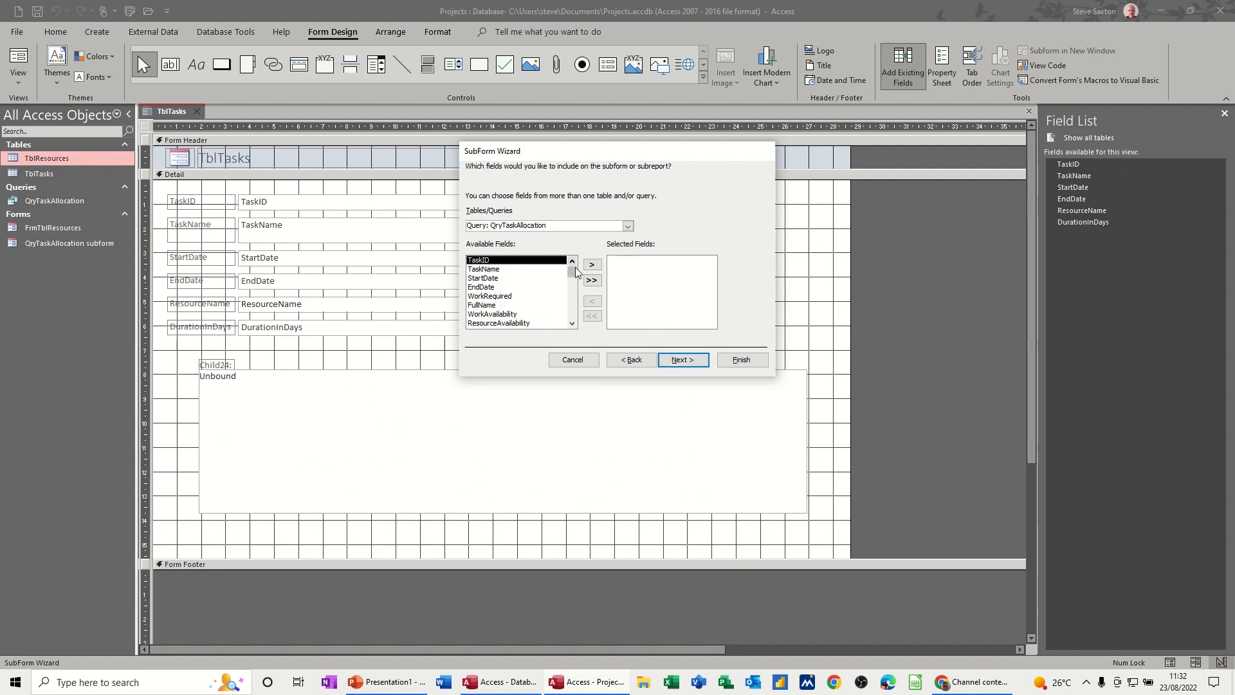
pyautogui.click(591, 279)
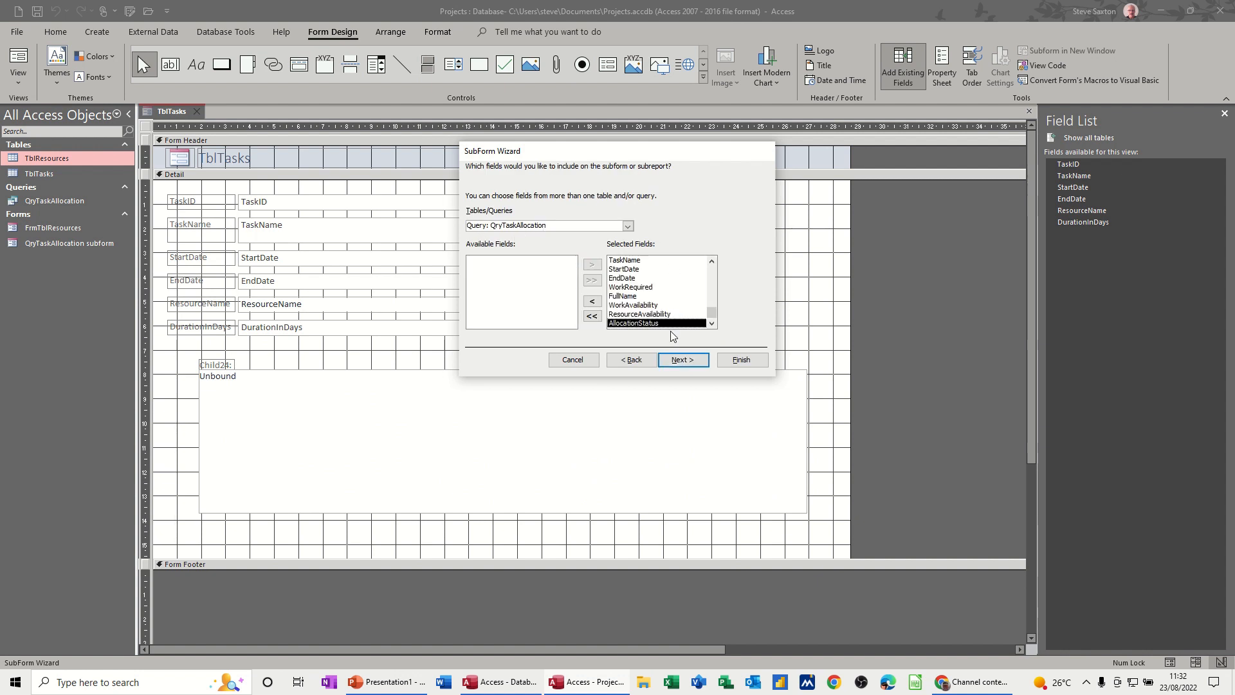
# Link the subform to the tasks by TaskName and finish the Subform Wizard.
pyautogui.click(682, 359)
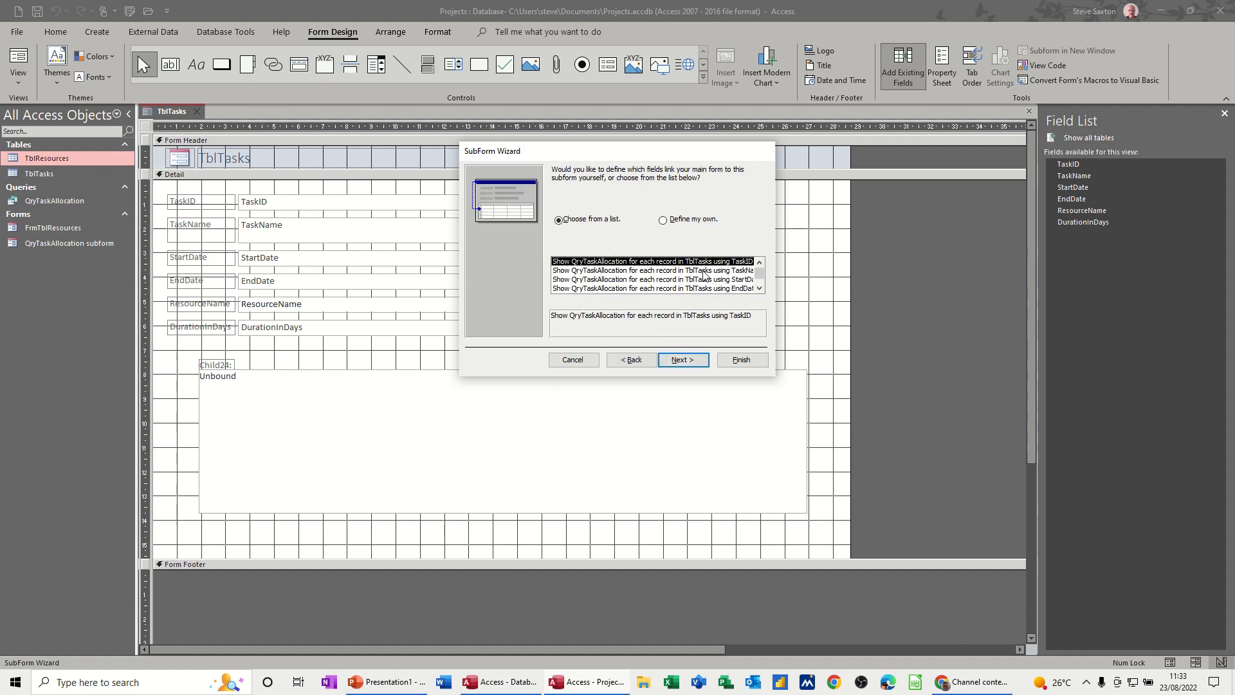
pyautogui.click(656, 270)
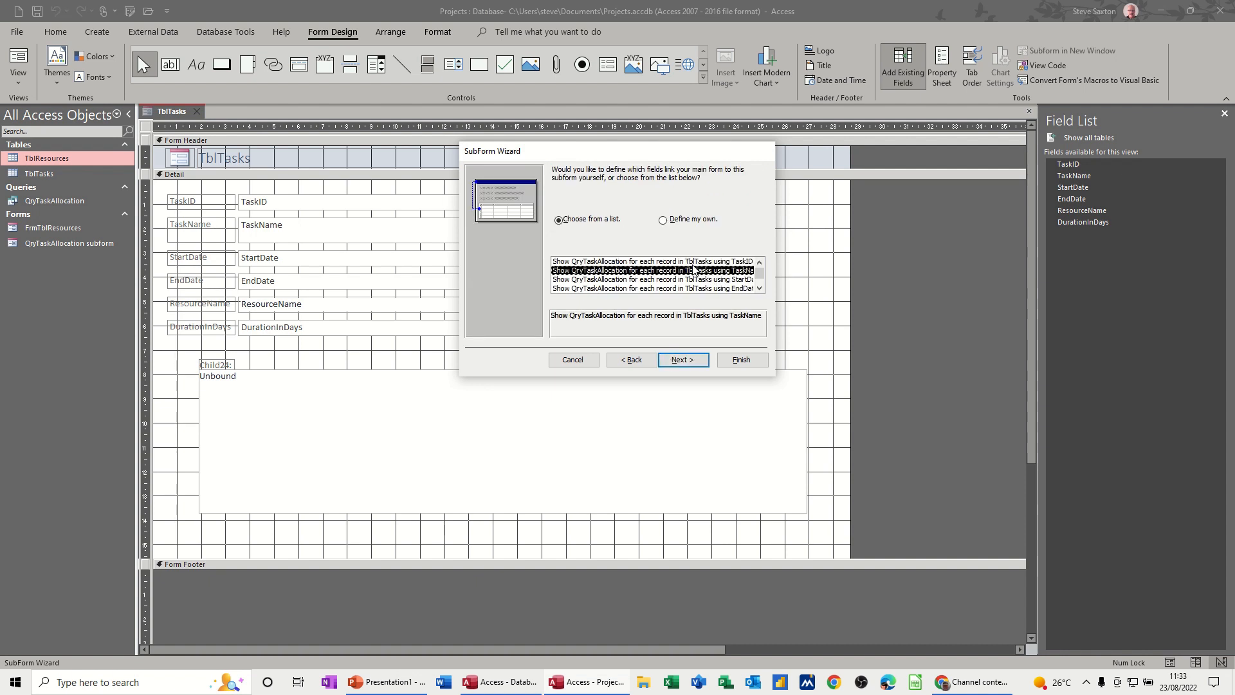
pyautogui.click(681, 358)
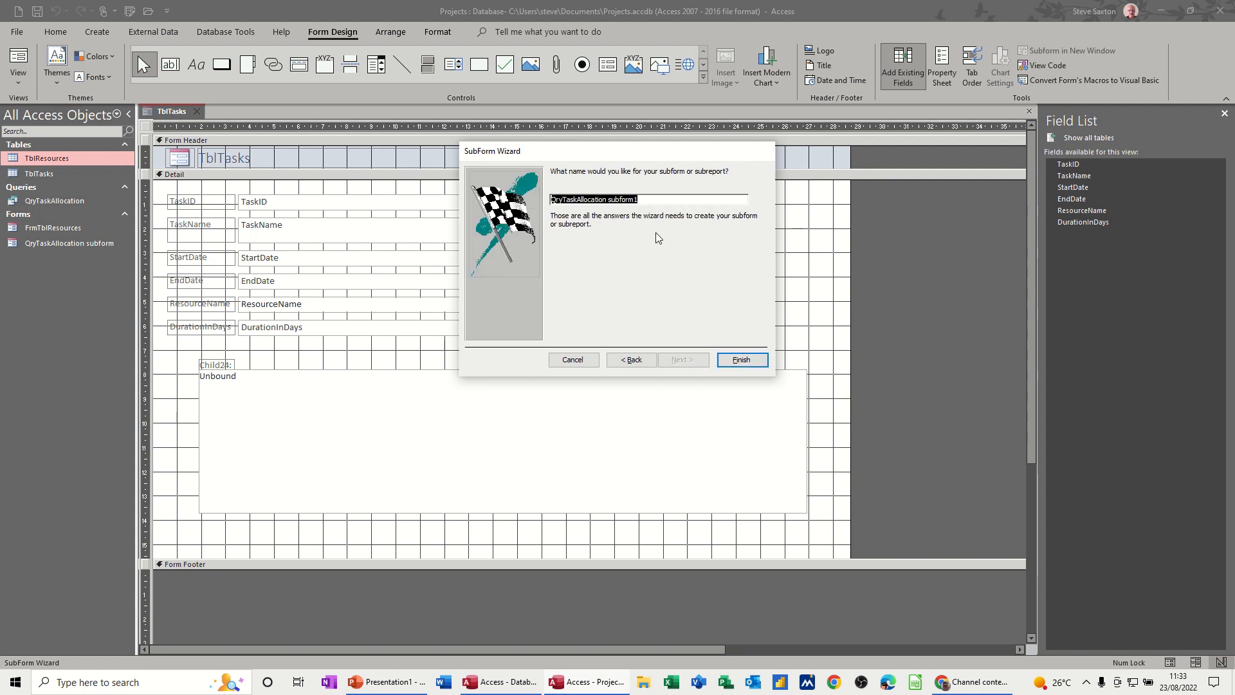
pyautogui.click(740, 359)
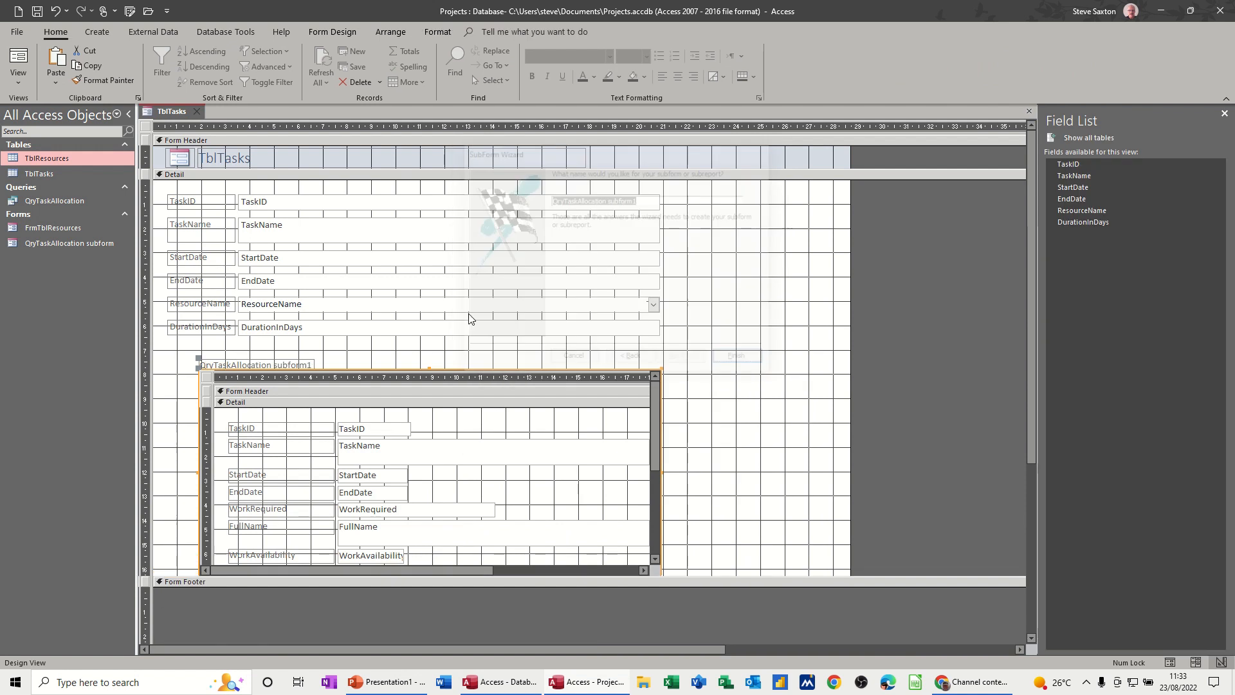
# Run the TblTasks form to see Task A with its allocation row in the subform.
pyautogui.click(734, 355)
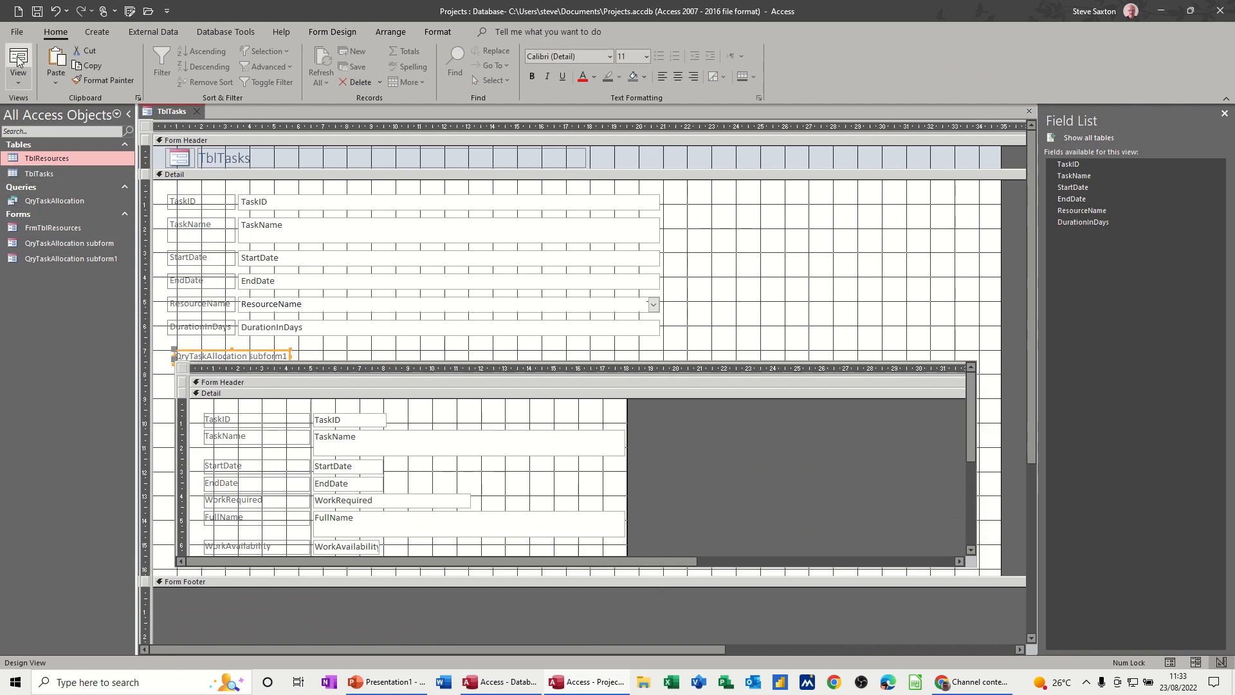
pyautogui.click(17, 64)
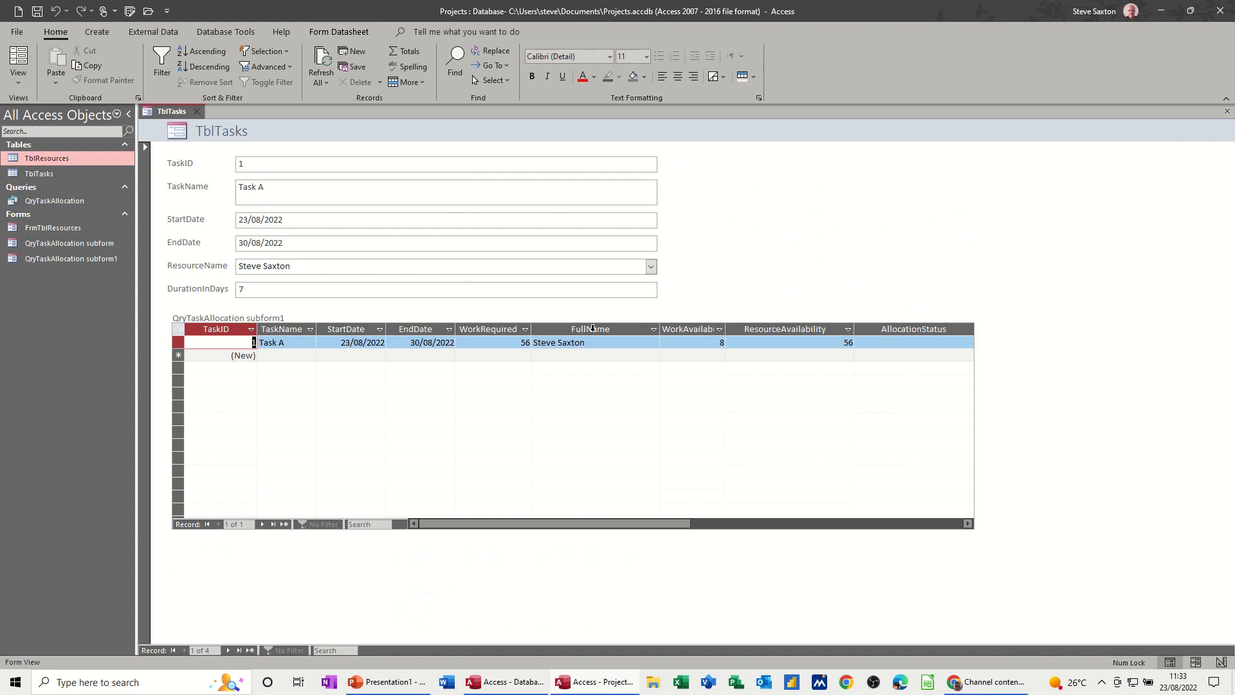
# Select the subform's FullName column and browse task records to compare allocation statuses.
pyautogui.click(589, 328)
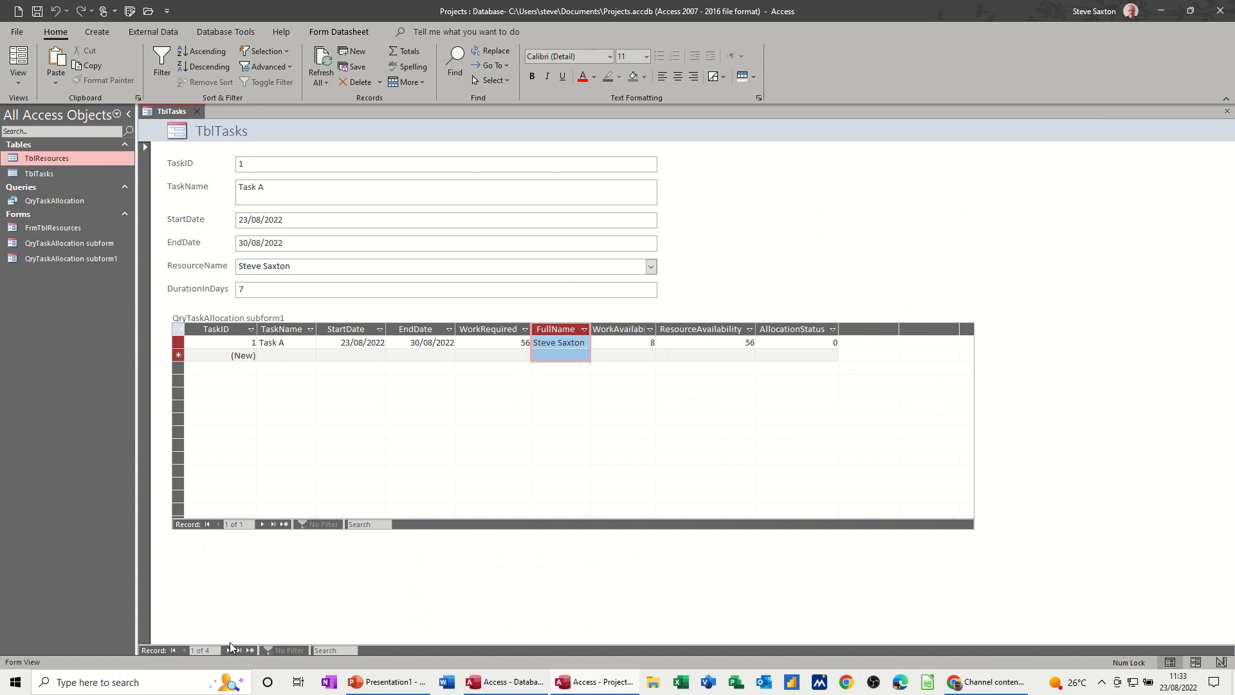
pyautogui.click(239, 649)
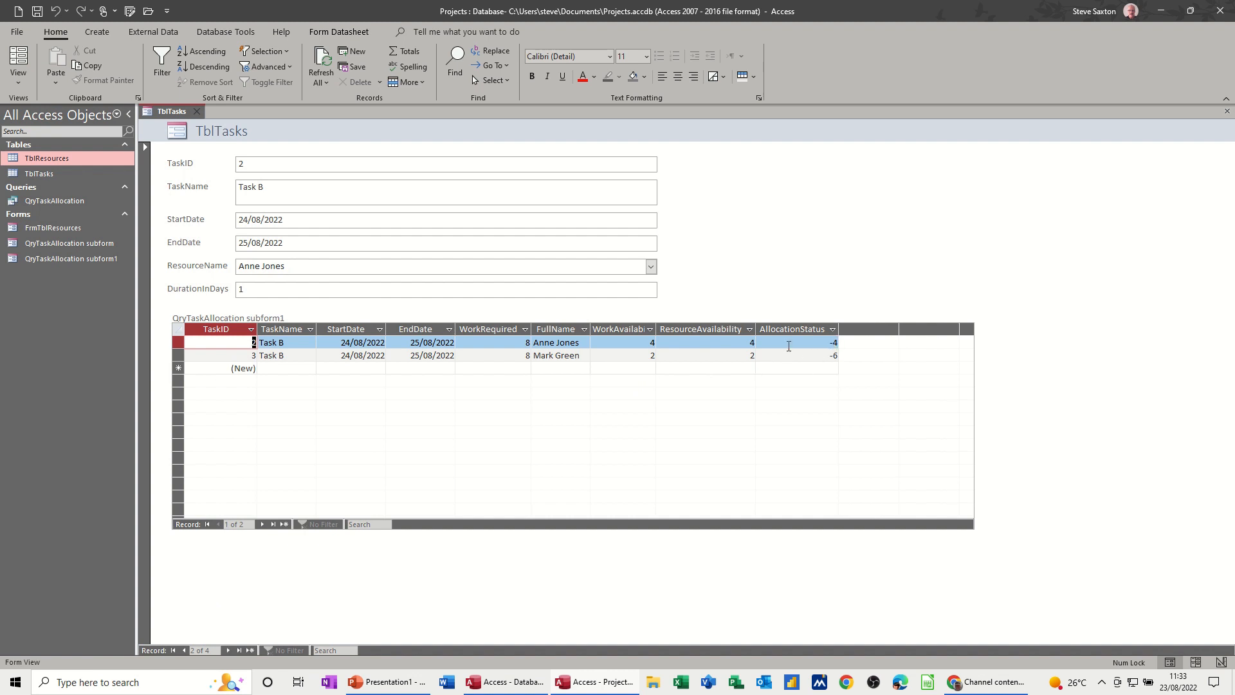
pyautogui.moveTo(797, 342)
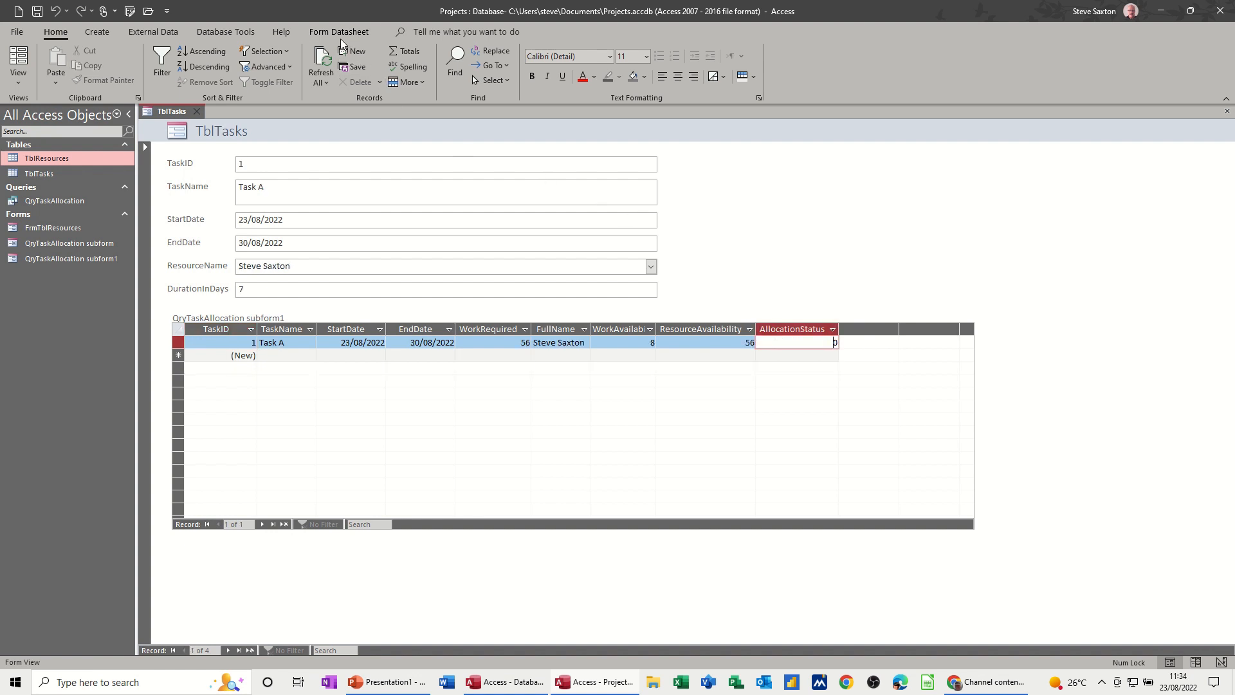
pyautogui.click(340, 31)
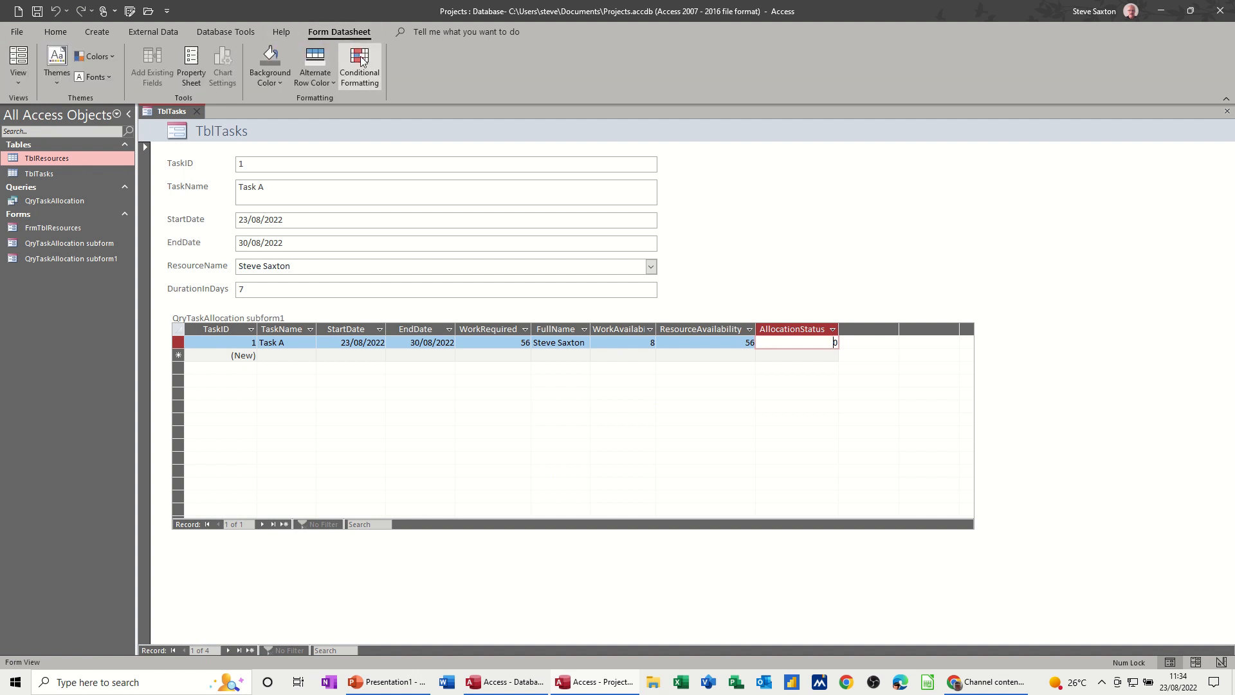
# Add a conditional formatting rule giving cells less than 0 a red fill.
pyautogui.click(359, 66)
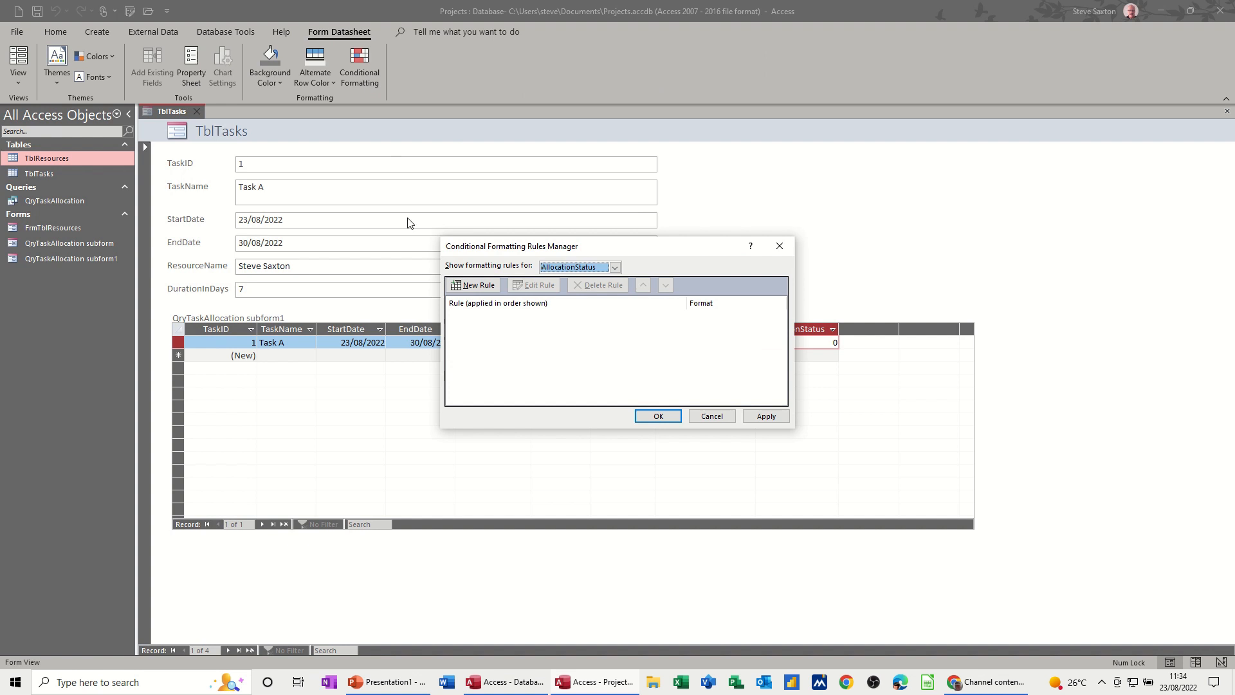
pyautogui.click(472, 285)
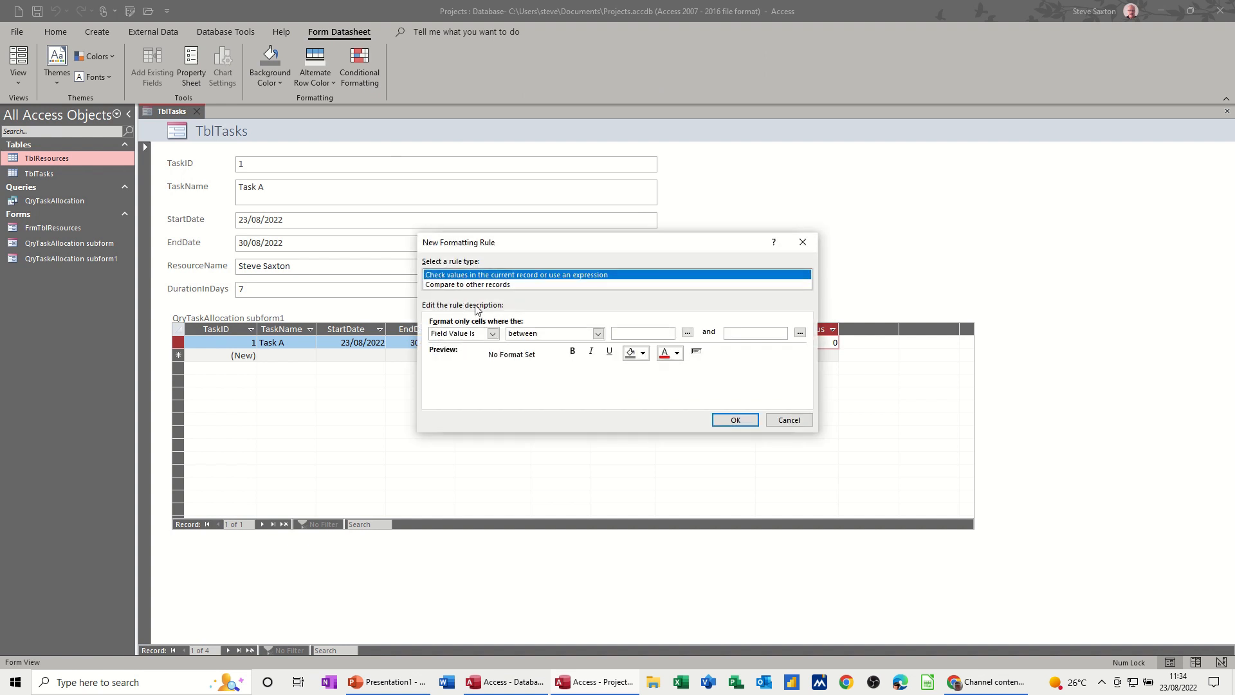
pyautogui.moveTo(596, 332)
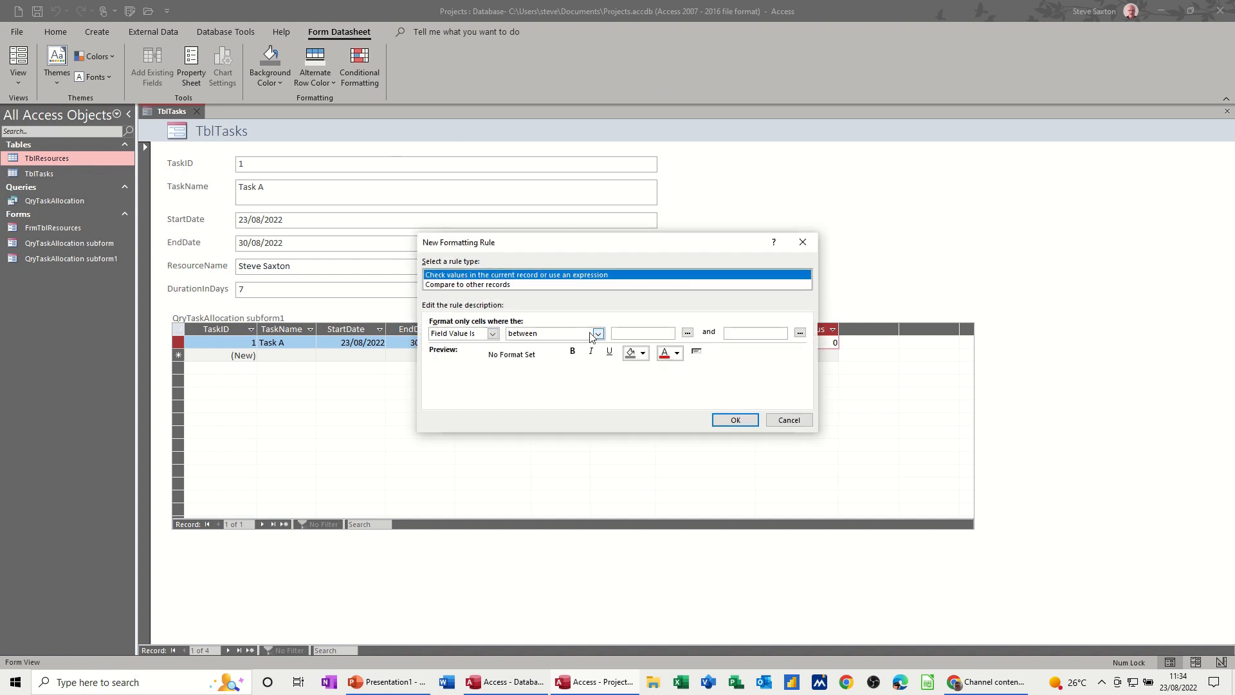
pyautogui.click(597, 332)
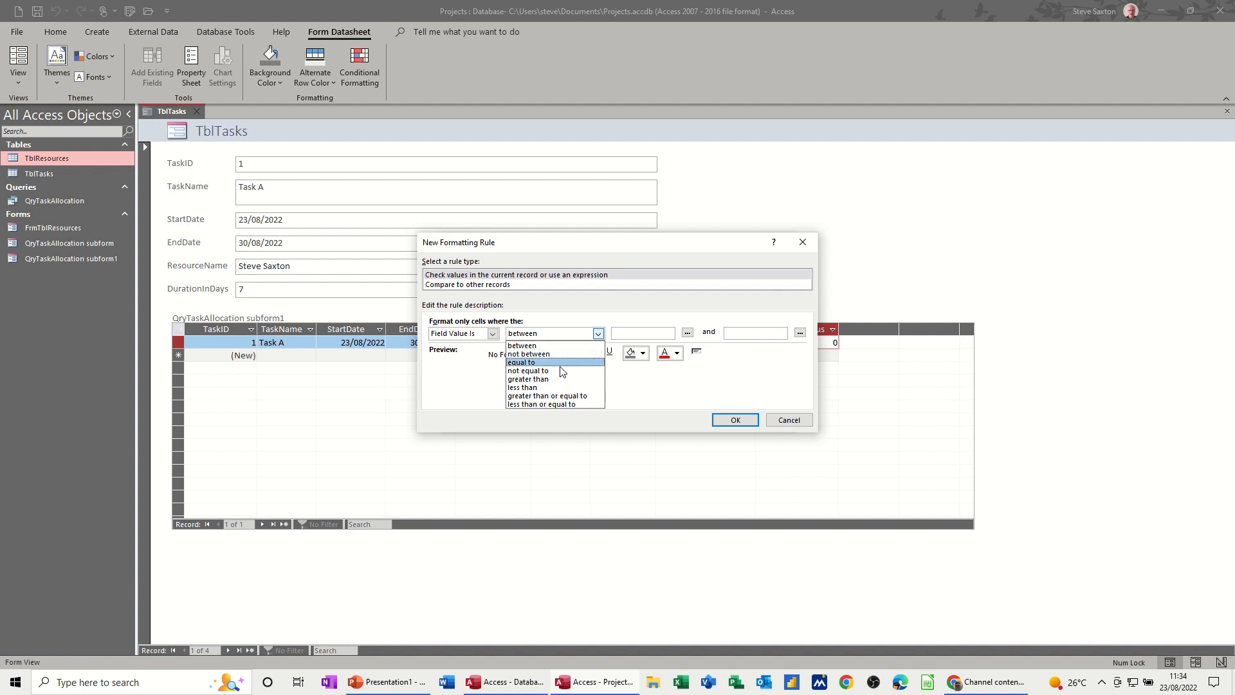
pyautogui.click(520, 387)
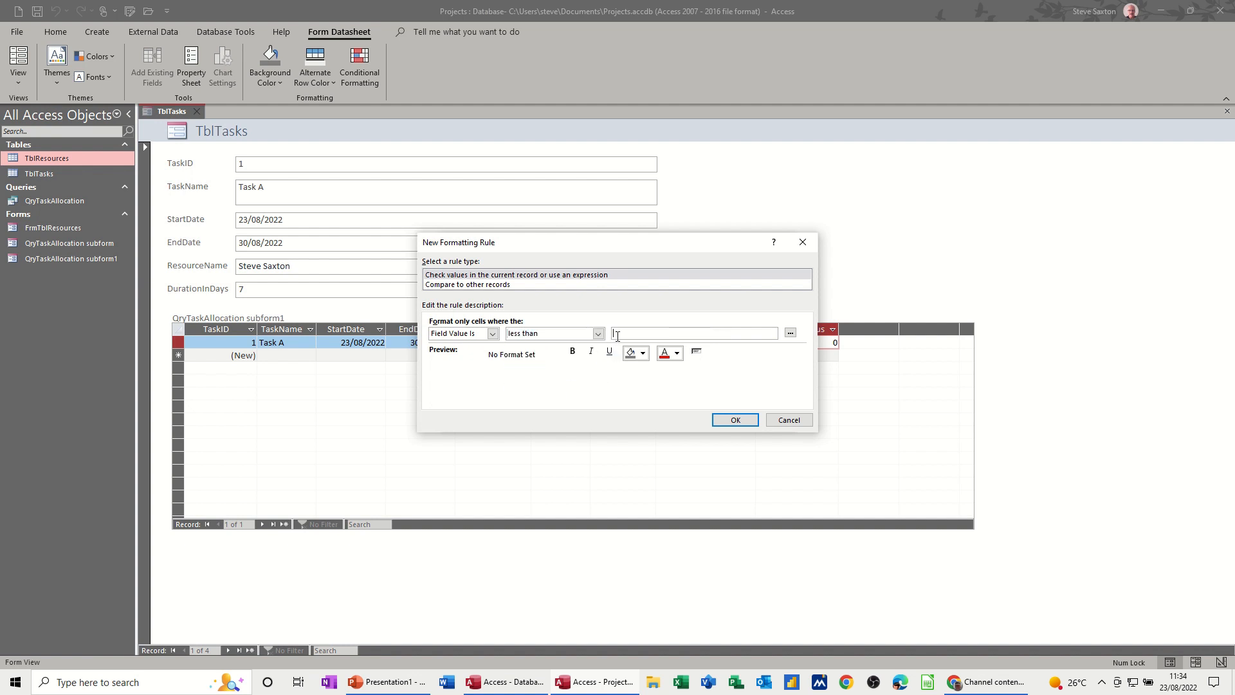
pyautogui.write('0')
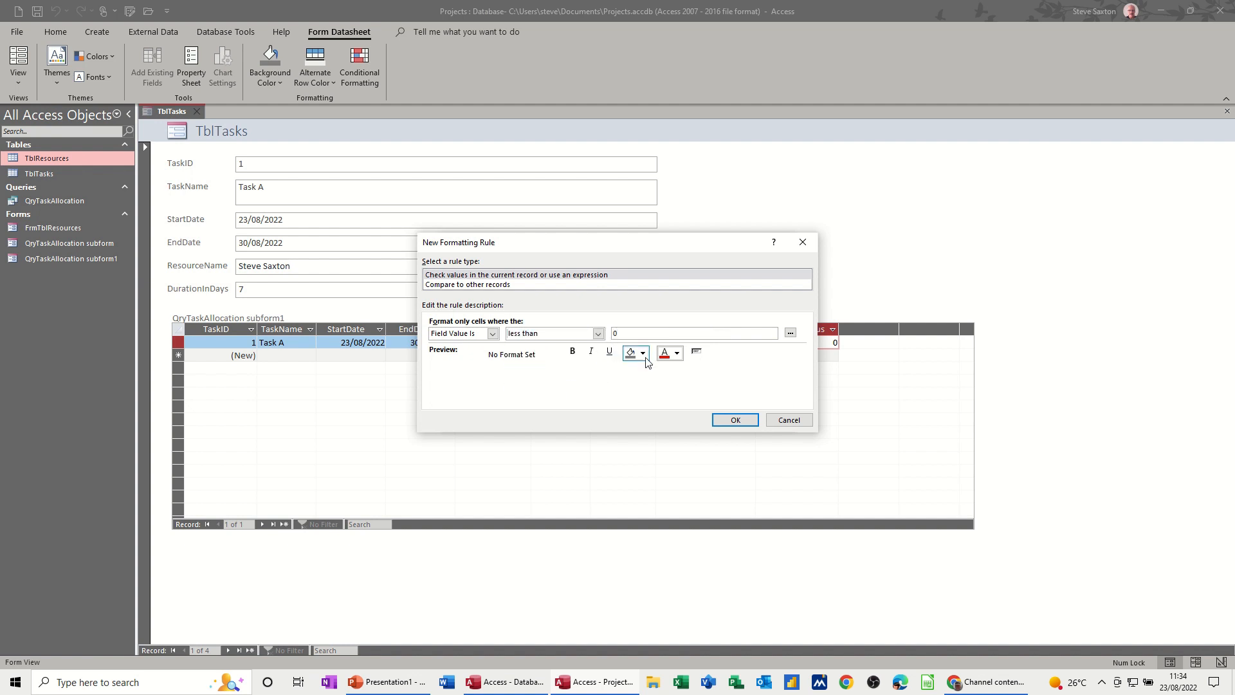
pyautogui.click(630, 352)
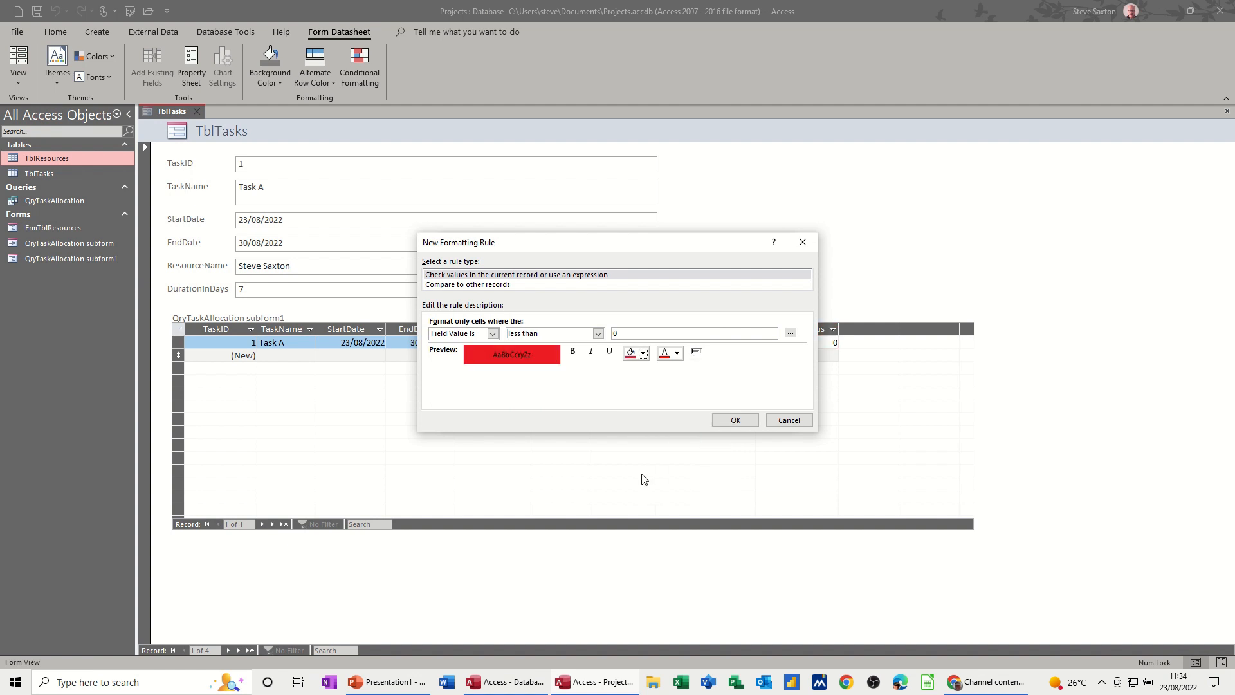
pyautogui.click(734, 420)
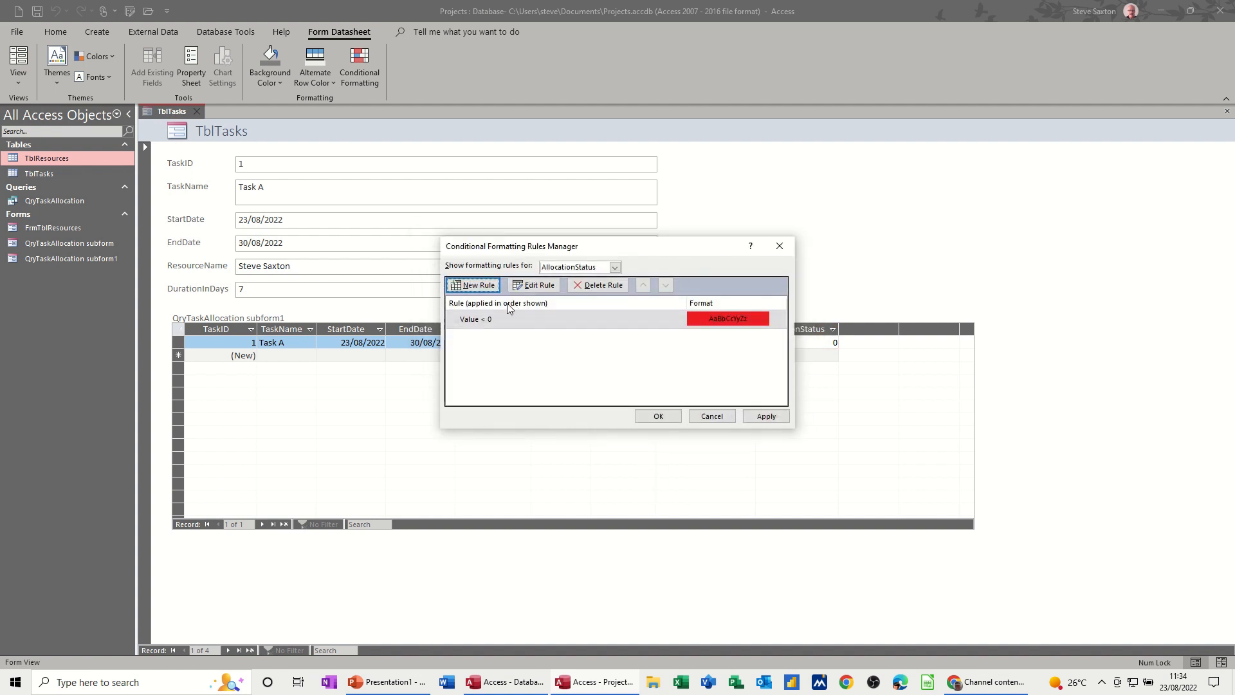
# Add a second rule giving cells greater than or equal to 0 a green fill and check it on the next record.
pyautogui.click(472, 284)
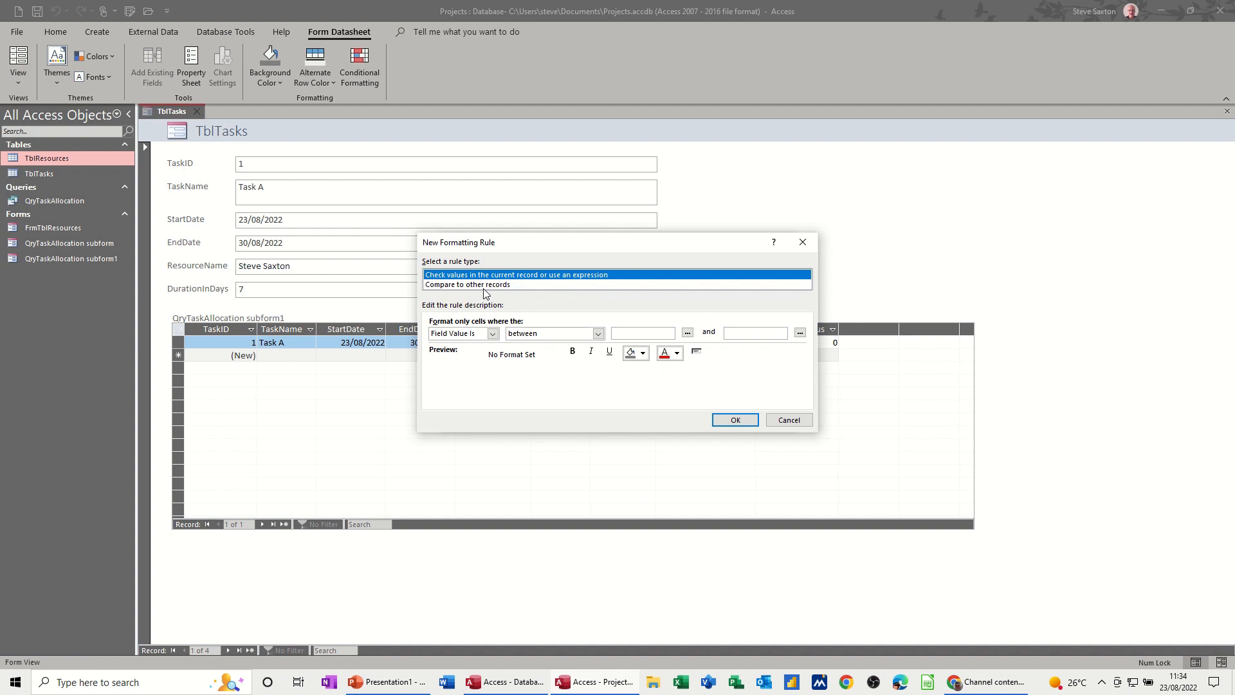
pyautogui.click(597, 333)
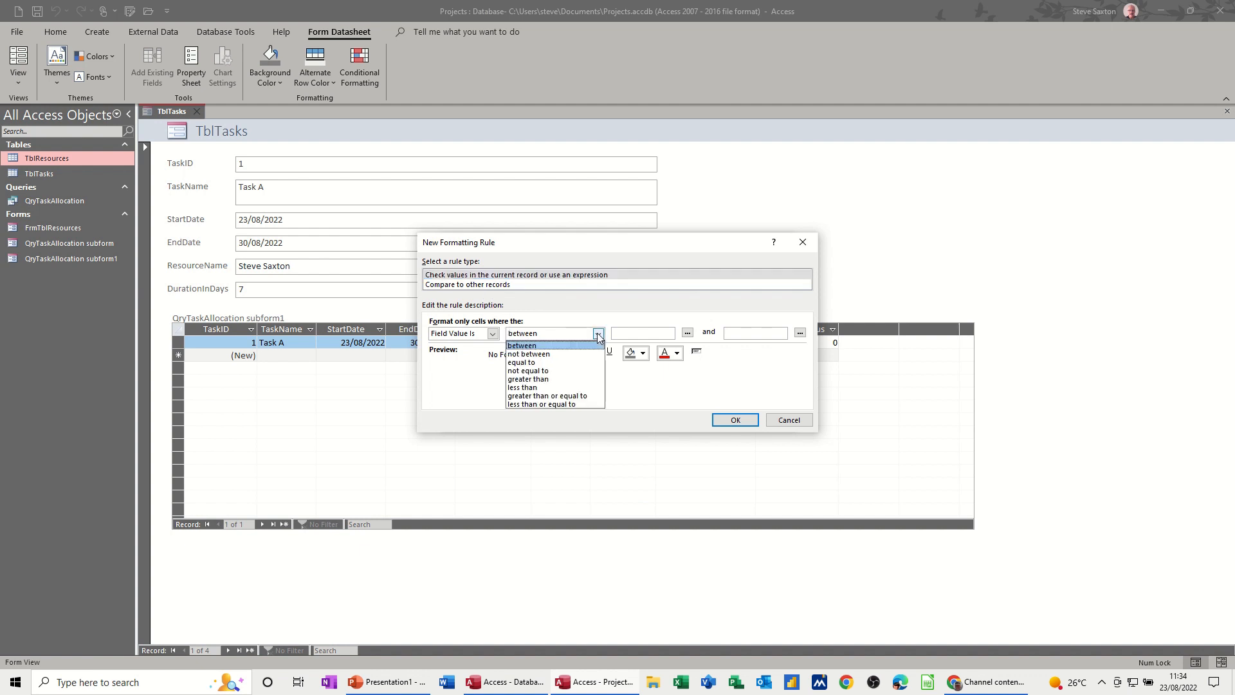
pyautogui.click(548, 395)
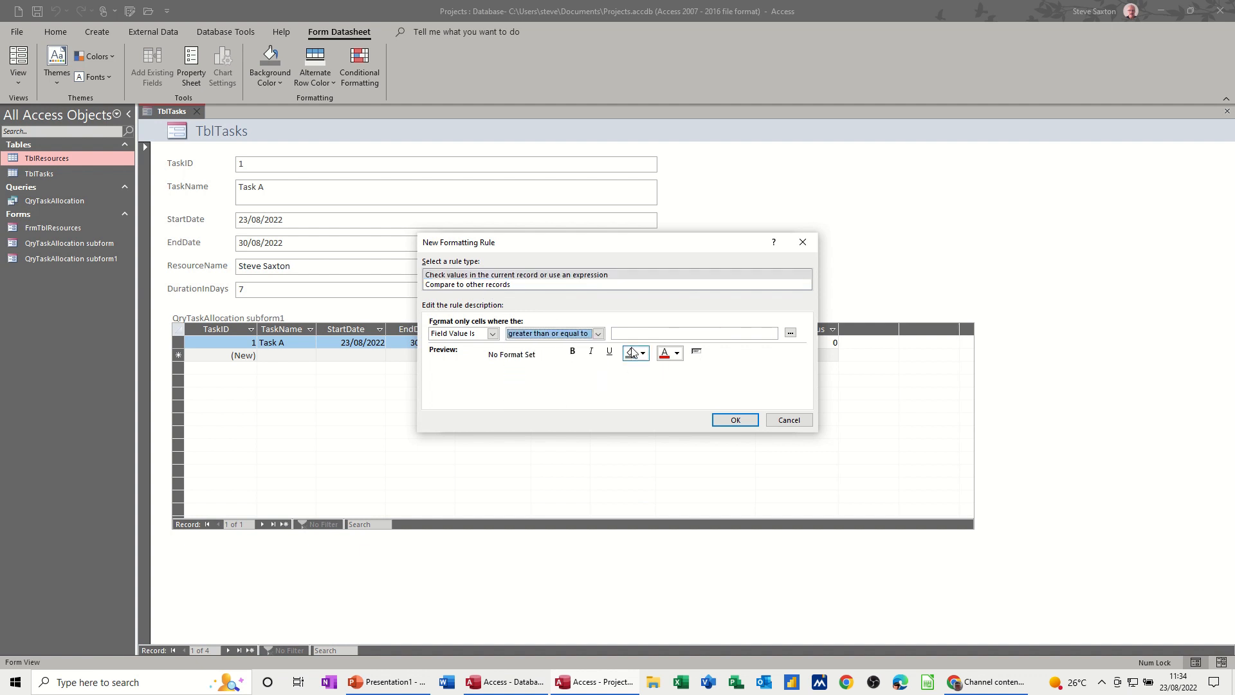
pyautogui.write('0')
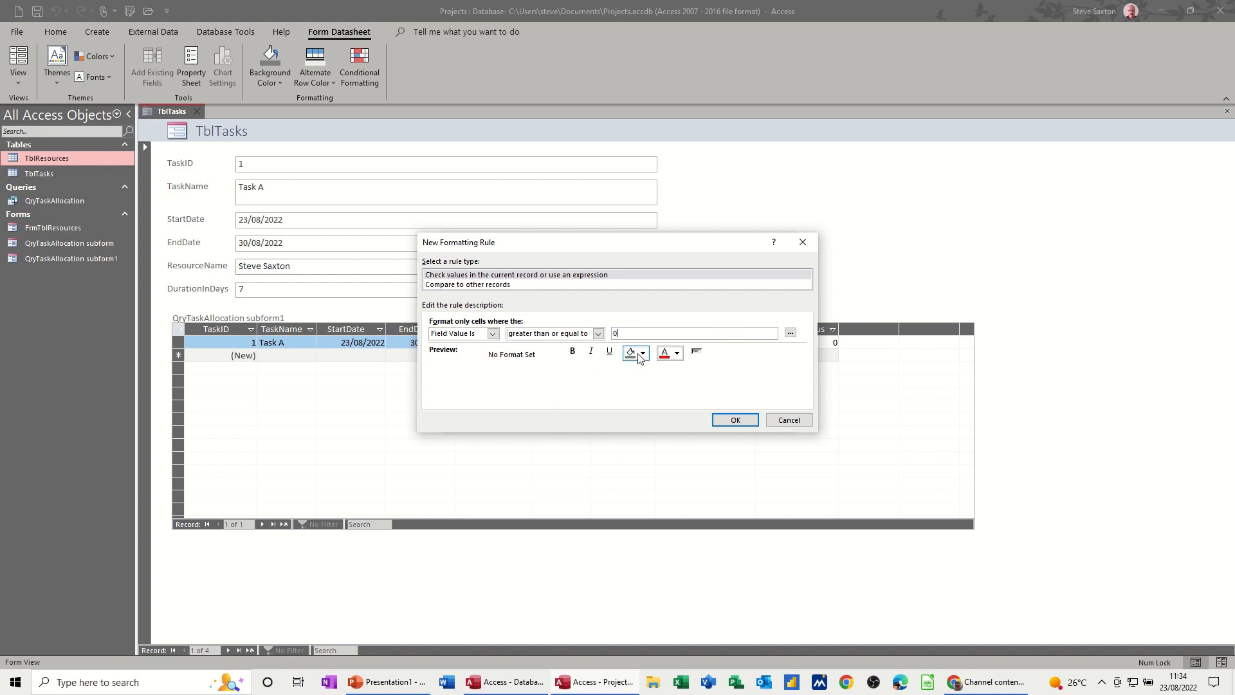
pyautogui.click(643, 353)
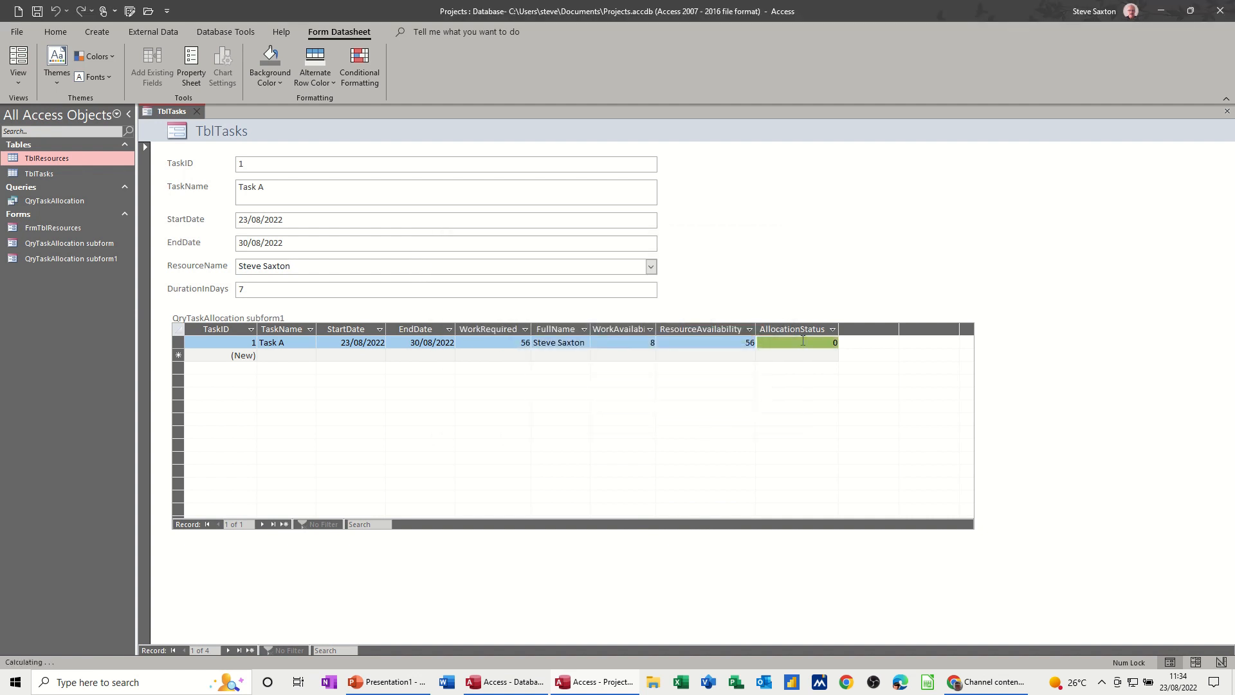
pyautogui.click(239, 649)
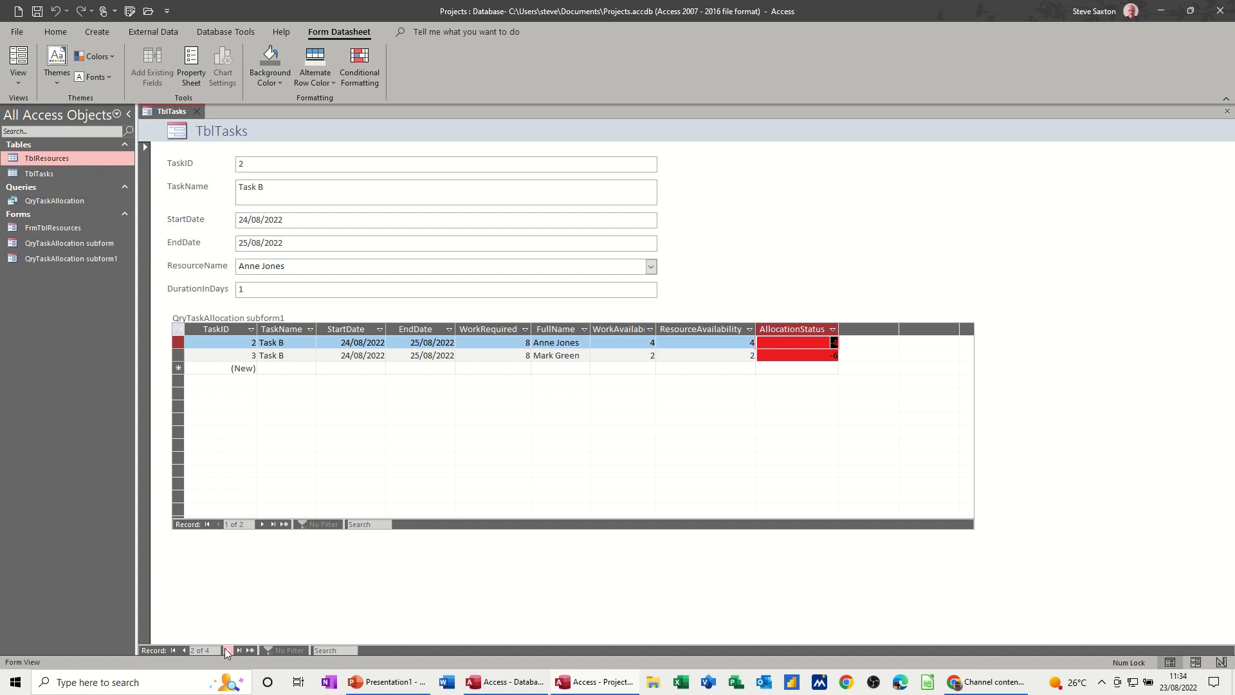
# Step through task records to check the colours, then close the TblTasks form.
pyautogui.click(241, 650)
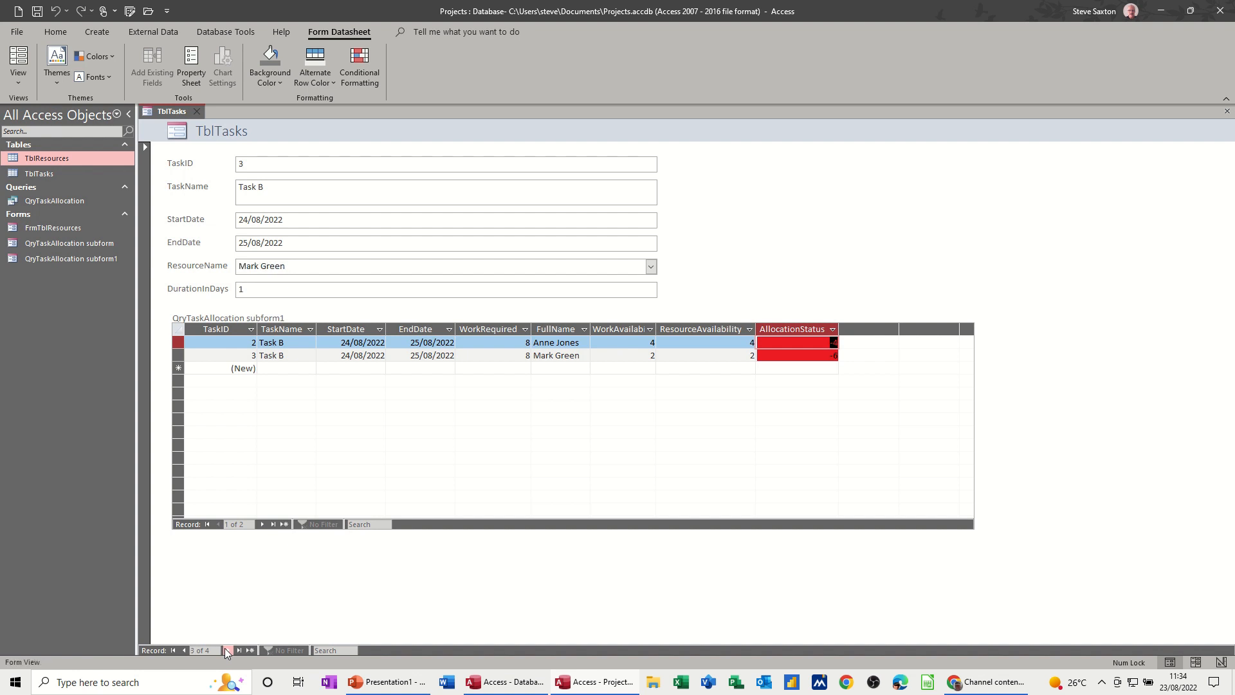
pyautogui.click(239, 650)
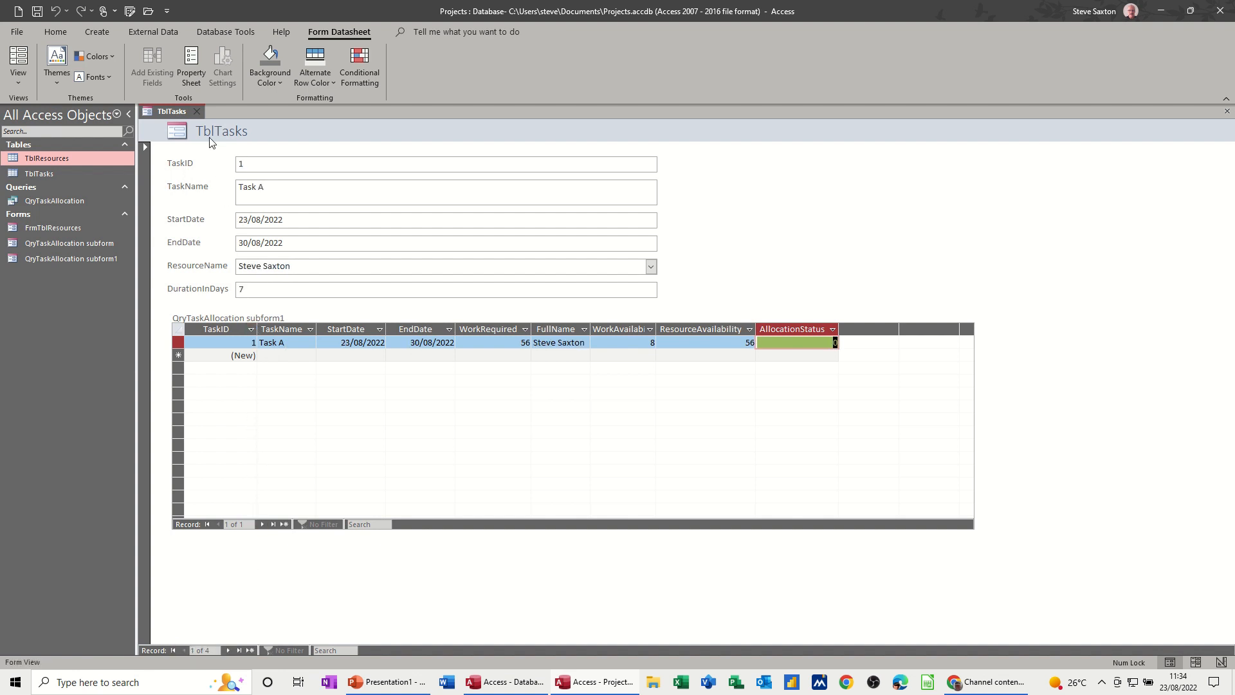
pyautogui.click(198, 111)
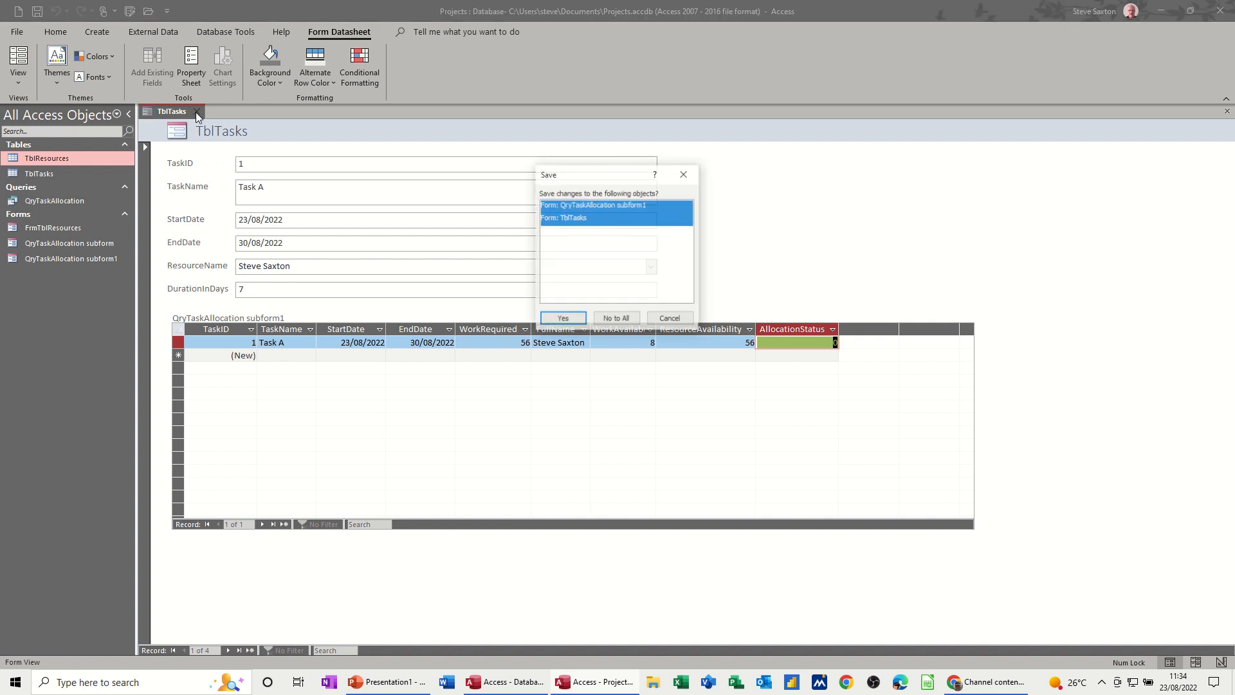
# Save the form as FrmTblTaskAllocation and select it in the Navigation Pane.
pyautogui.click(562, 318)
pyautogui.write('FrmTblTaskAllocation')
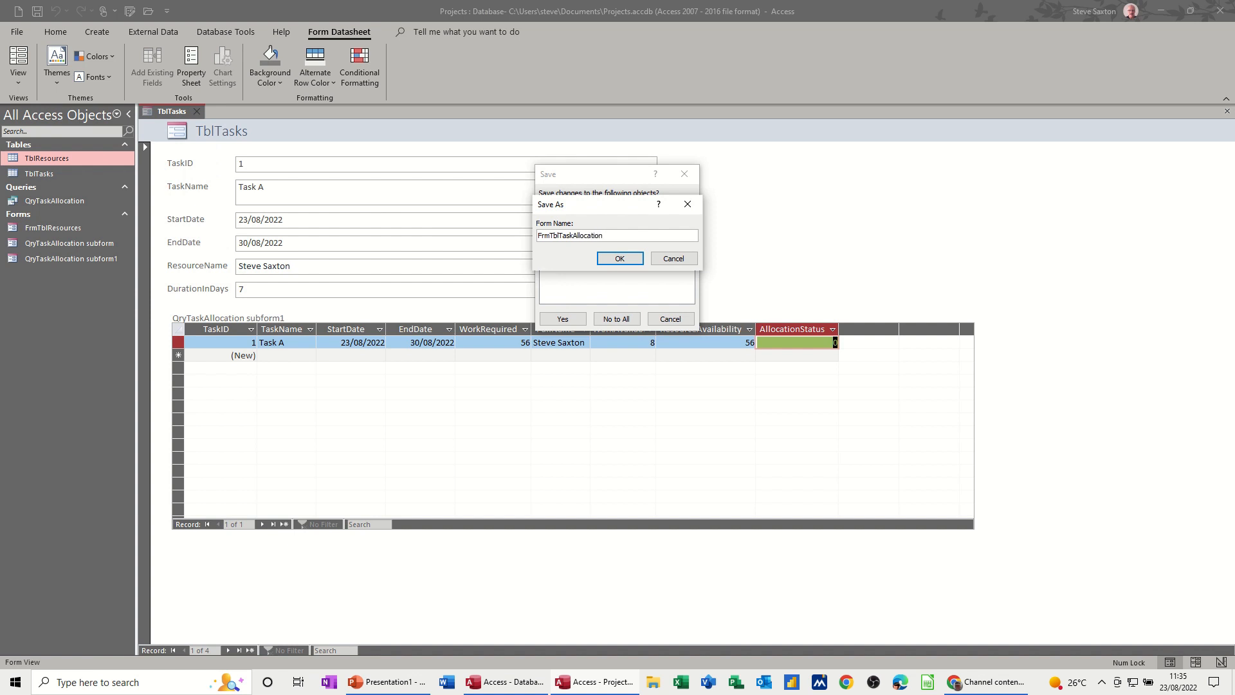
pyautogui.click(618, 259)
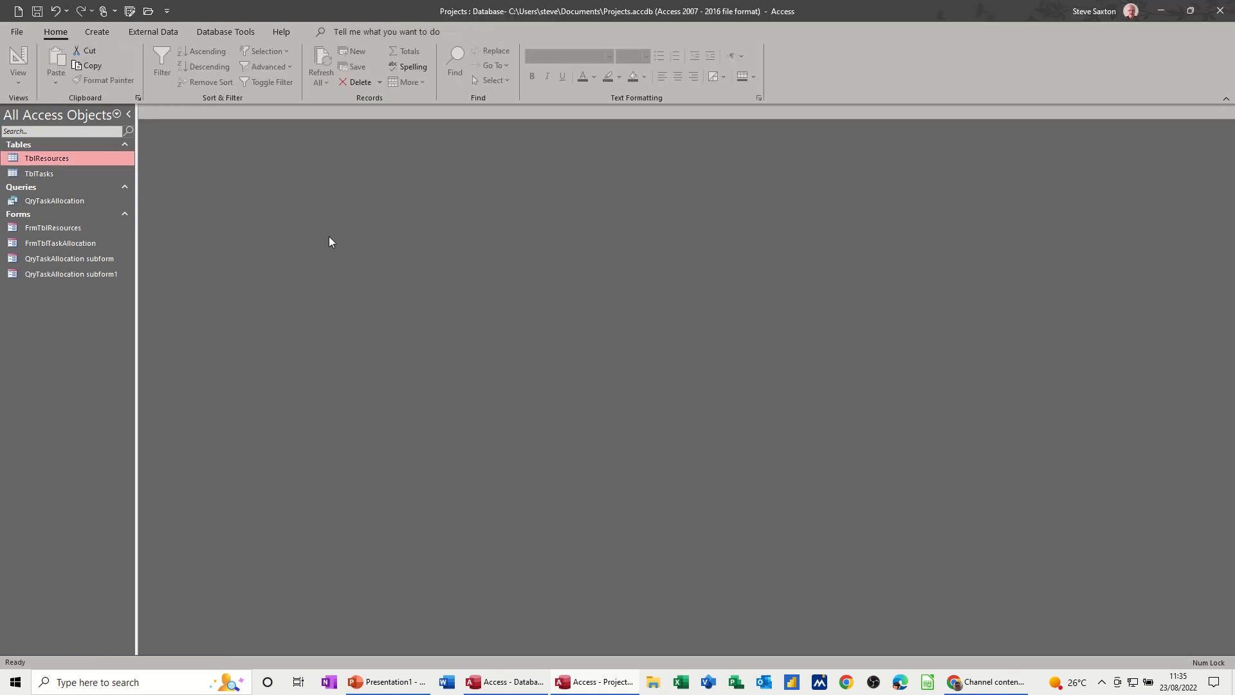
pyautogui.click(60, 243)
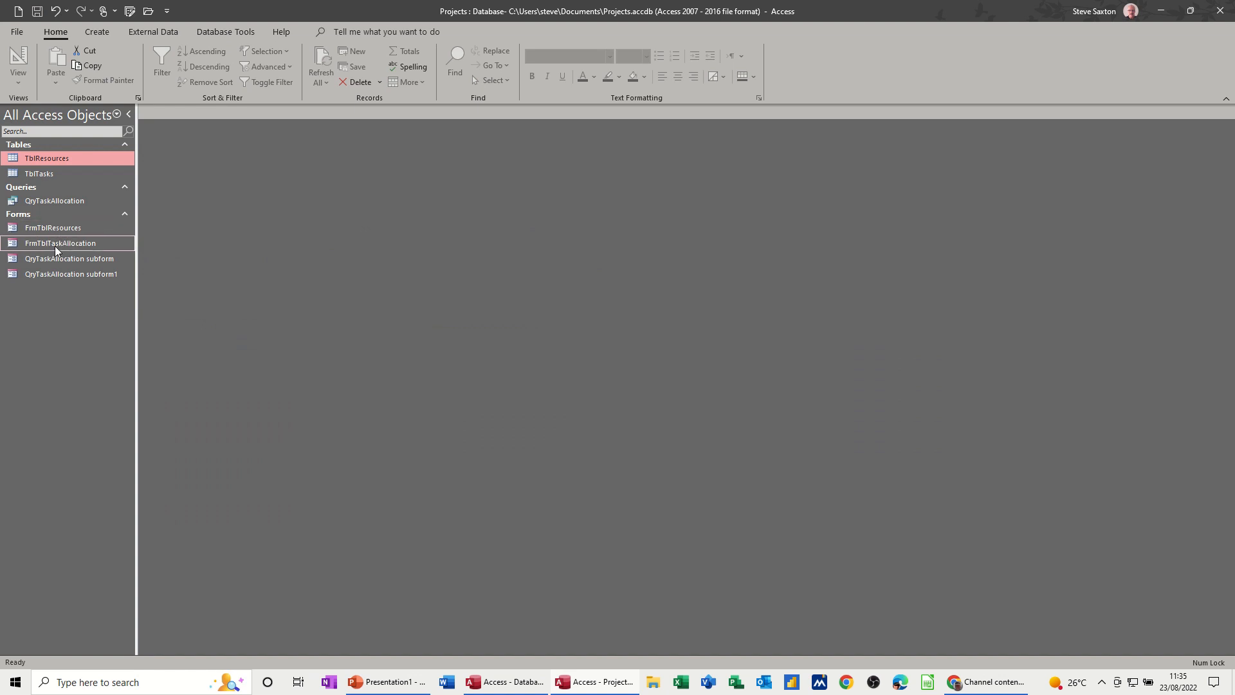
# Reopen the FrmTblTaskAllocation form and the TblTasks table from the Navigation Pane.
pyautogui.doubleClick(61, 243)
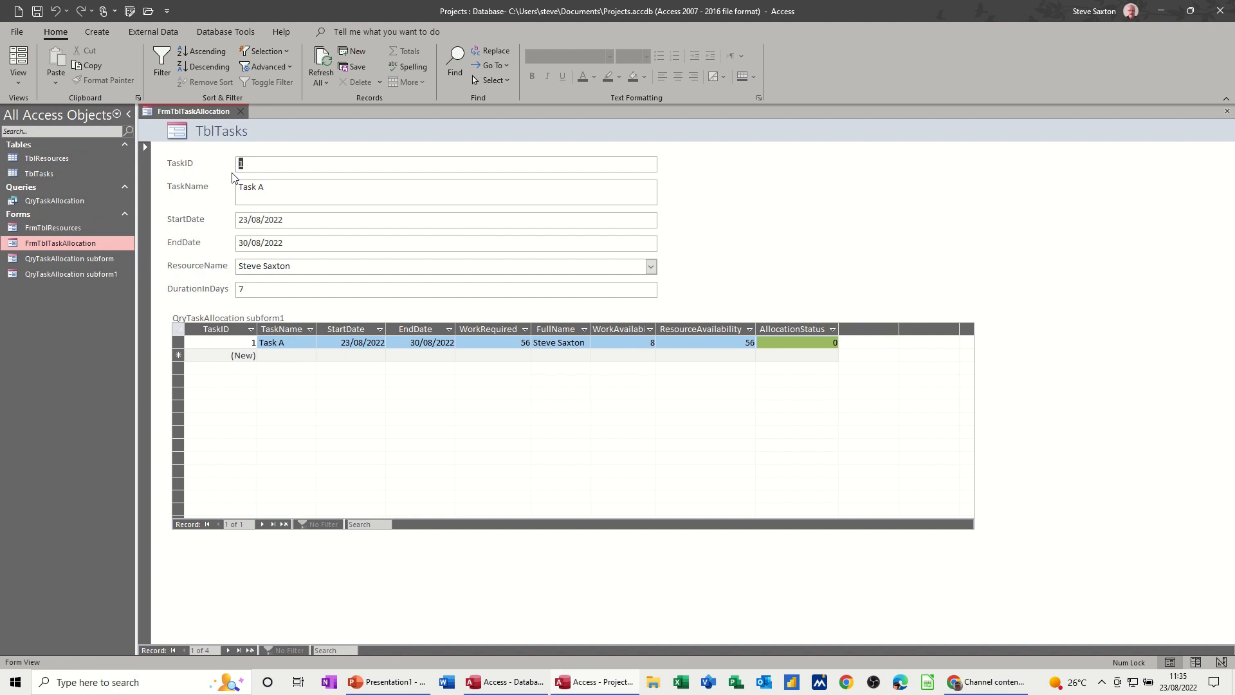
pyautogui.moveTo(197, 283)
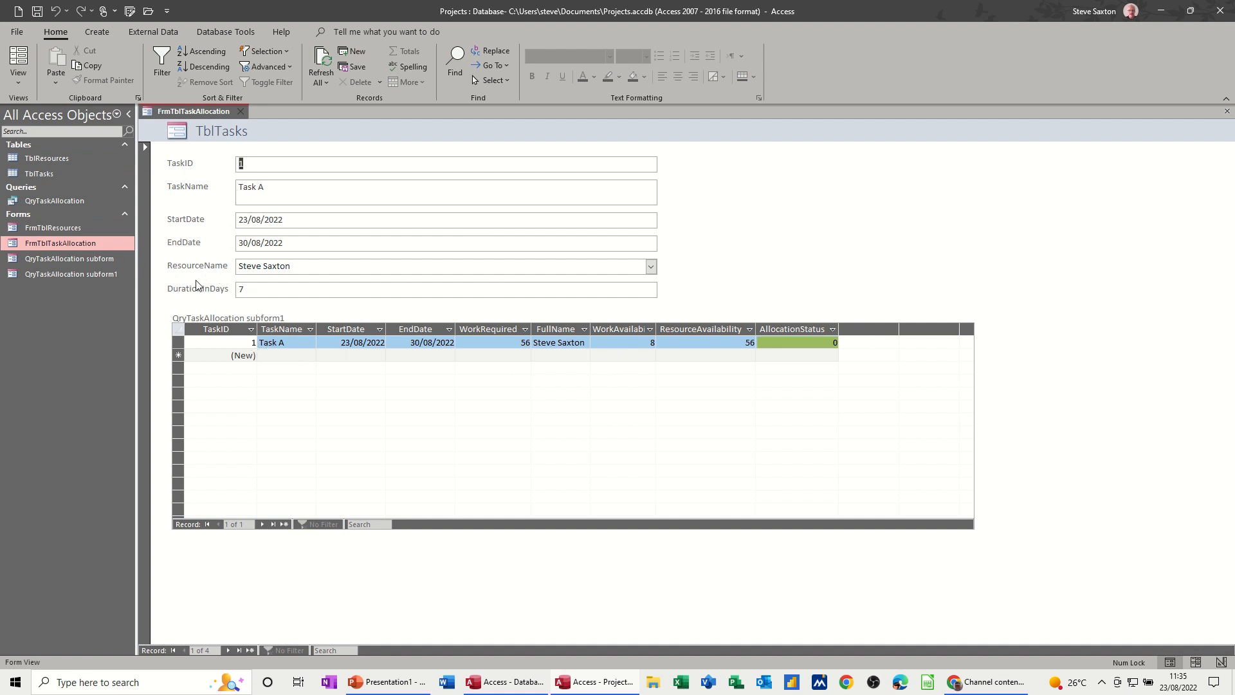
pyautogui.doubleClick(38, 174)
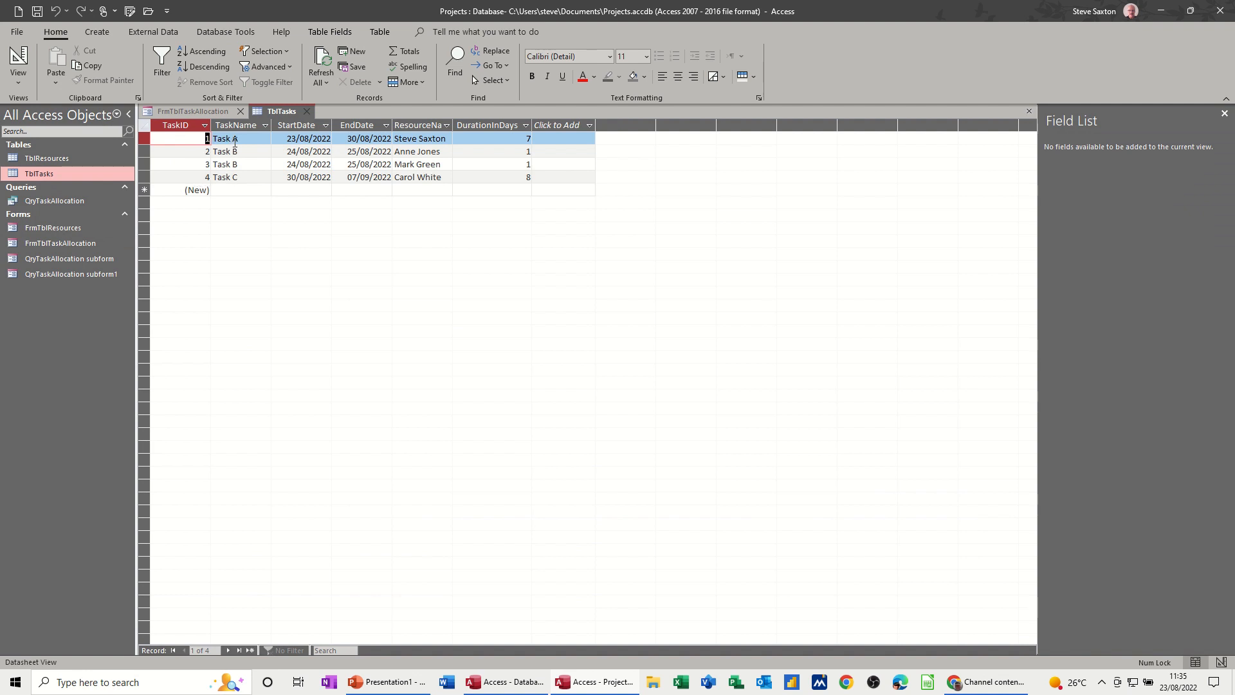
pyautogui.click(241, 189)
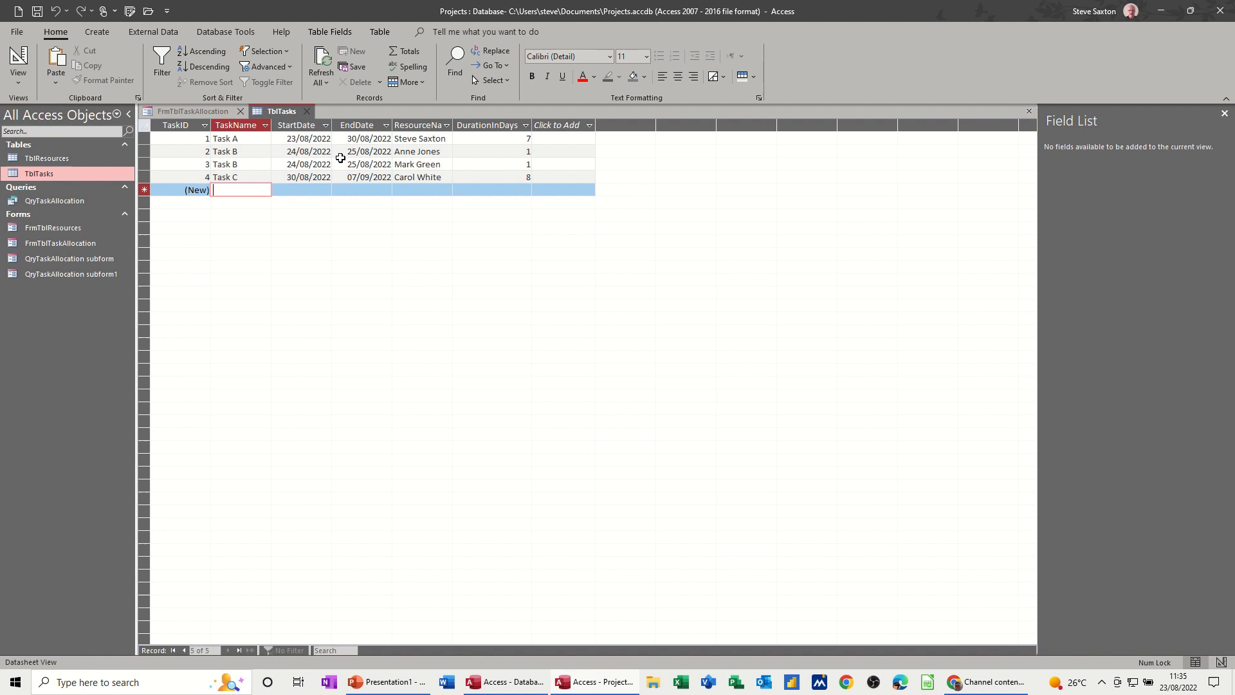
pyautogui.moveTo(307, 249)
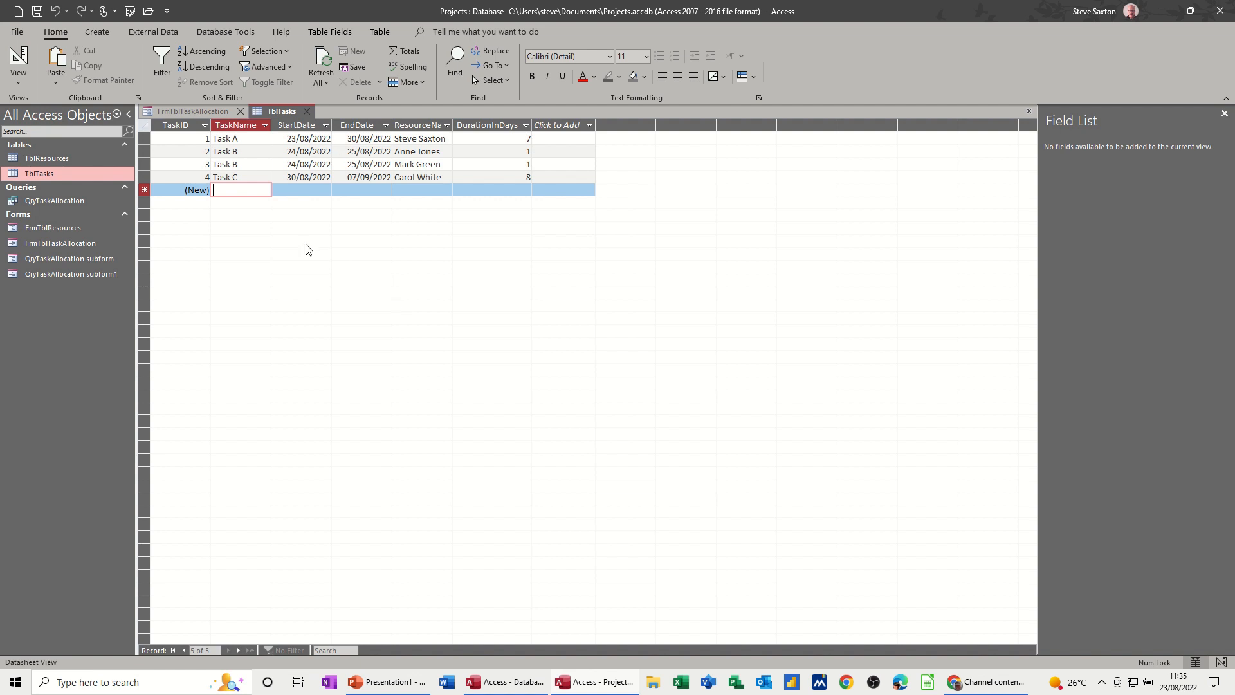
pyautogui.moveTo(311, 251)
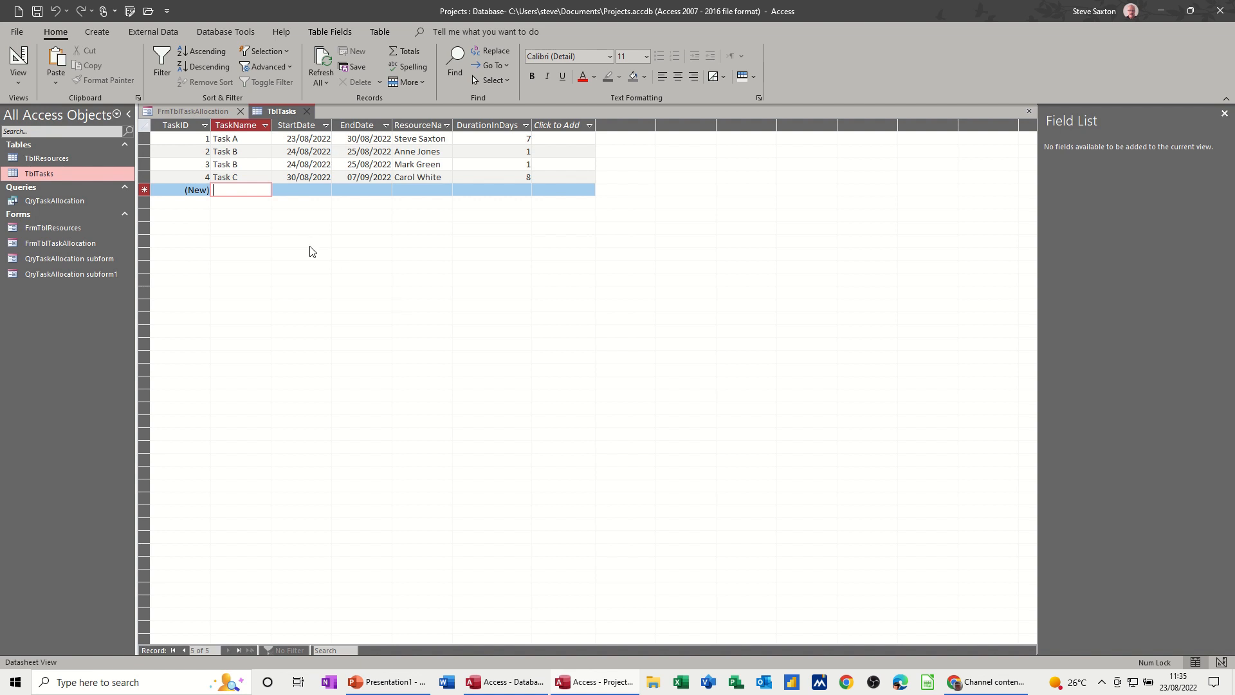